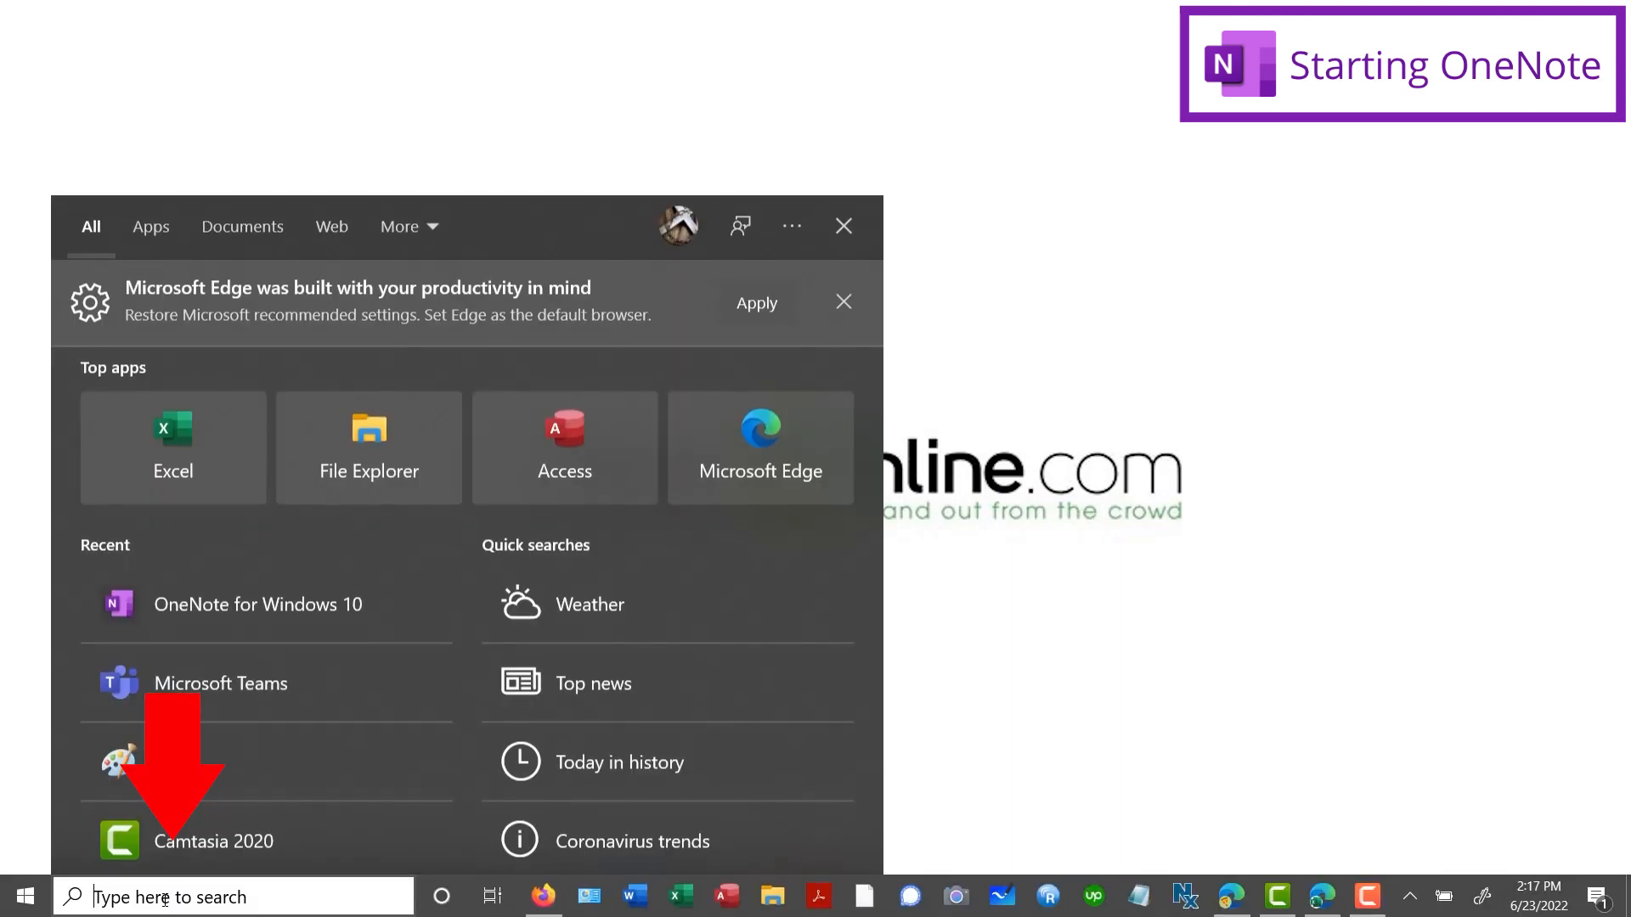
Search Windows for 'one' and launch OneNote for Windows 10
{"action": "type", "text": "one"}
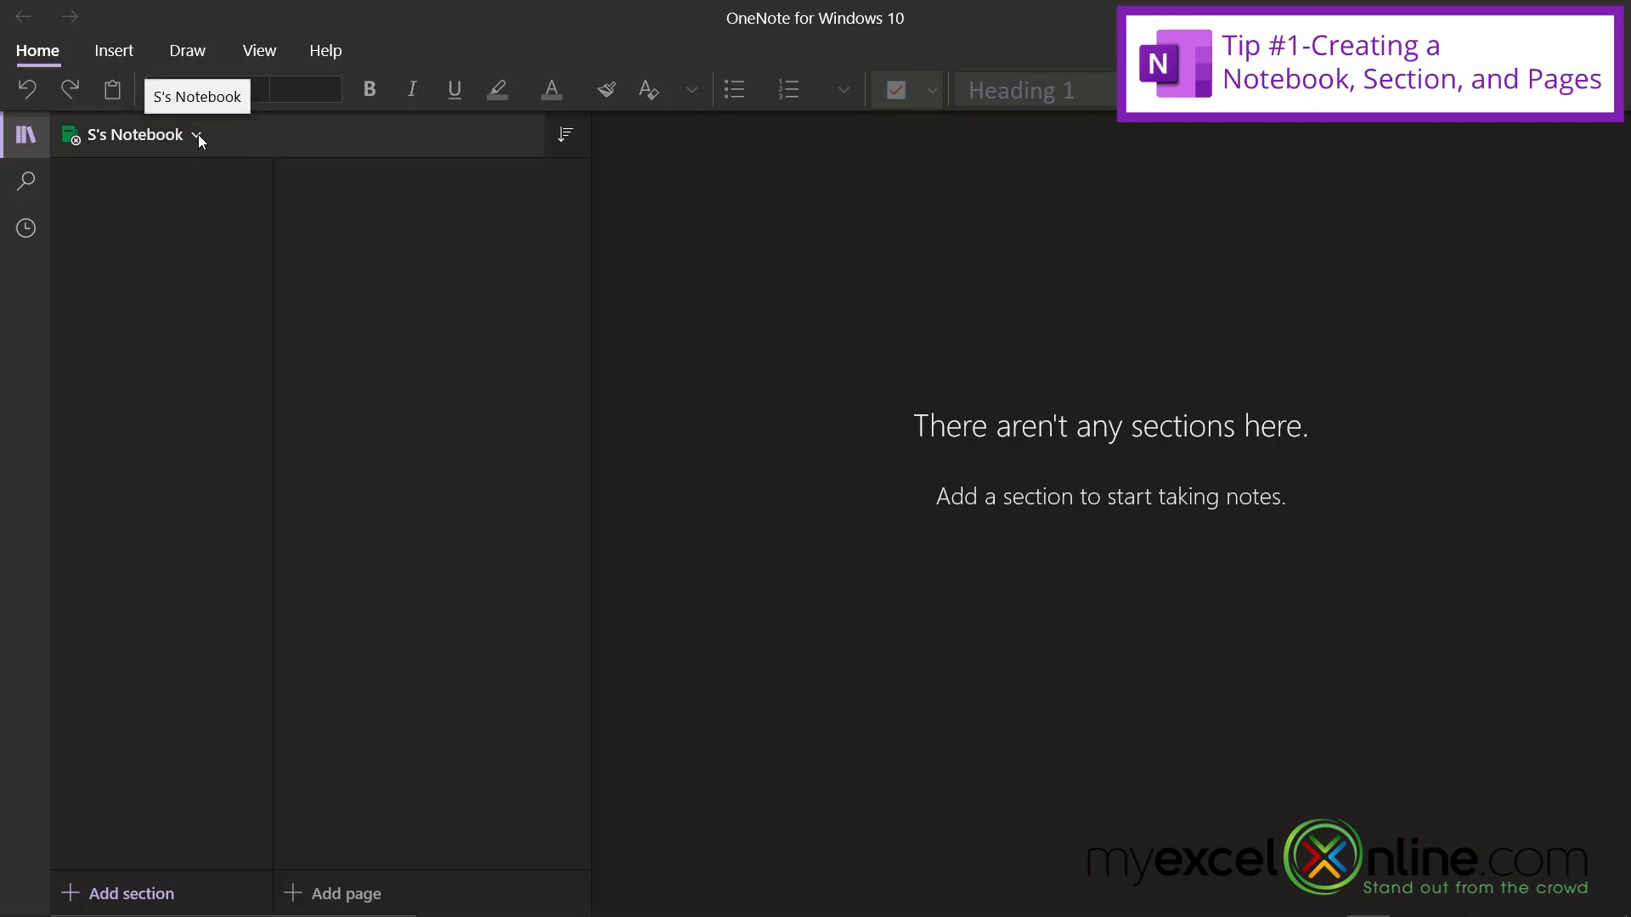
{"action": "mouse_move", "coordinate": [189, 286]}
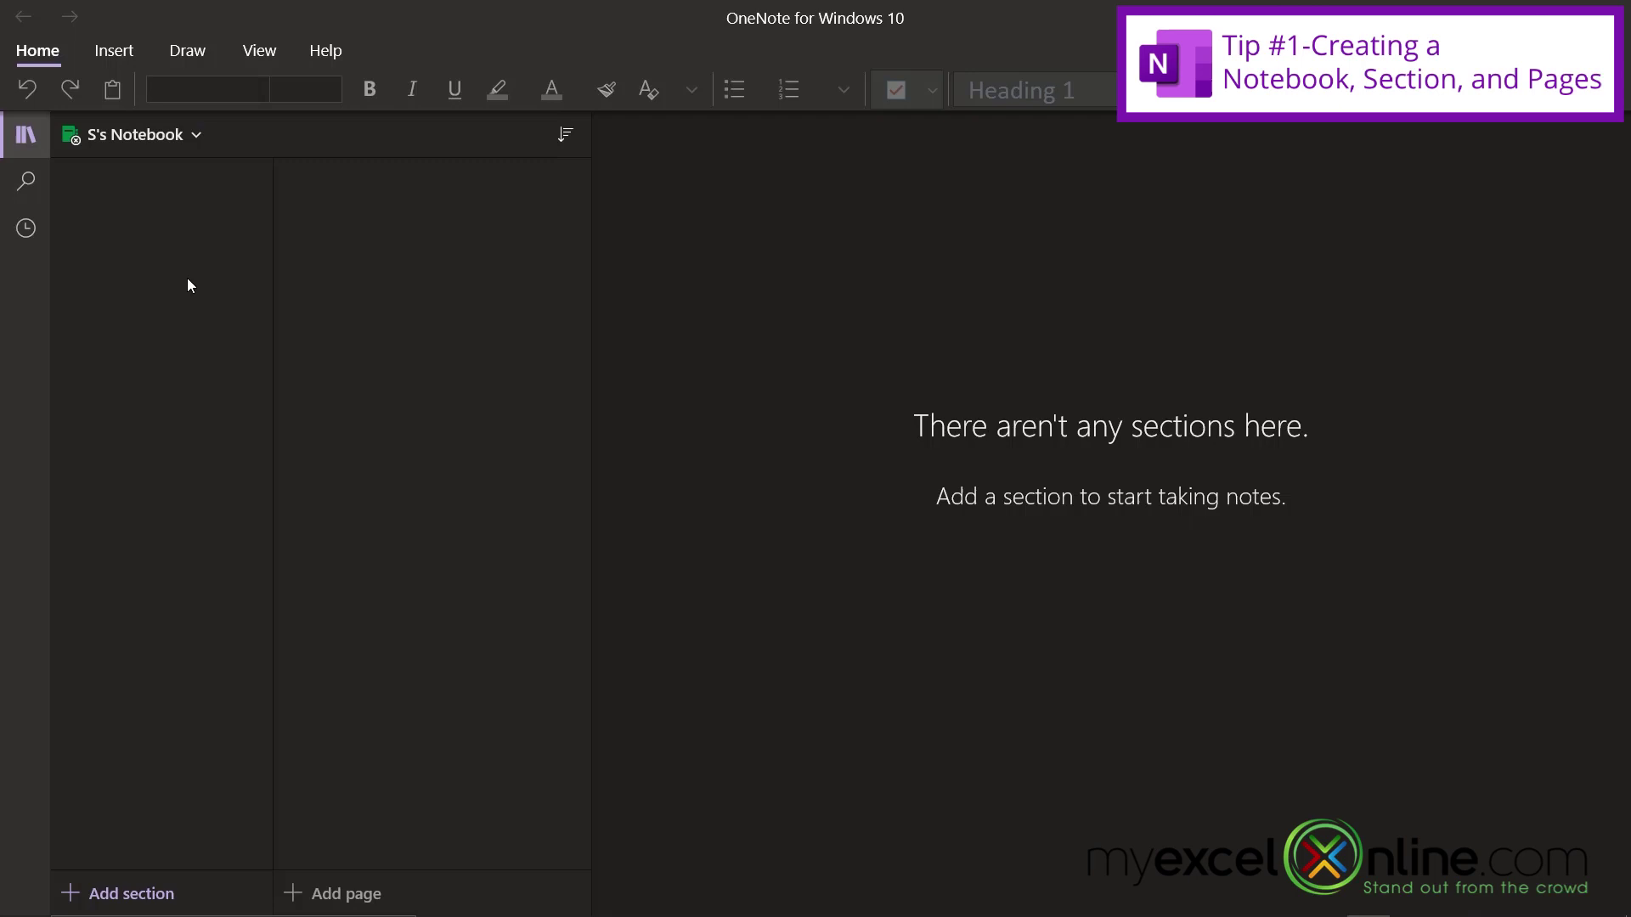
{"action": "mouse_move", "coordinate": [191, 260]}
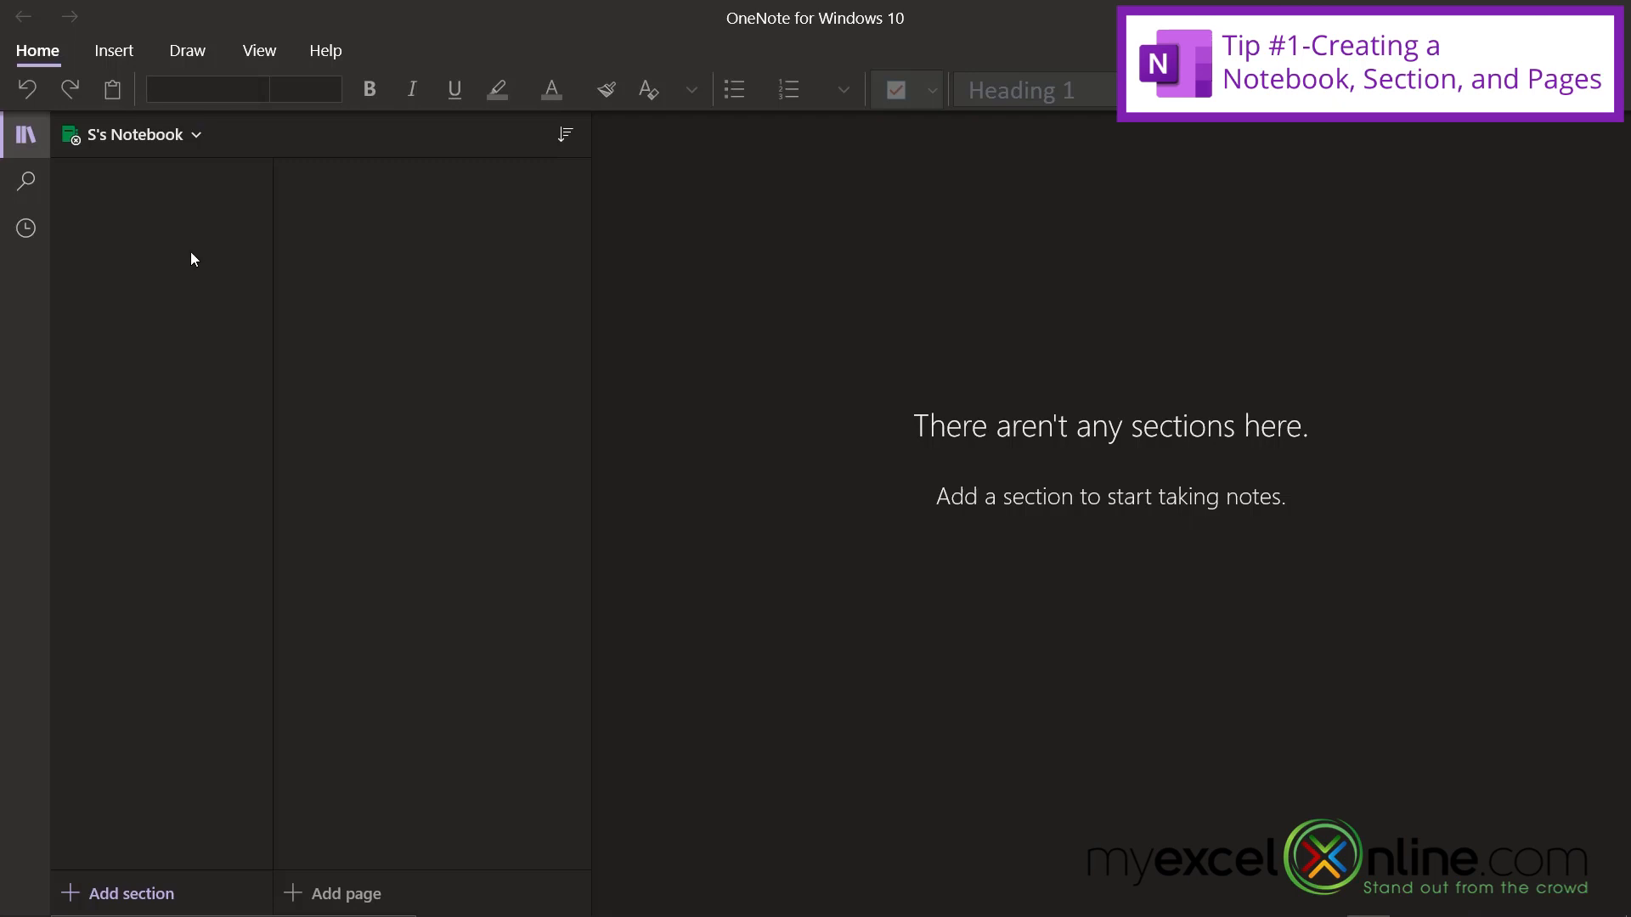
{"action": "mouse_move", "coordinate": [177, 245]}
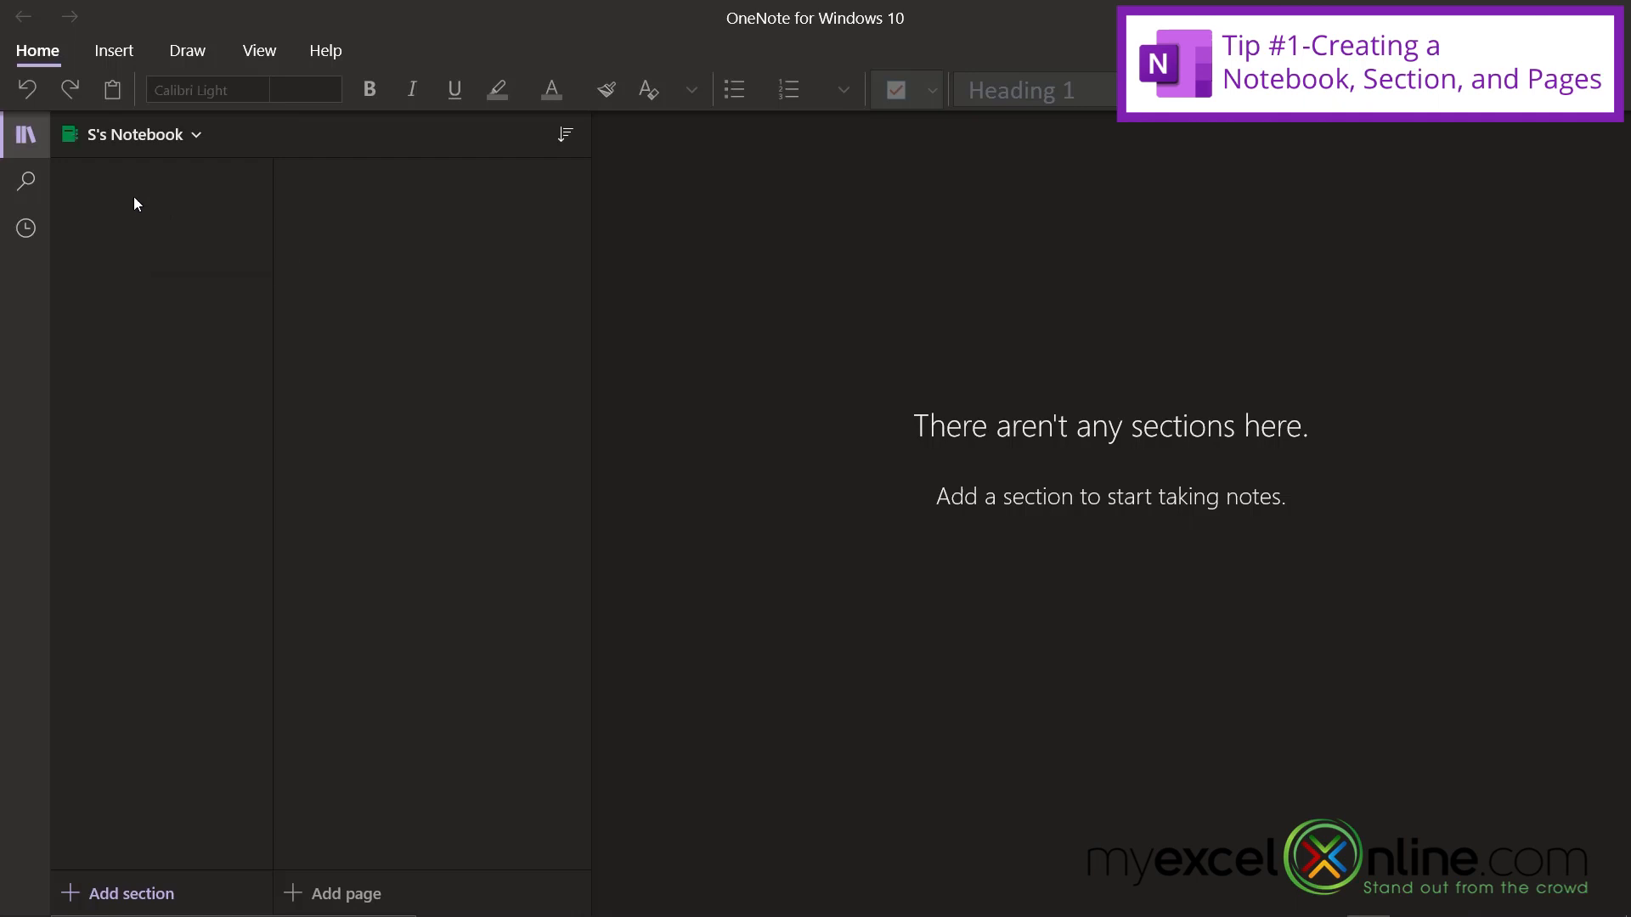
Create a 'Home Projects' section and give its first page the title 'Deck Project'
{"action": "left_click", "coordinate": [130, 893]}
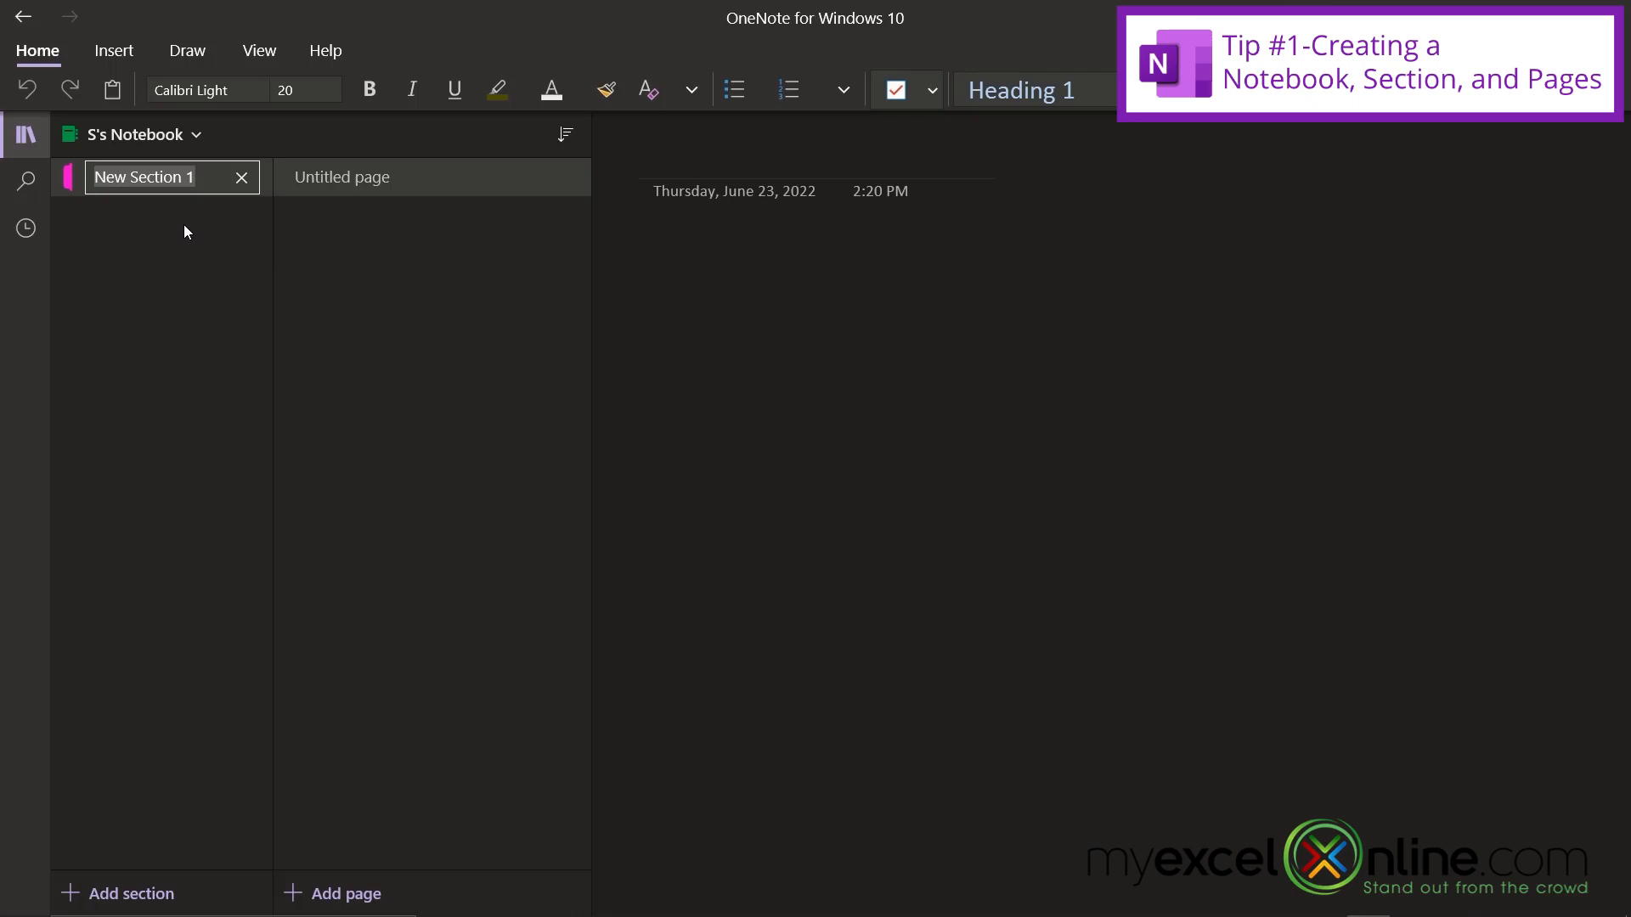
{"action": "type", "text": "Home Projects"}
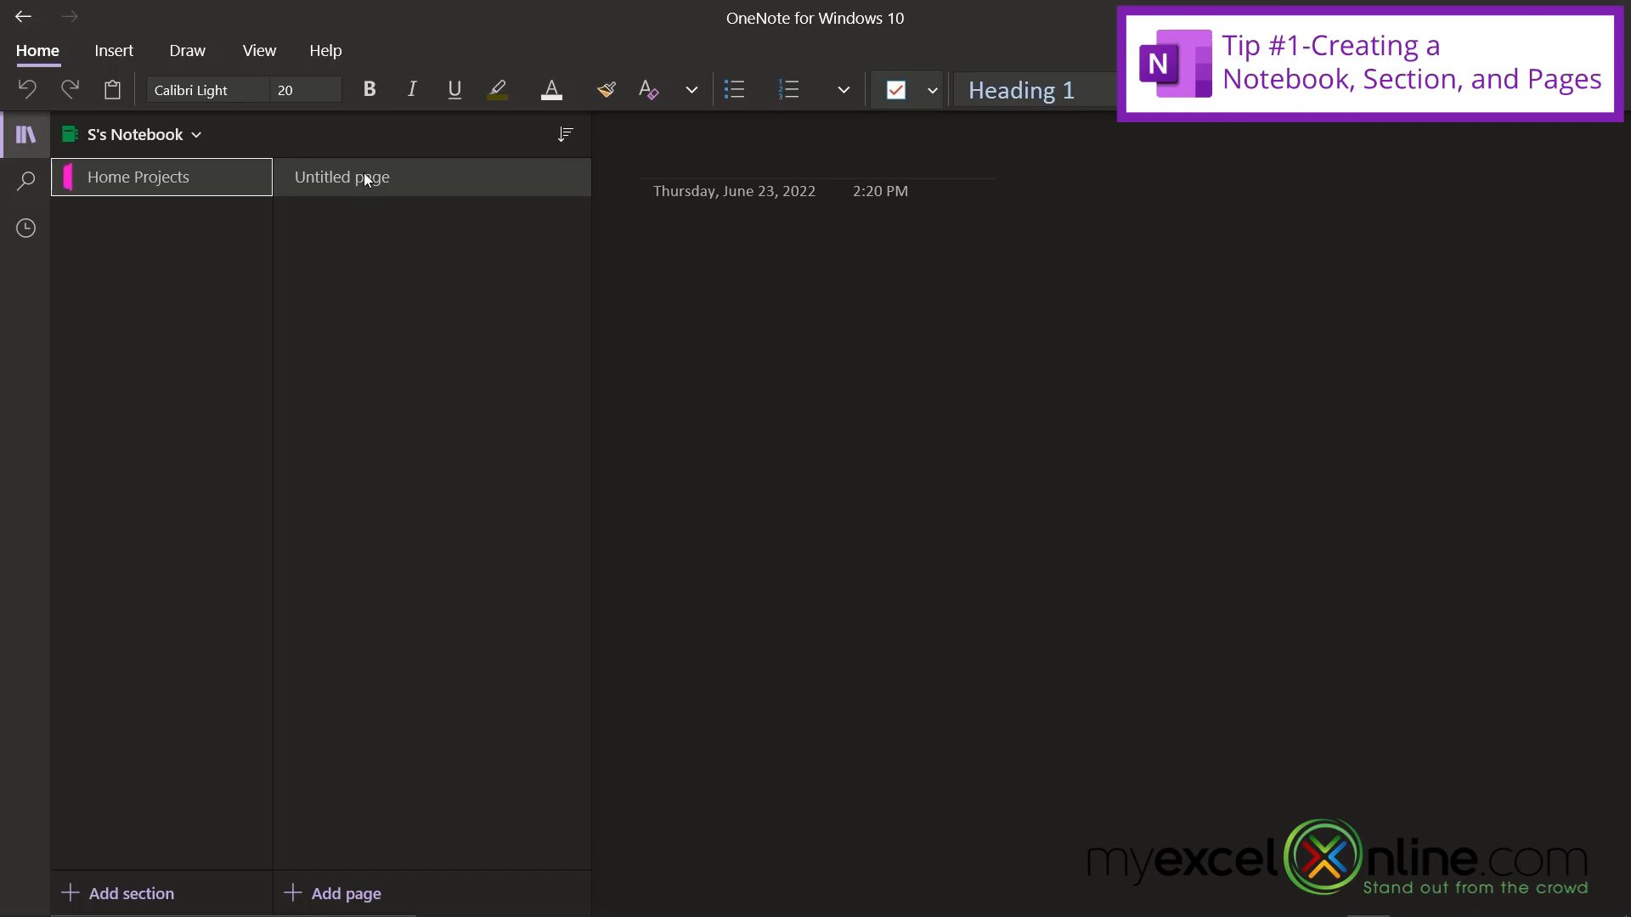
{"action": "mouse_move", "coordinate": [372, 310]}
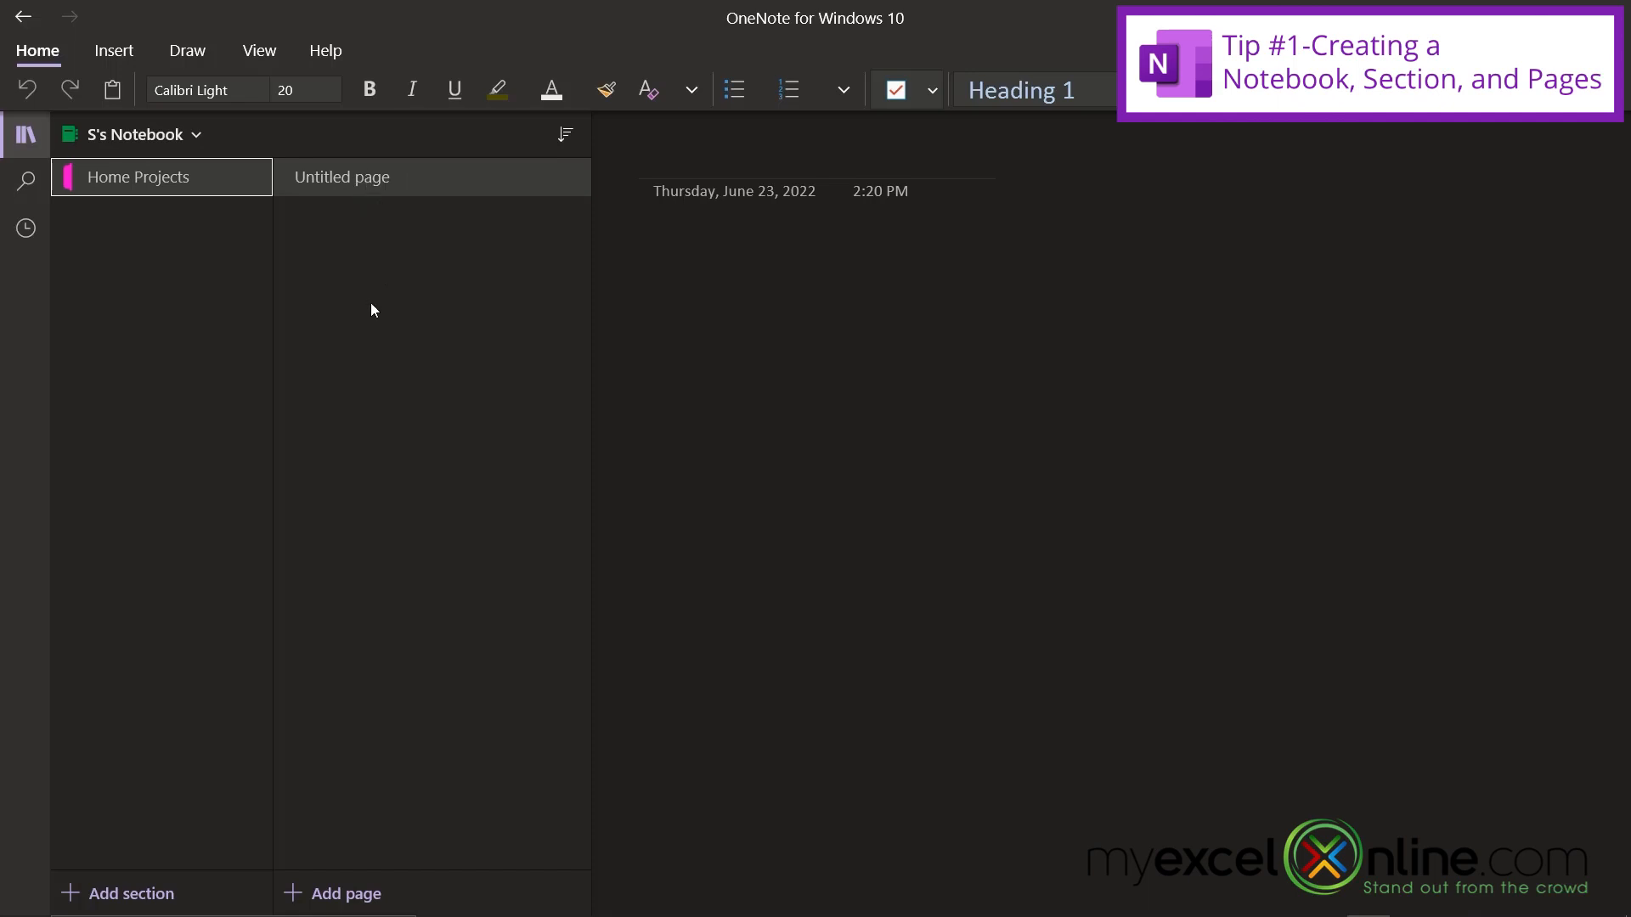
{"action": "mouse_move", "coordinate": [365, 296]}
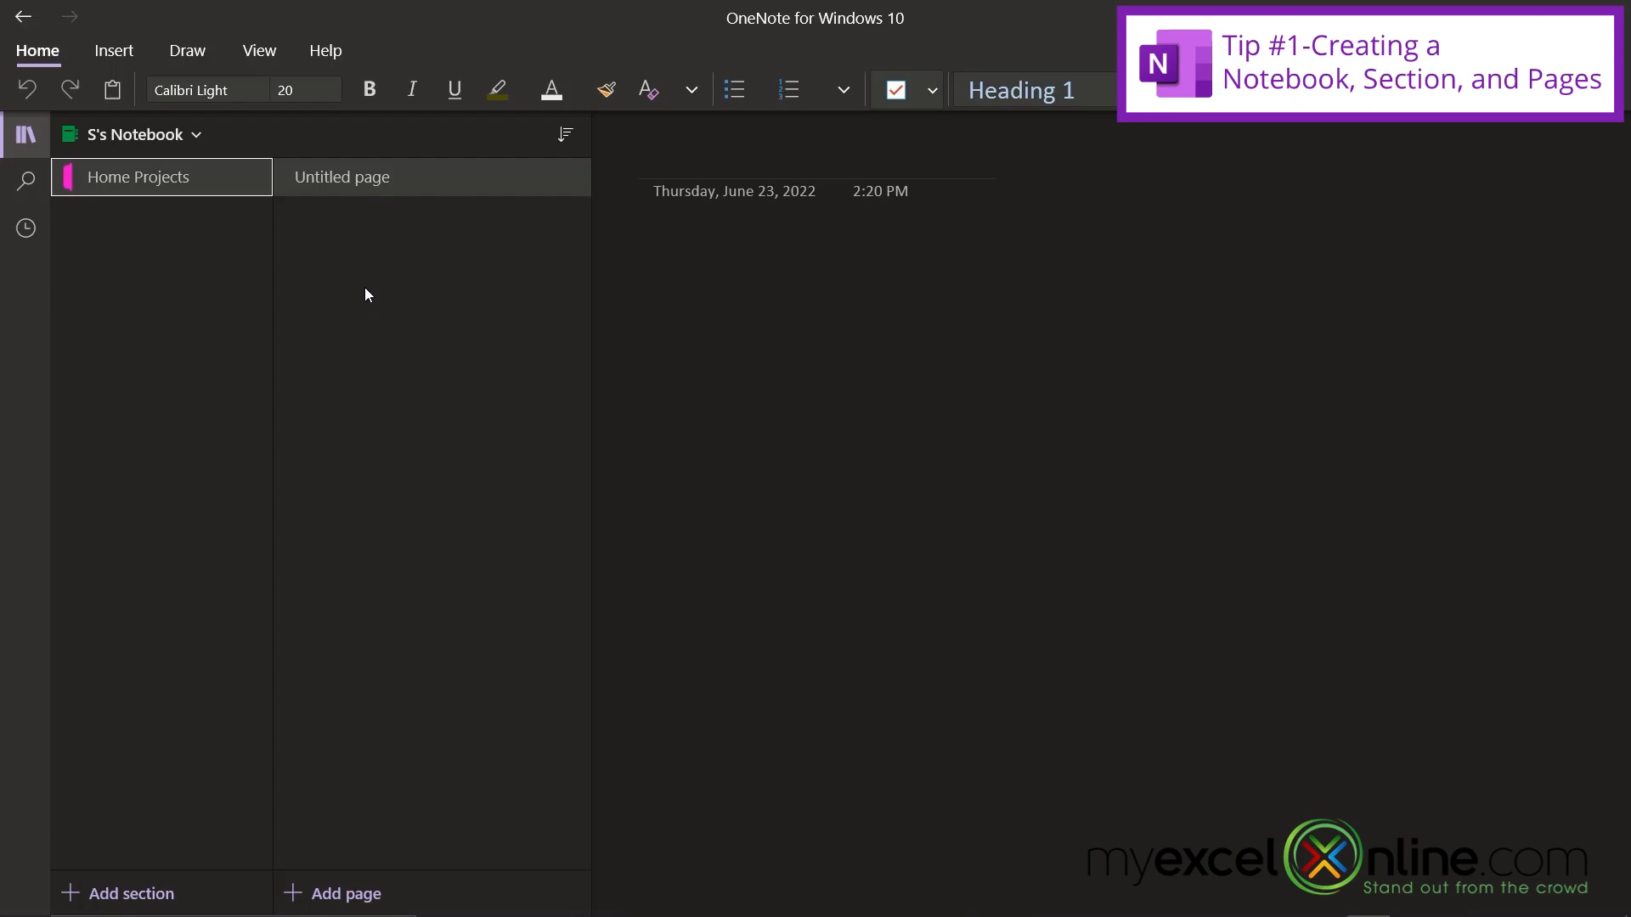
{"action": "mouse_move", "coordinate": [409, 258]}
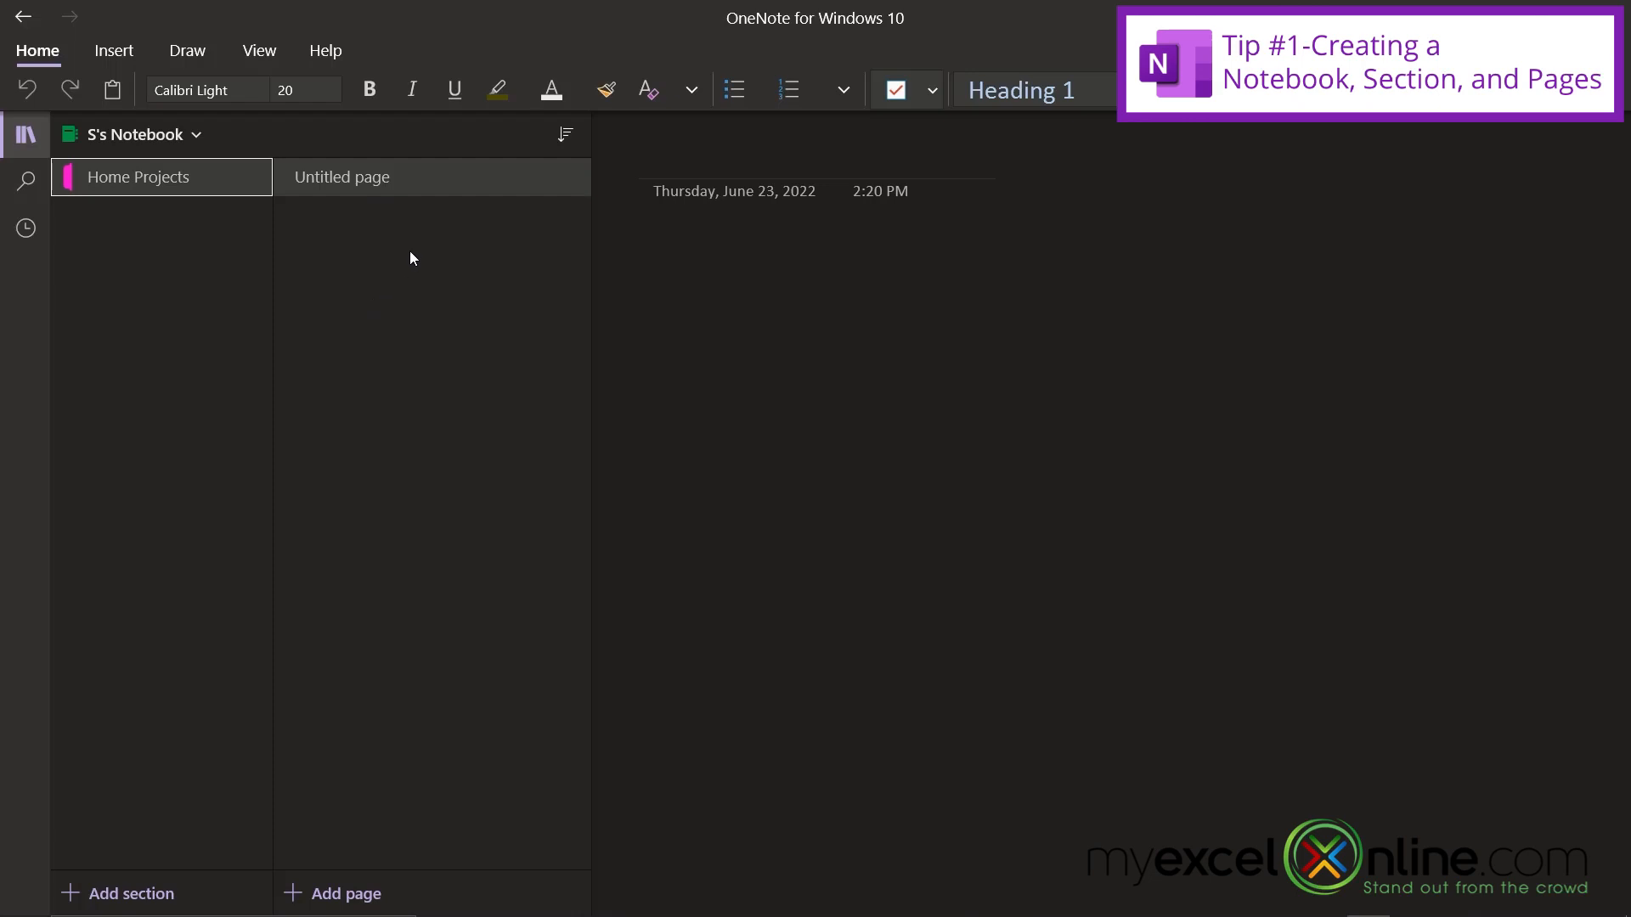
{"action": "mouse_move", "coordinate": [438, 278]}
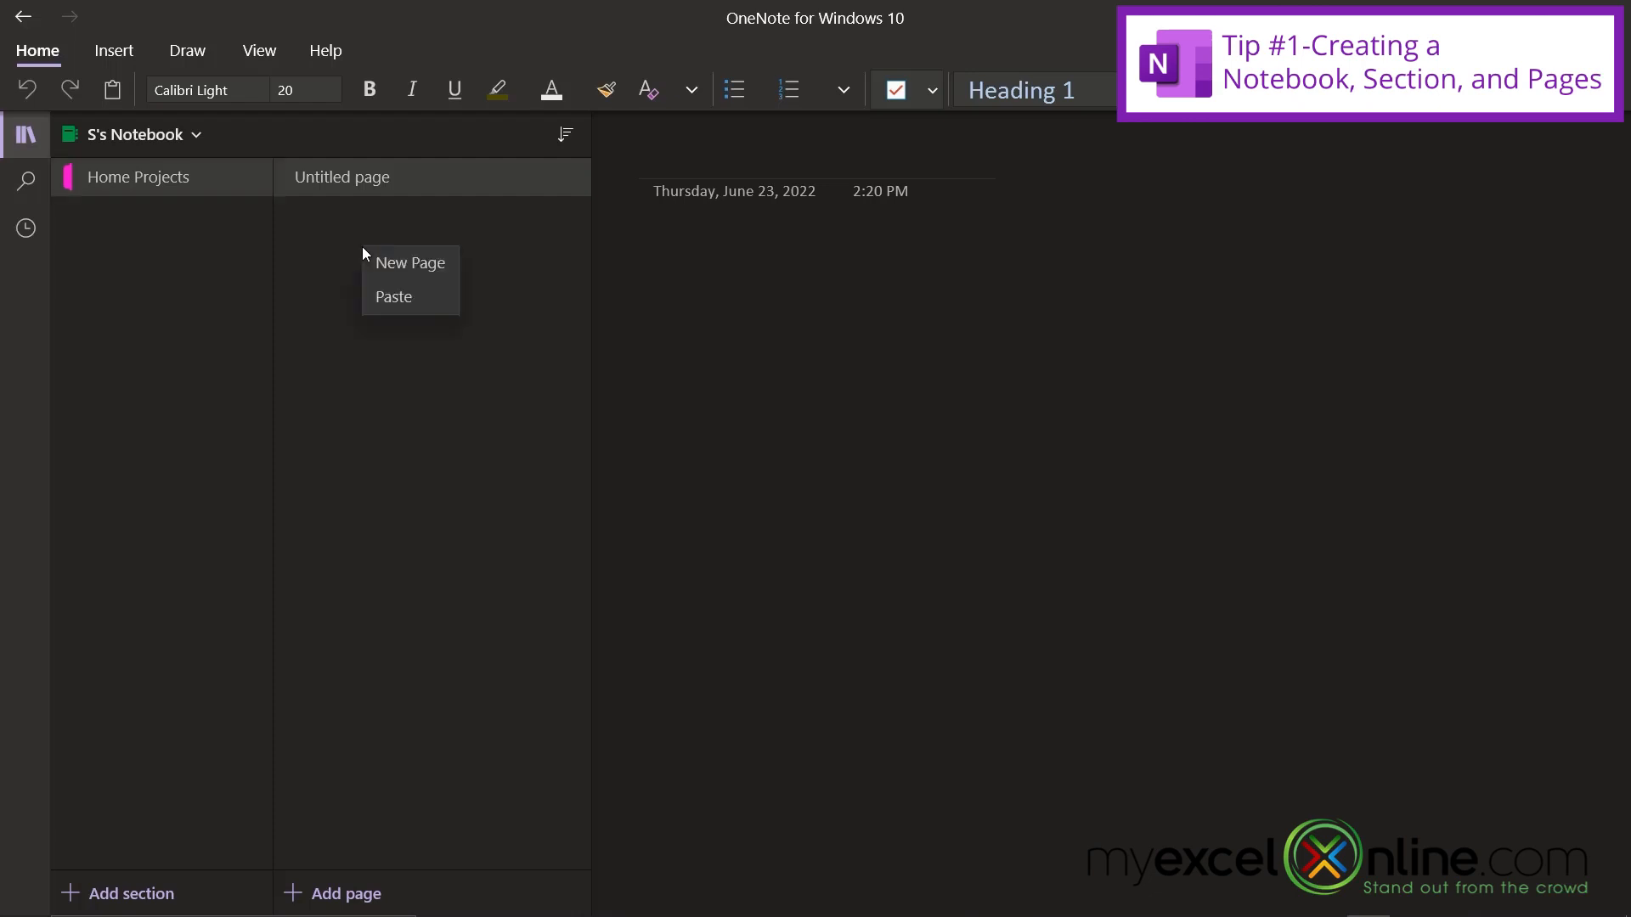
{"action": "left_click", "coordinate": [410, 263]}
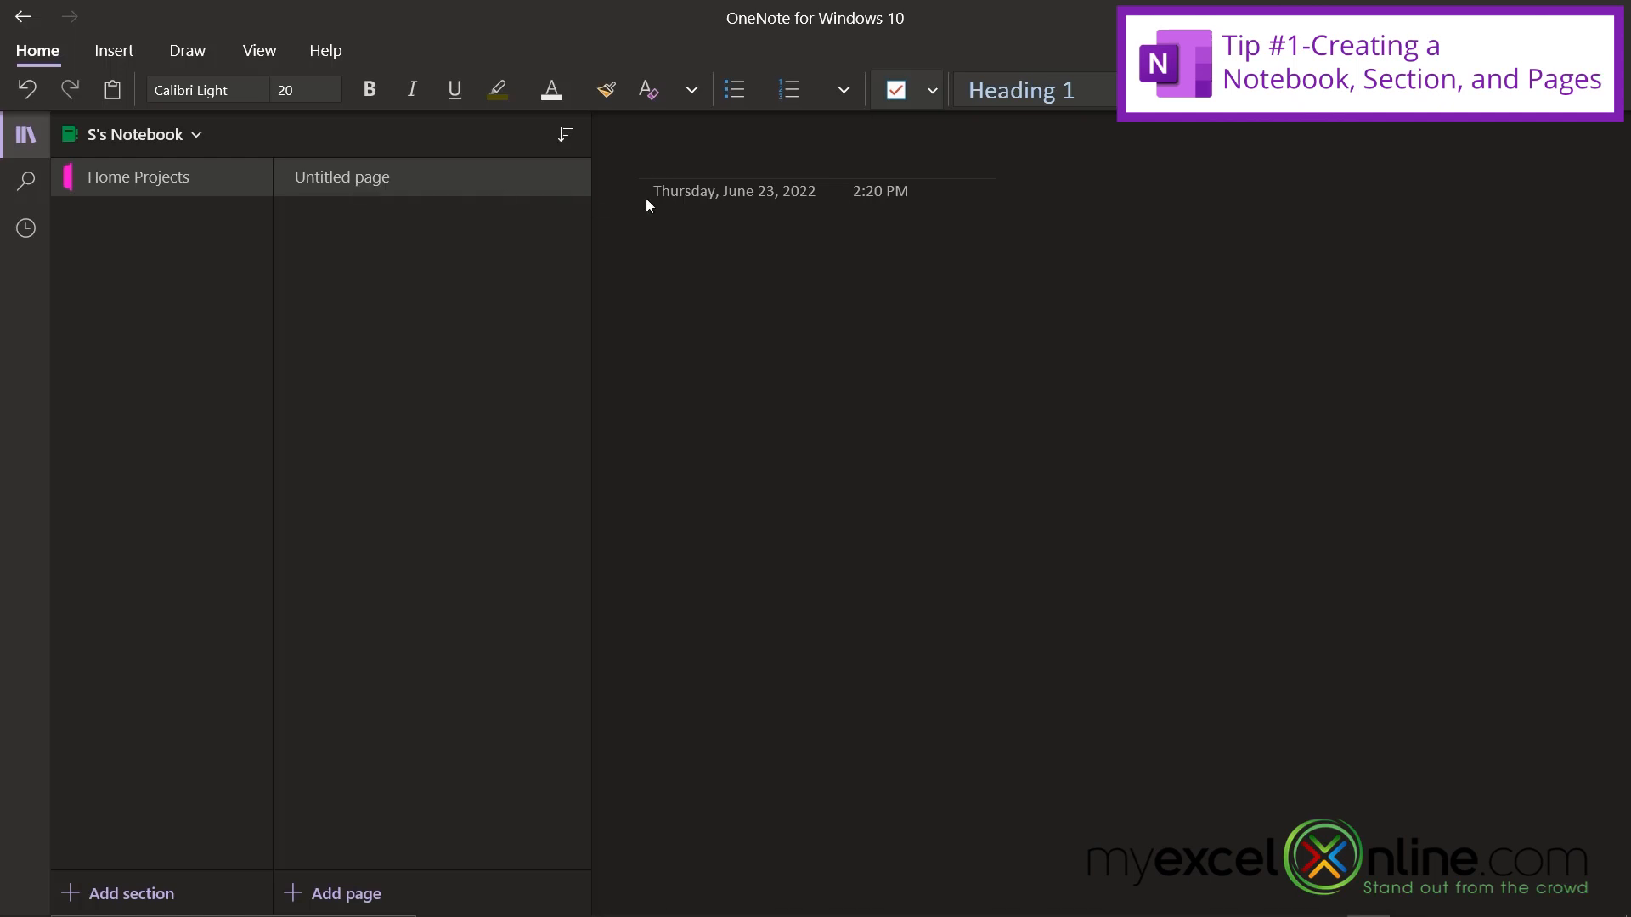
{"action": "mouse_move", "coordinate": [681, 163]}
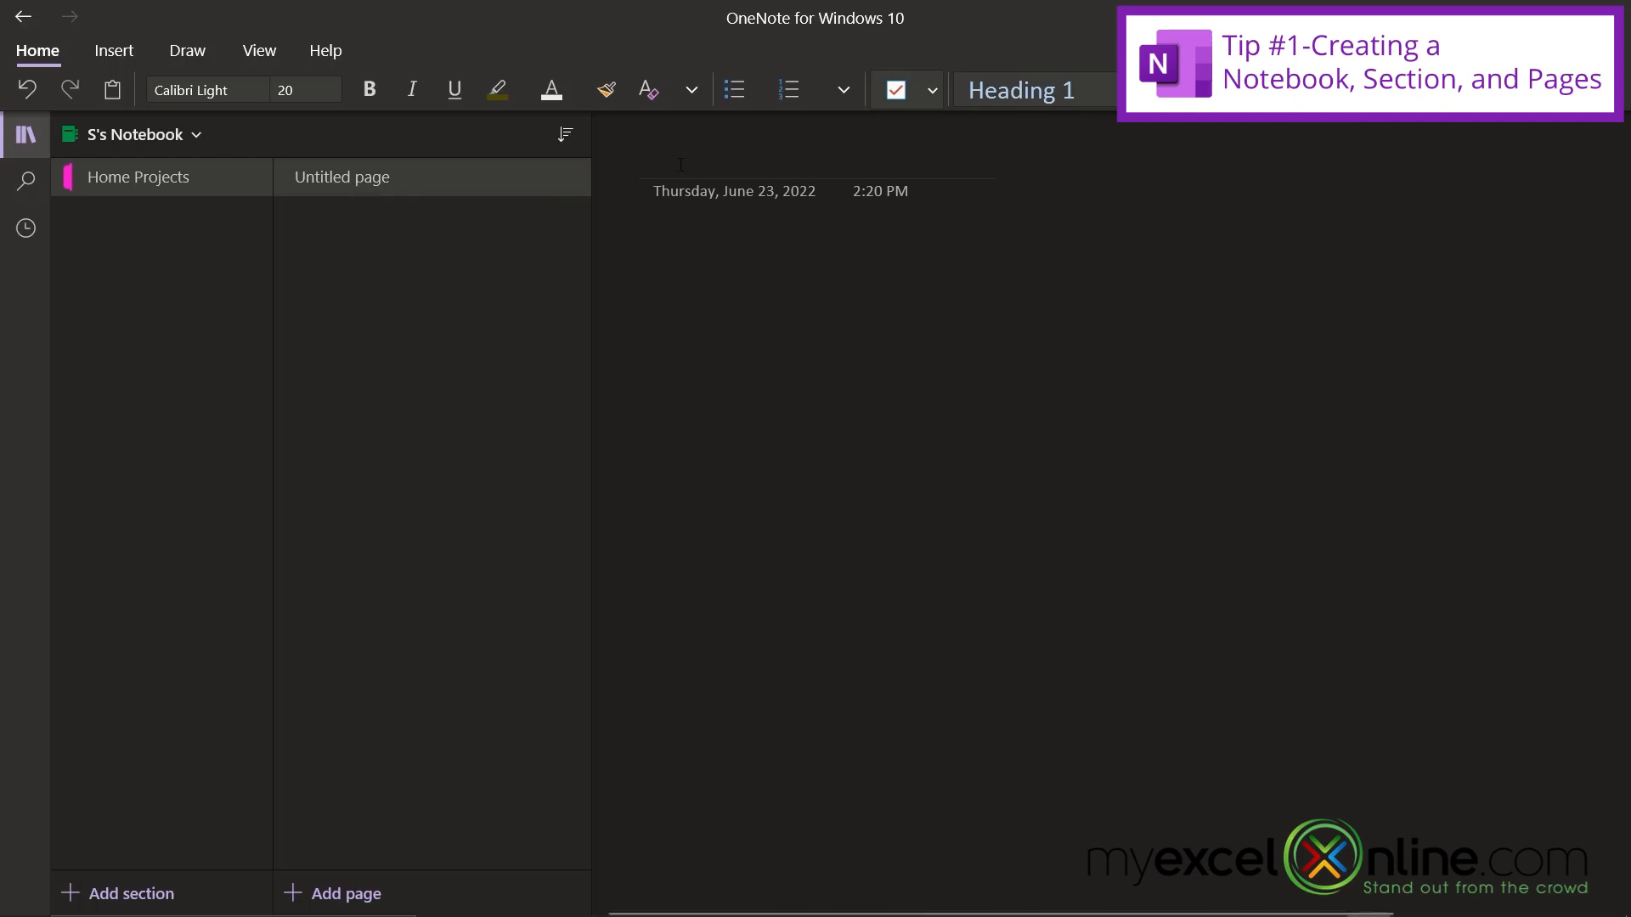
{"action": "type", "text": "Deck Project"}
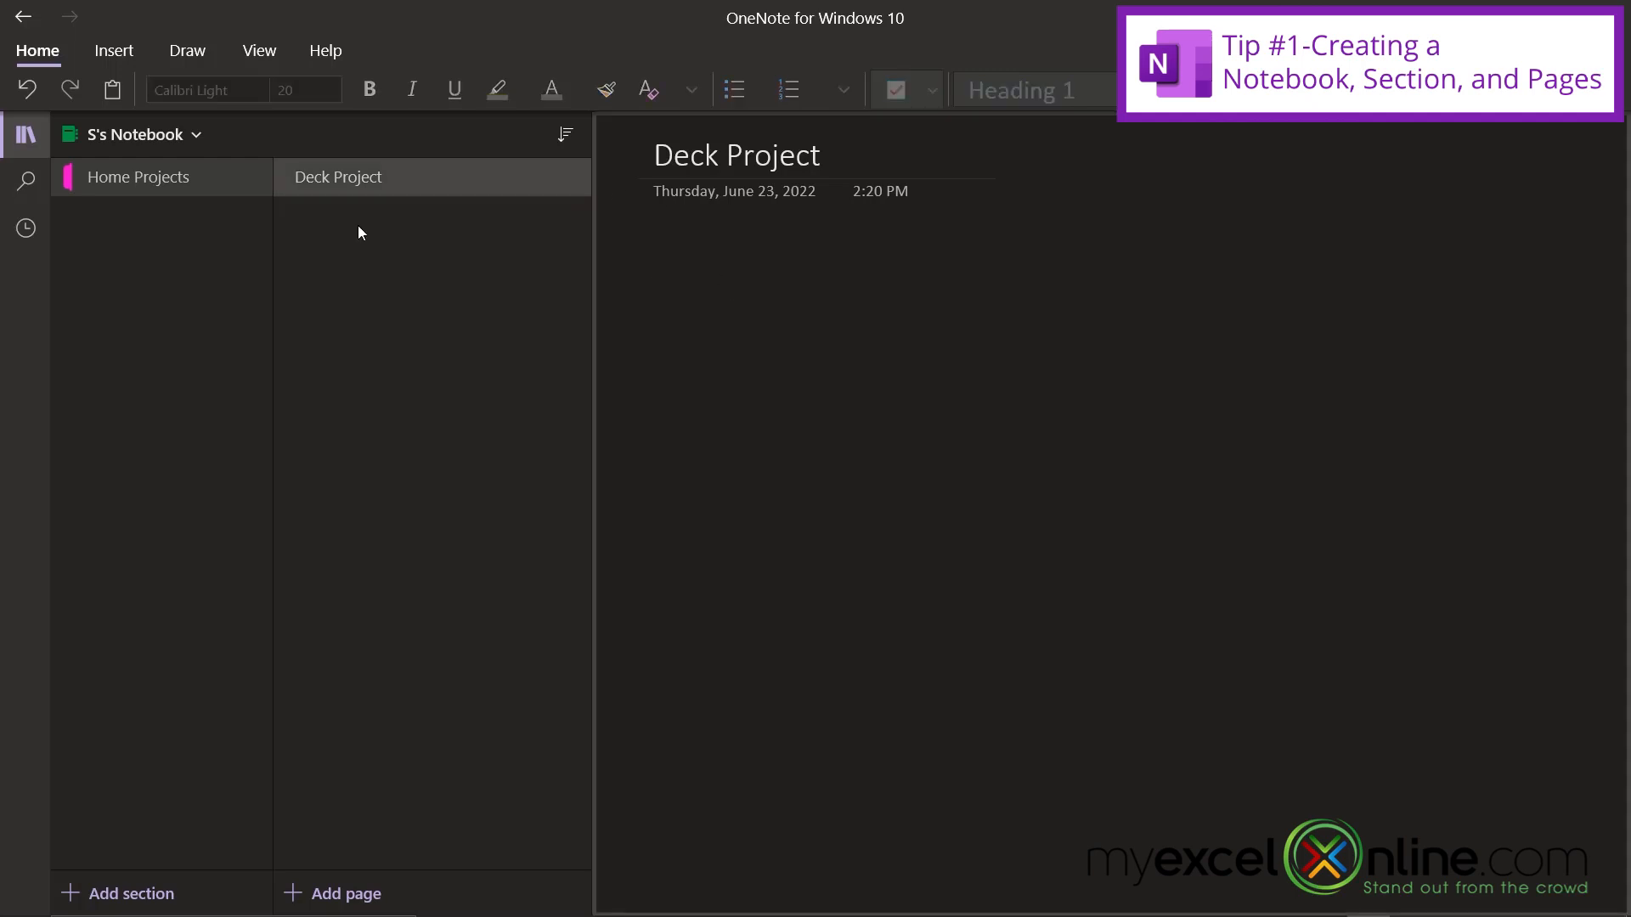
Add two new pages titled 'Materials' and 'Contractors' to Home Projects
{"action": "right_click", "coordinate": [358, 235]}
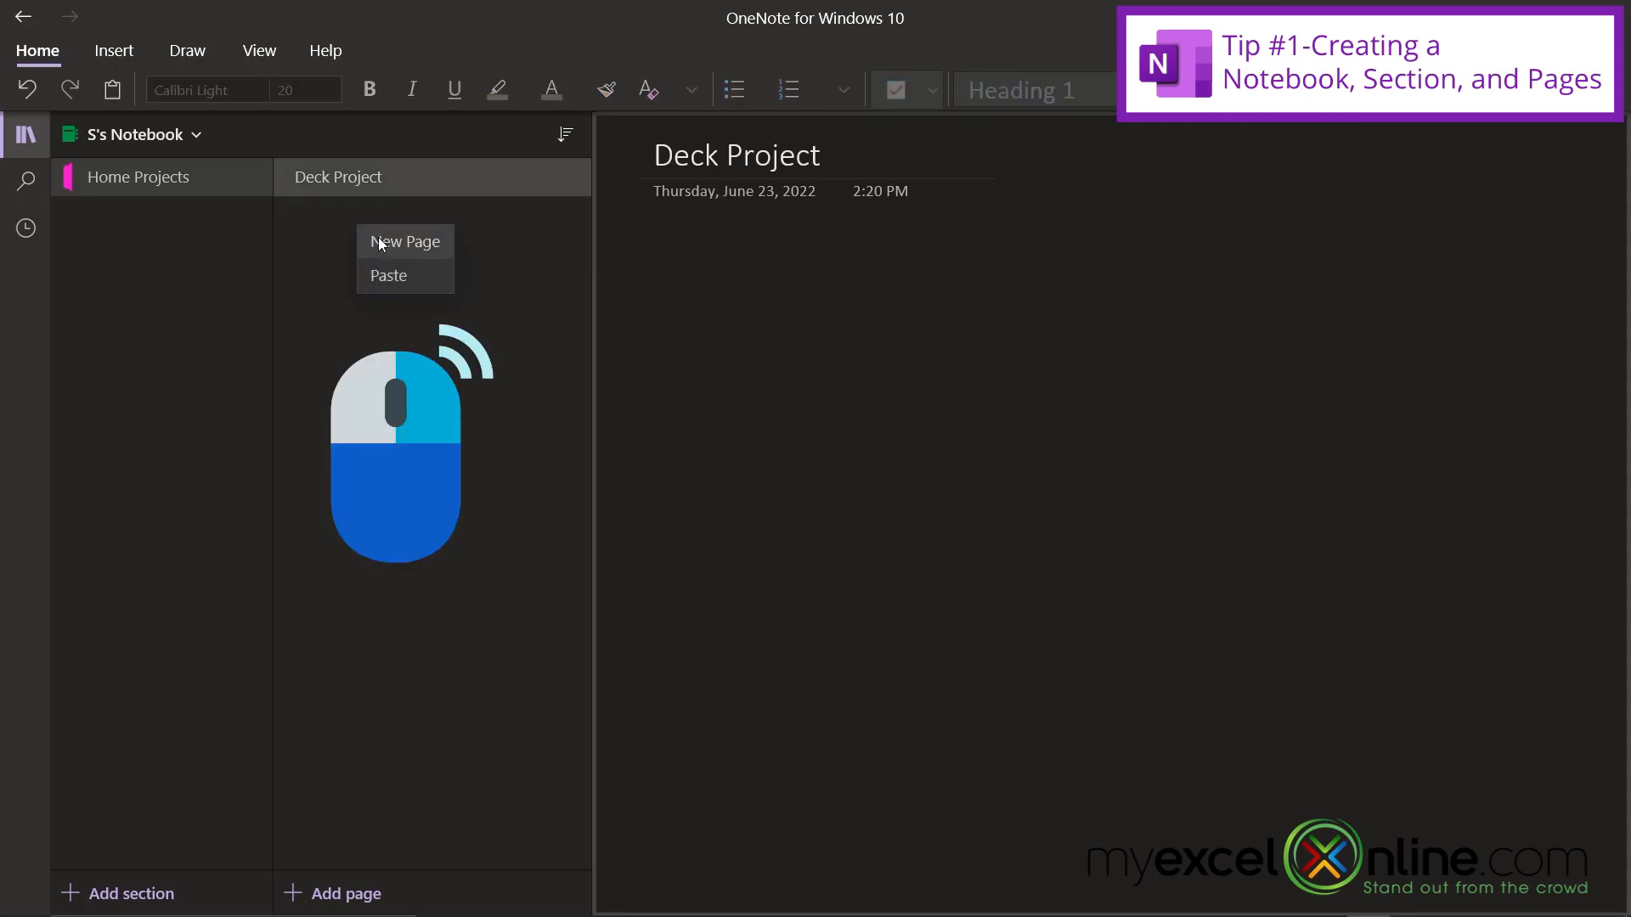
{"action": "left_click", "coordinate": [405, 241]}
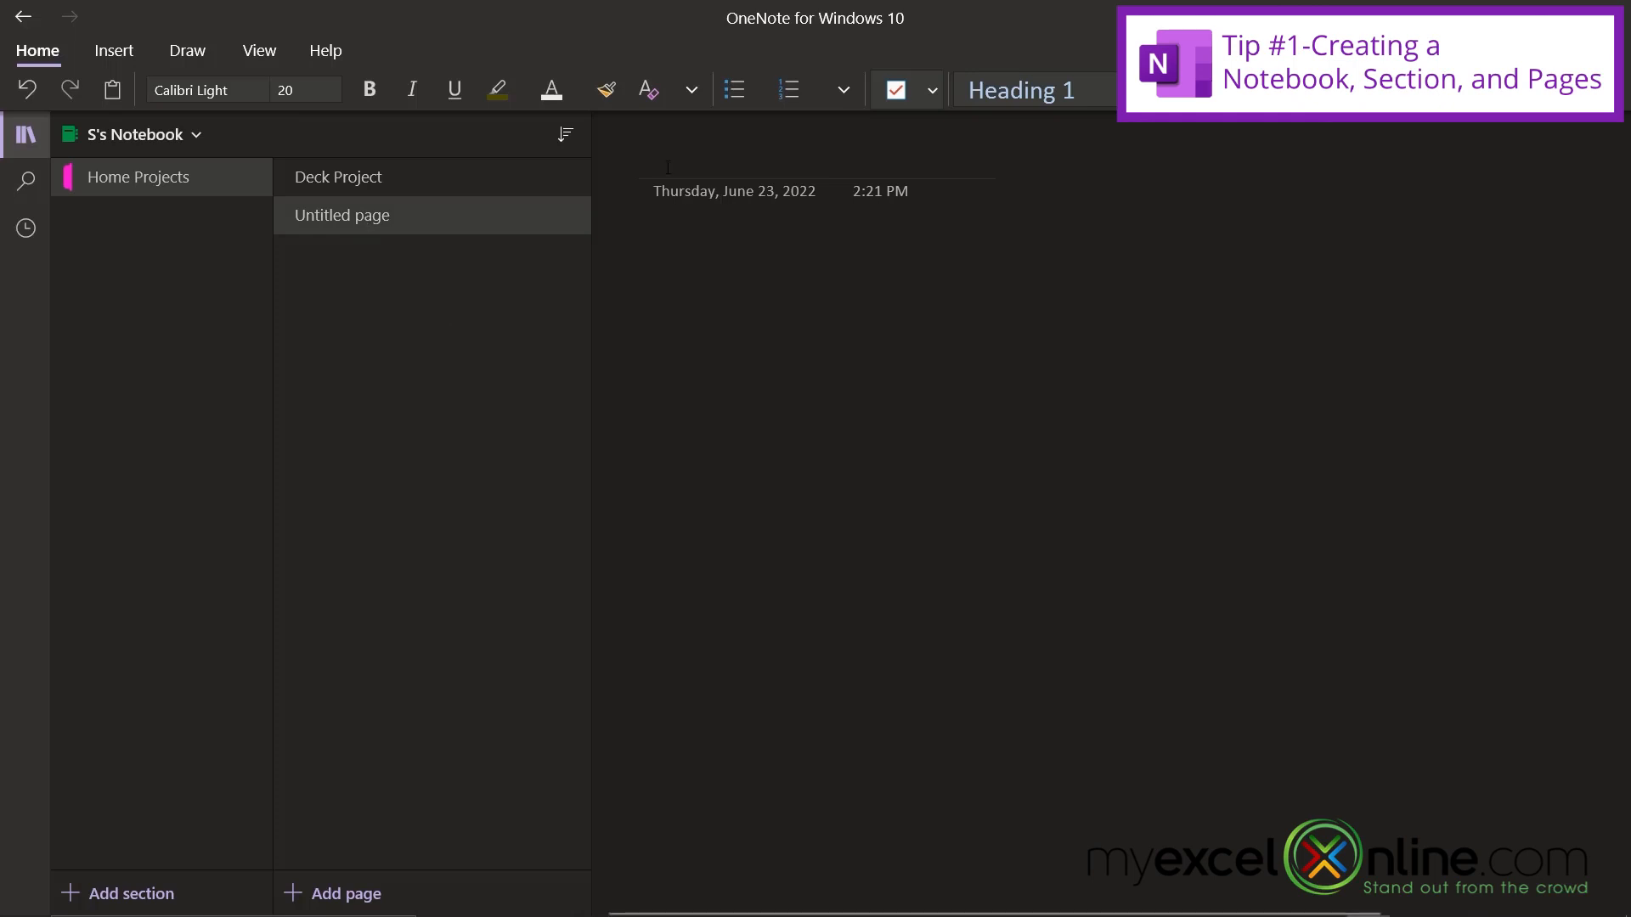
{"action": "type", "text": "Ma"}
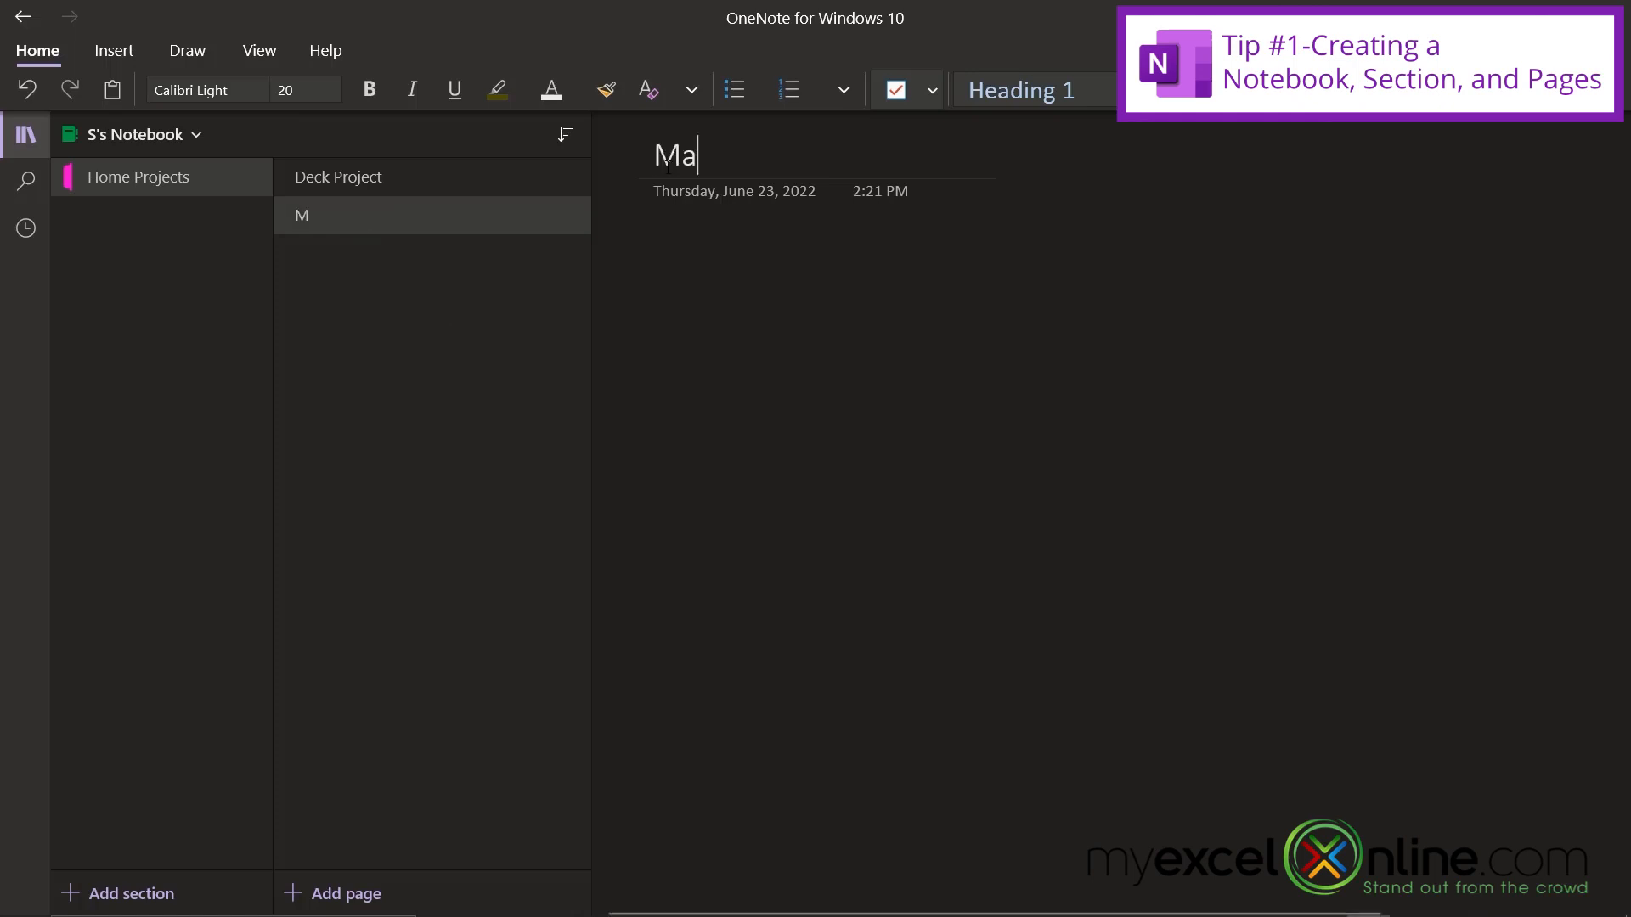
{"action": "type", "text": "terials"}
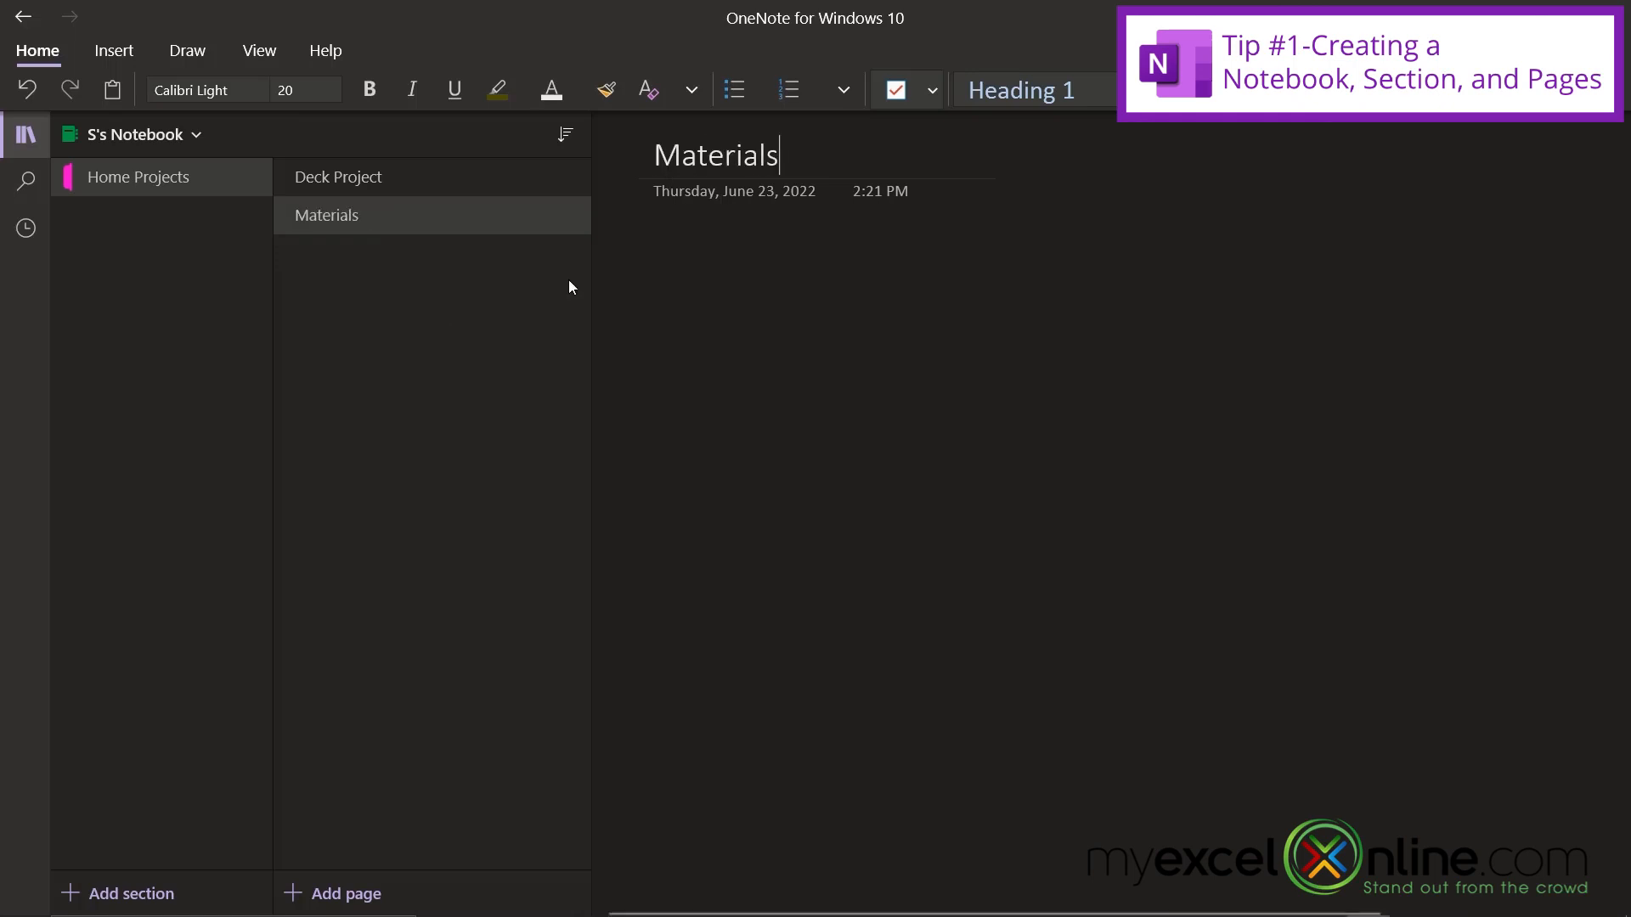
{"action": "right_click", "coordinate": [569, 287]}
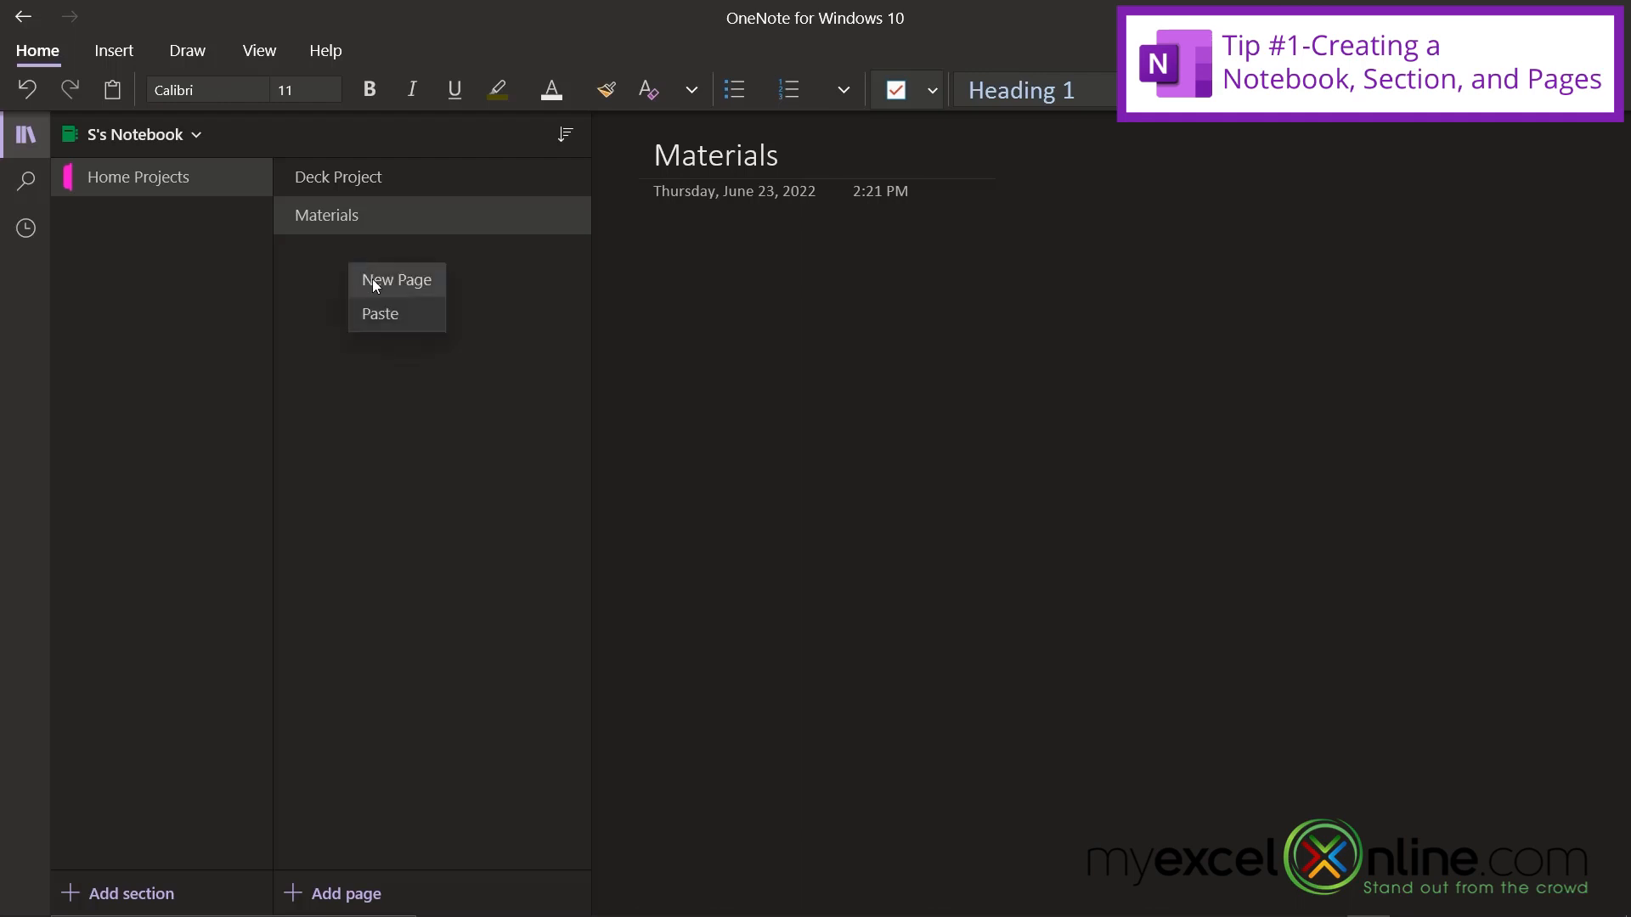
{"action": "left_click", "coordinate": [395, 279]}
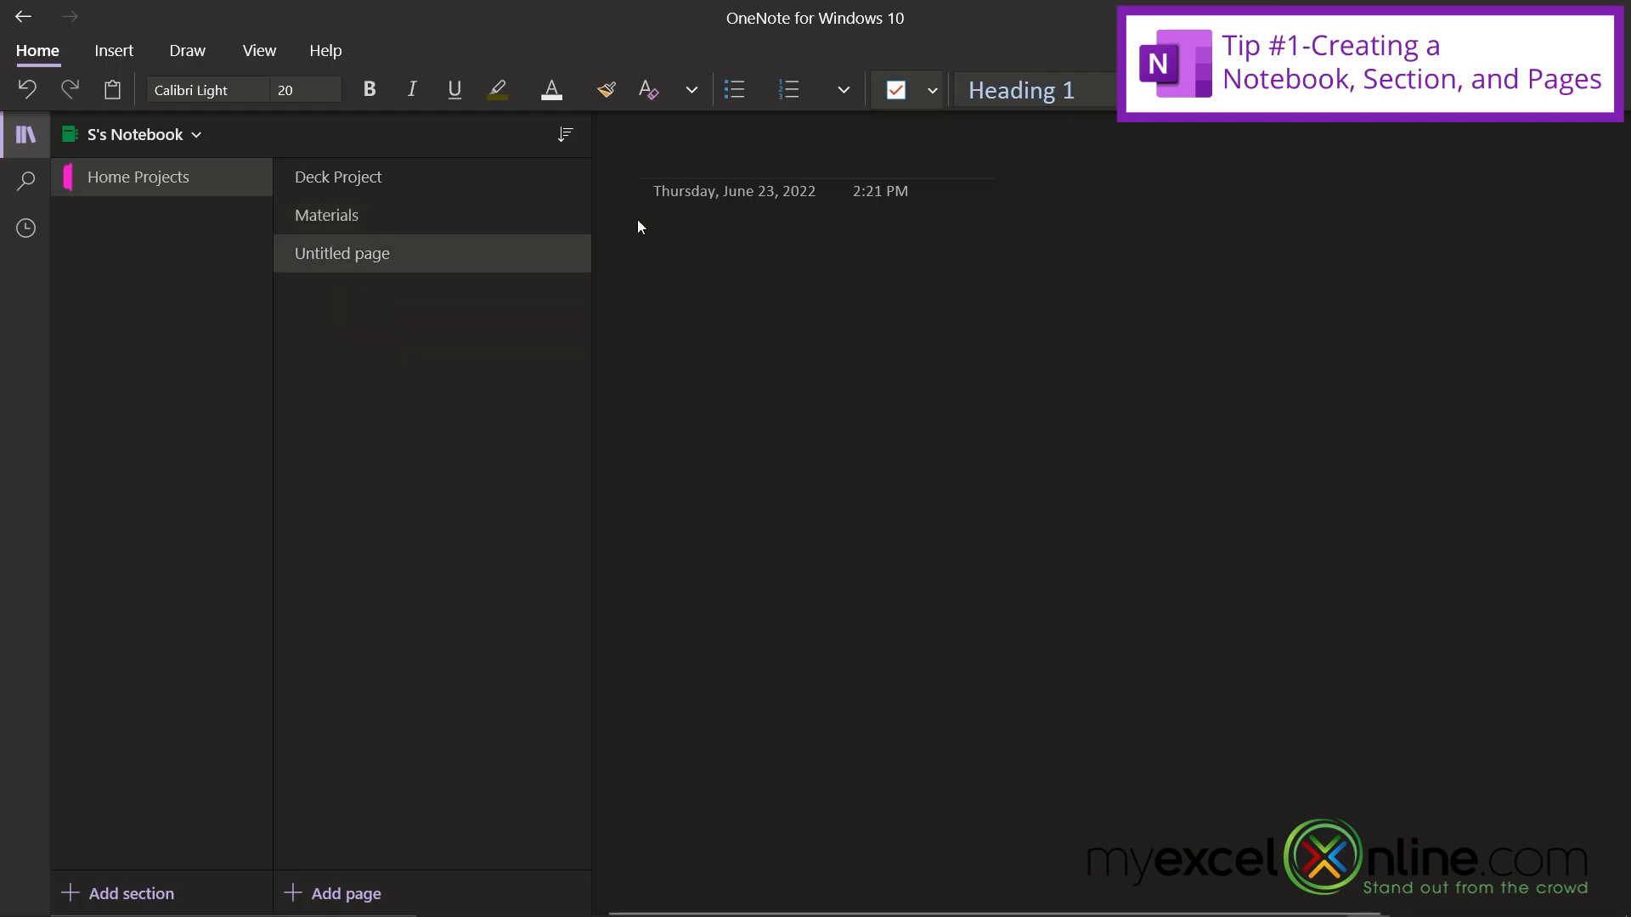
{"action": "type", "text": "Contractors"}
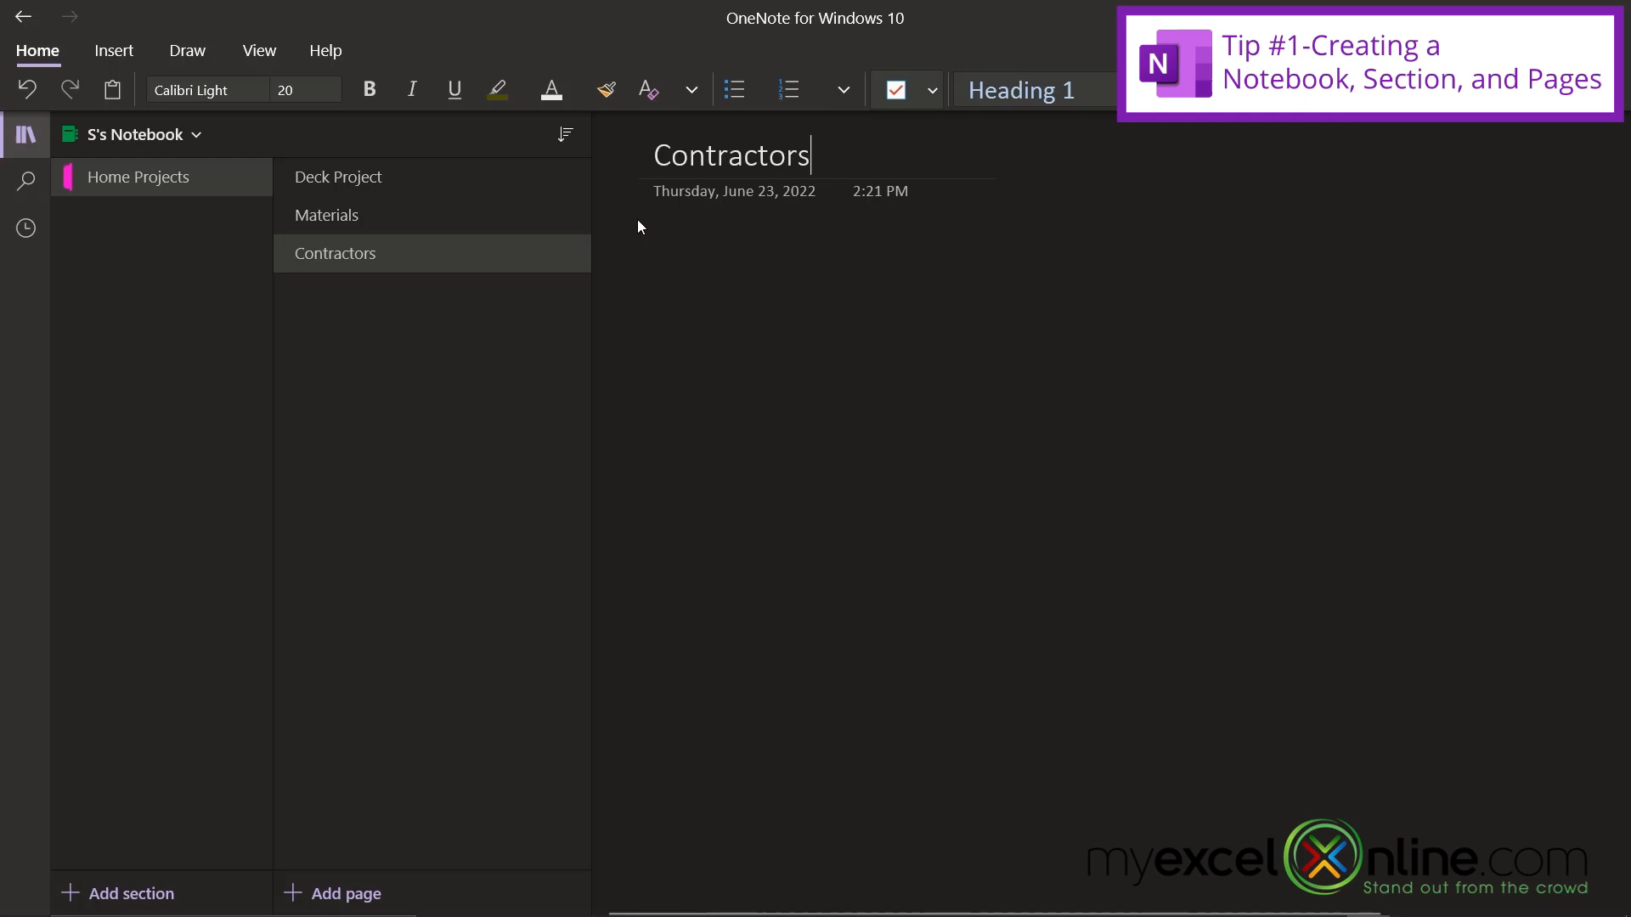
Make Materials a subpage of Deck Project, then bring up Contractors' page options
{"action": "left_click", "coordinate": [326, 215]}
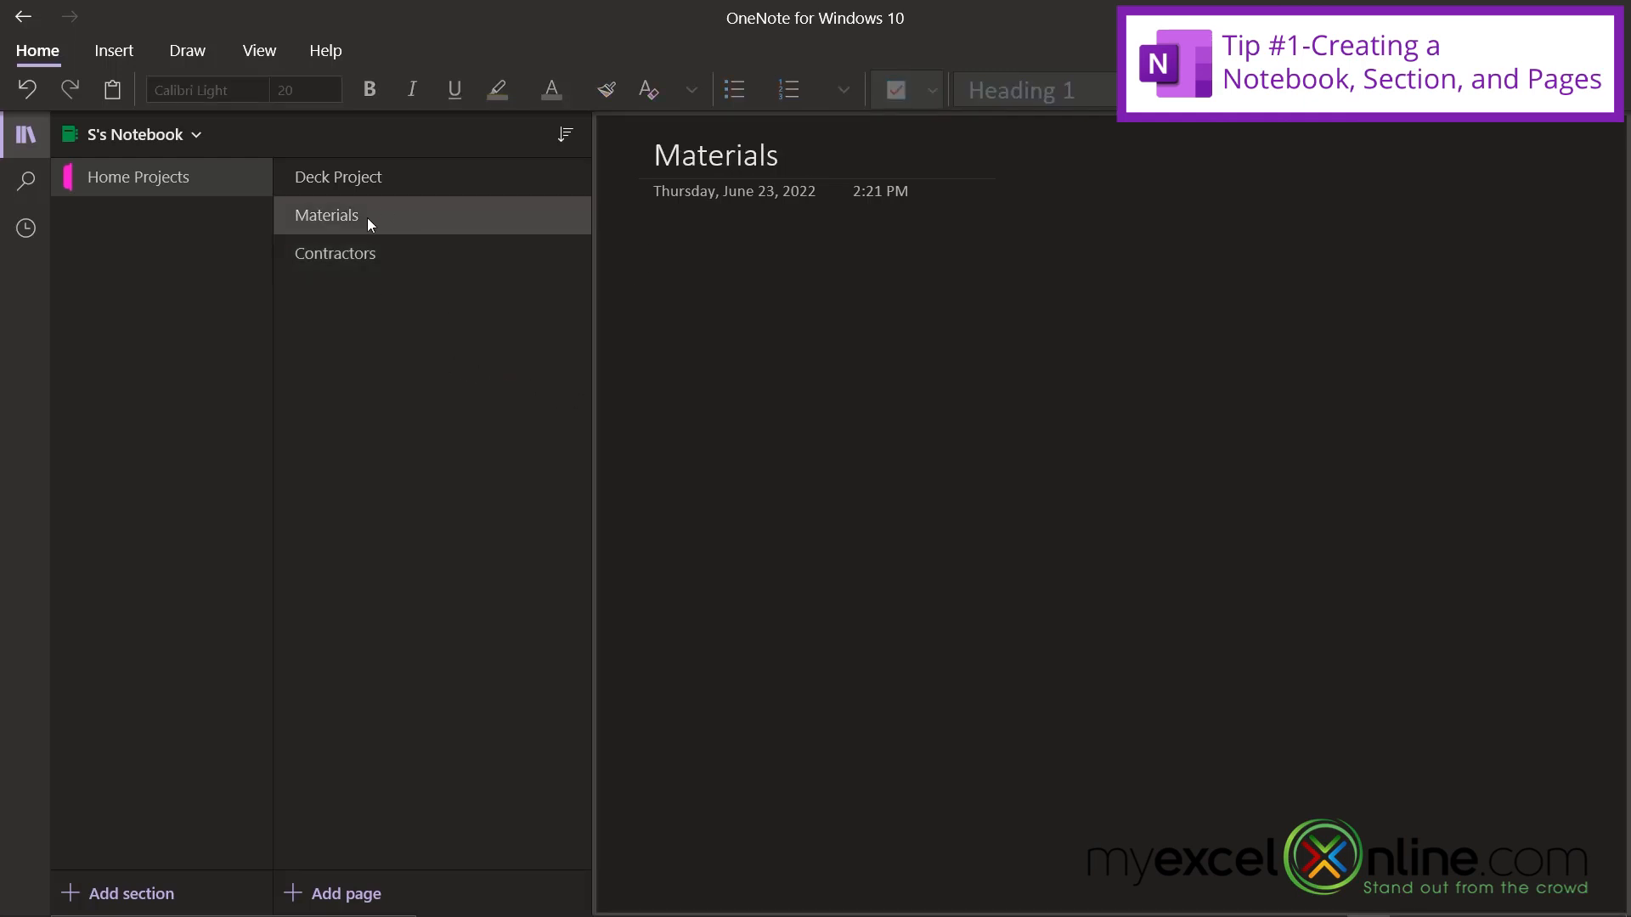
{"action": "right_click", "coordinate": [326, 215]}
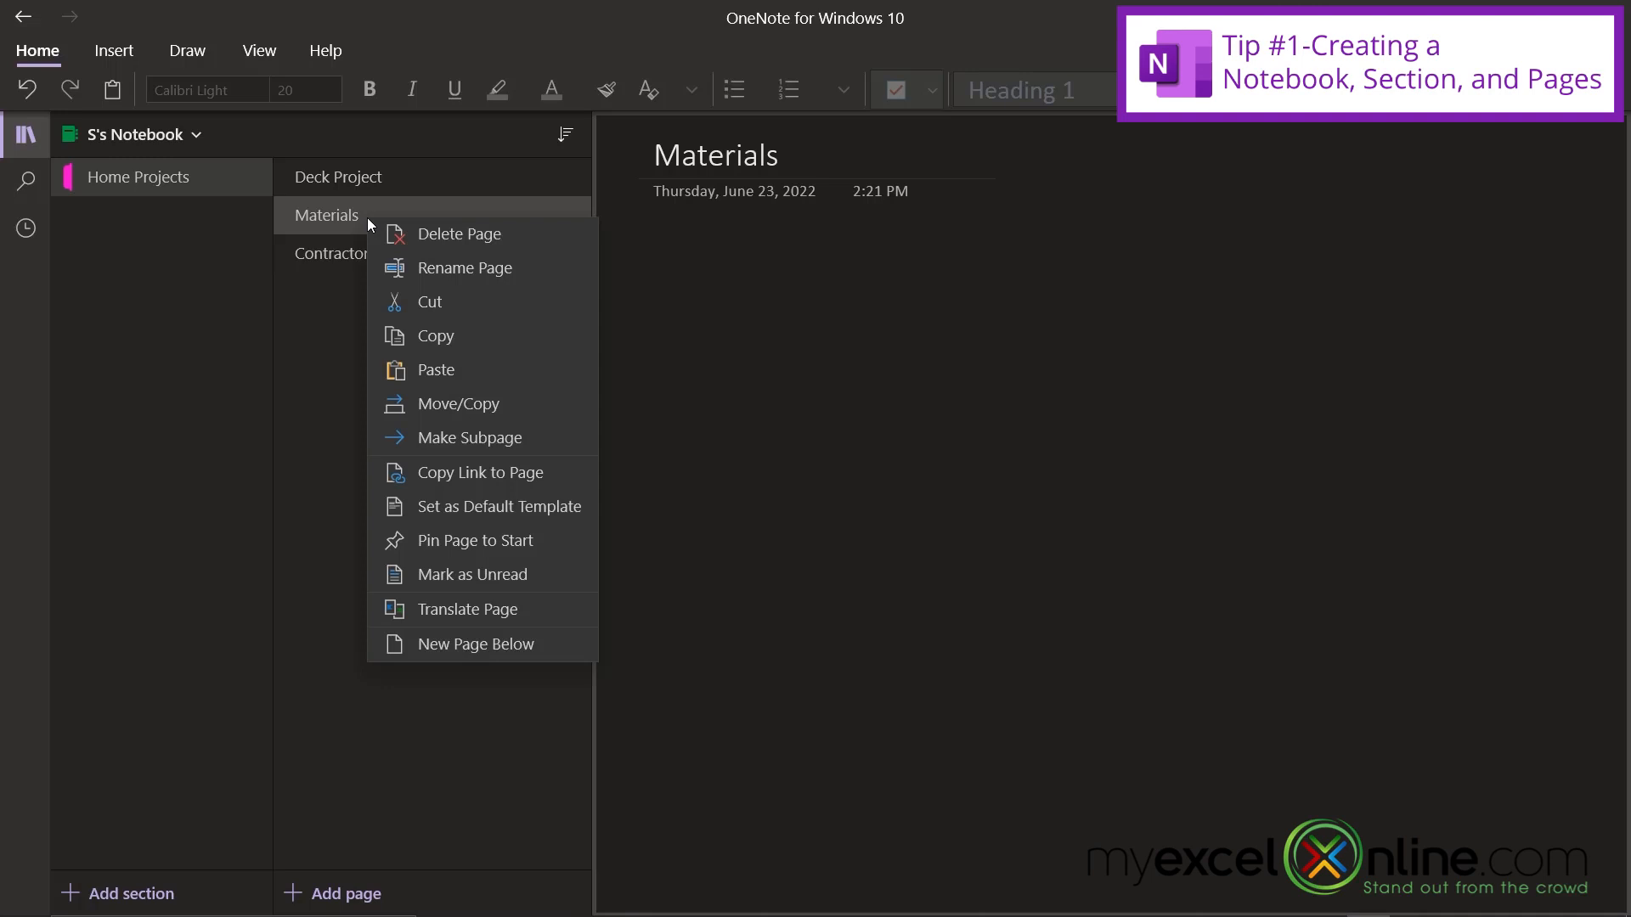
{"action": "mouse_move", "coordinate": [502, 425]}
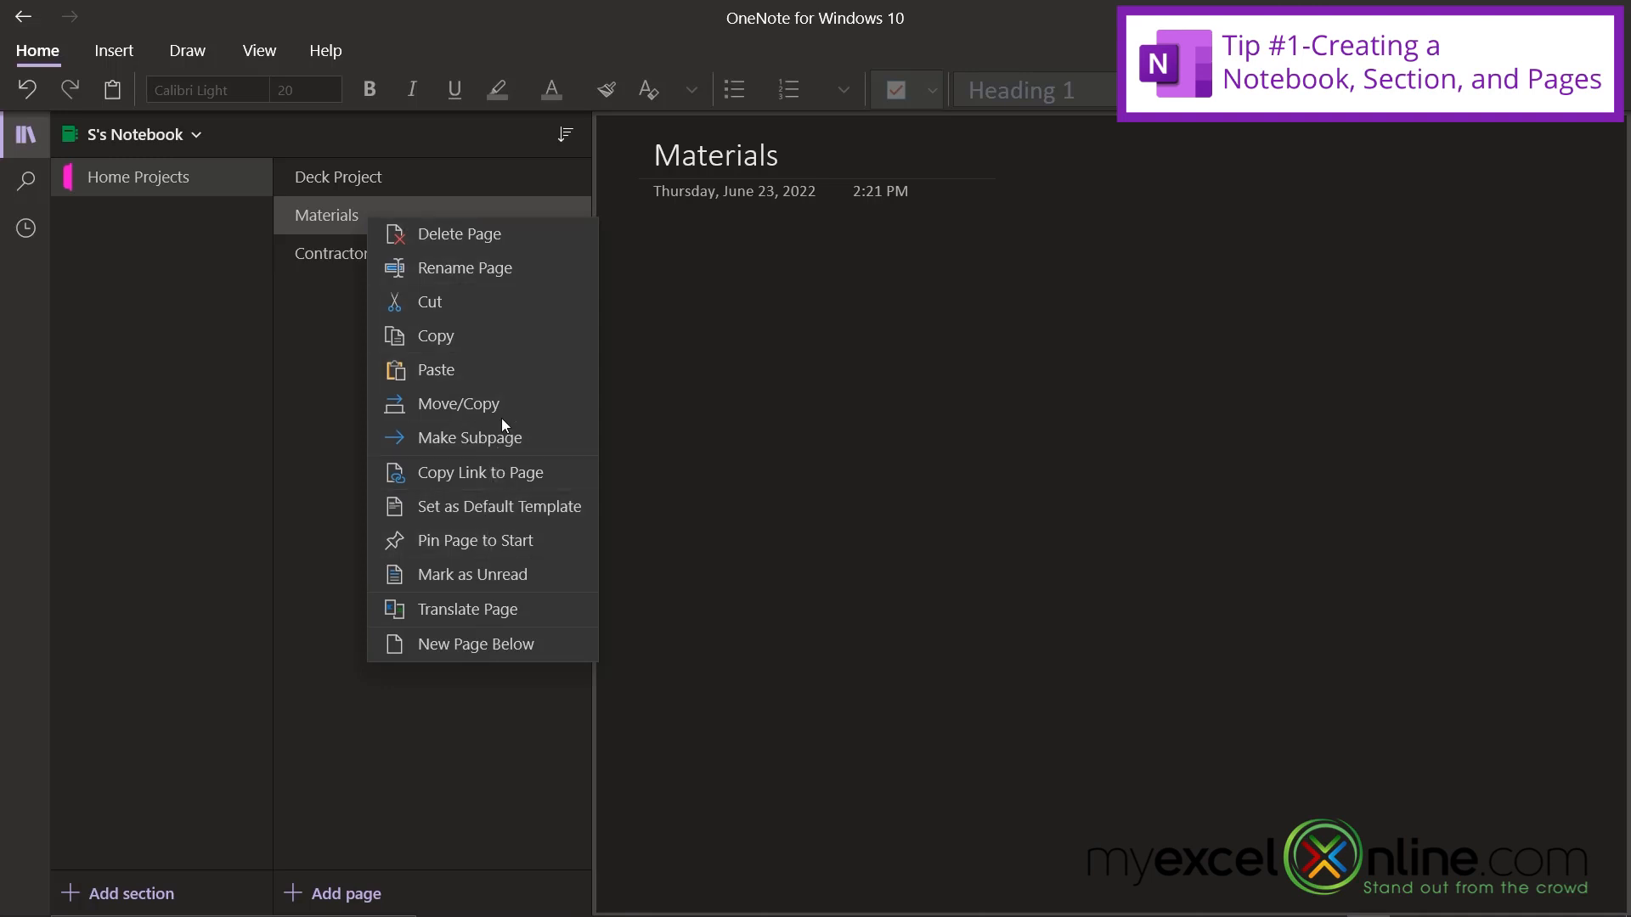
{"action": "left_click", "coordinate": [490, 441]}
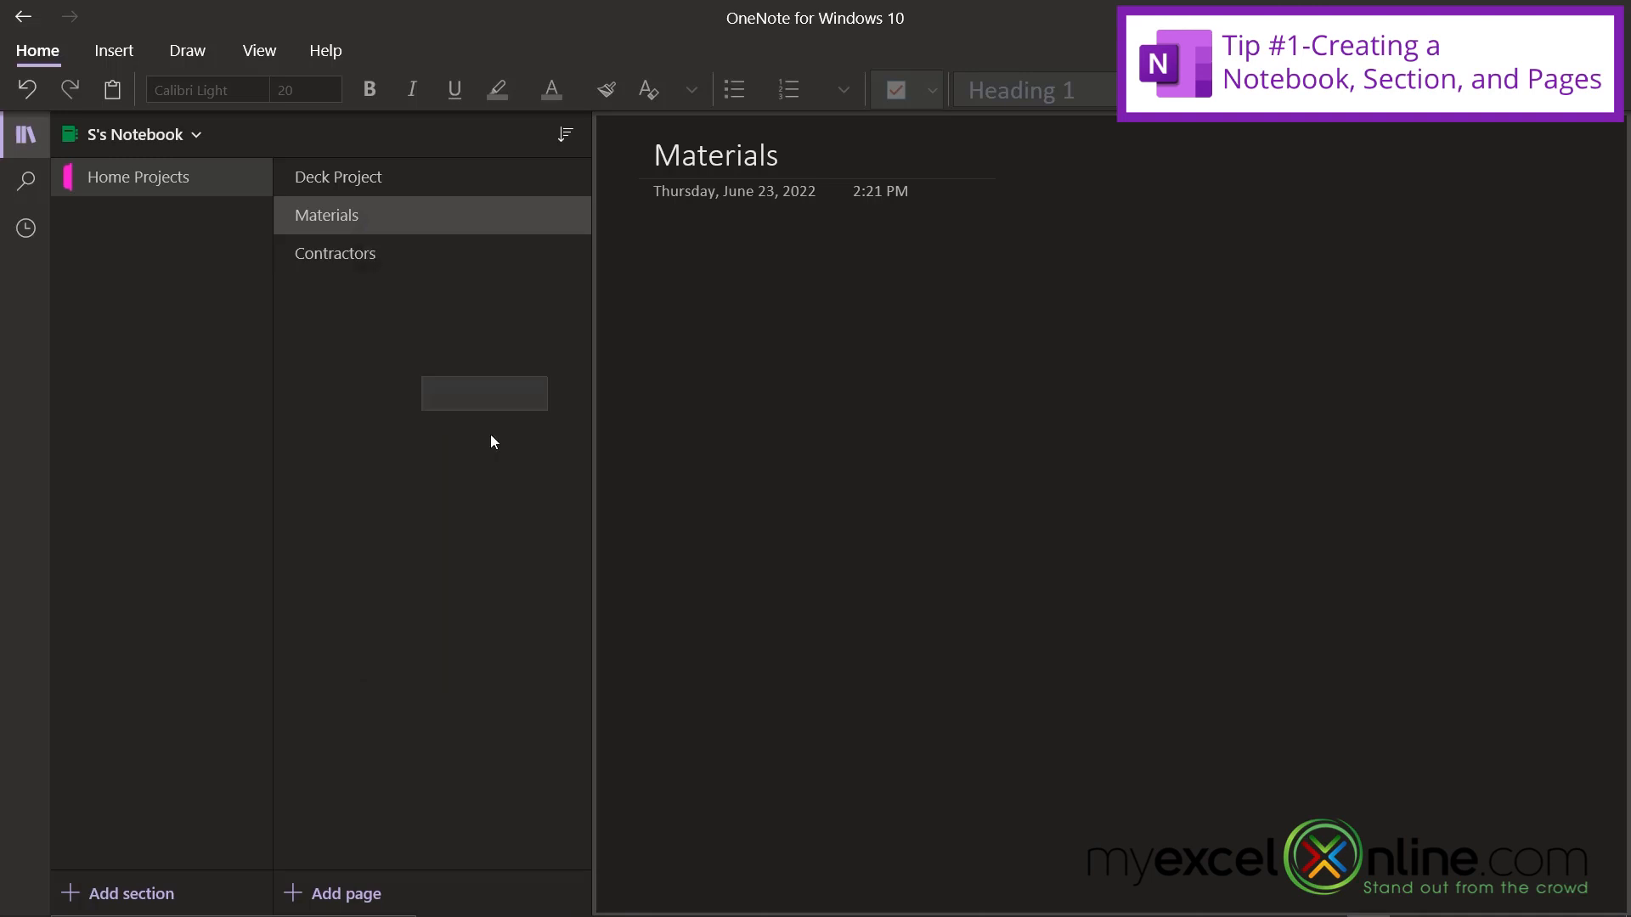
{"action": "right_click", "coordinate": [334, 253]}
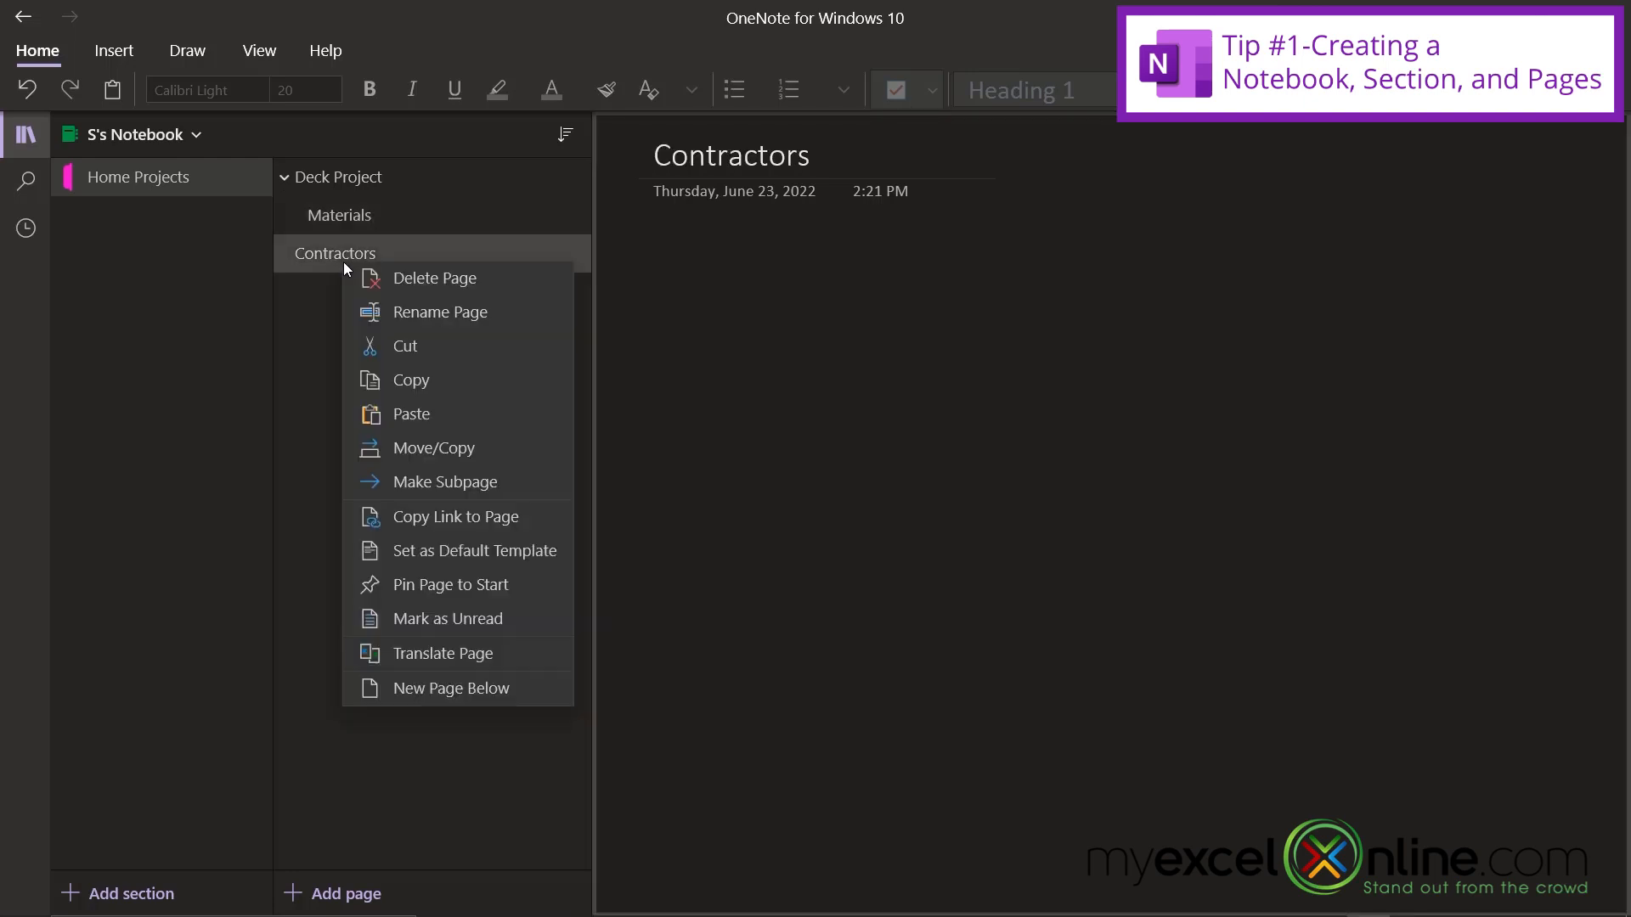
{"action": "mouse_move", "coordinate": [448, 482]}
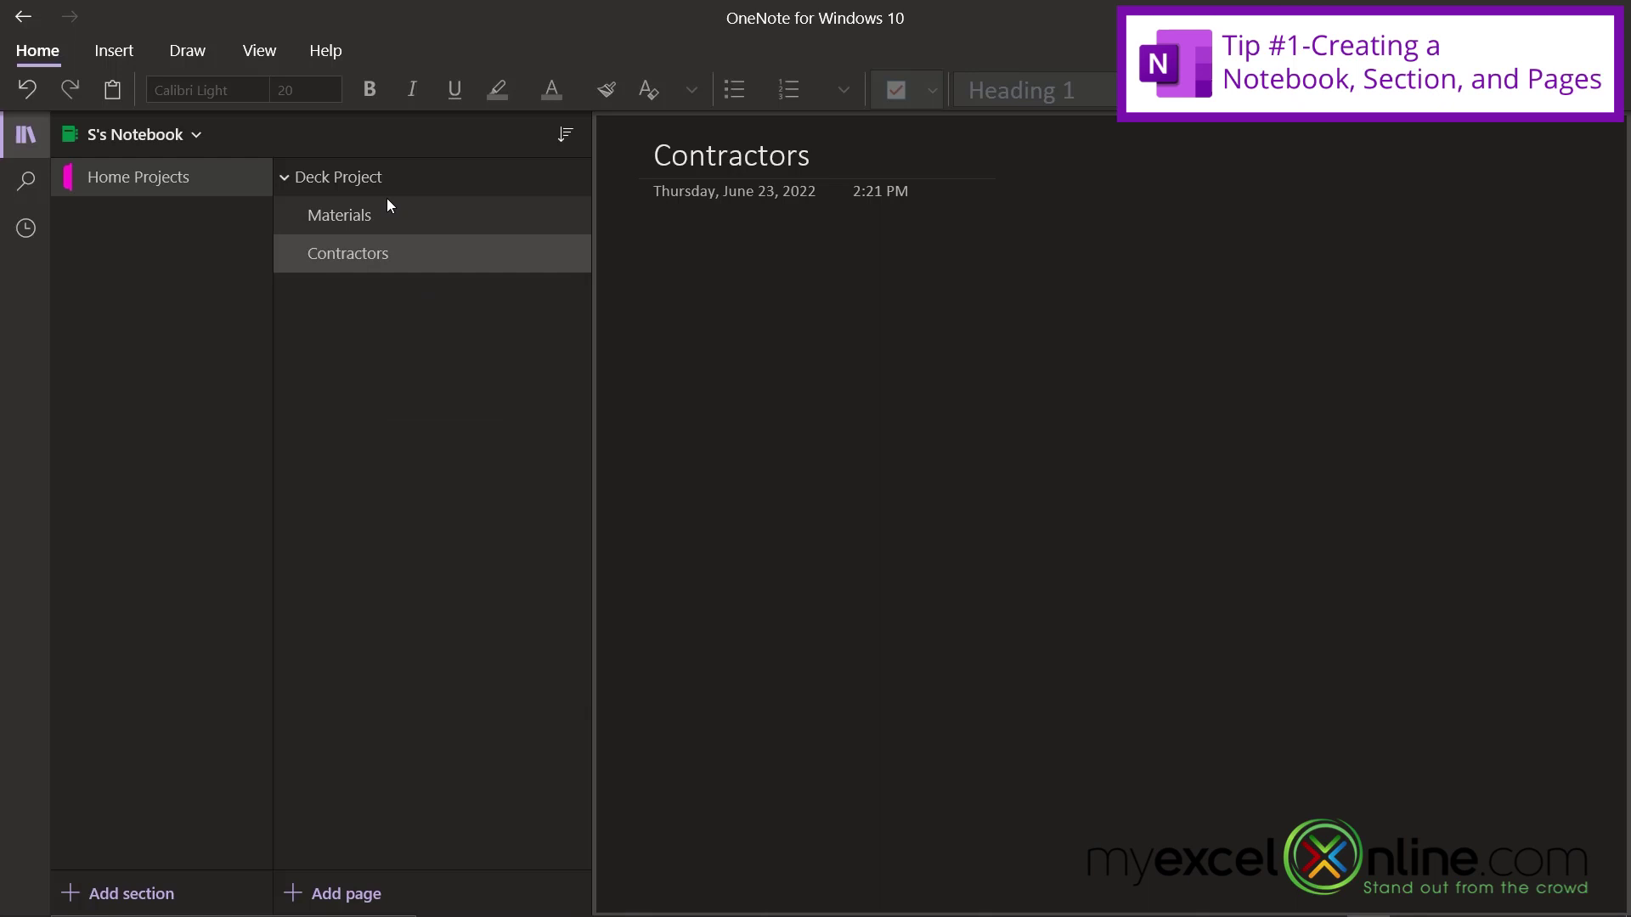
{"action": "mouse_move", "coordinate": [127, 195]}
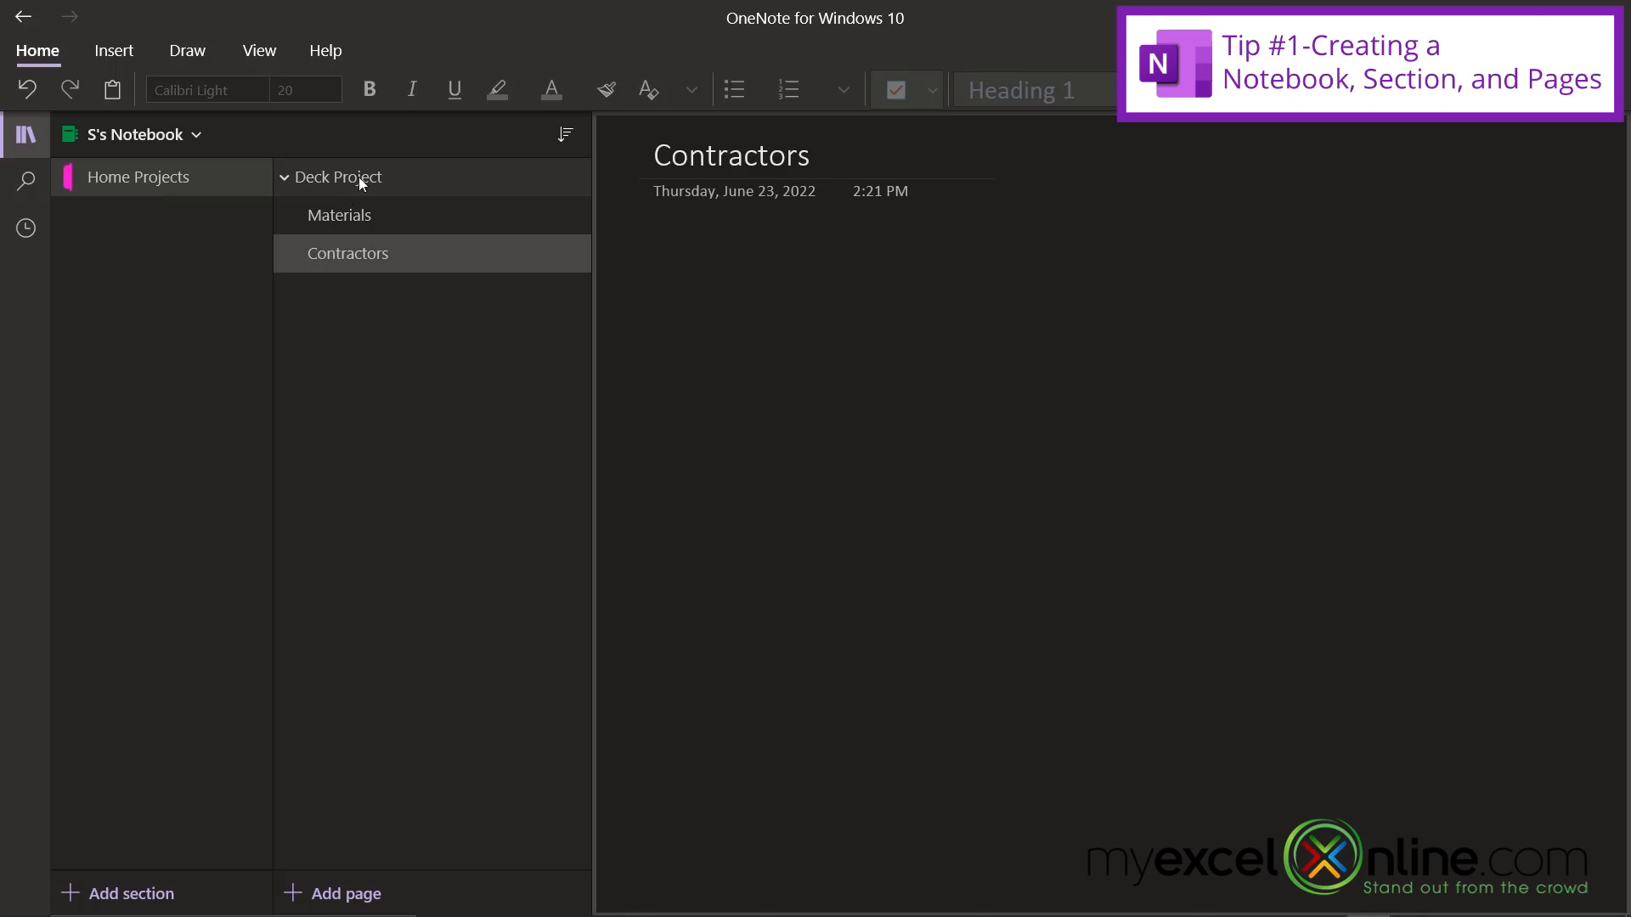
{"action": "mouse_move", "coordinate": [397, 263]}
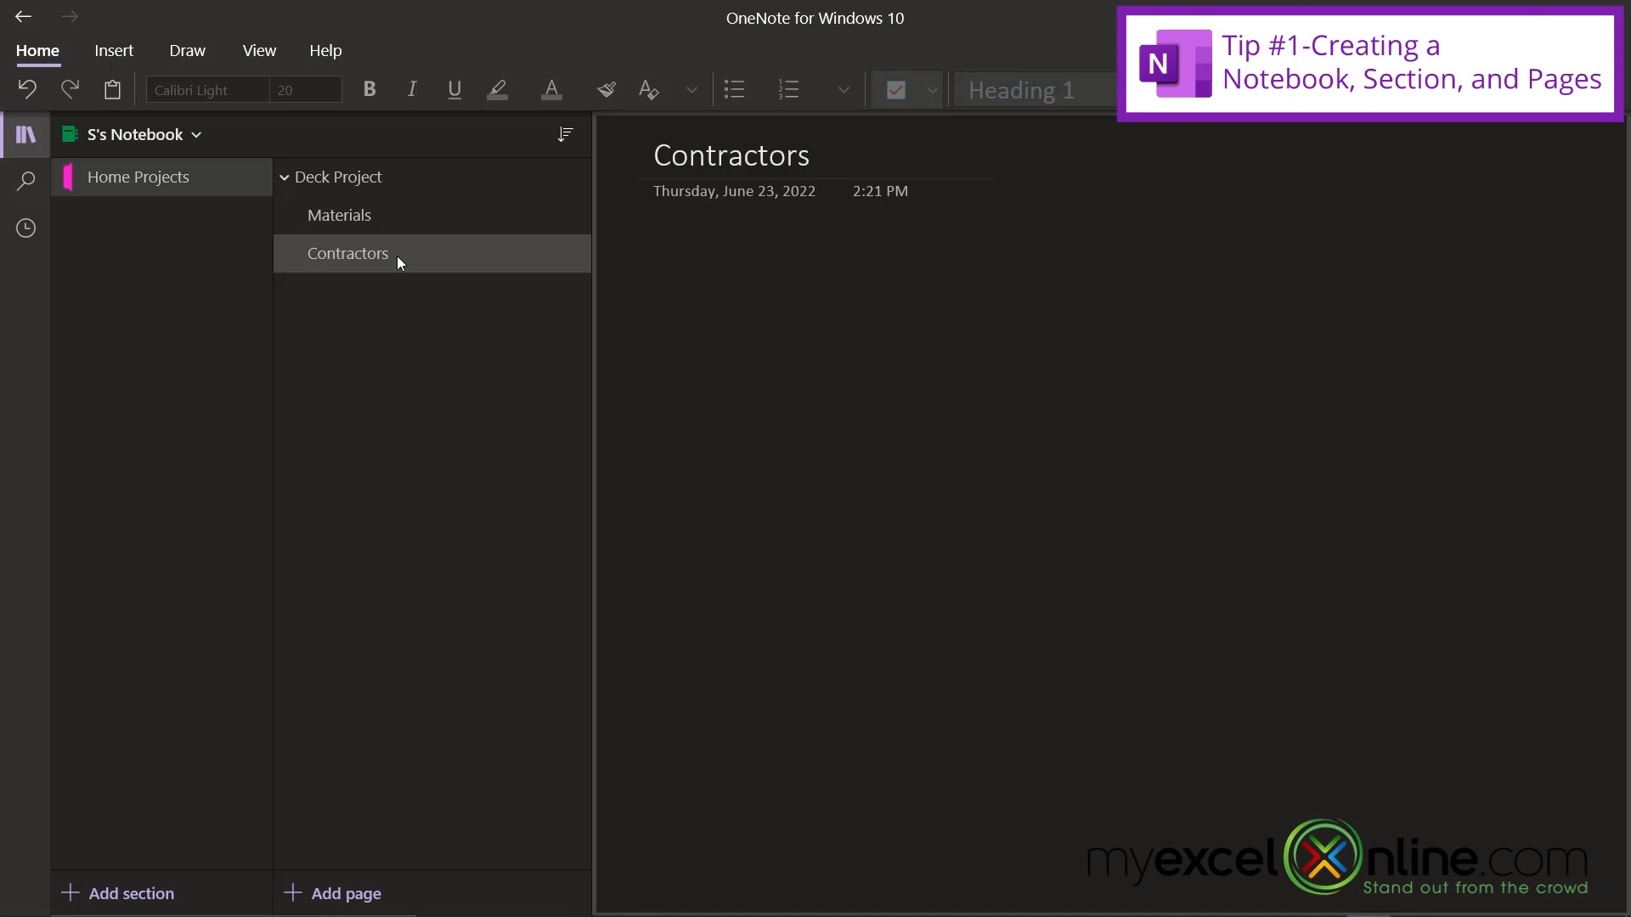
{"action": "mouse_move", "coordinate": [409, 279]}
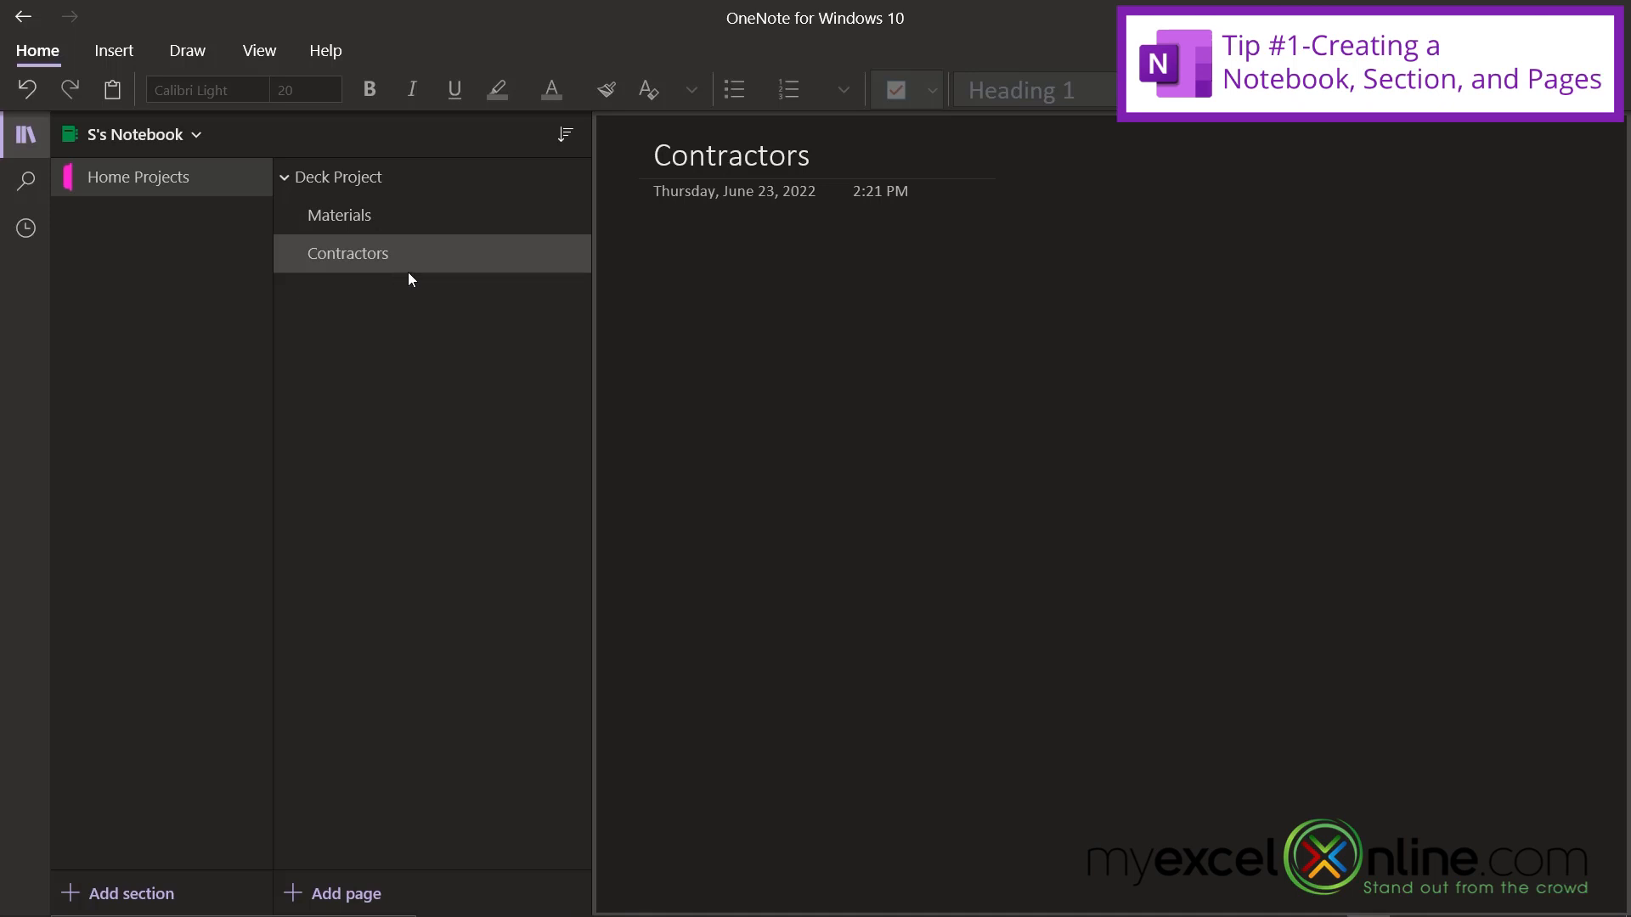
{"action": "mouse_move", "coordinate": [411, 269]}
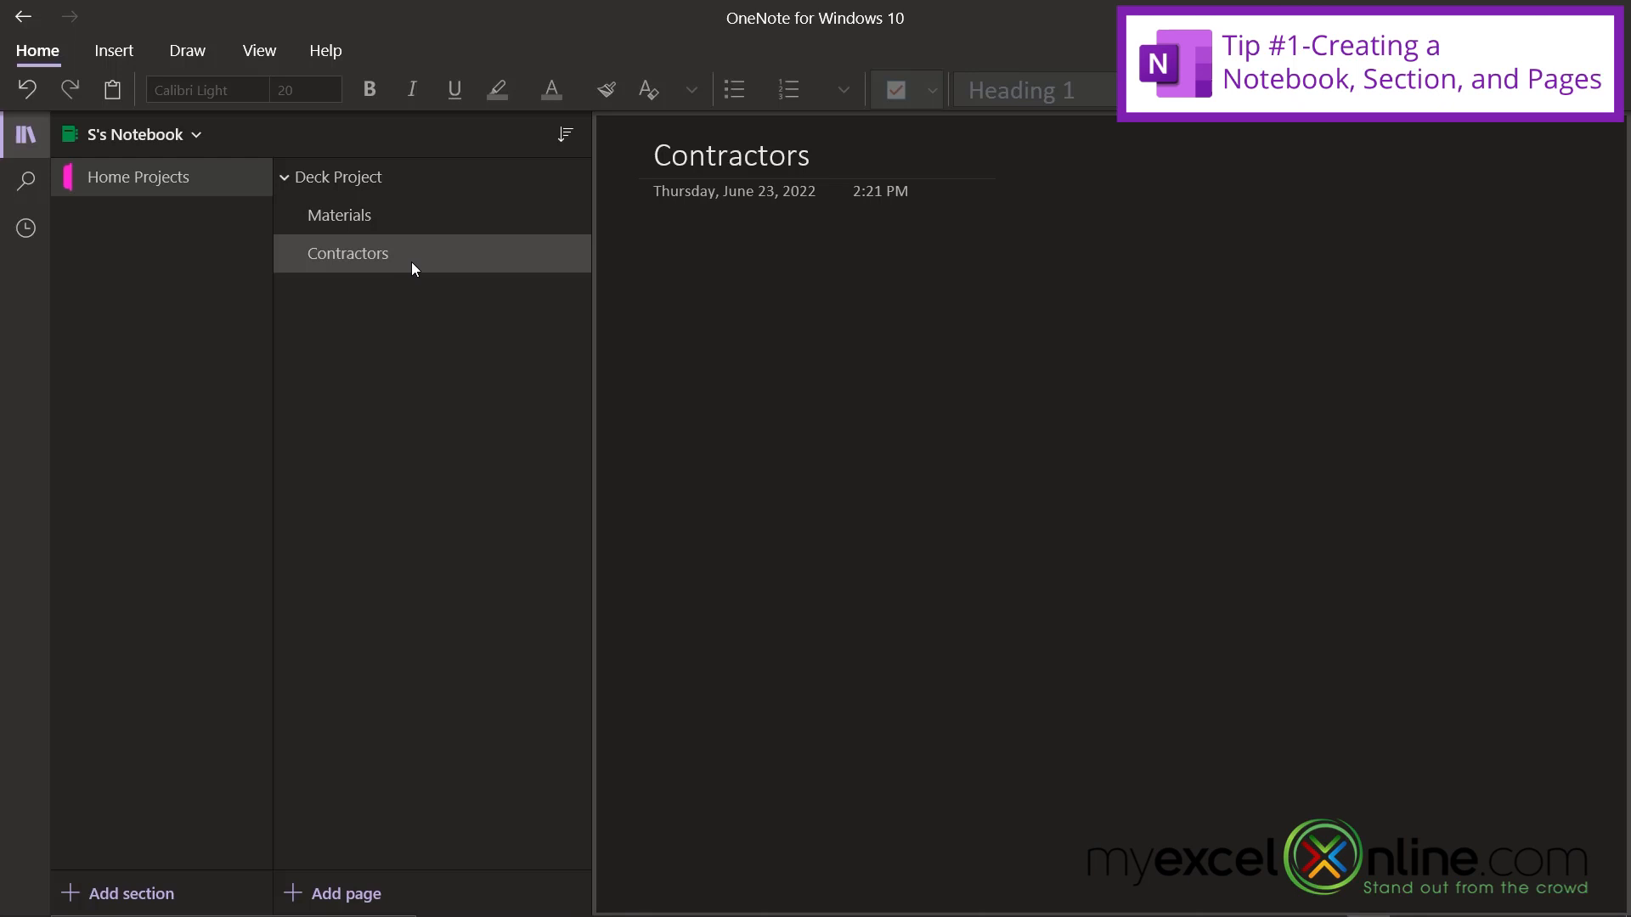
Add two new pages titled 'Electrical' and 'StoneMasons'
{"action": "right_click", "coordinate": [411, 268]}
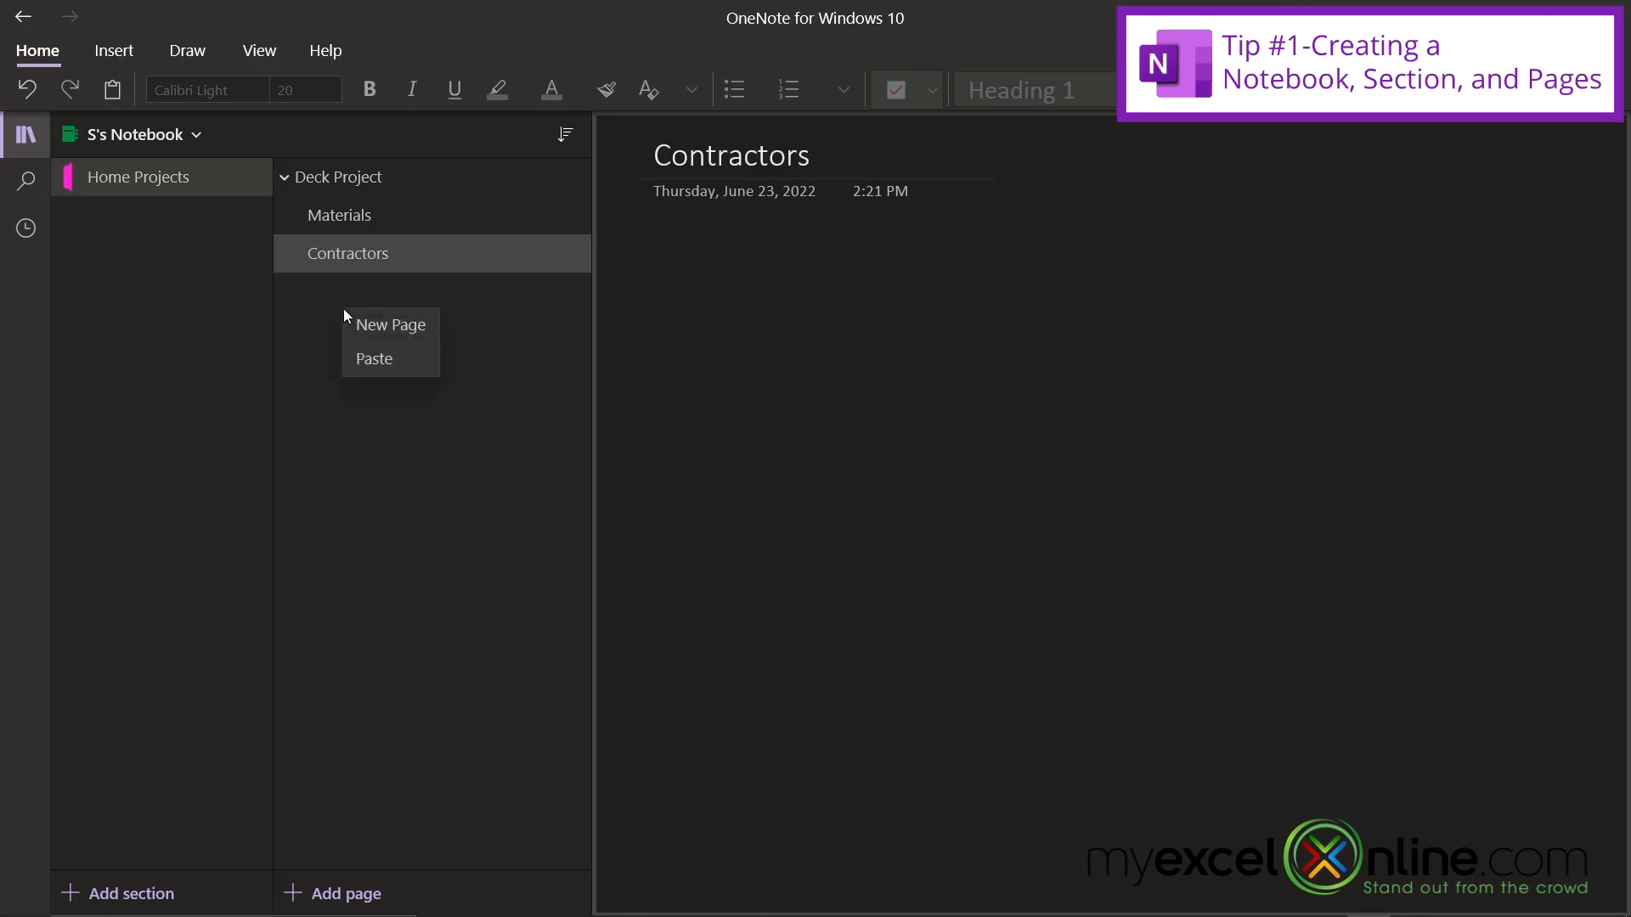
{"action": "left_click", "coordinate": [390, 325]}
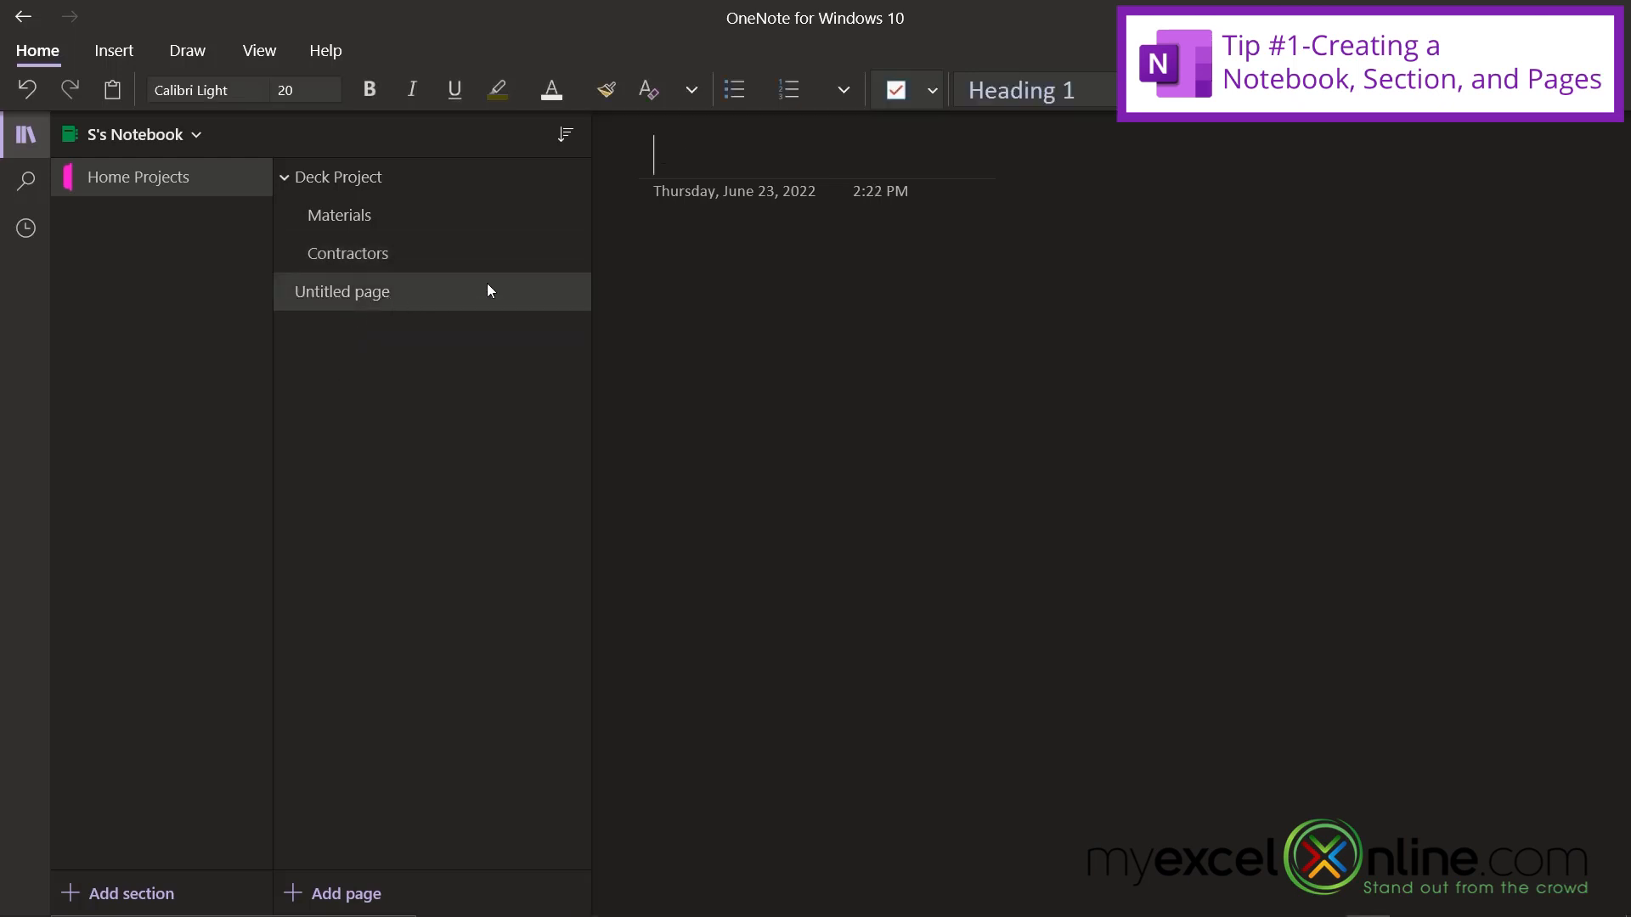
{"action": "type", "text": "Ele"}
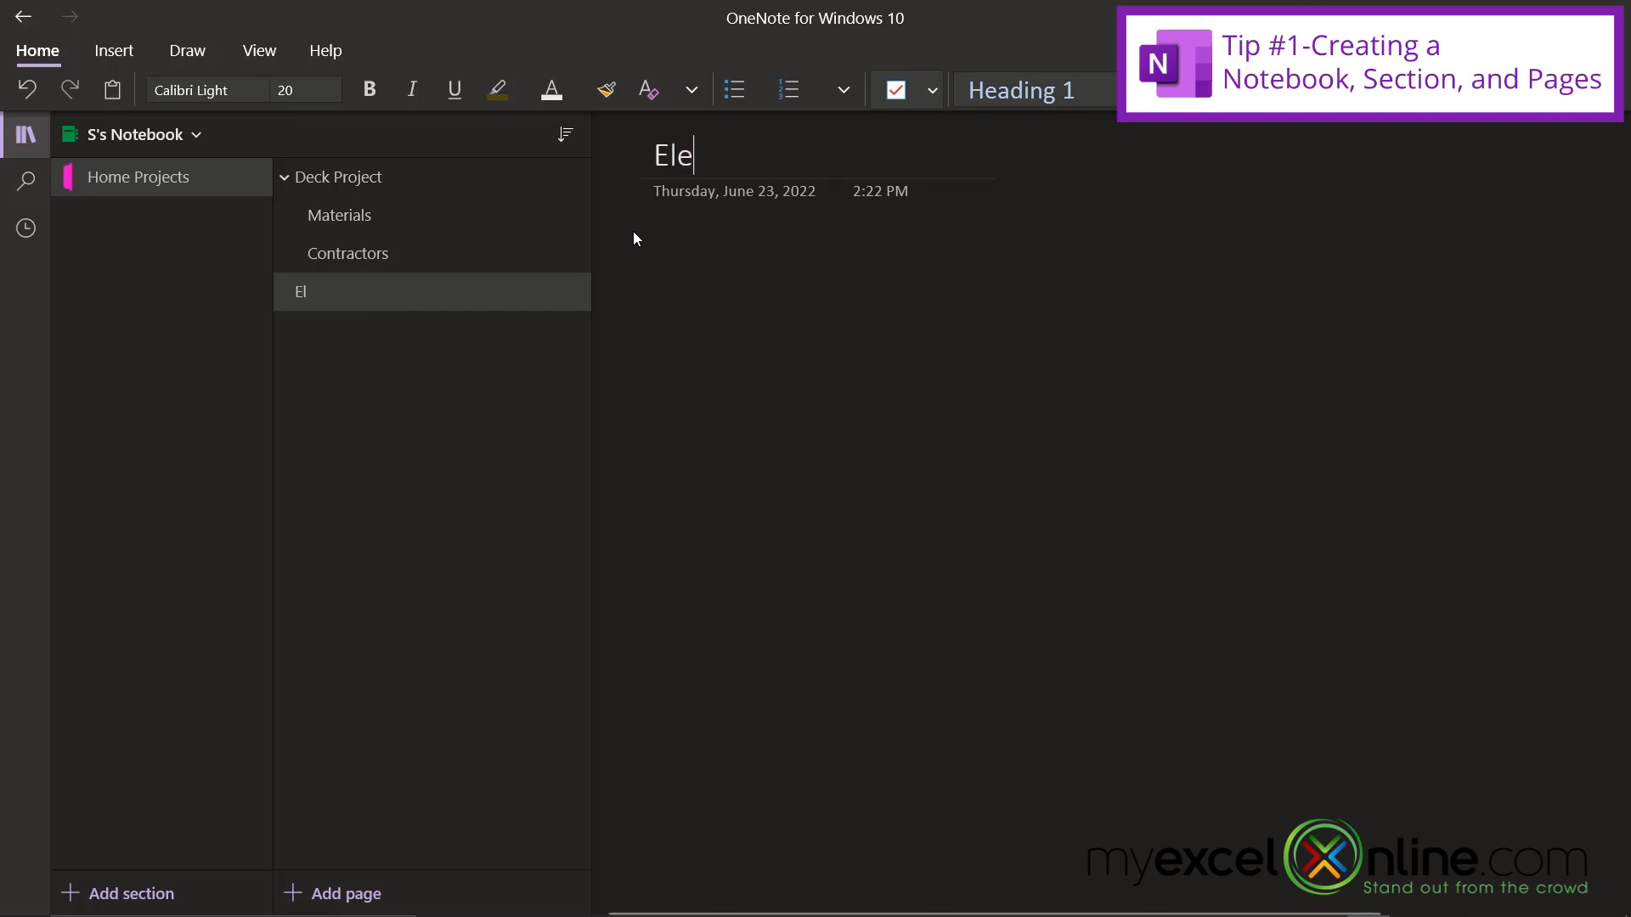
{"action": "type", "text": "ctrical"}
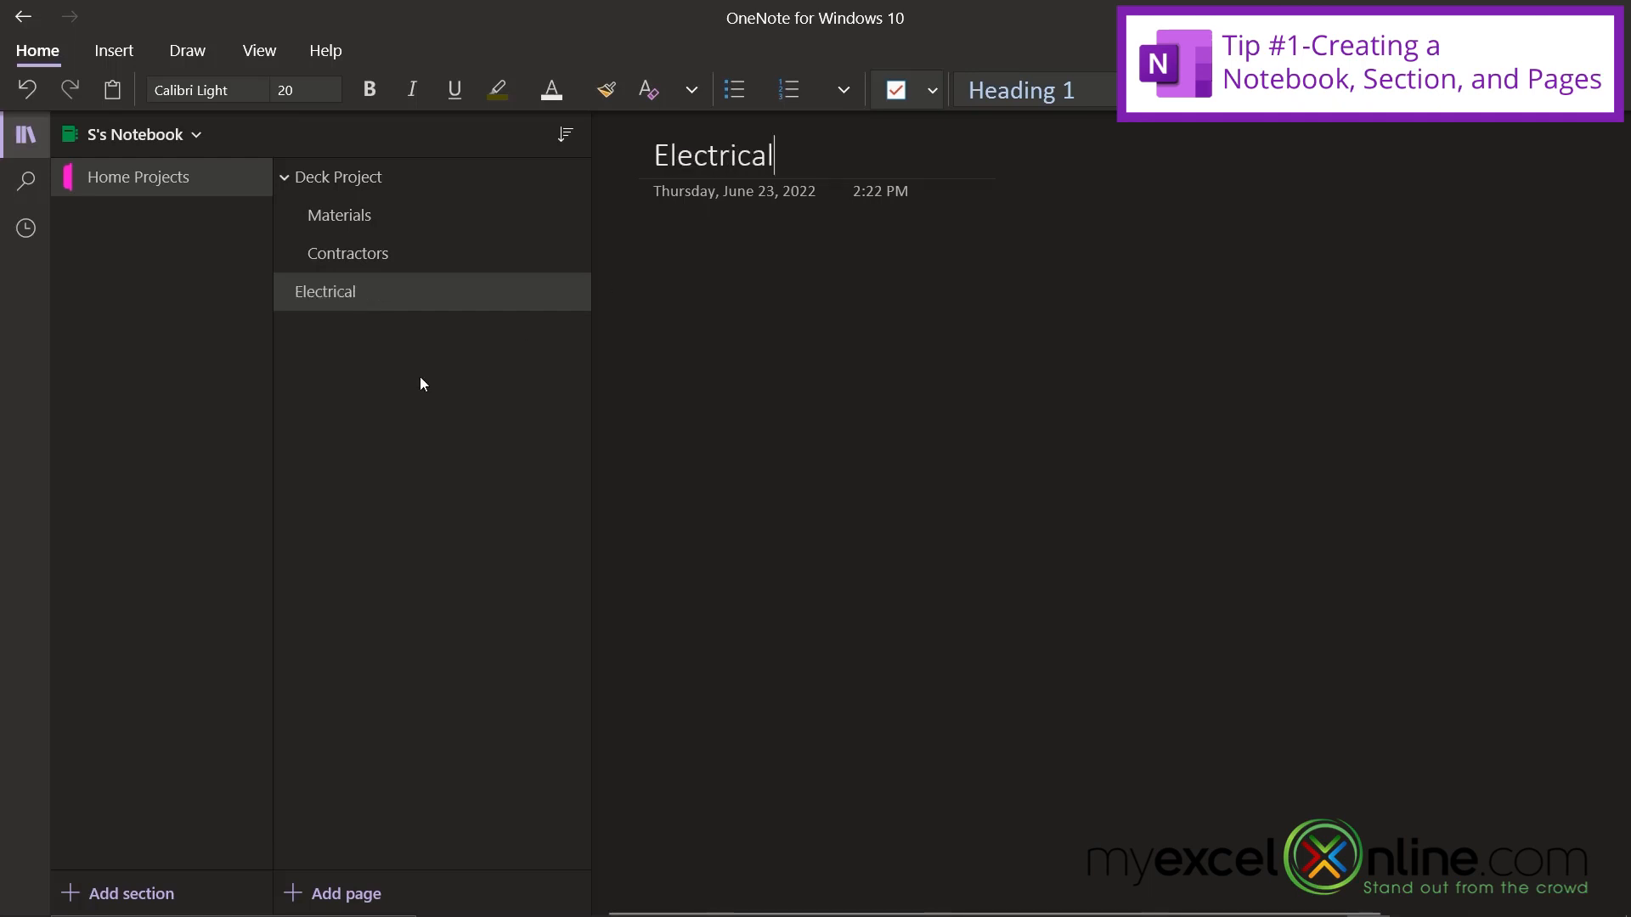
{"action": "left_click", "coordinate": [347, 894]}
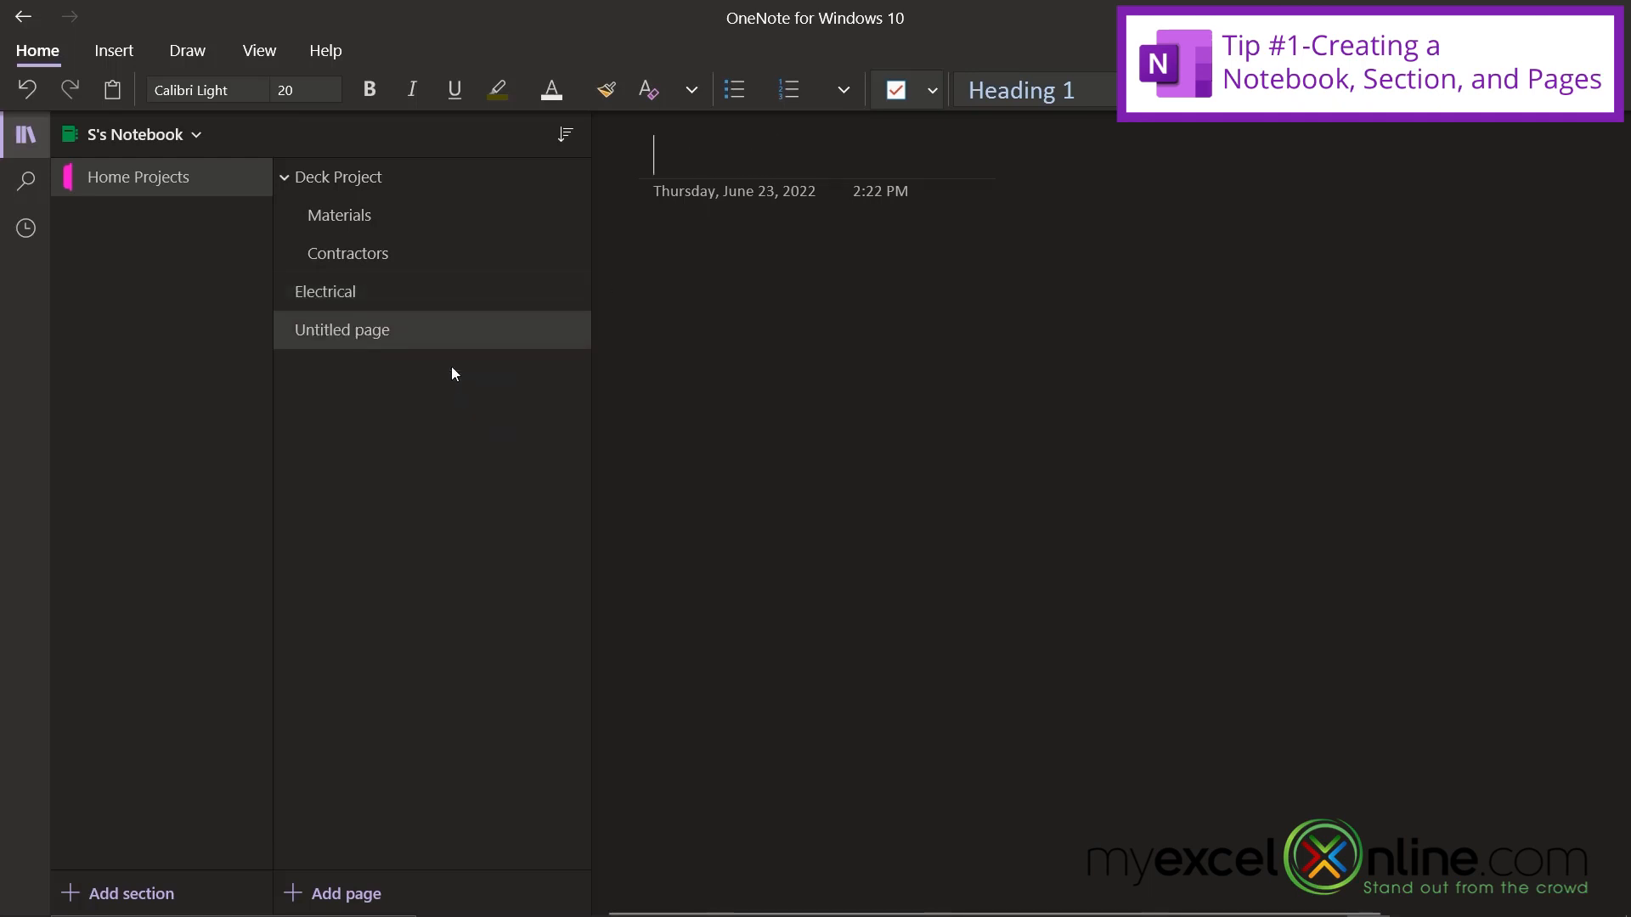
{"action": "type", "text": "Stone"}
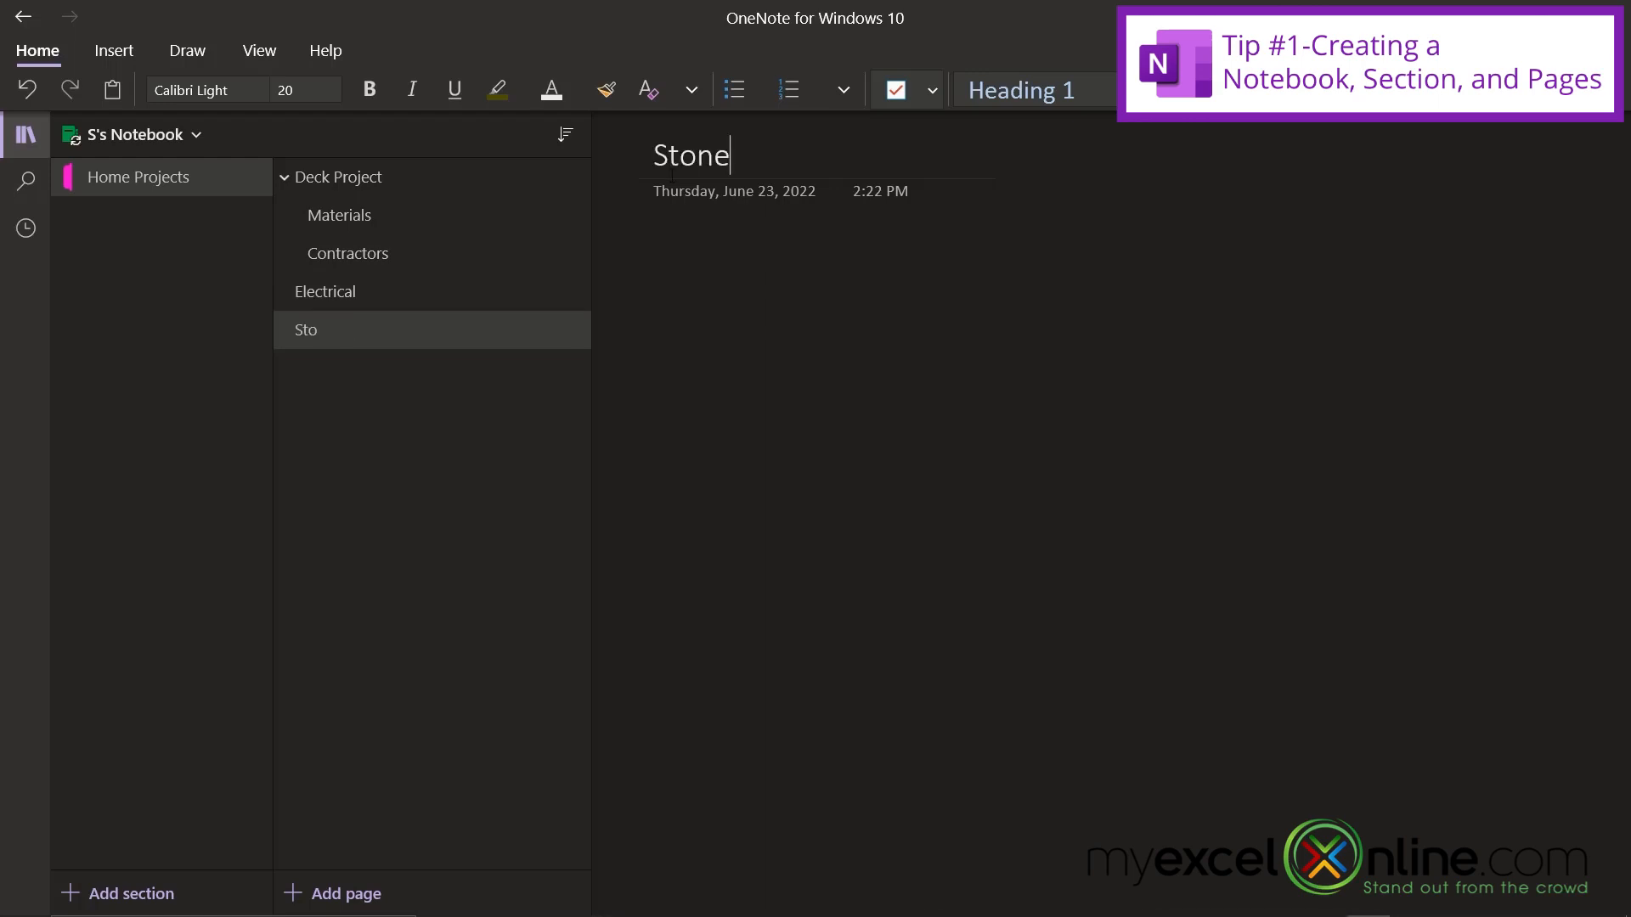
{"action": "type", "text": "Masons"}
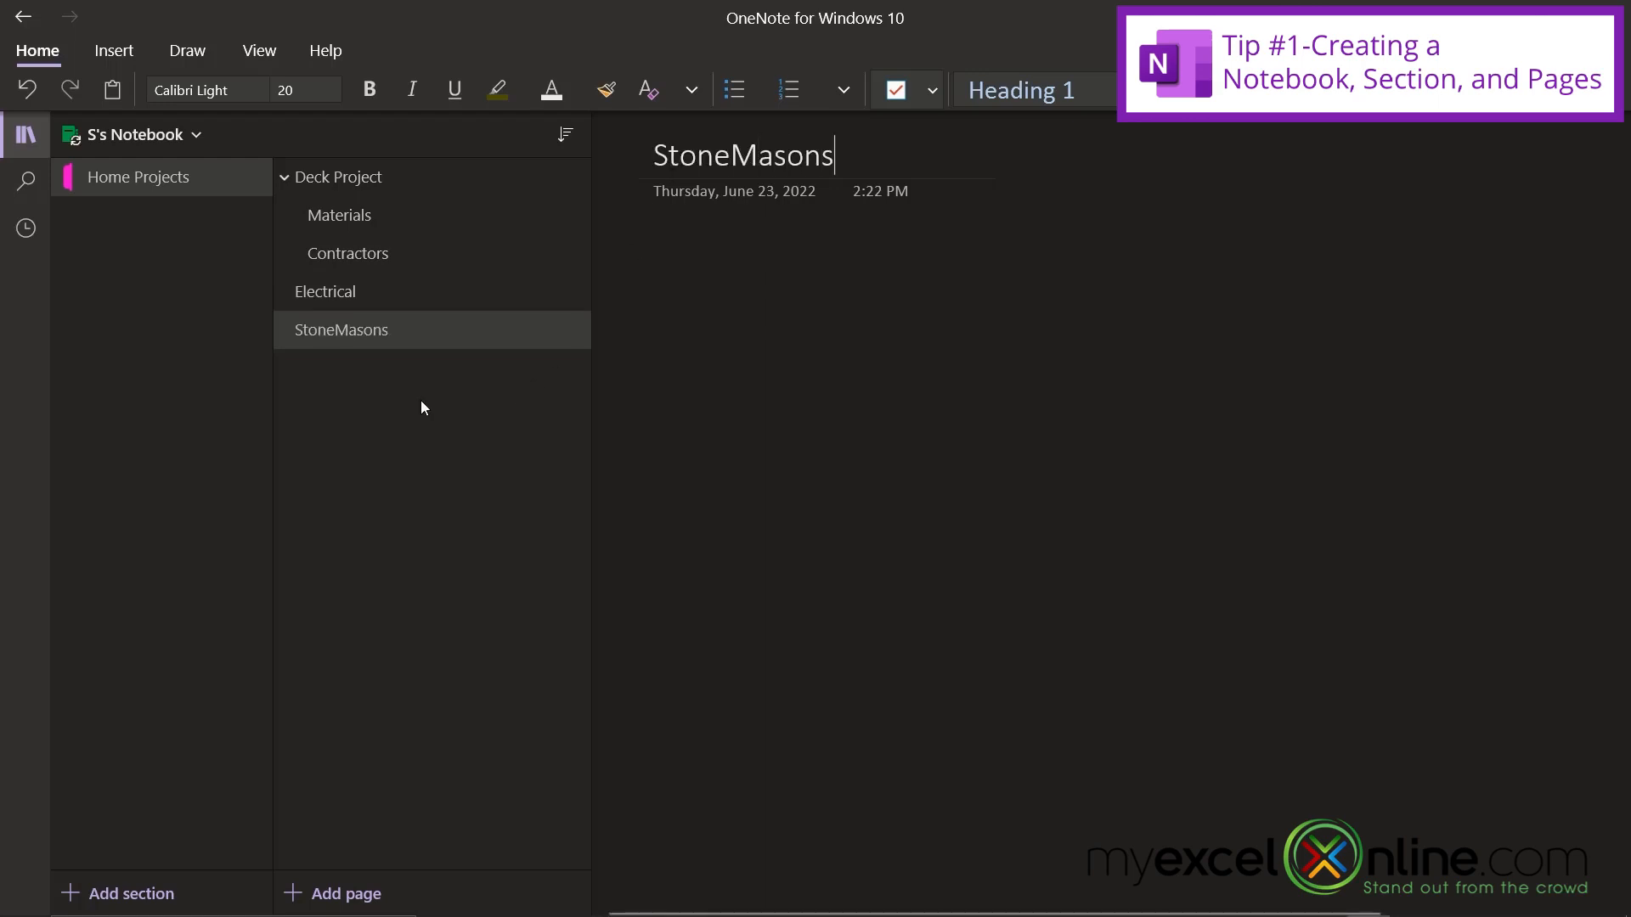
Nest Electrical and StoneMasons under Contractors, then collapse and re-expand Deck Project
{"action": "right_click", "coordinate": [323, 291]}
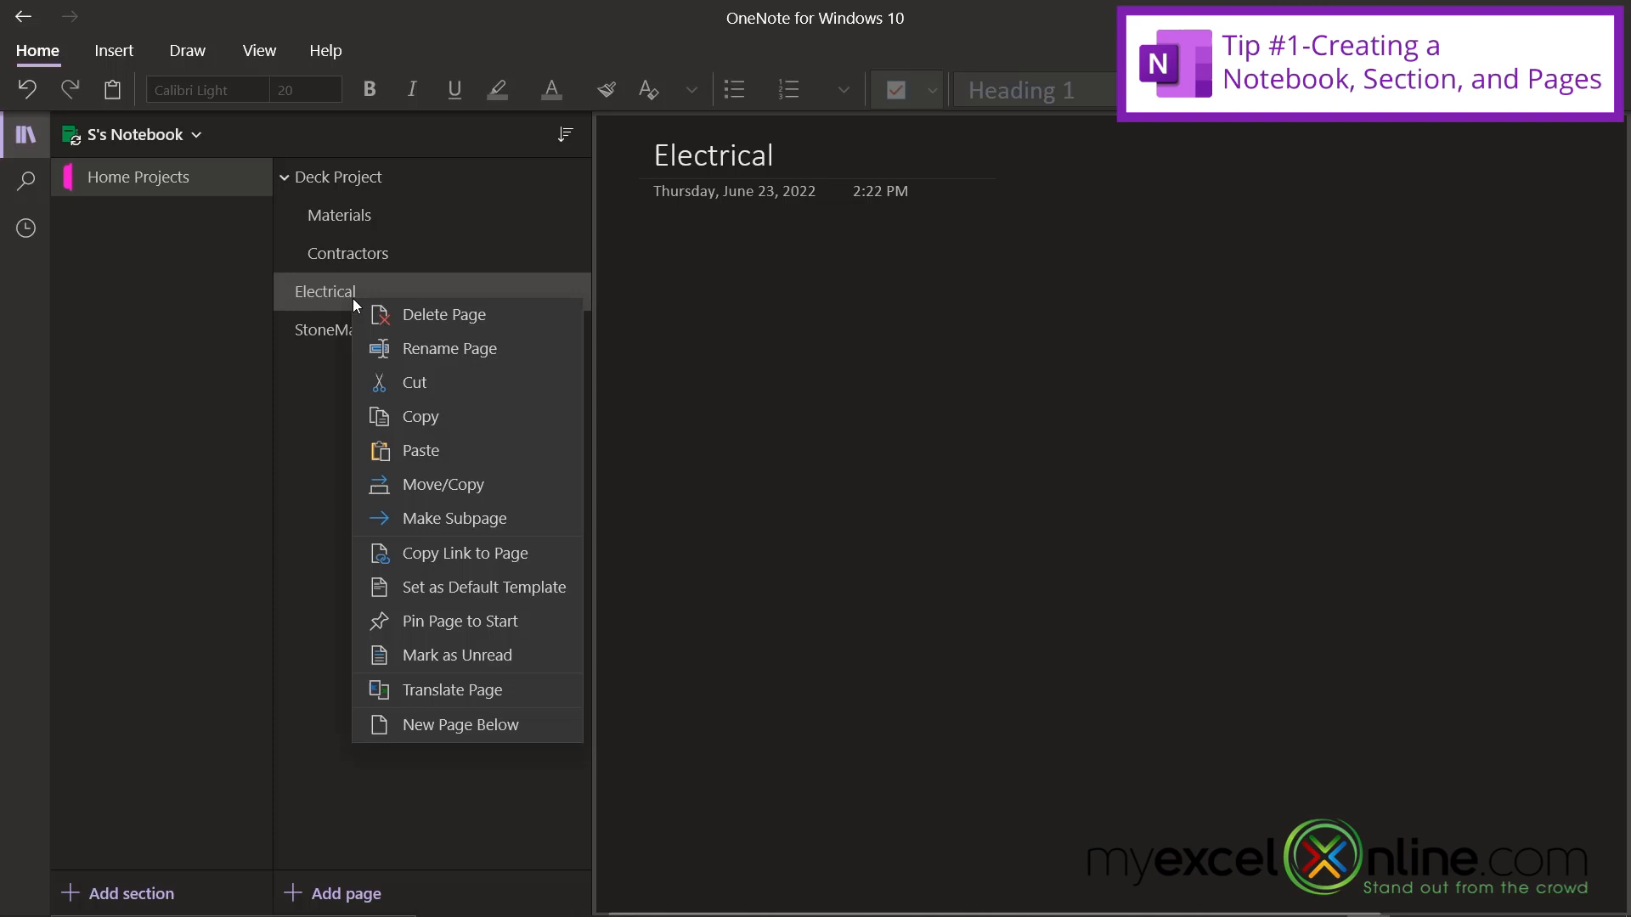
{"action": "mouse_move", "coordinate": [451, 519]}
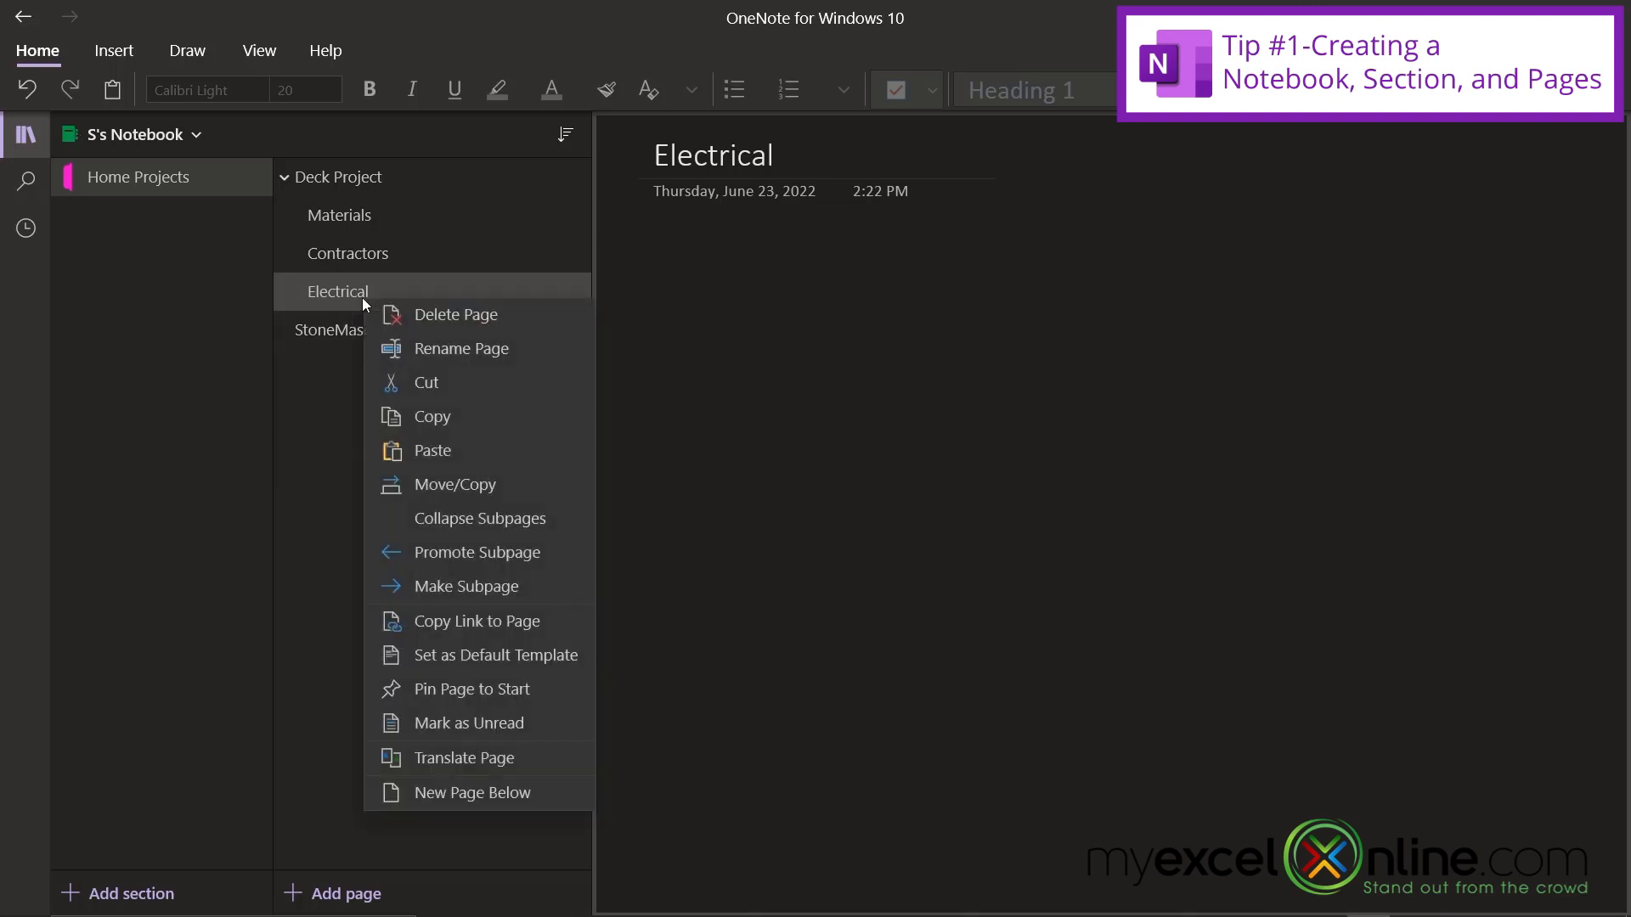
{"action": "mouse_move", "coordinate": [463, 587]}
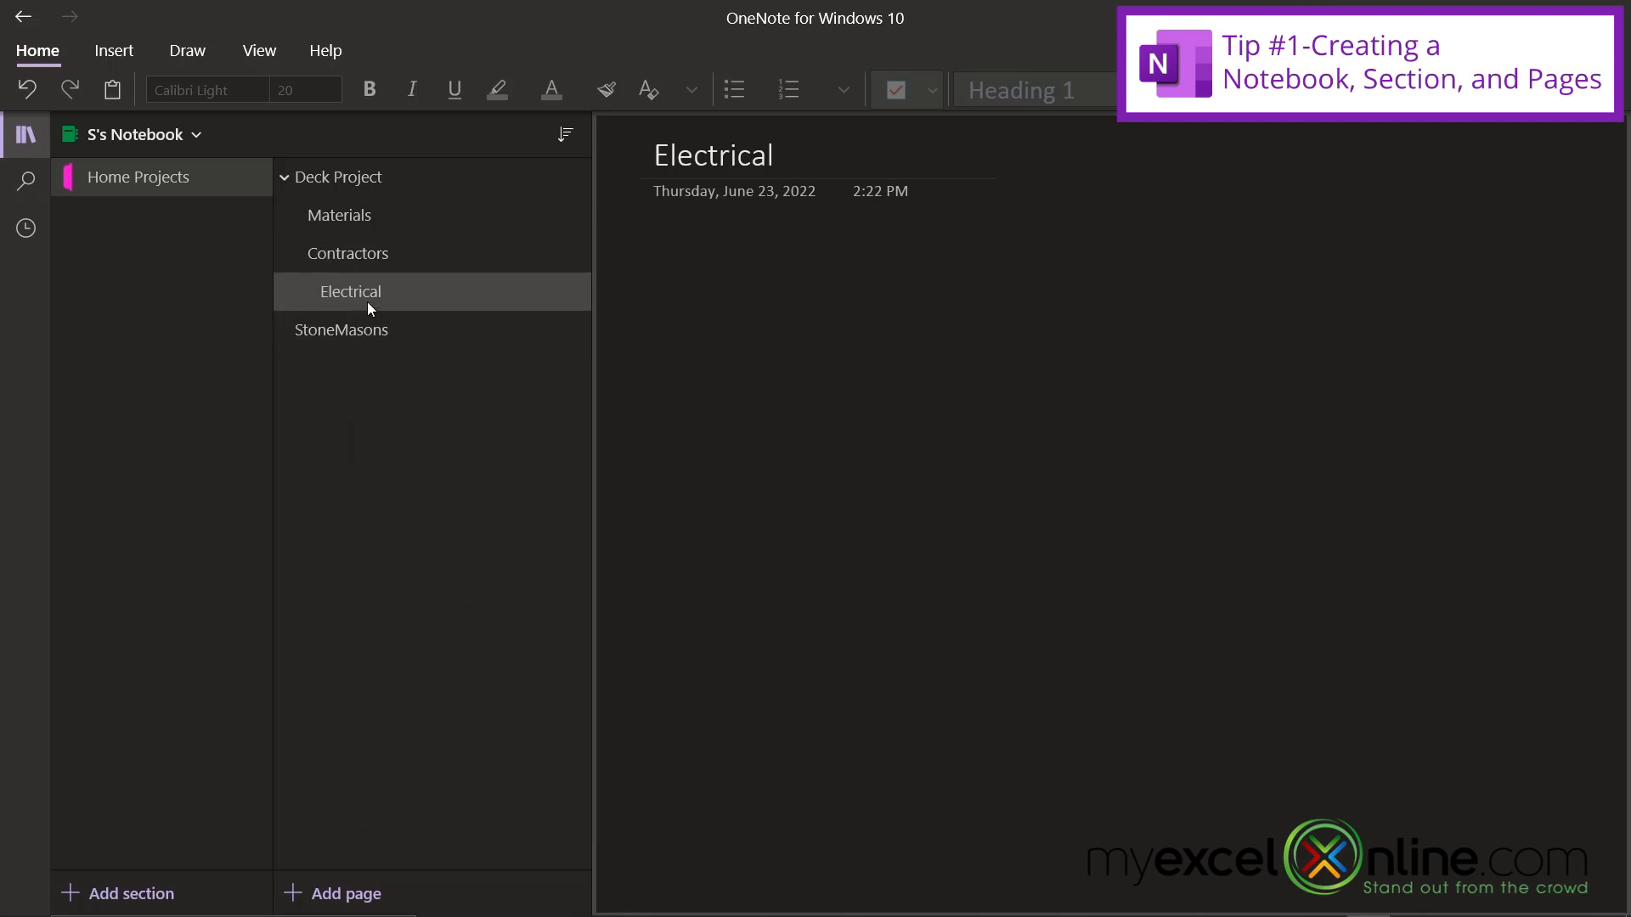
{"action": "mouse_move", "coordinate": [336, 177]}
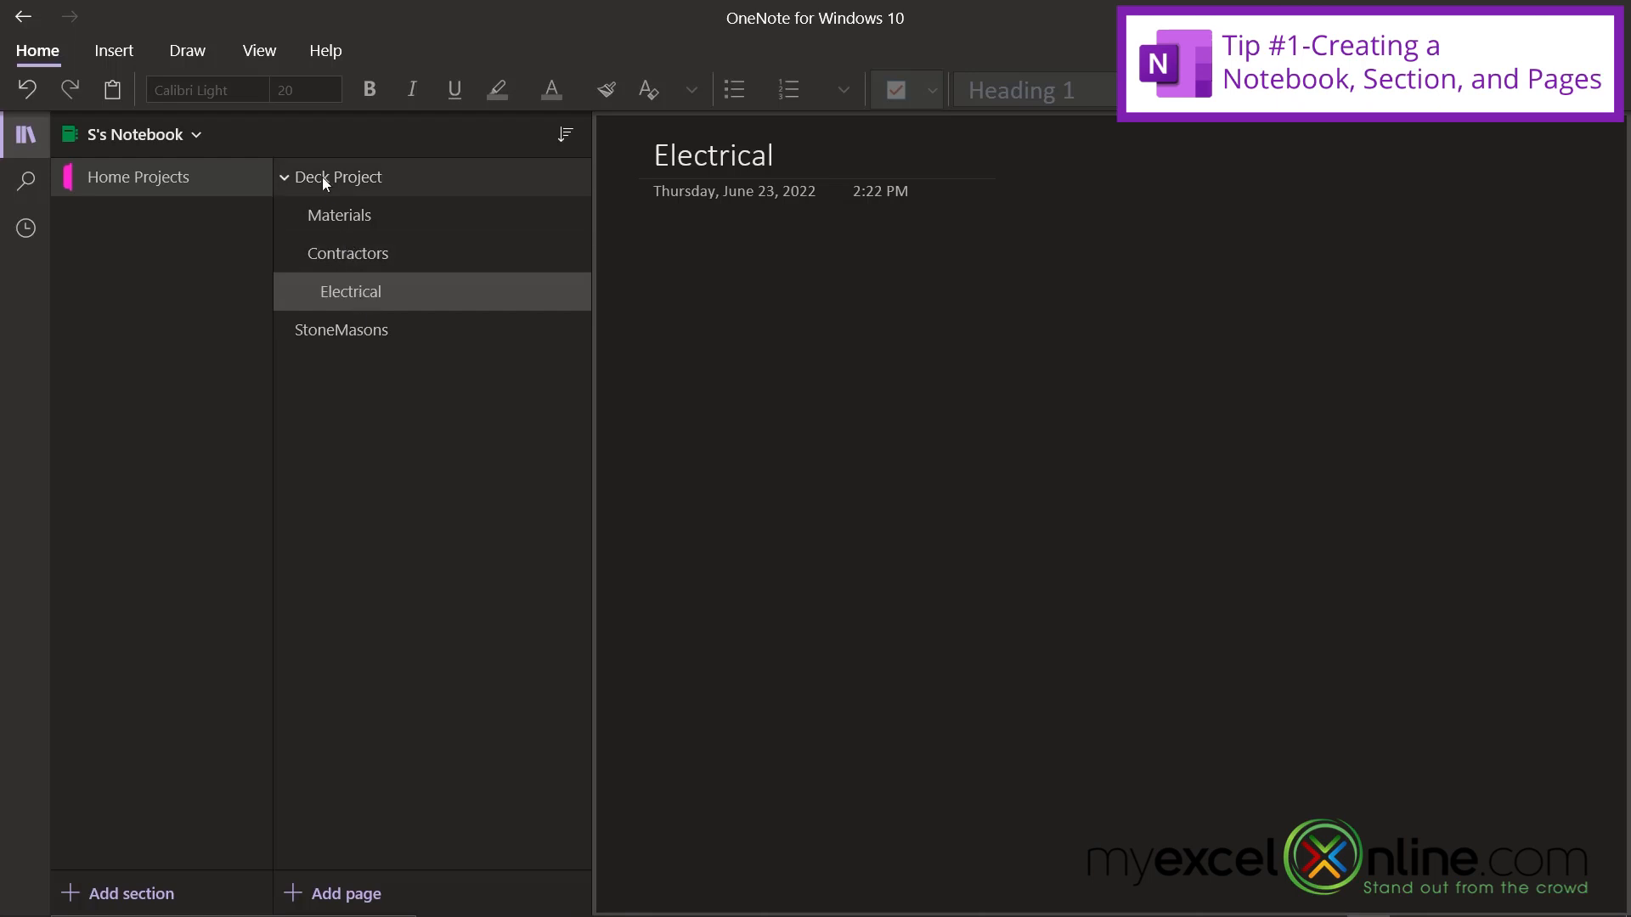
{"action": "mouse_move", "coordinate": [353, 337]}
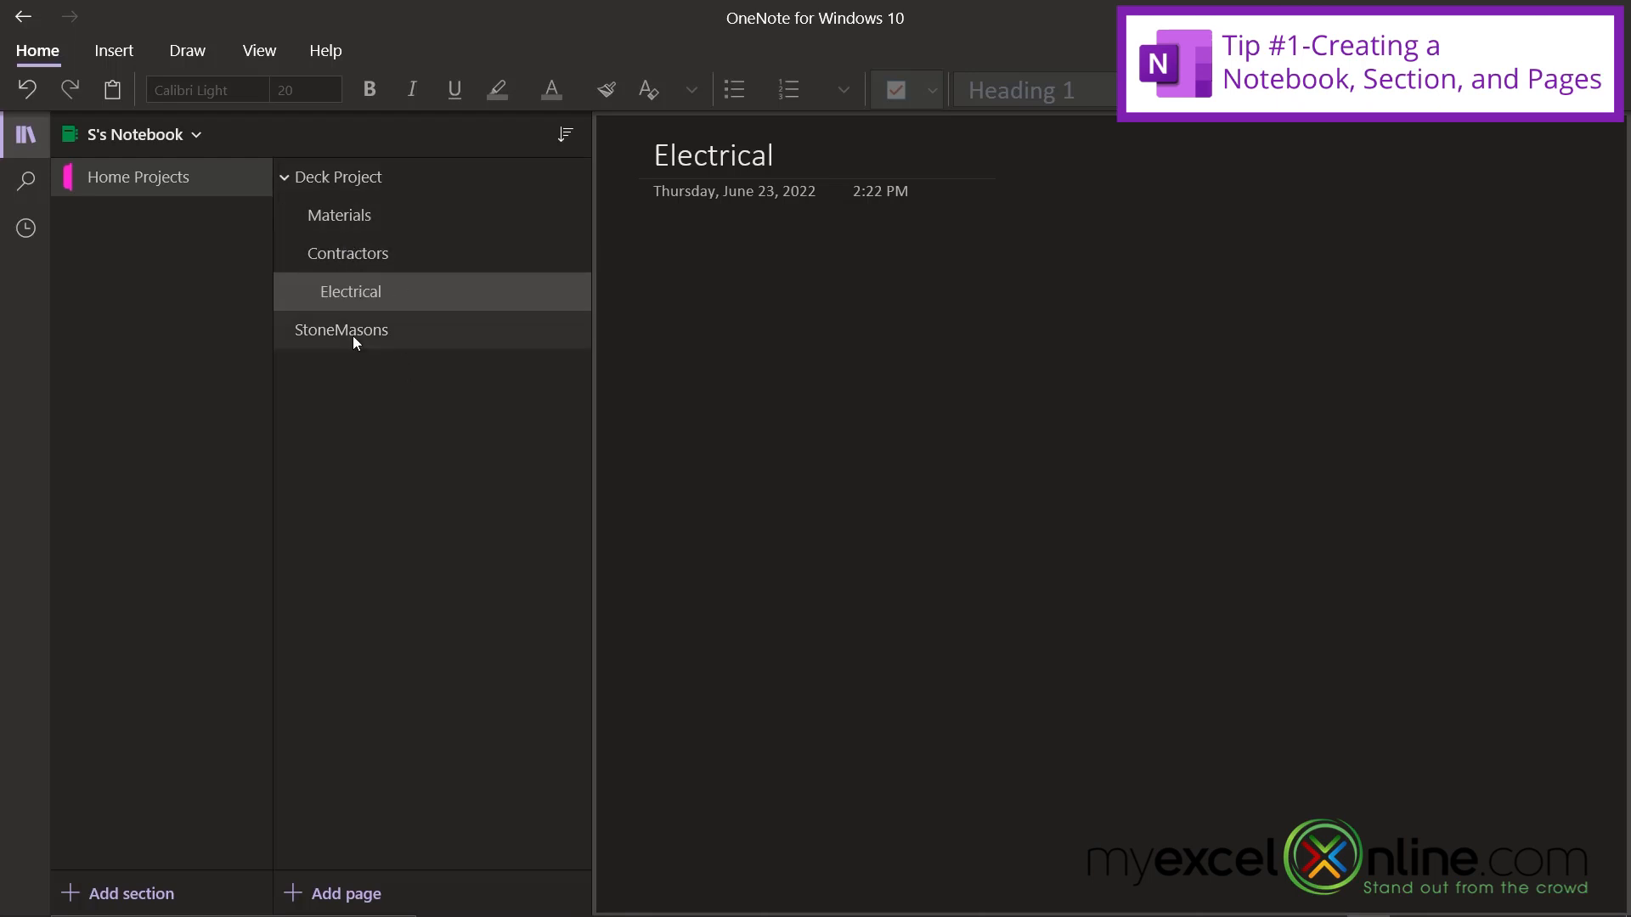
{"action": "left_click", "coordinate": [342, 329]}
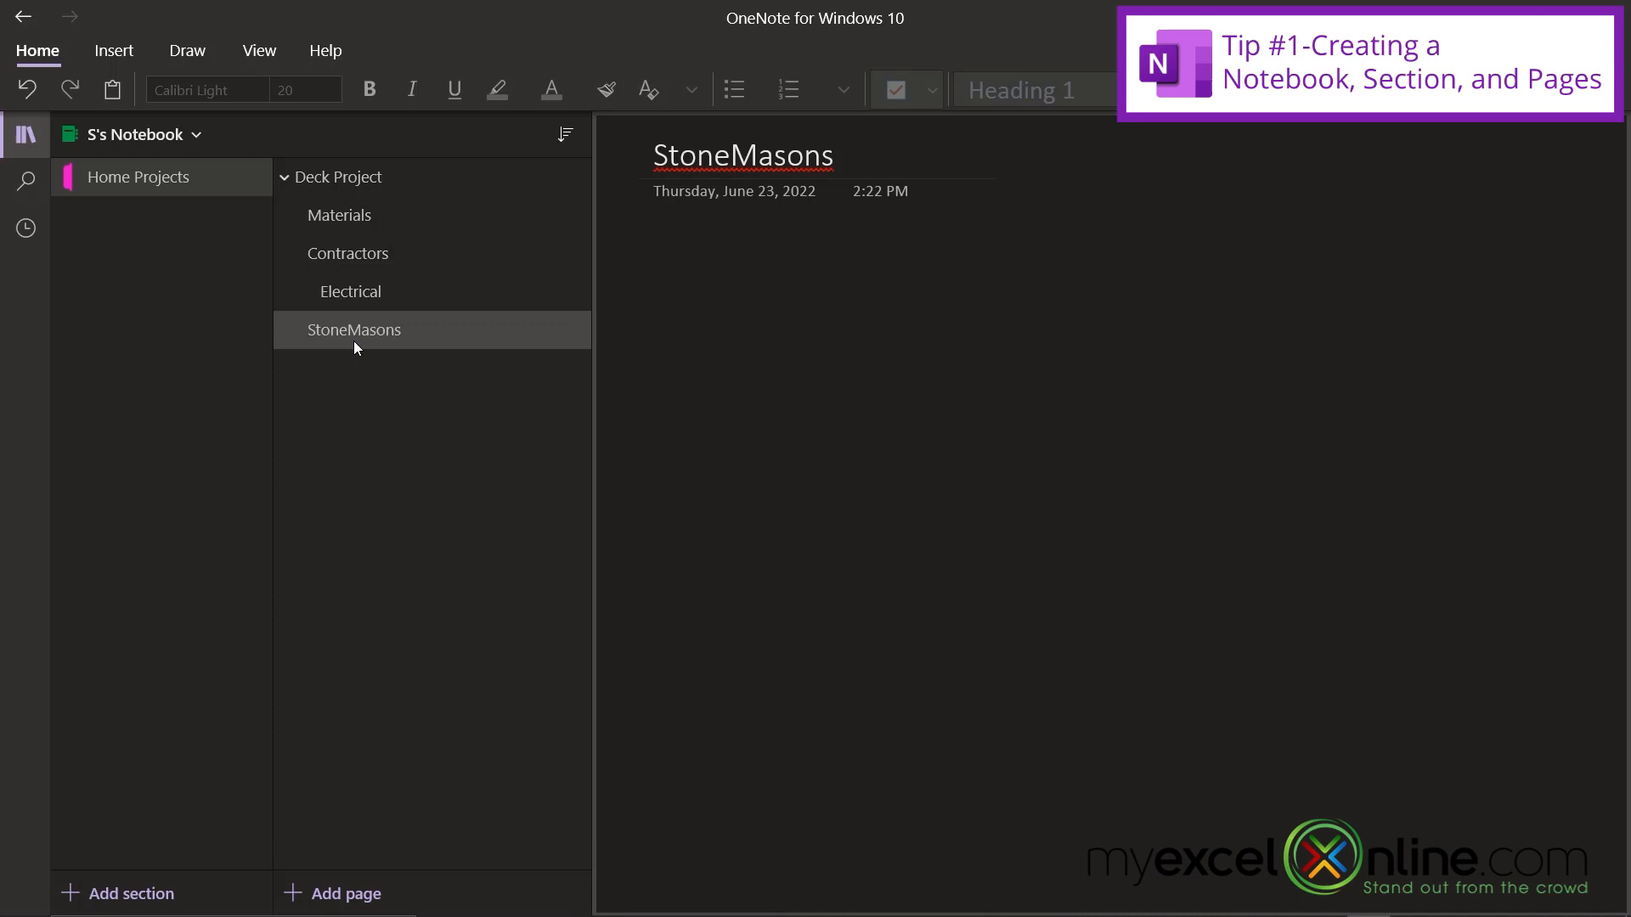
{"action": "right_click", "coordinate": [354, 329]}
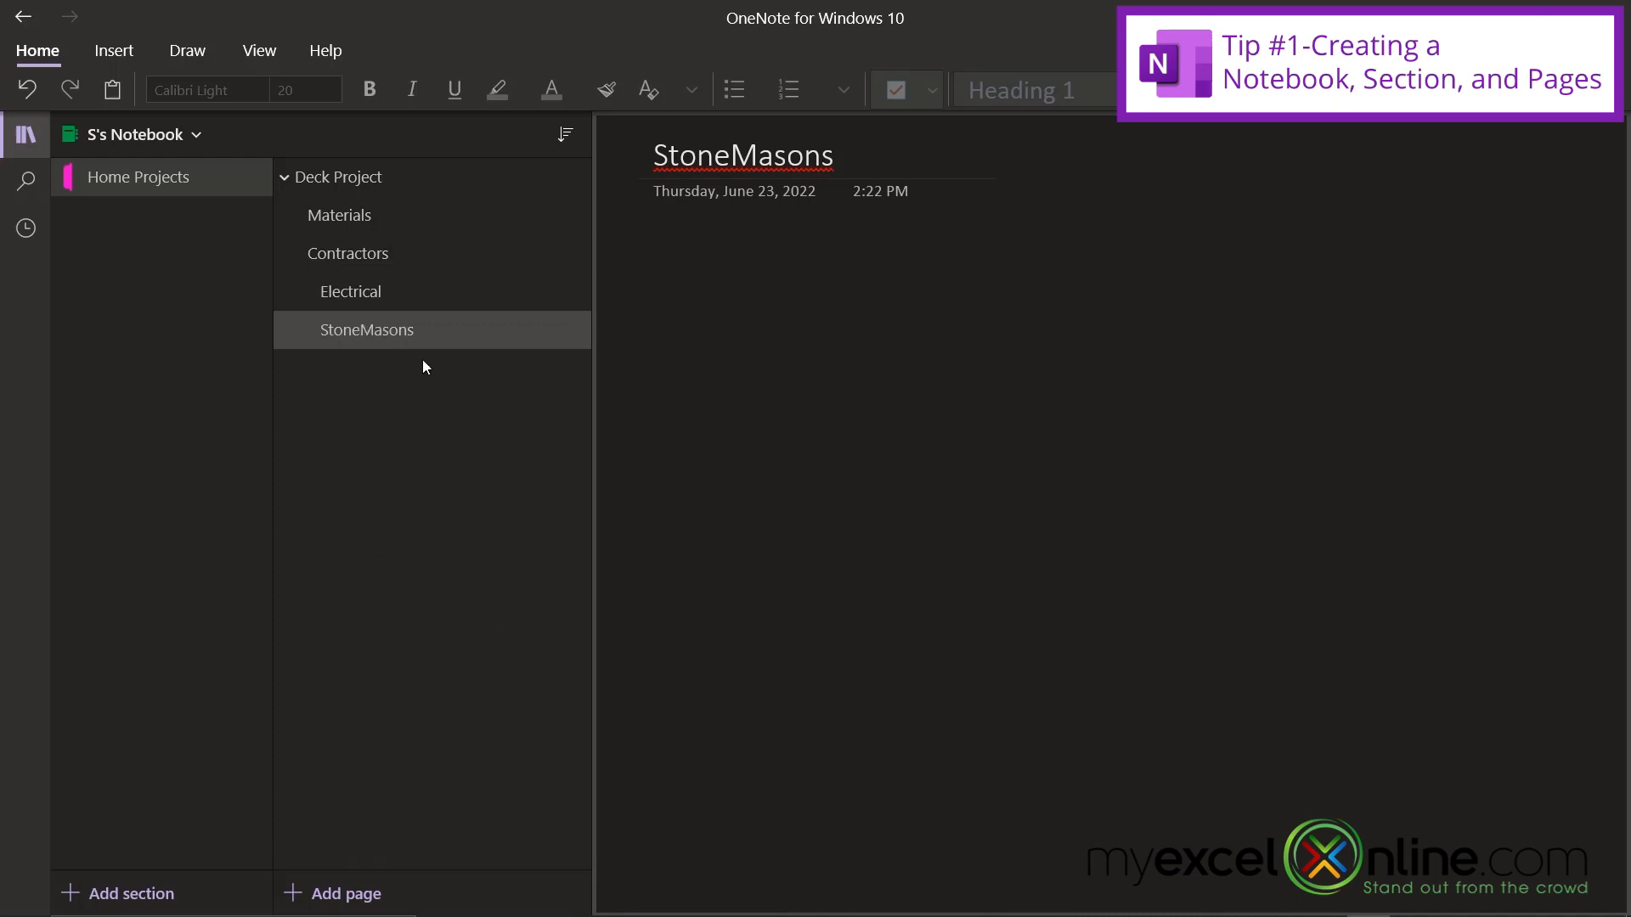
{"action": "left_click", "coordinate": [282, 177]}
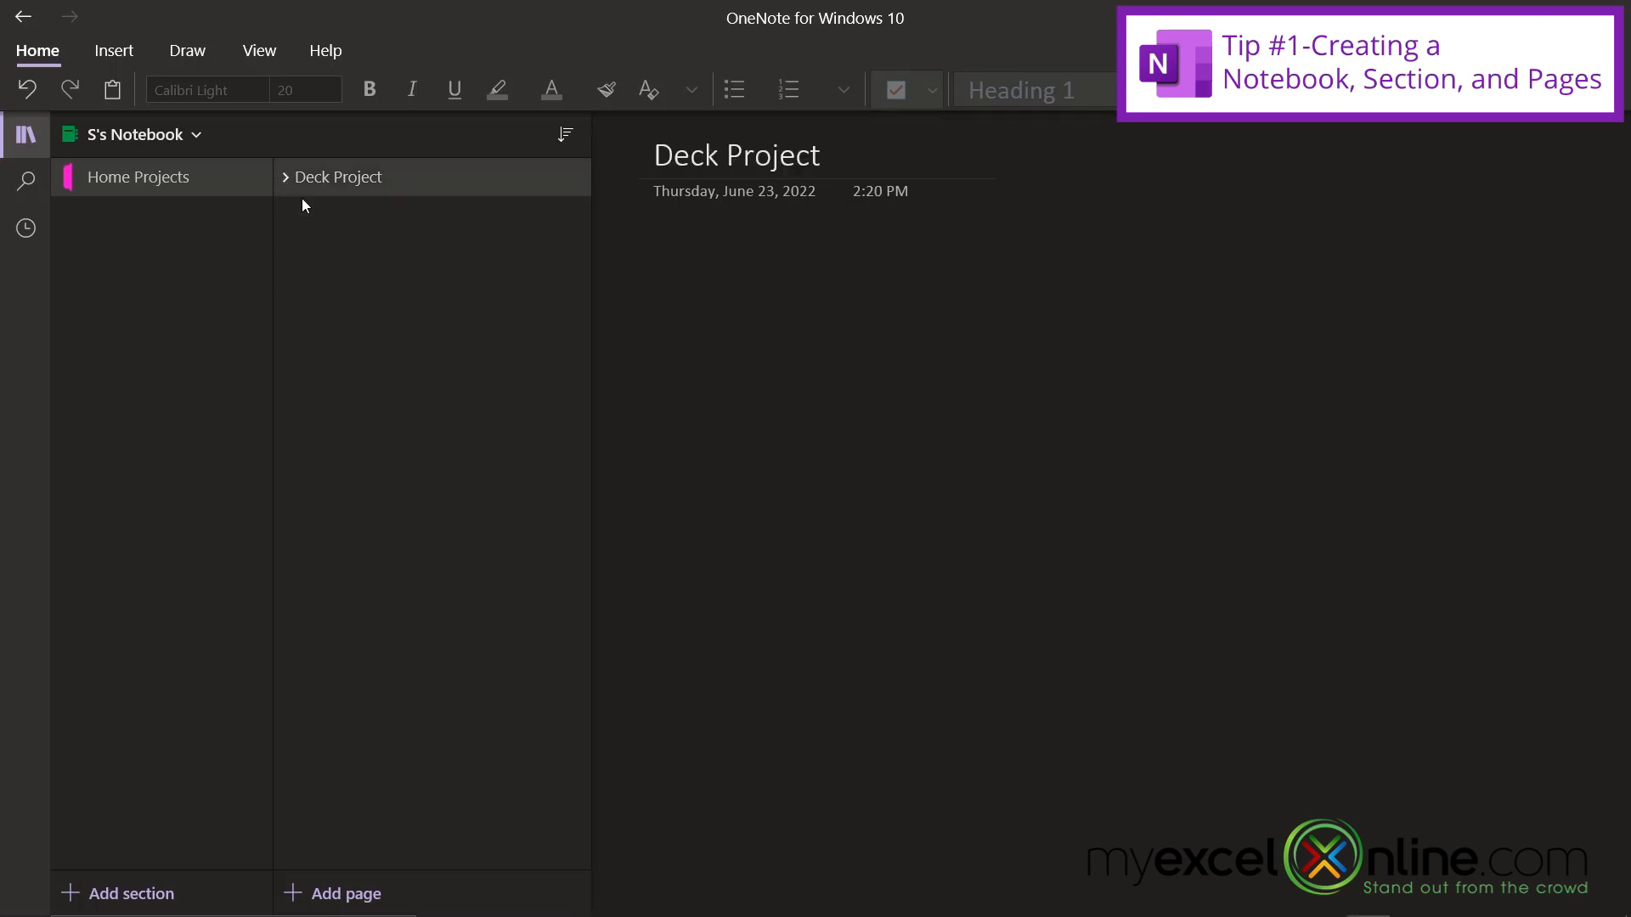
{"action": "mouse_move", "coordinate": [366, 227]}
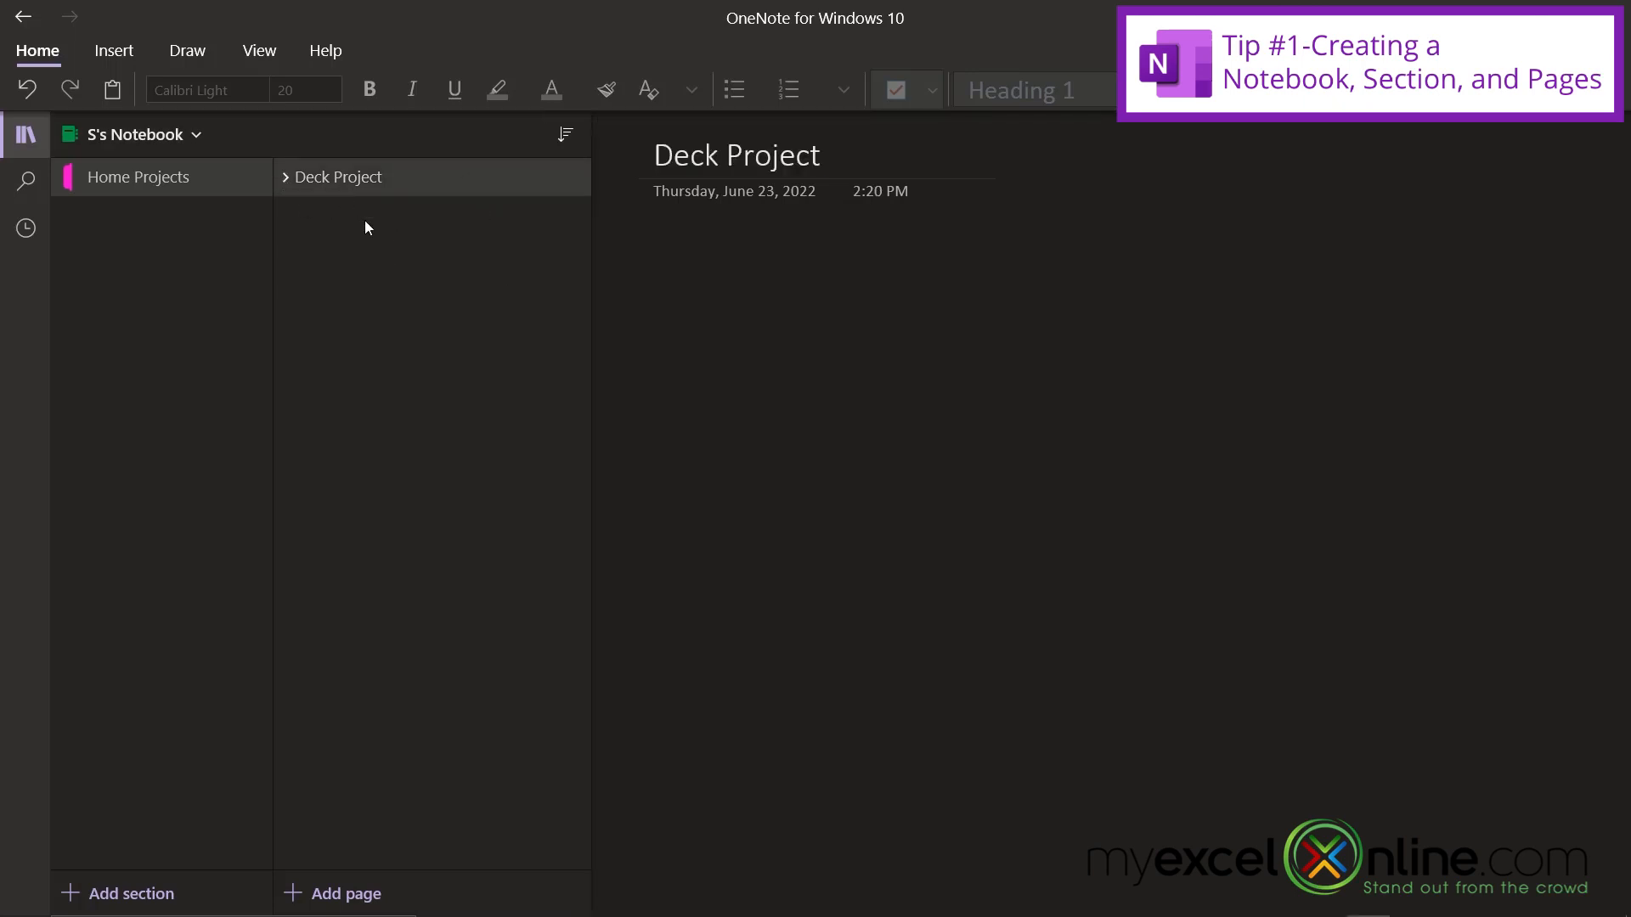
{"action": "left_click", "coordinate": [283, 177]}
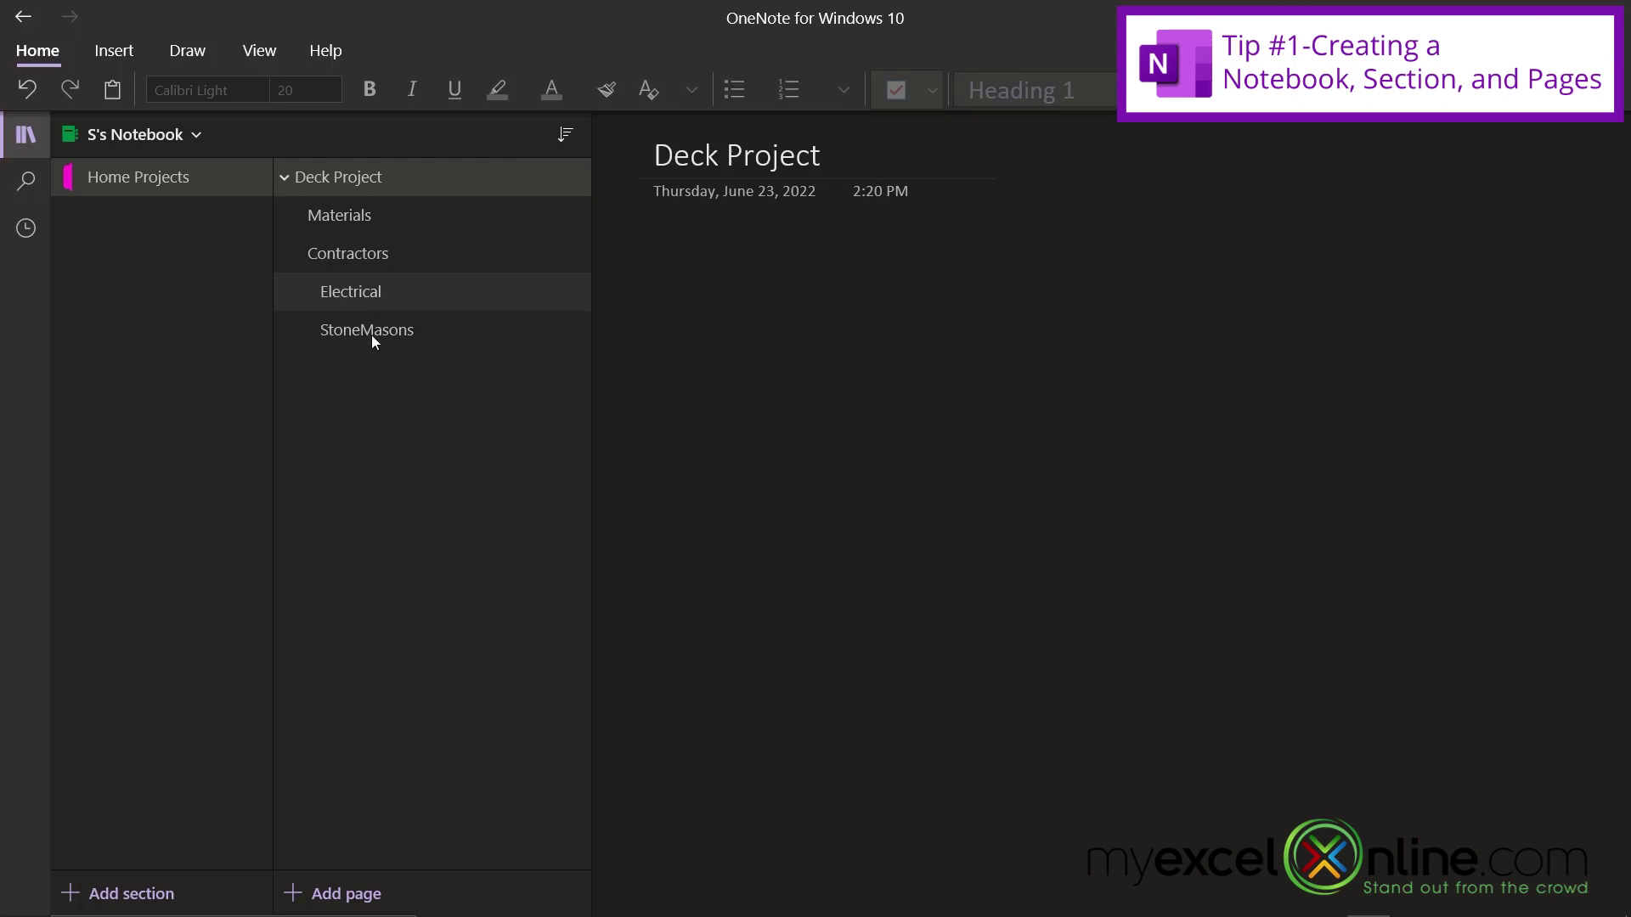
Add two new pages titled 'Solar Panels' and 'Providers'
{"action": "right_click", "coordinate": [371, 441]}
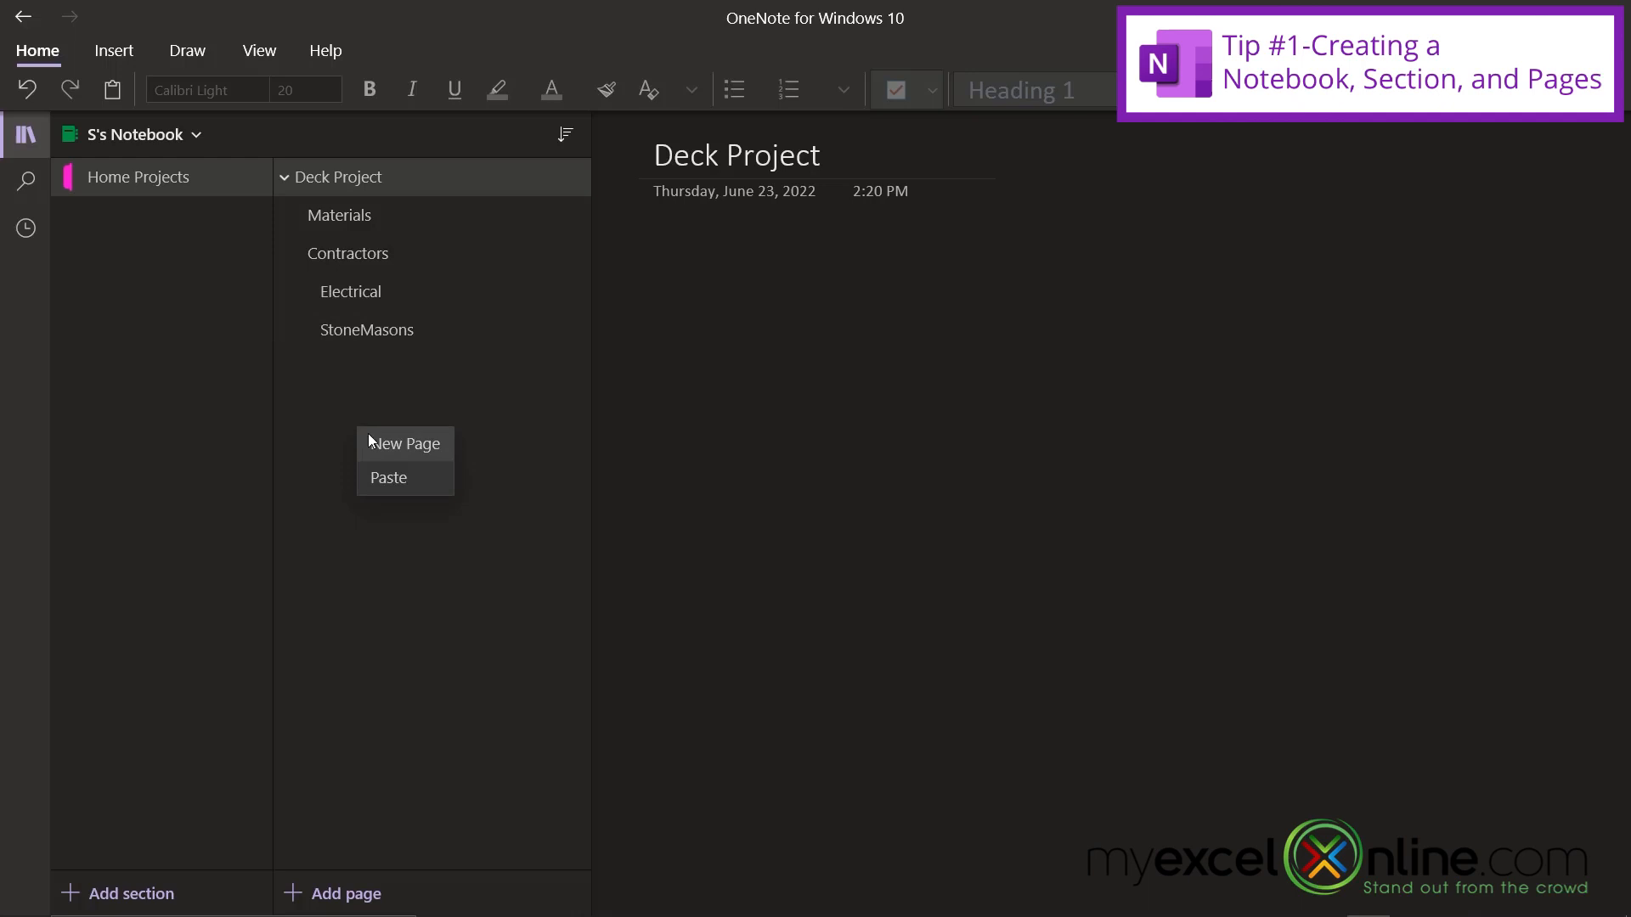
{"action": "left_click", "coordinate": [405, 441]}
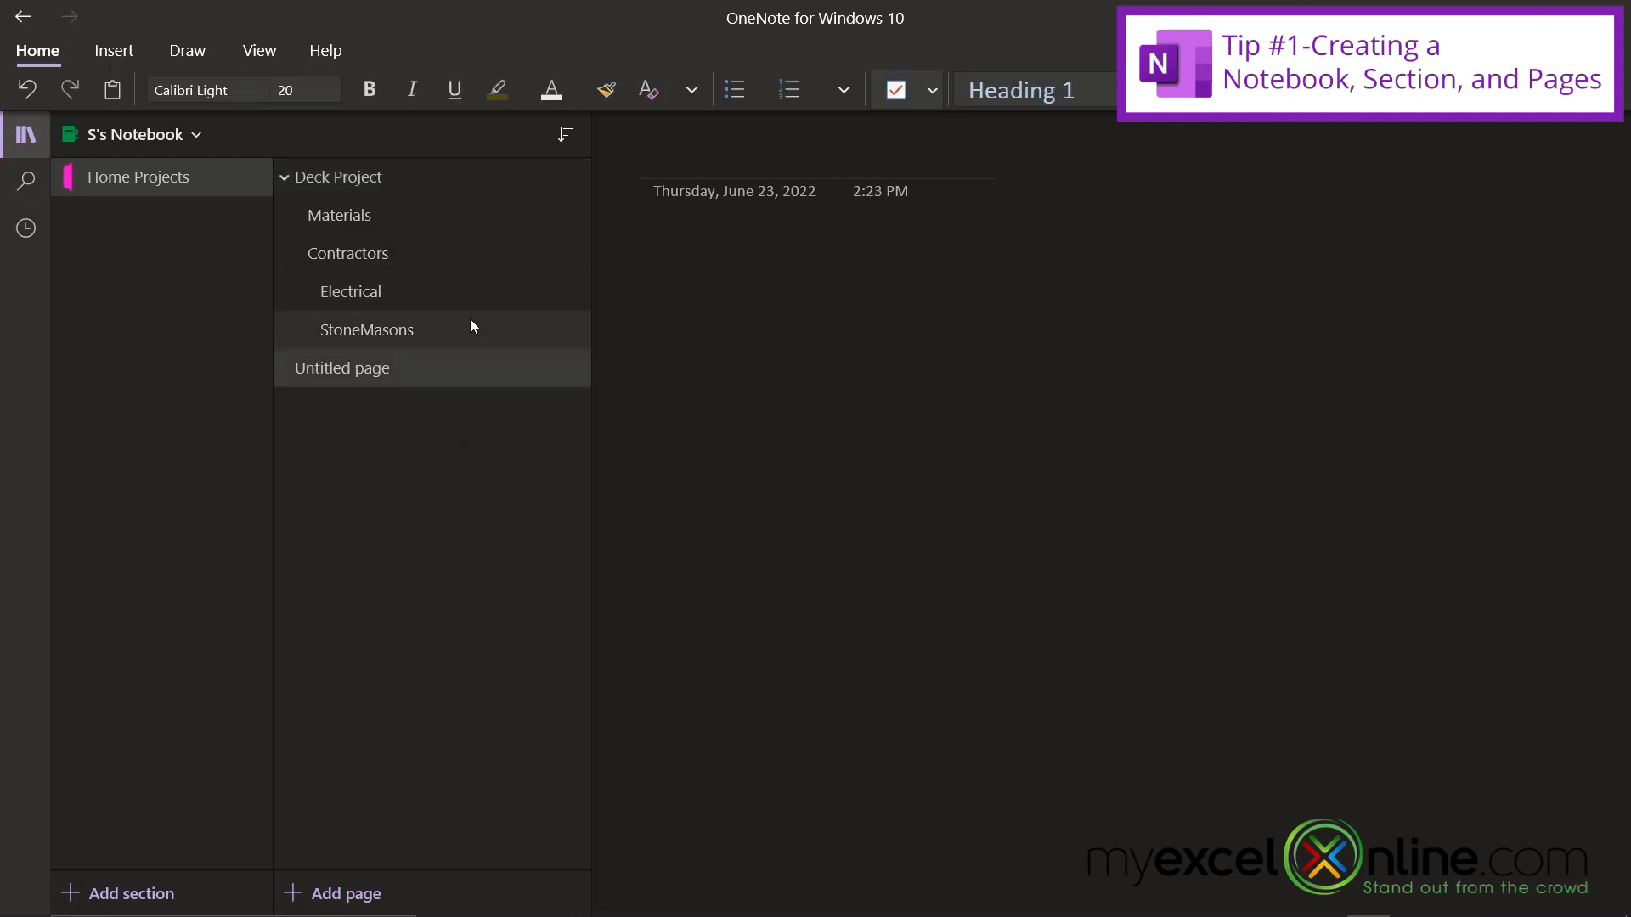
{"action": "type", "text": "Solar"}
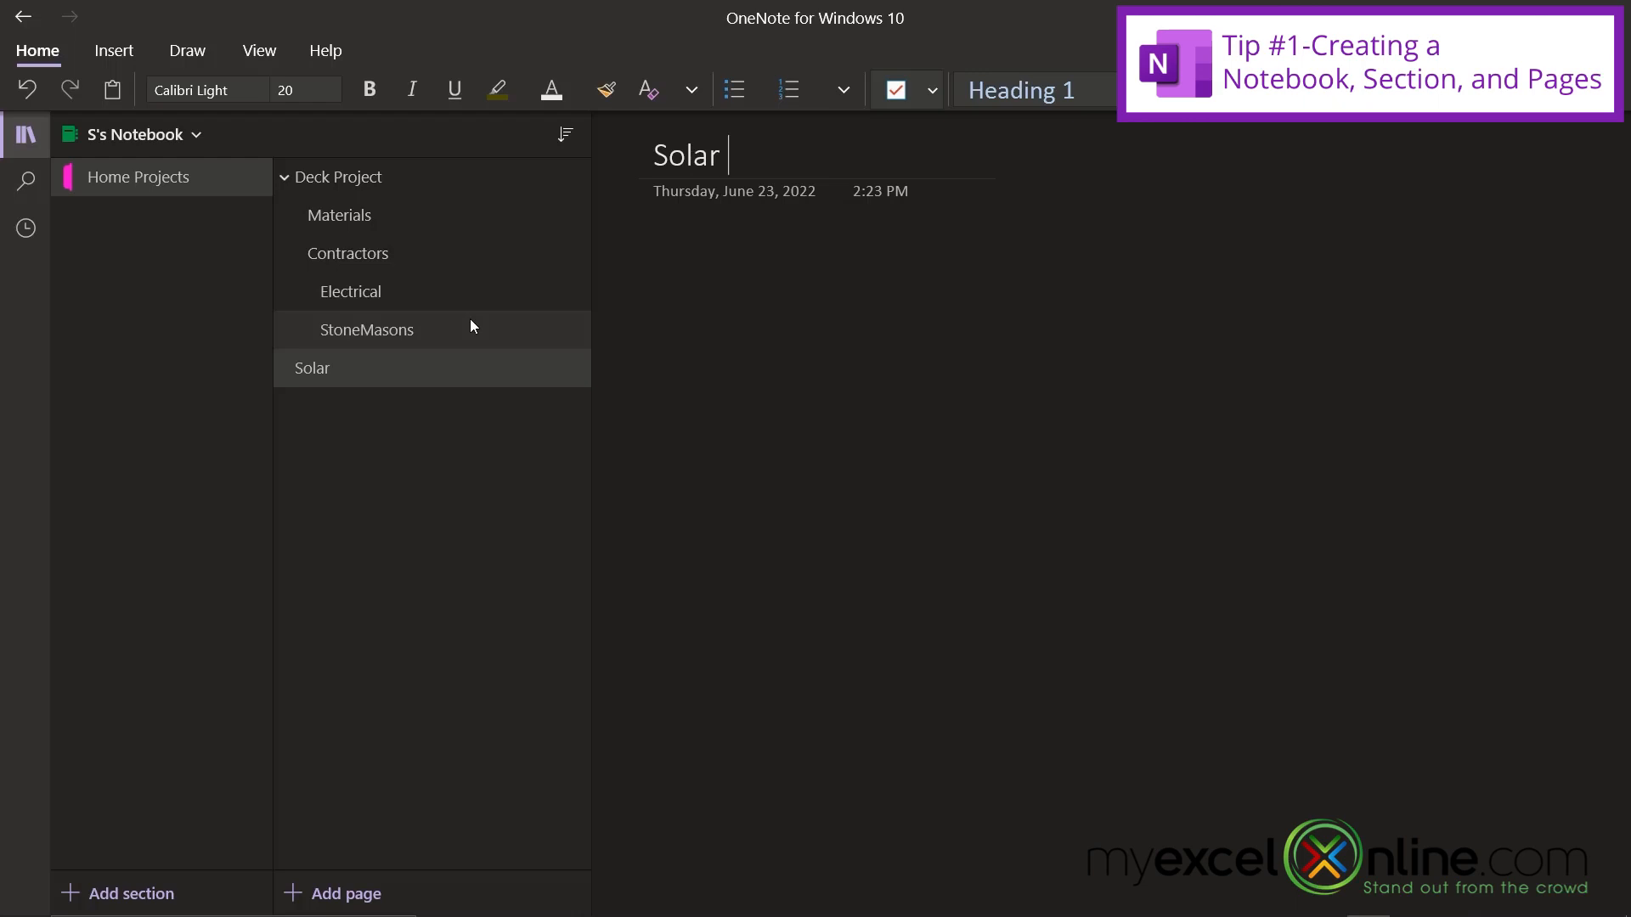
{"action": "type", "text": "Panels"}
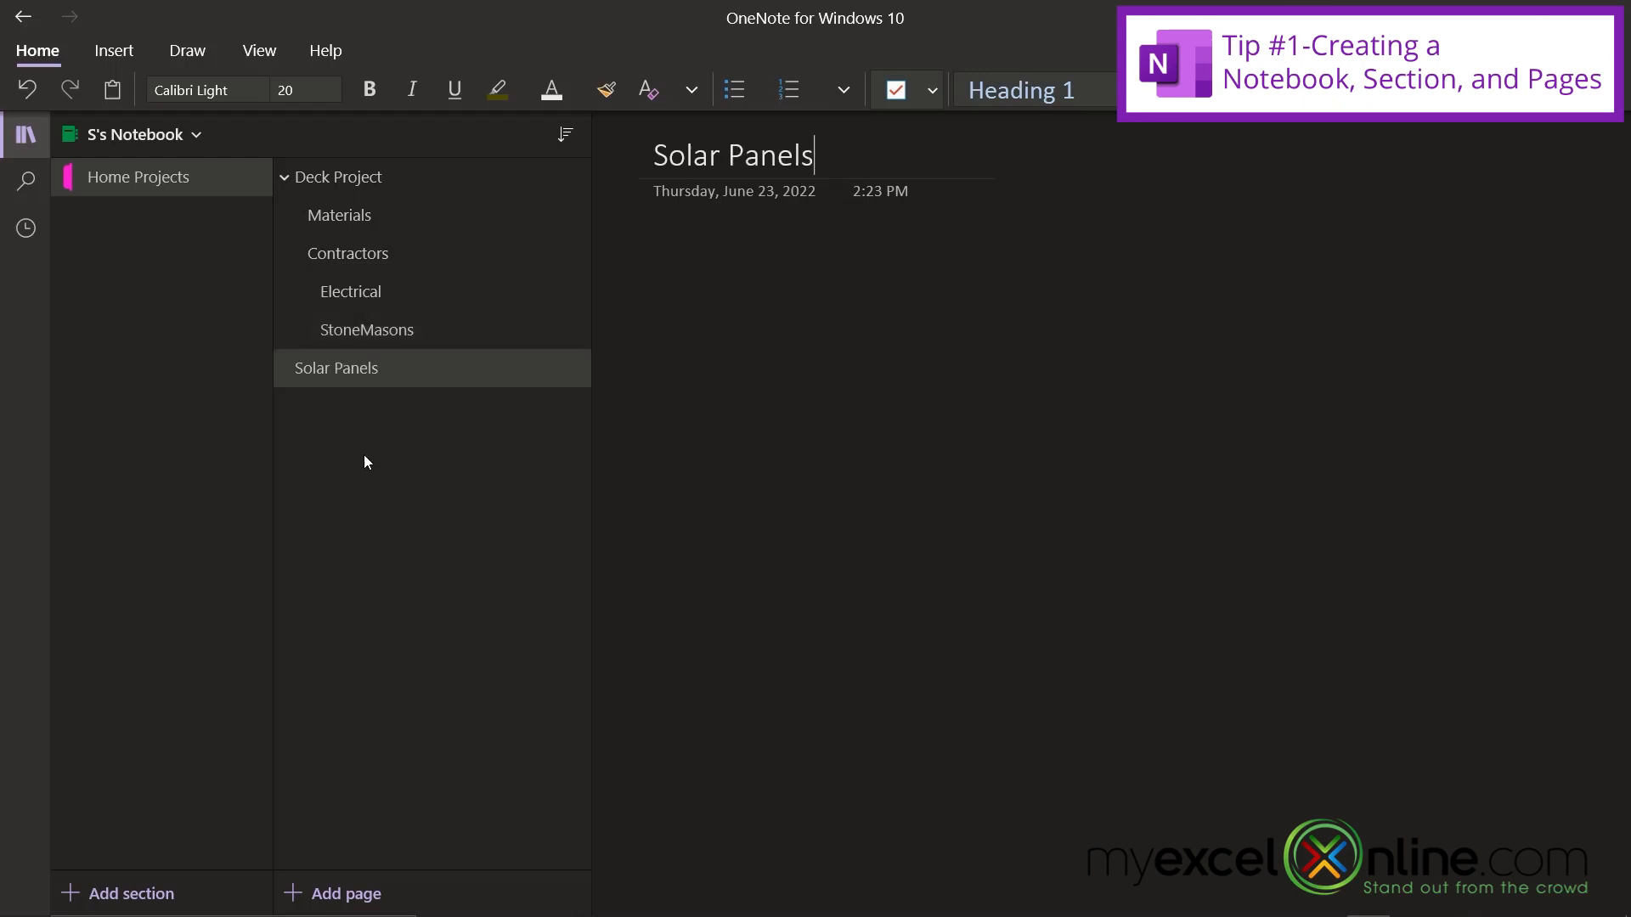
{"action": "left_click", "coordinate": [347, 894]}
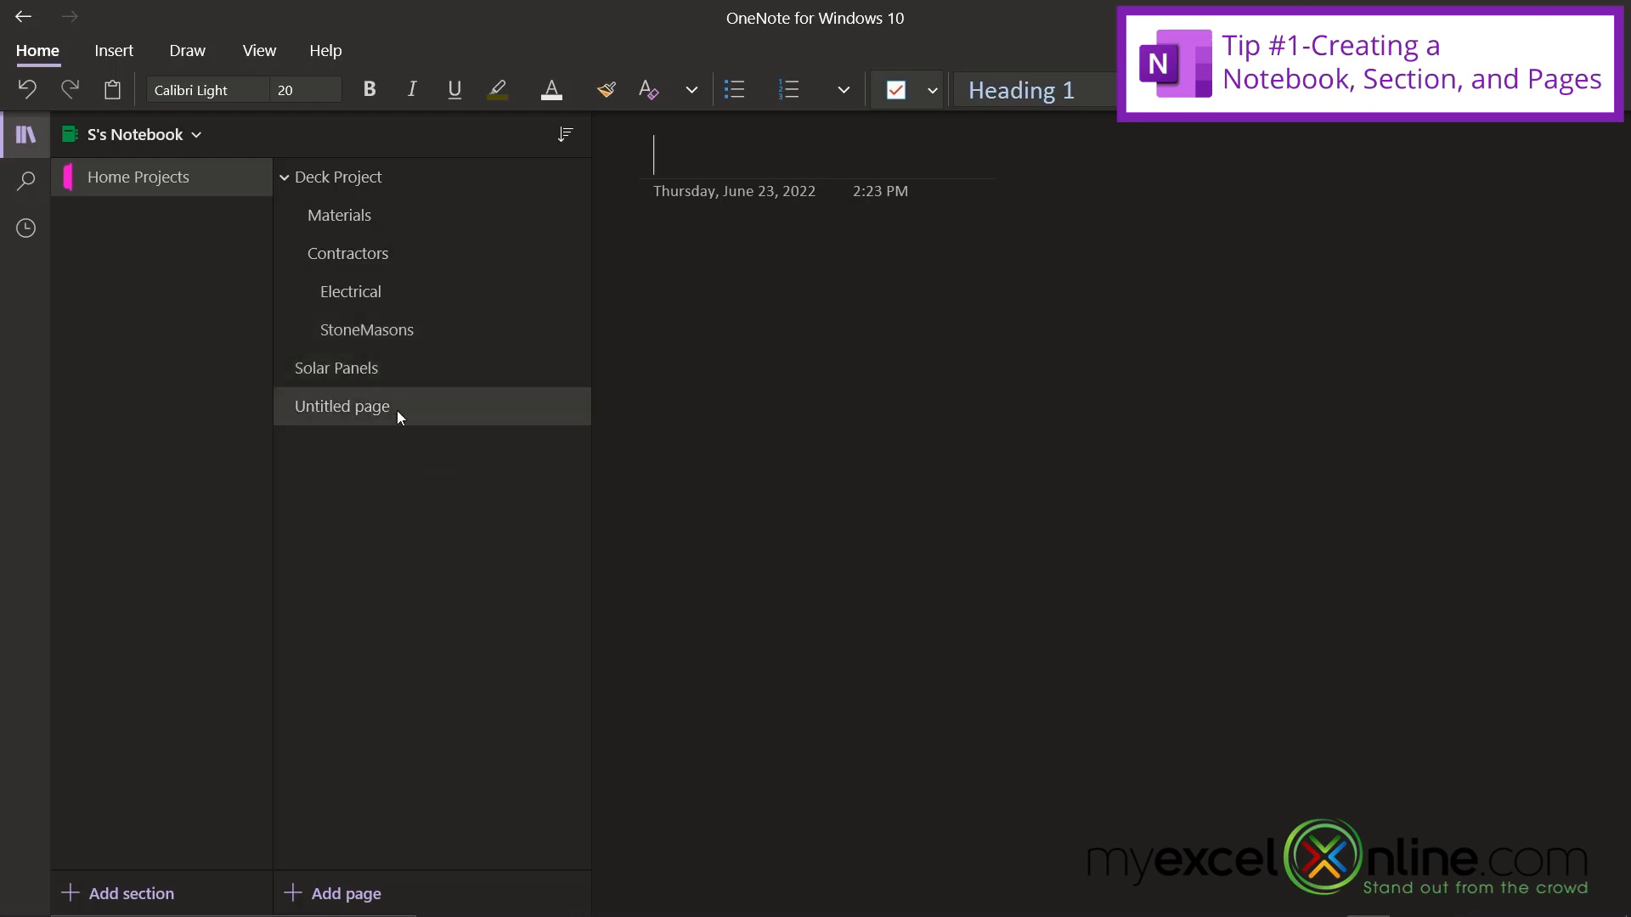
{"action": "type", "text": "Pro"}
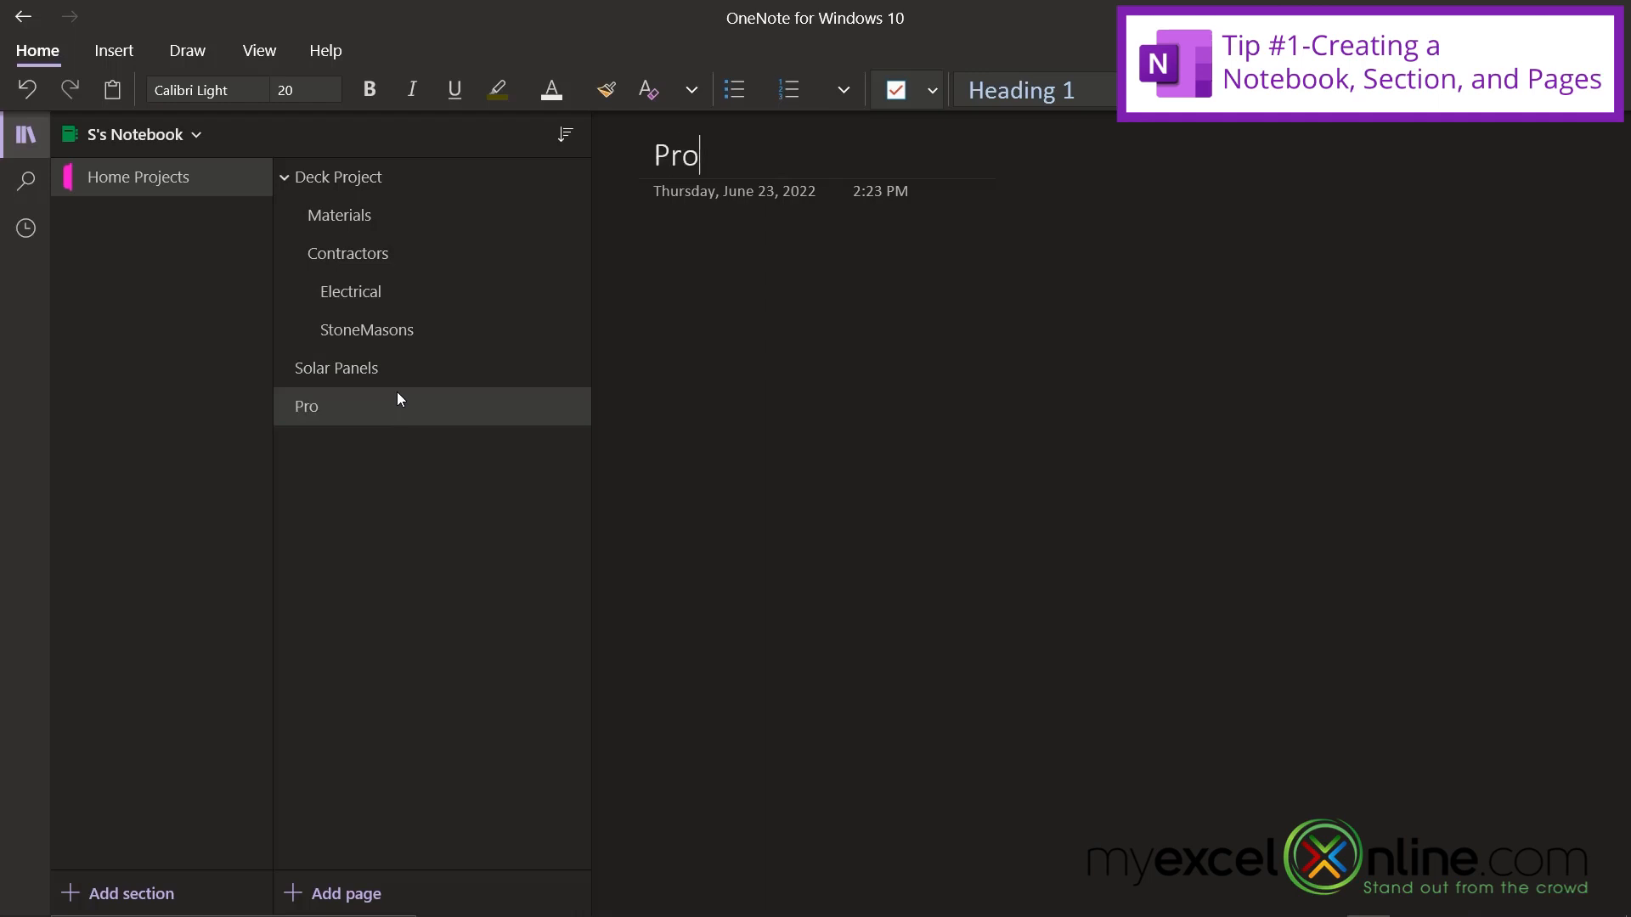
{"action": "type", "text": "viders"}
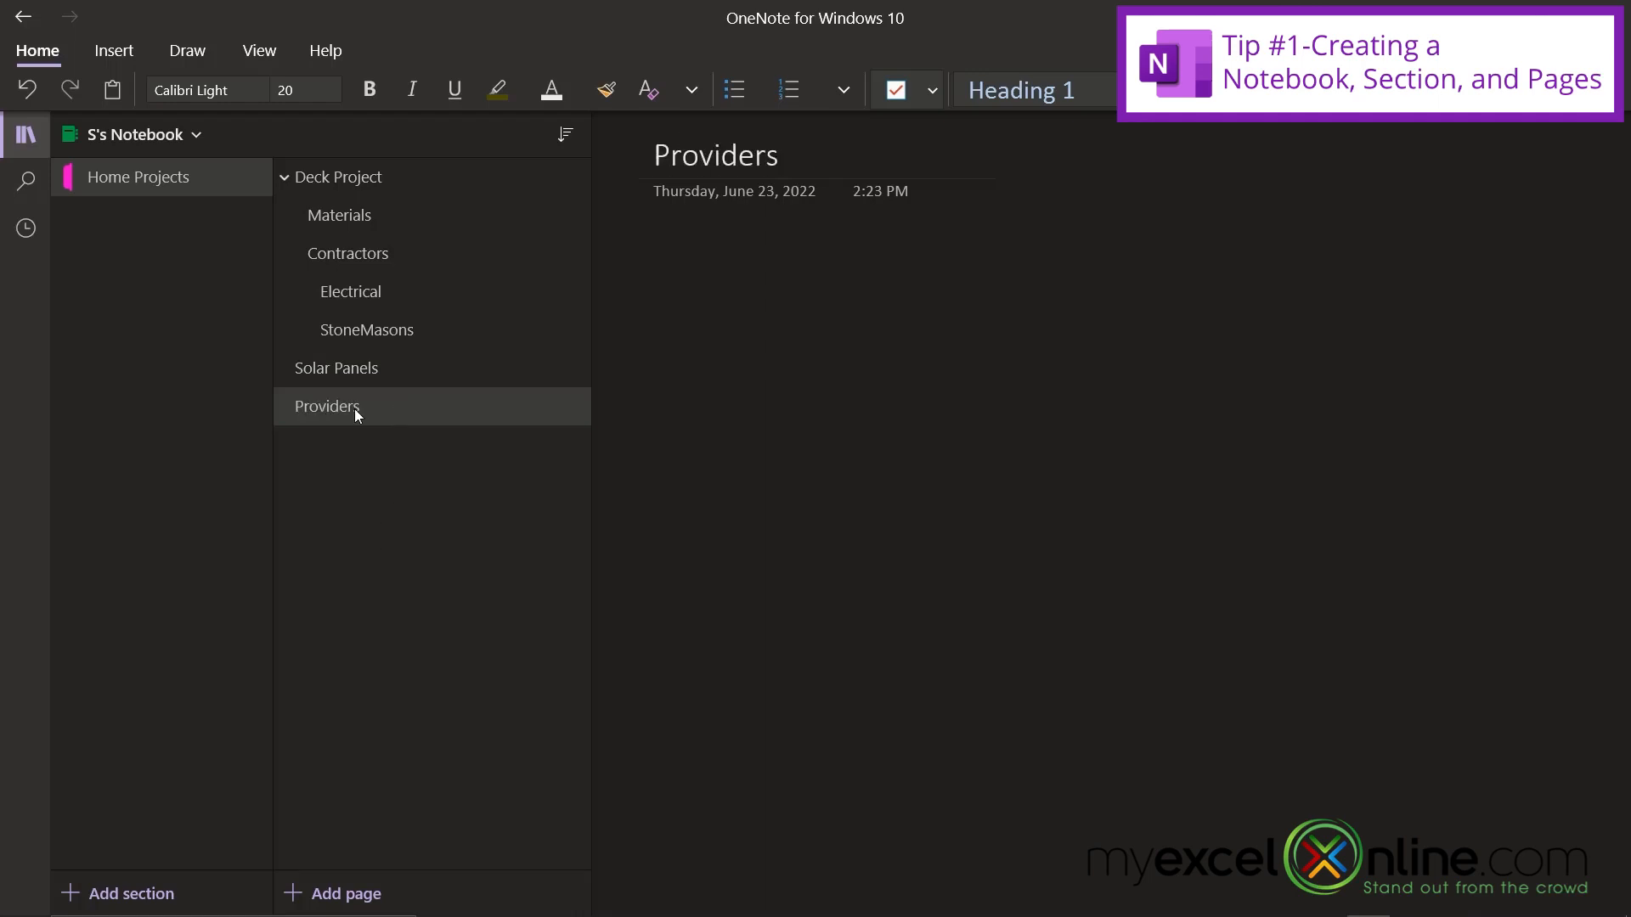
Make Providers a subpage of Solar Panels and collapse both Deck Project and Solar Panels
{"action": "right_click", "coordinate": [326, 406]}
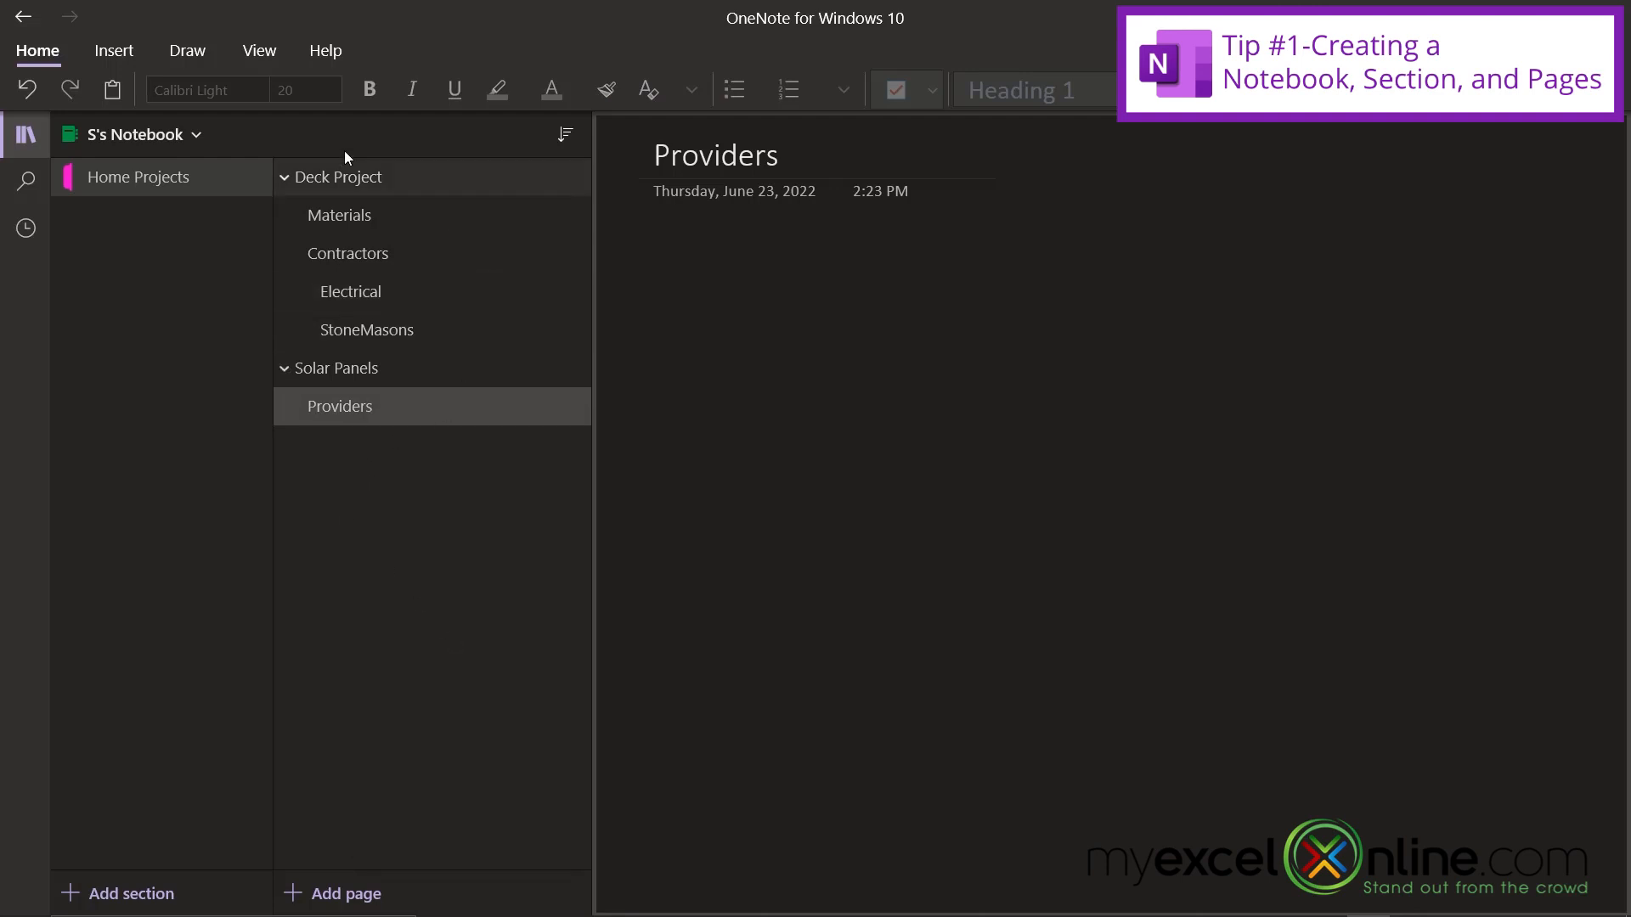
{"action": "left_click", "coordinate": [284, 177]}
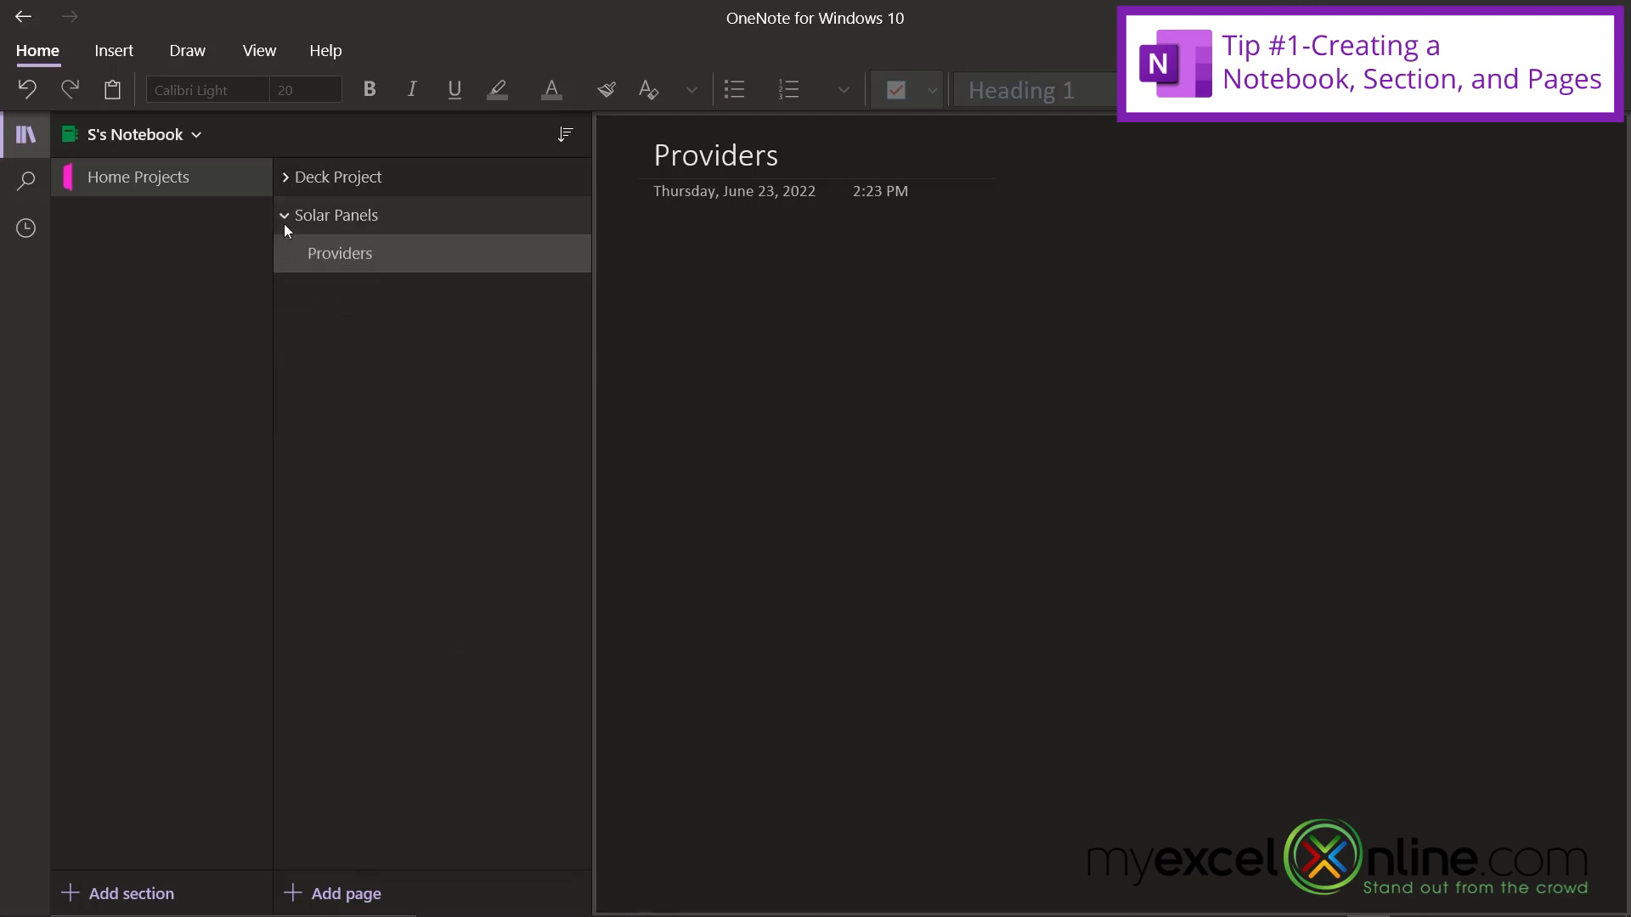
{"action": "left_click", "coordinate": [283, 215]}
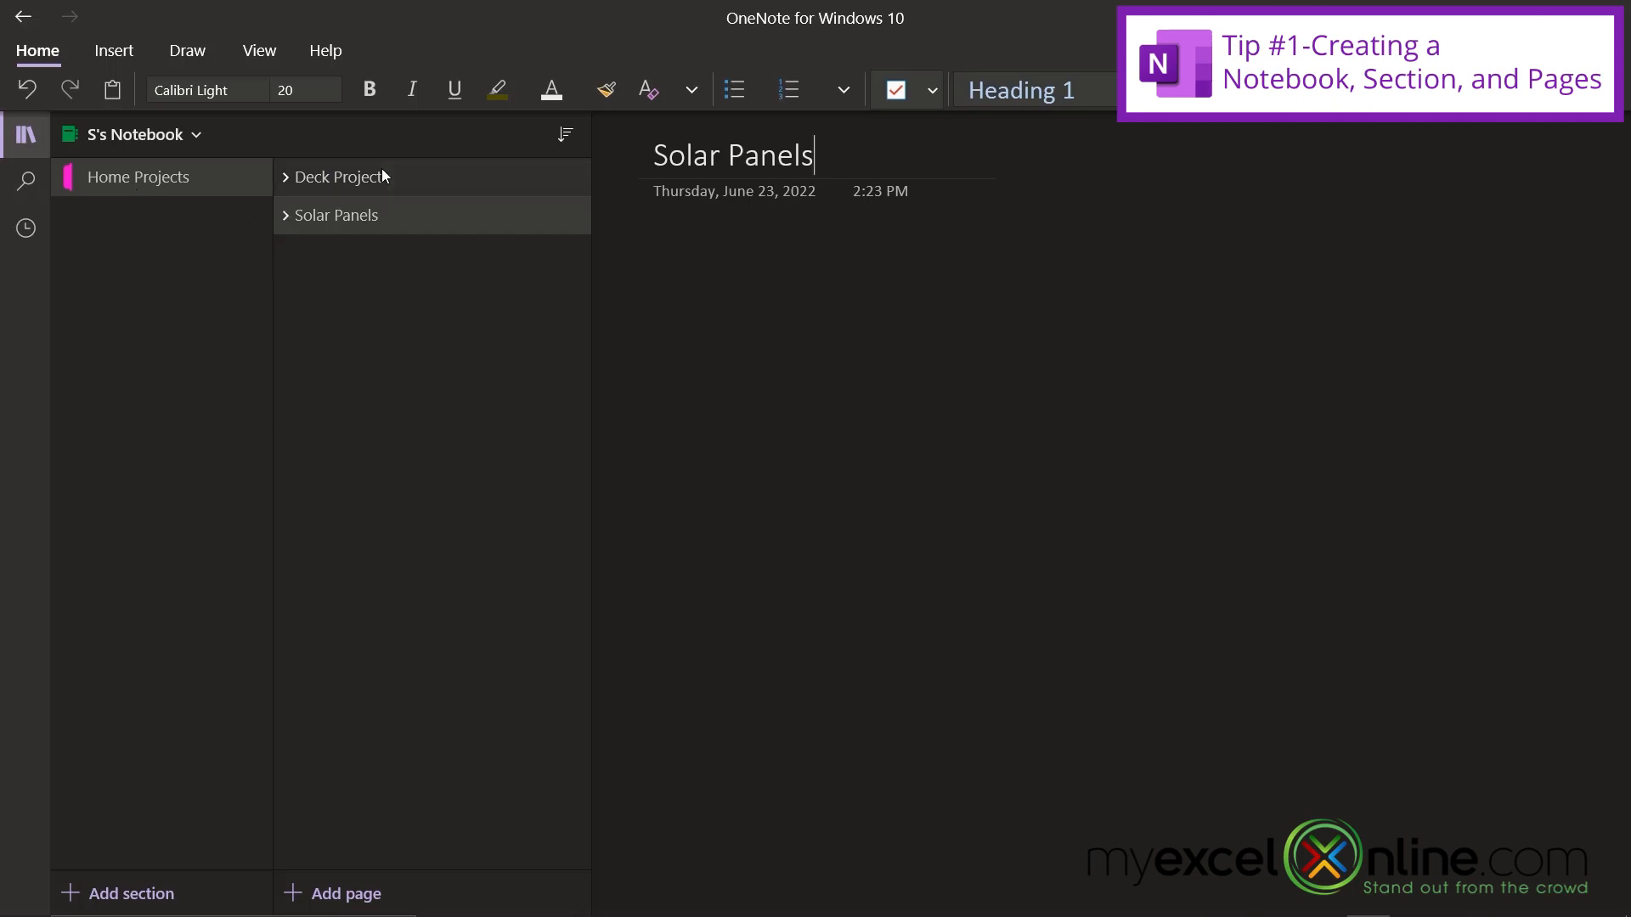
{"action": "mouse_move", "coordinate": [377, 247]}
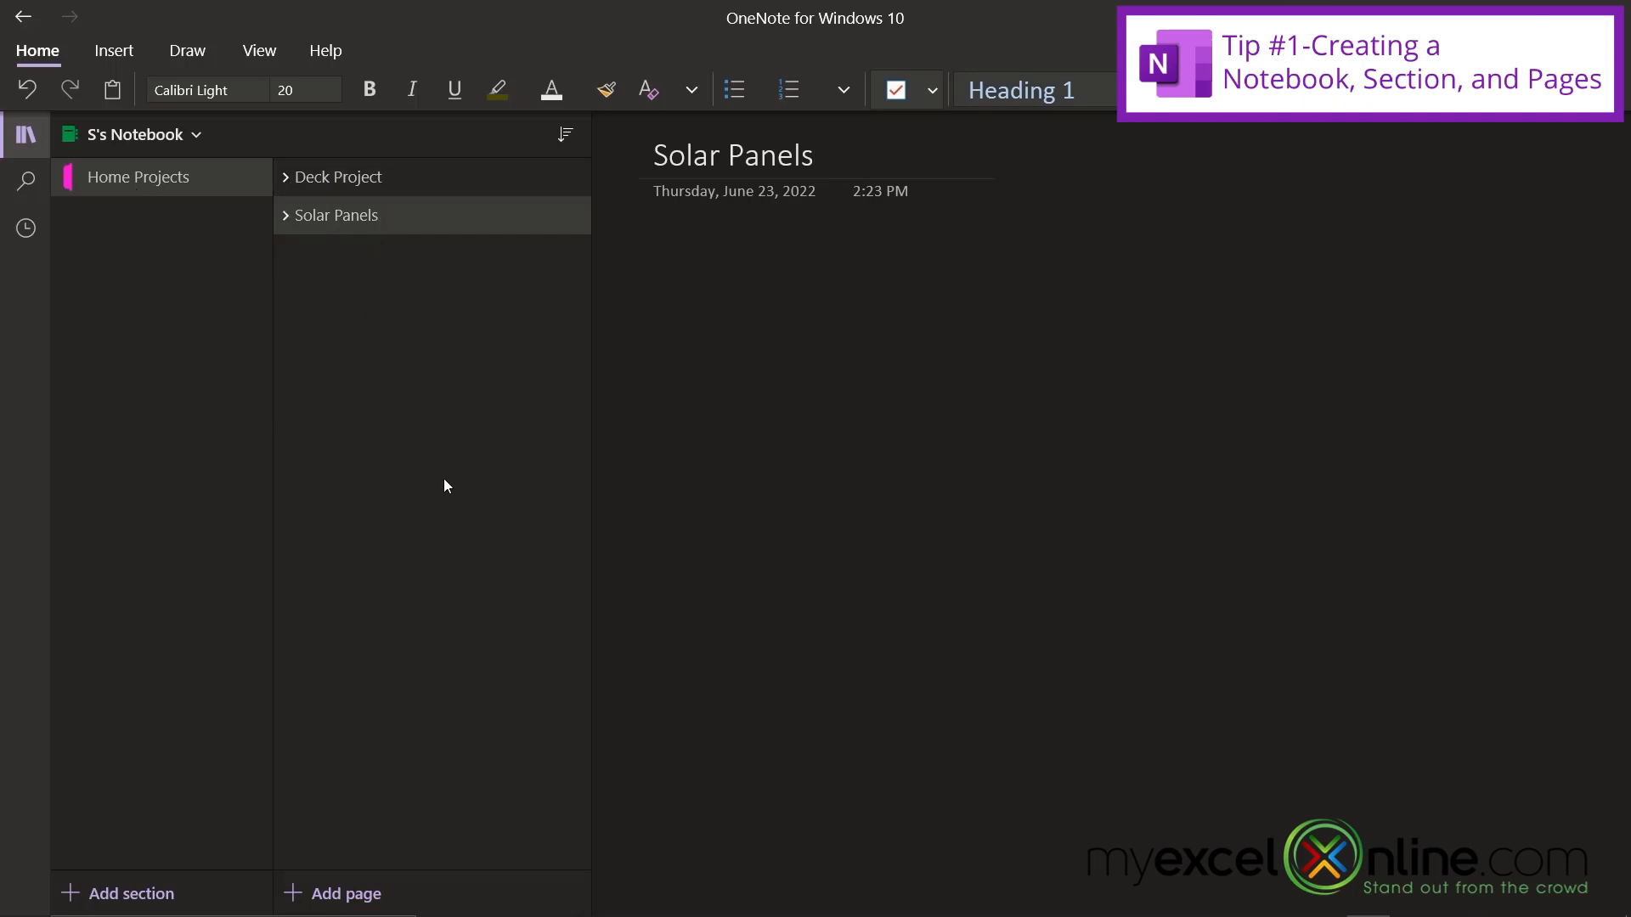
{"action": "mouse_move", "coordinate": [300, 273]}
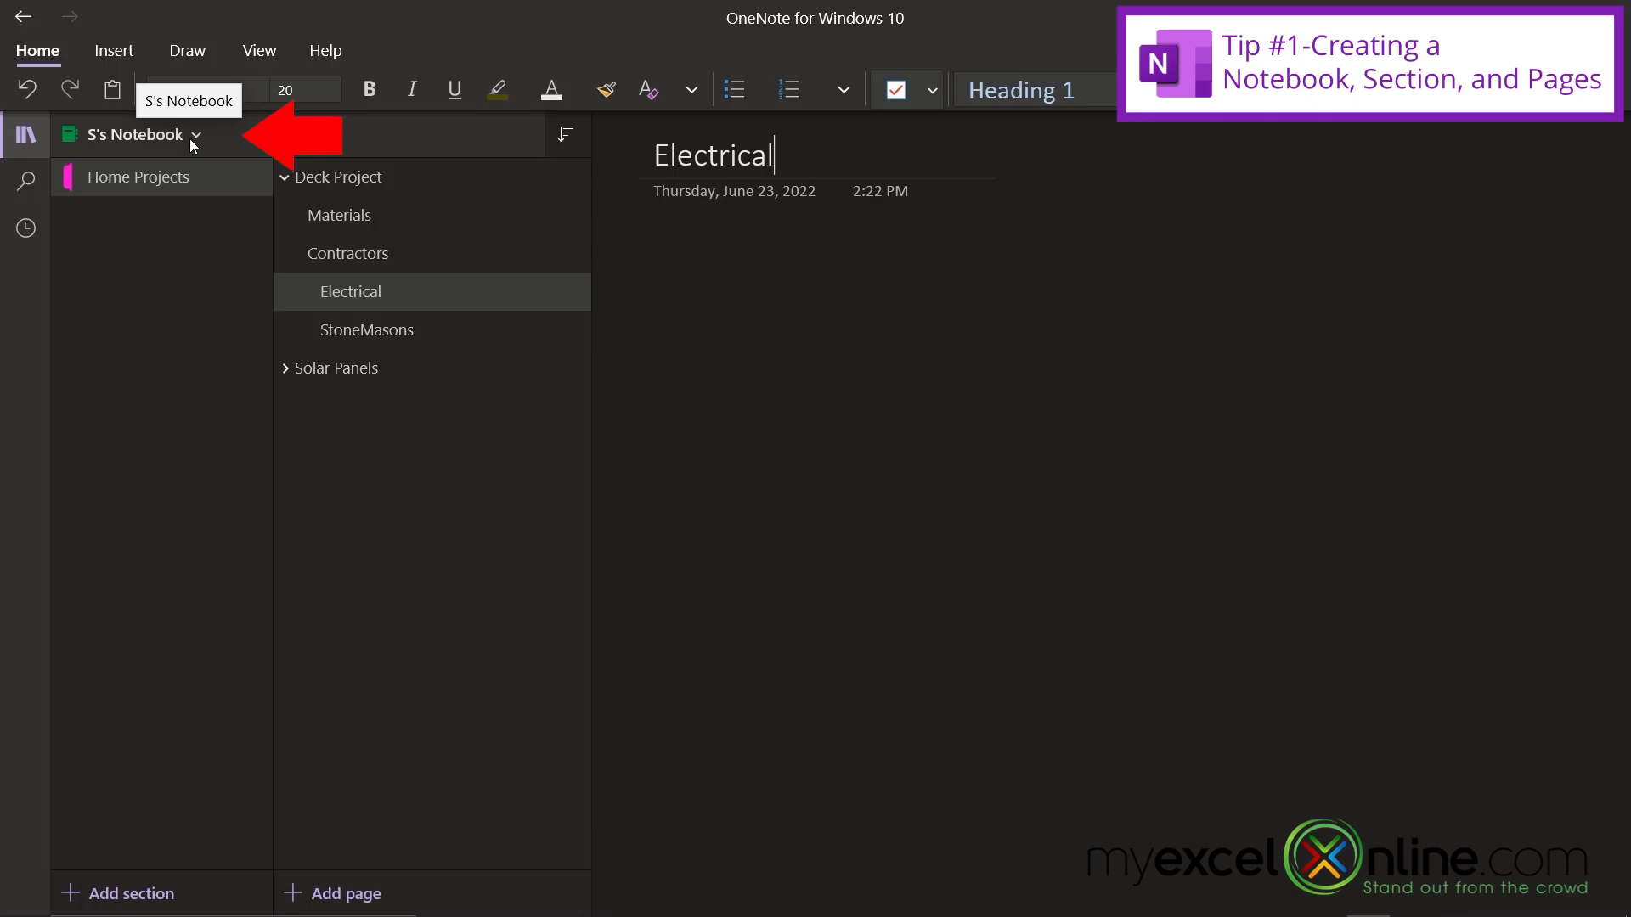
{"action": "mouse_move", "coordinate": [175, 385]}
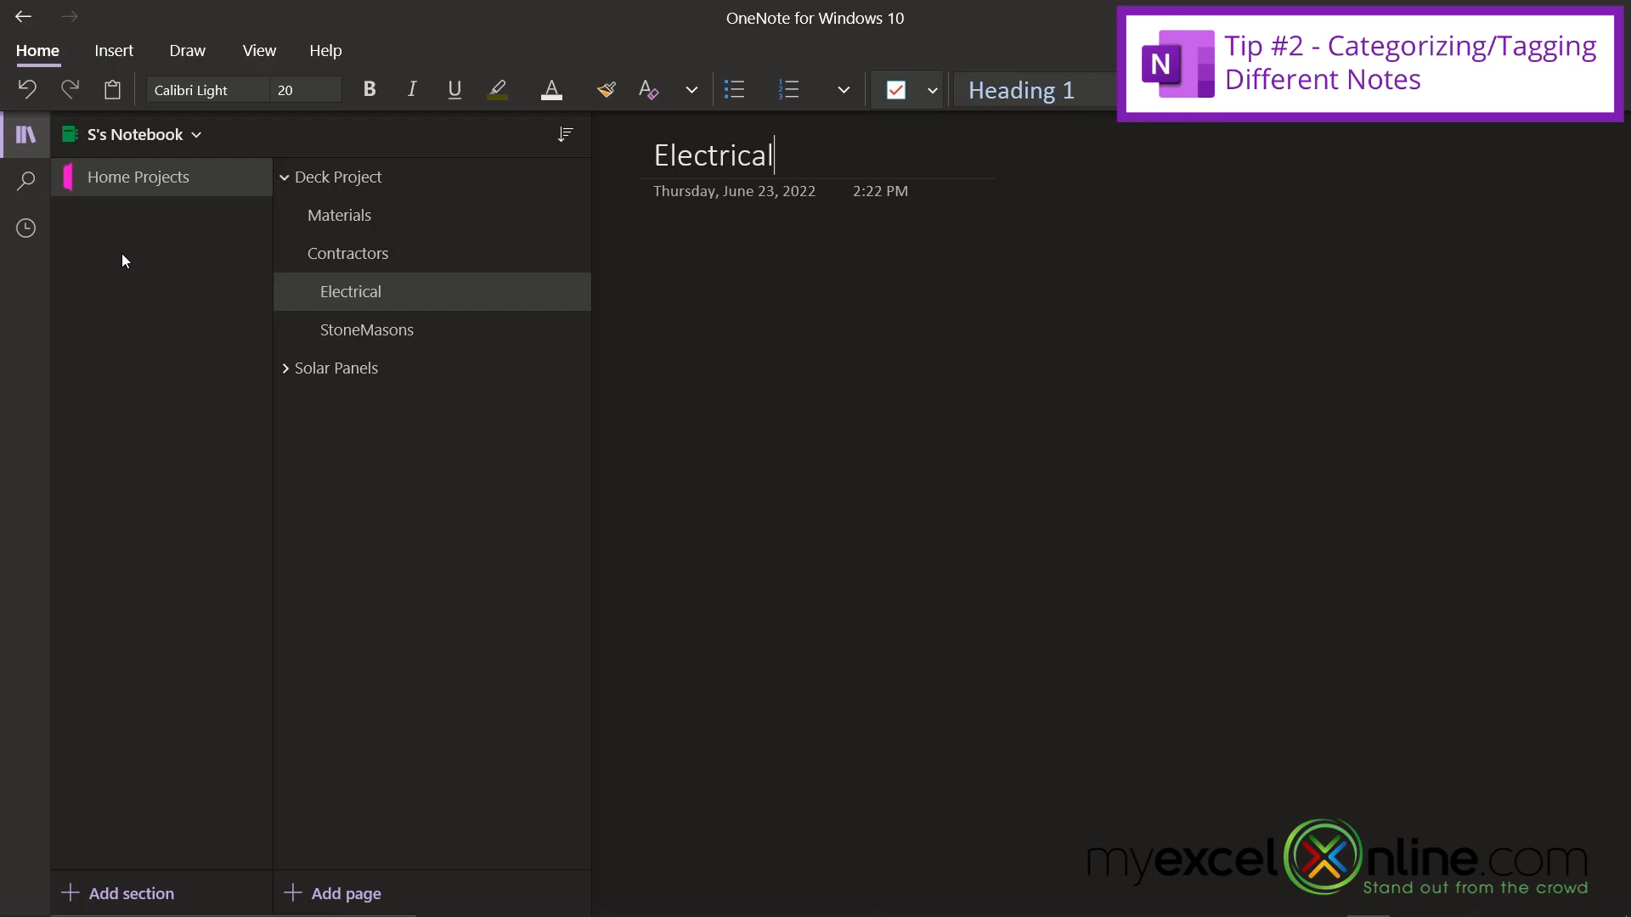
{"action": "mouse_move", "coordinate": [101, 263]}
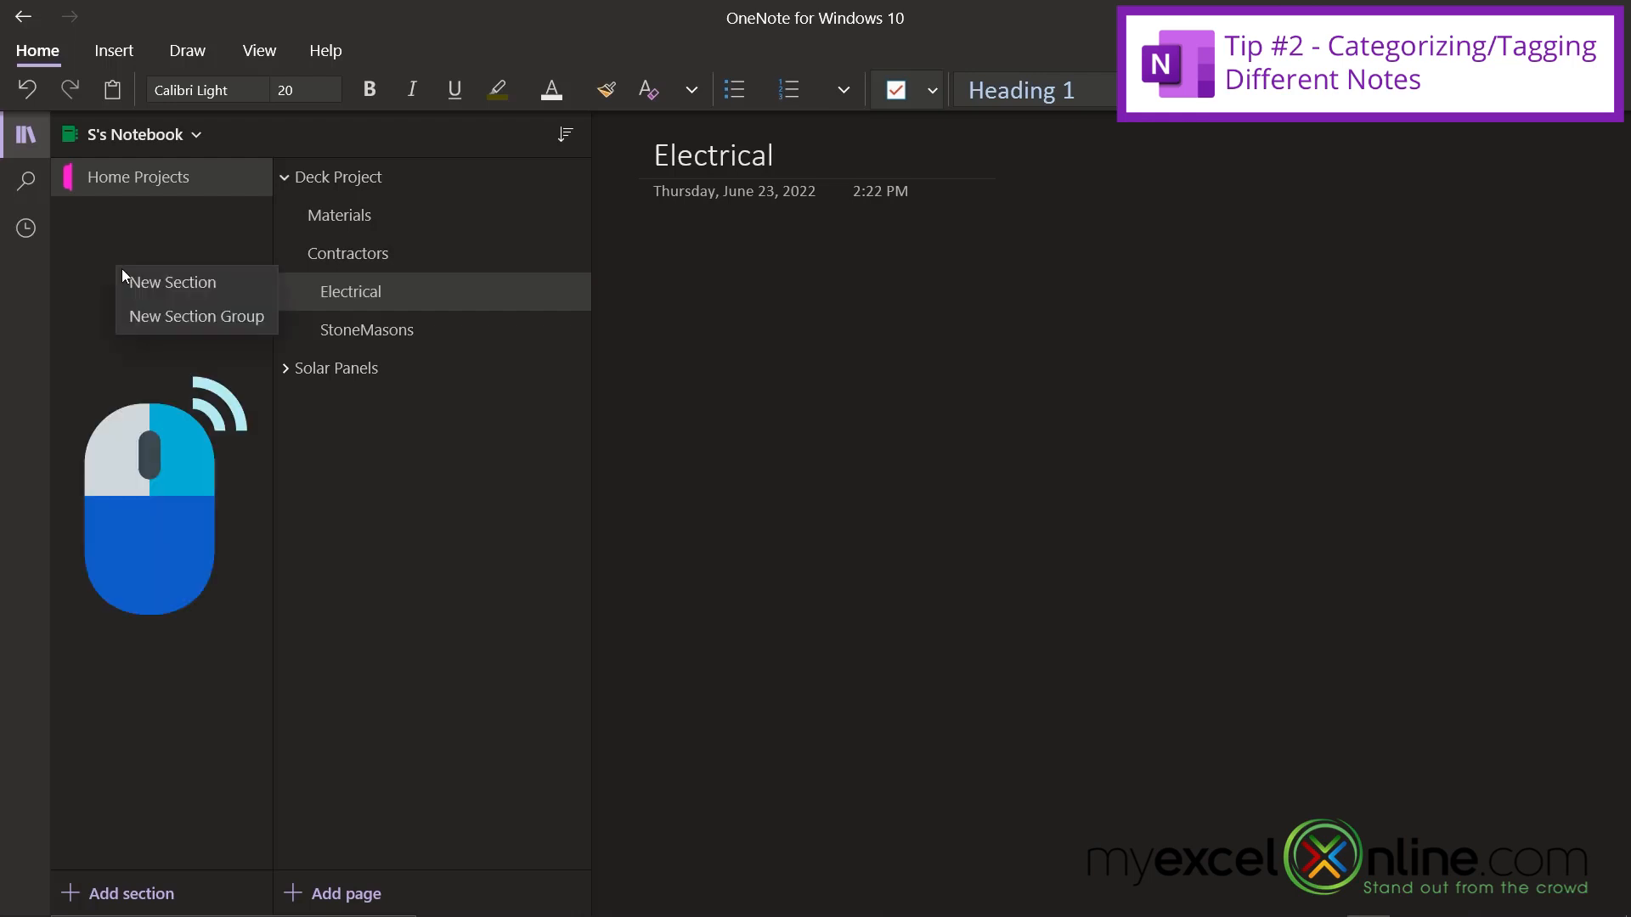
Rename the section 'Shopping List' and add 'Groceries' and 'Kroger' pages
{"action": "left_click", "coordinate": [171, 282]}
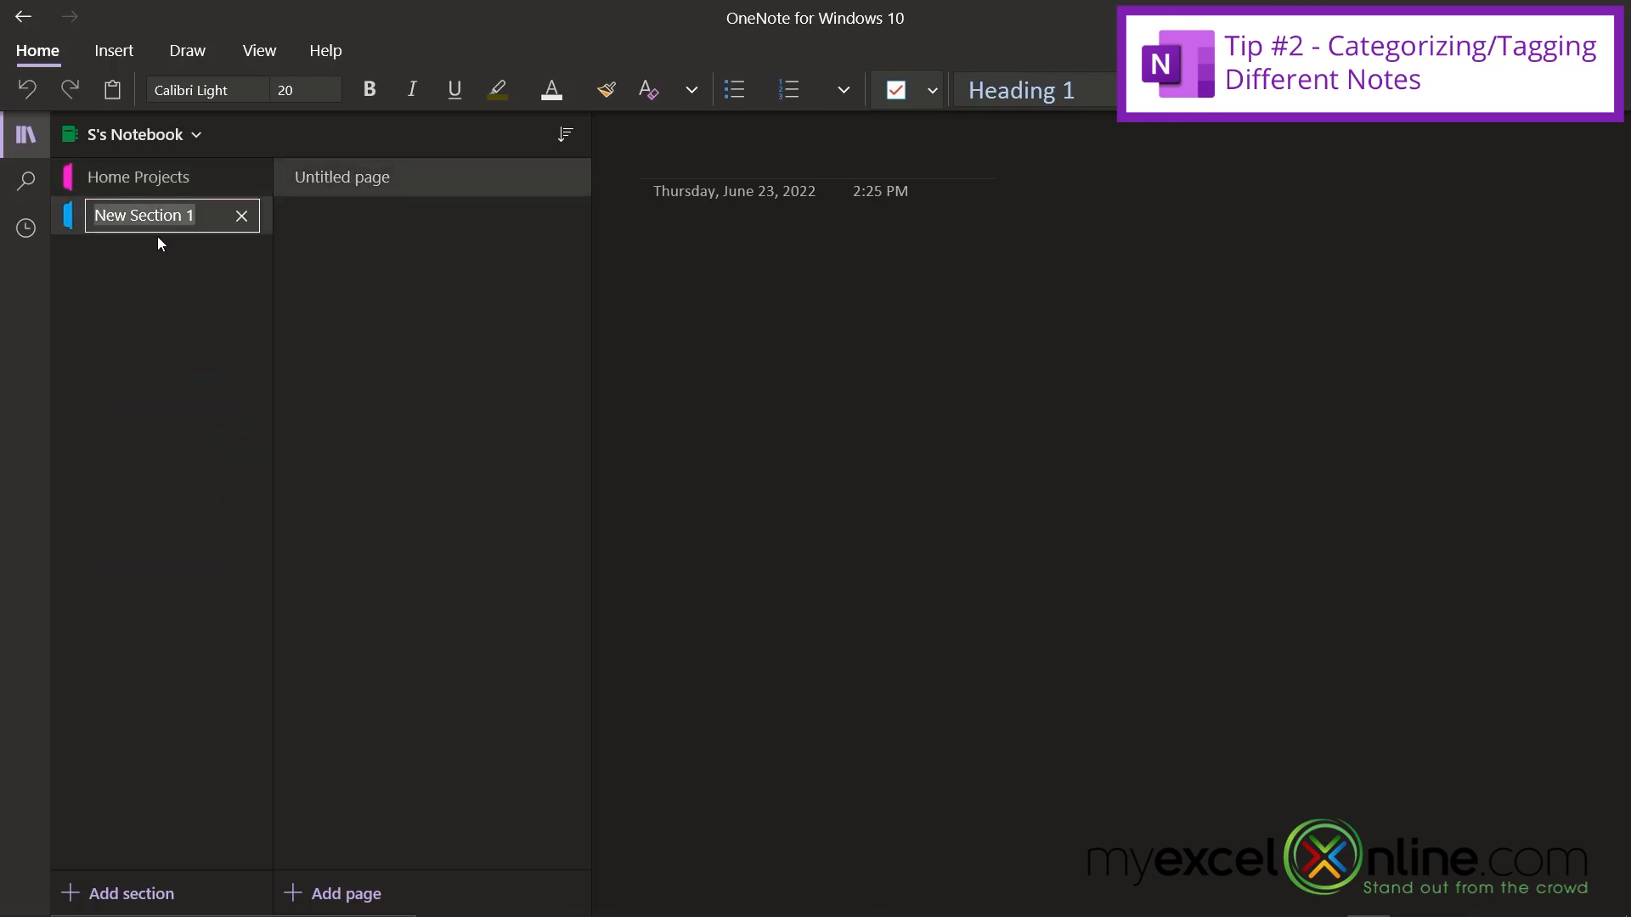
{"action": "type", "text": "Shopping List"}
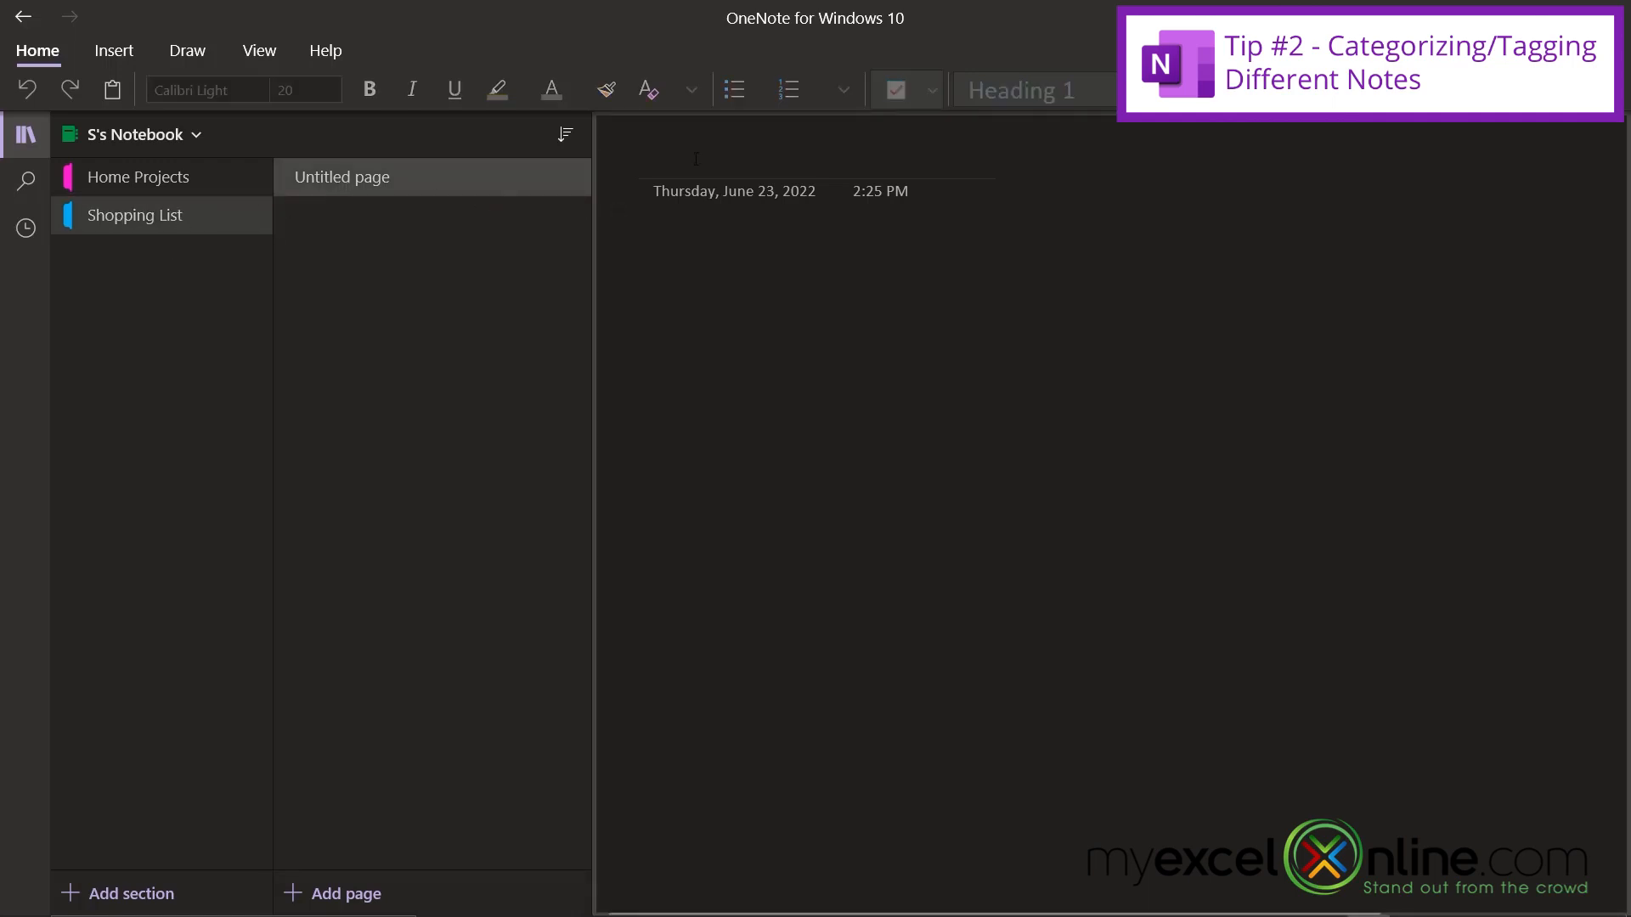
{"action": "type", "text": "Gr"}
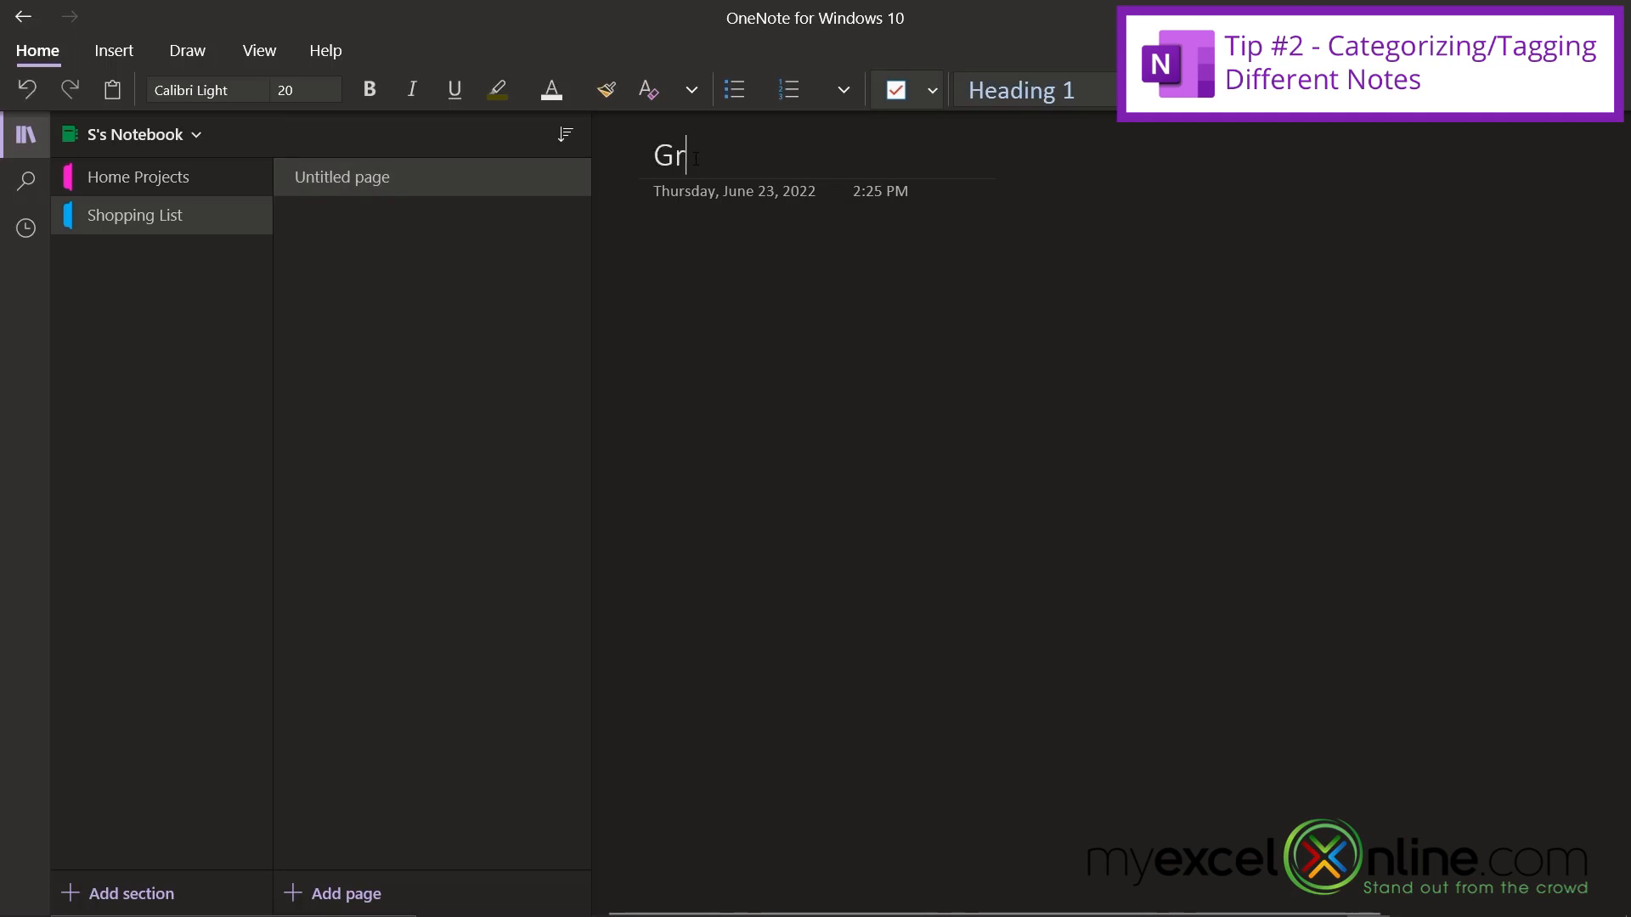
{"action": "type", "text": "oceries"}
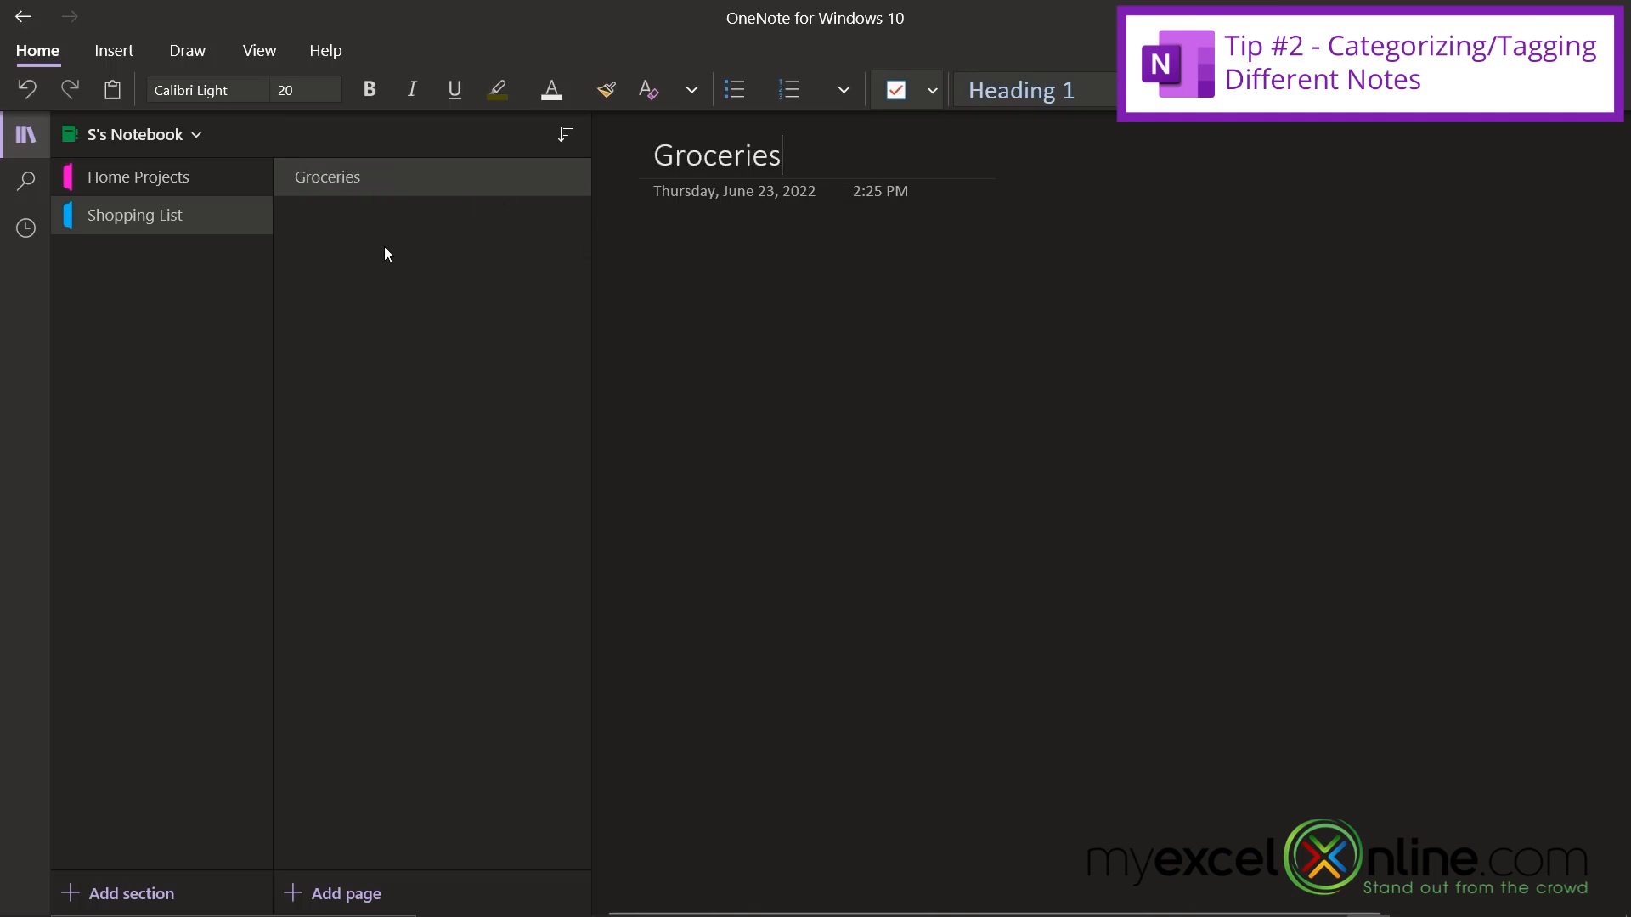
{"action": "left_click", "coordinate": [345, 893]}
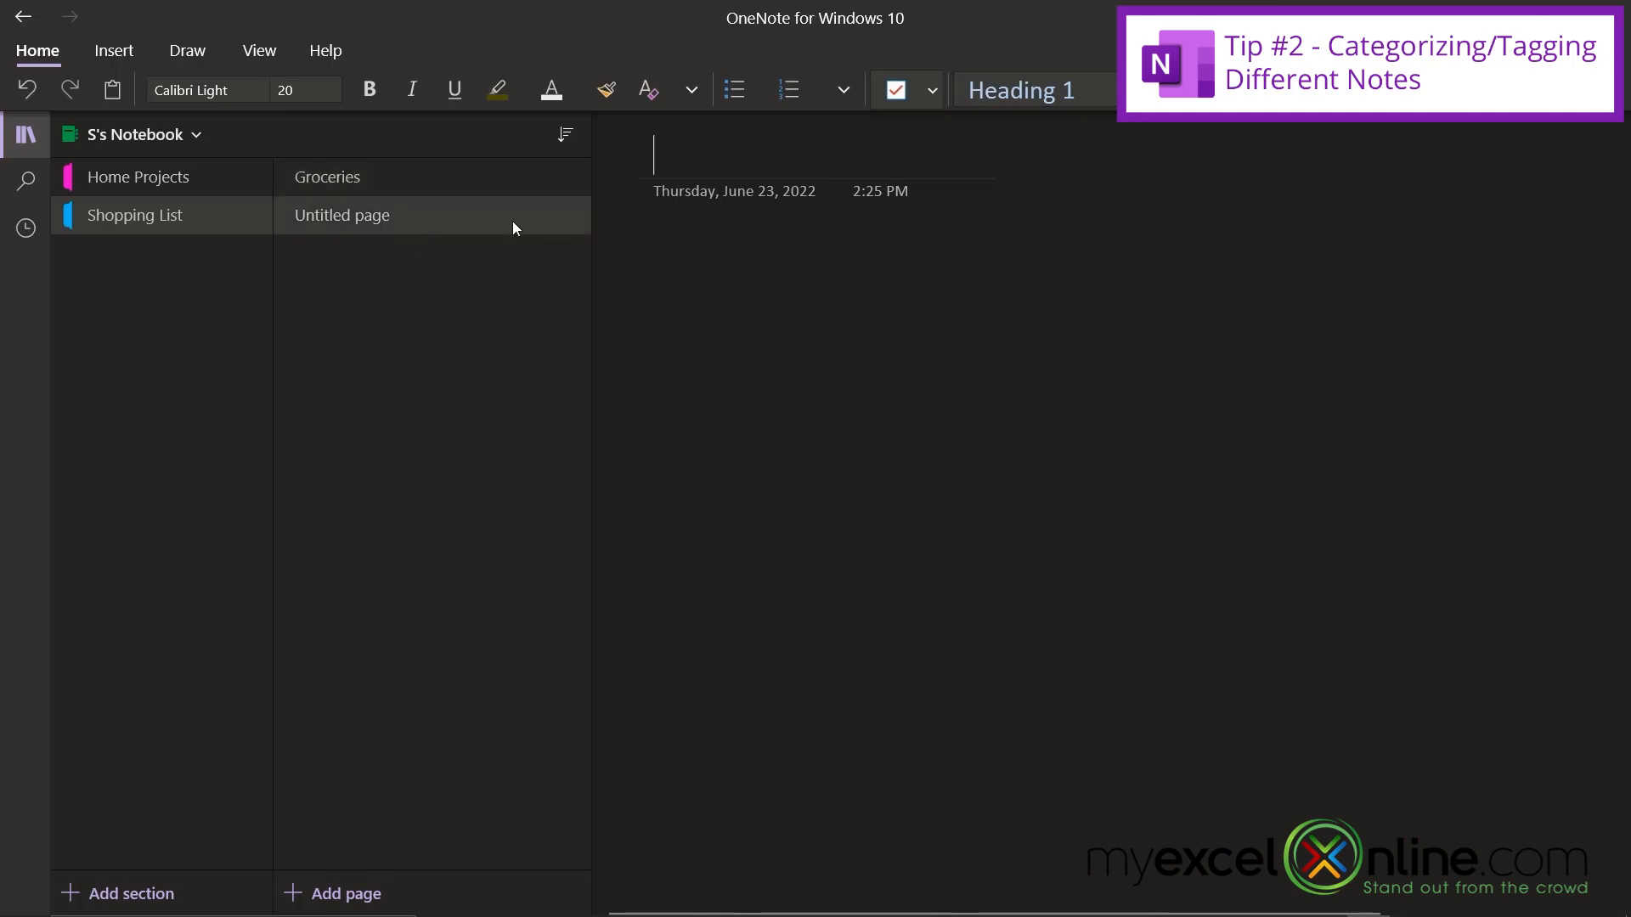
{"action": "type", "text": "Kroger"}
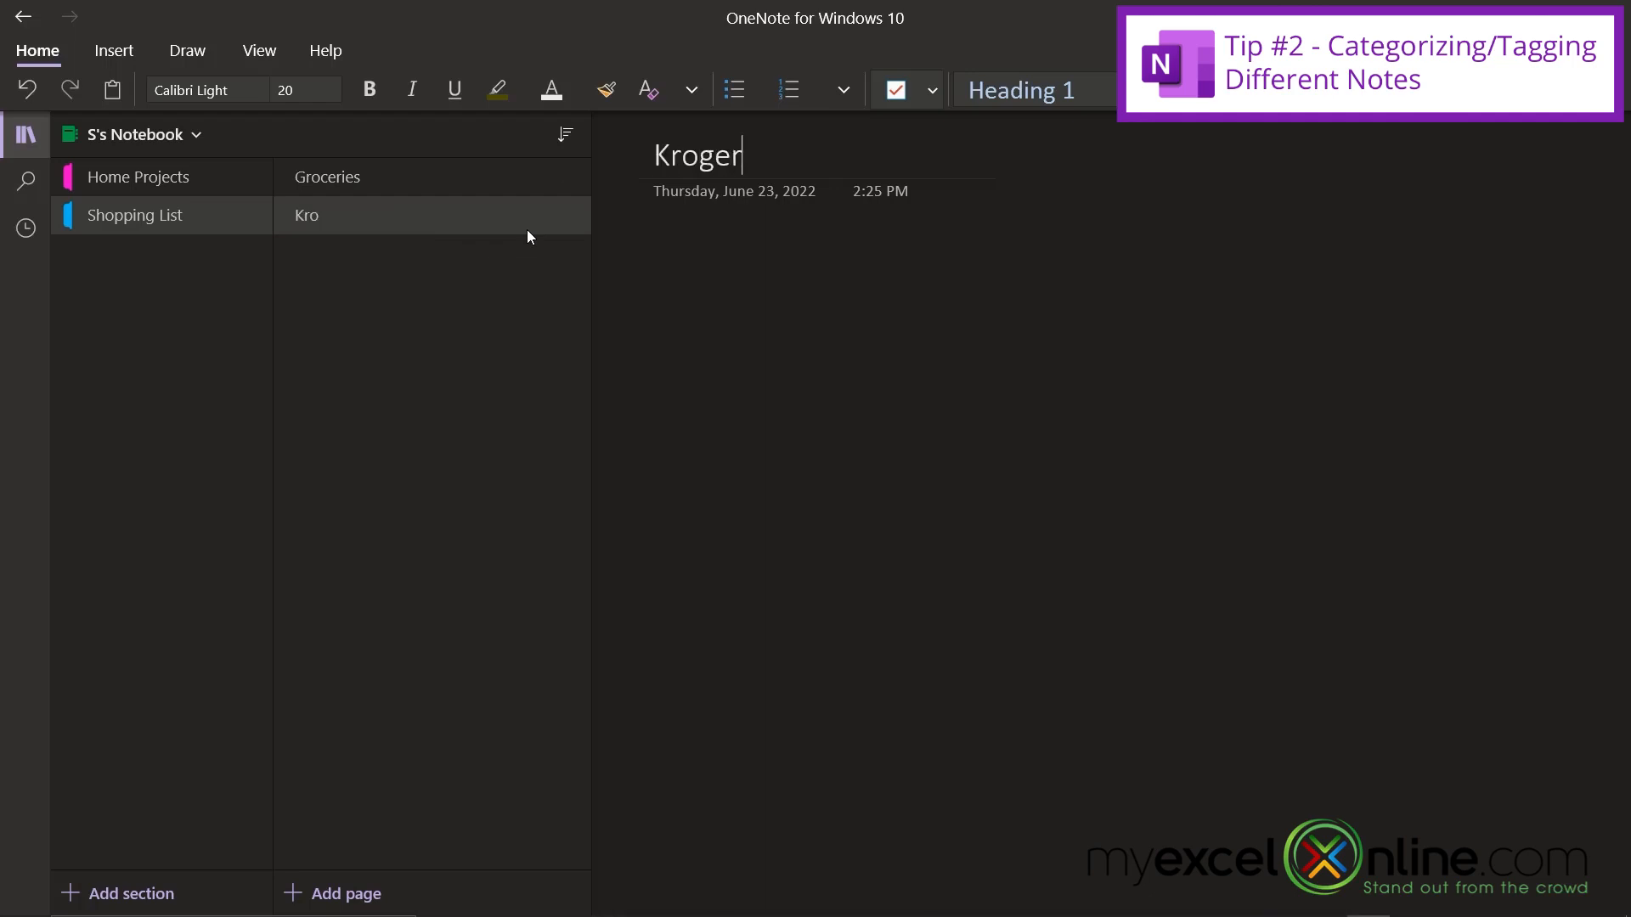
Add a Trader Joes page and nest Kroger and Trader Joes under Groceries
{"action": "left_click", "coordinate": [344, 894]}
{"action": "type", "text": "Trader Joes"}
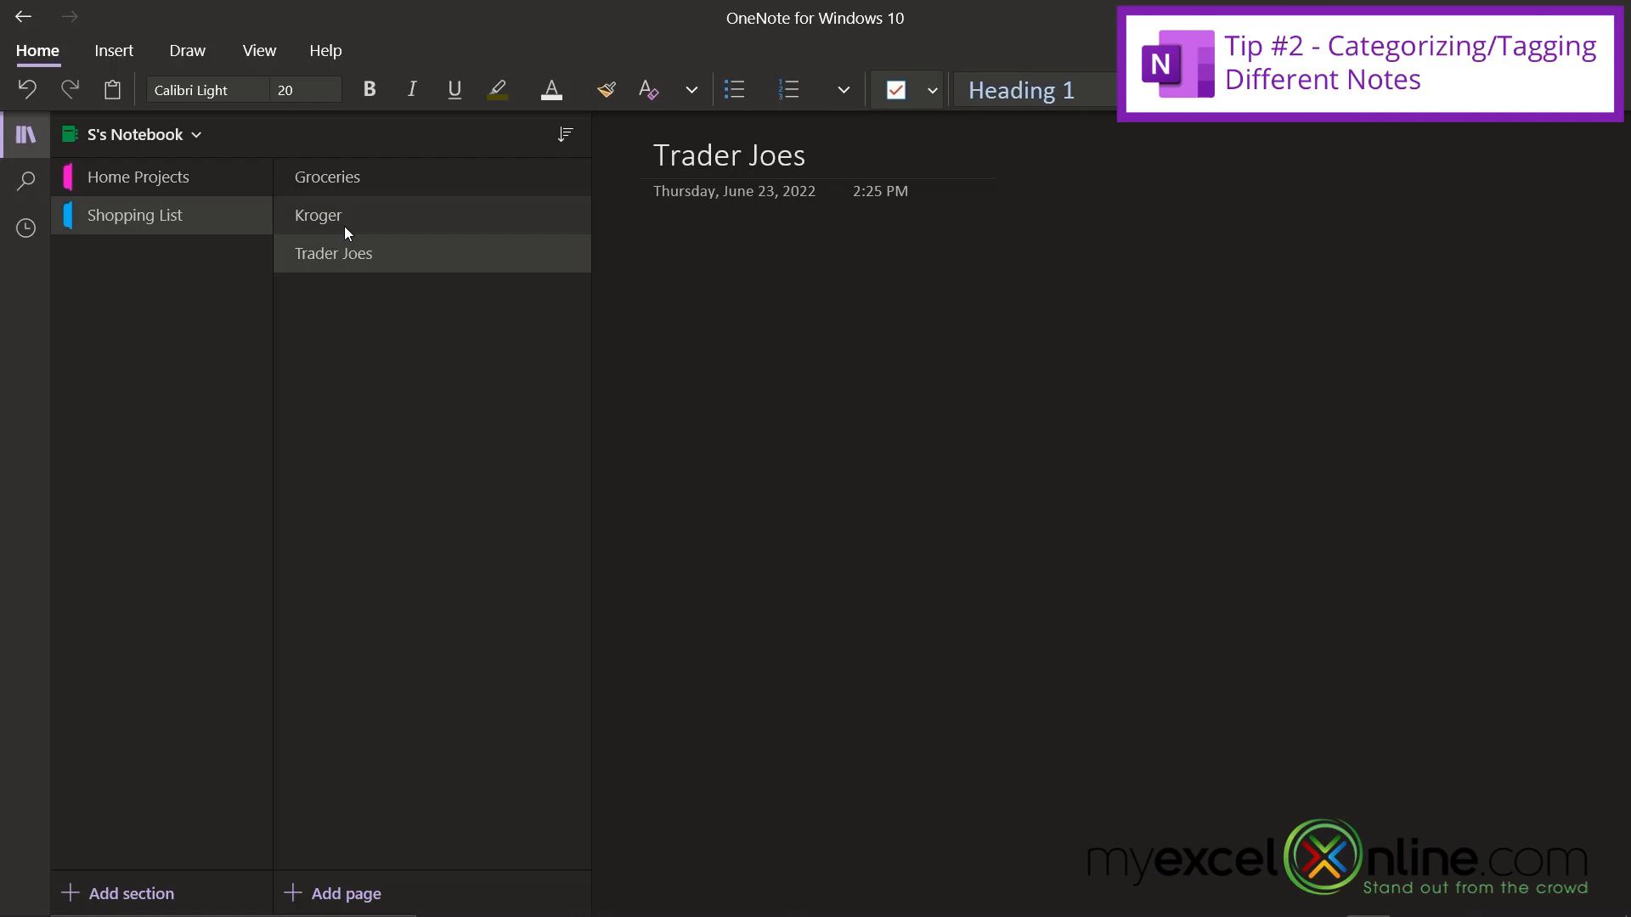
{"action": "right_click", "coordinate": [318, 215]}
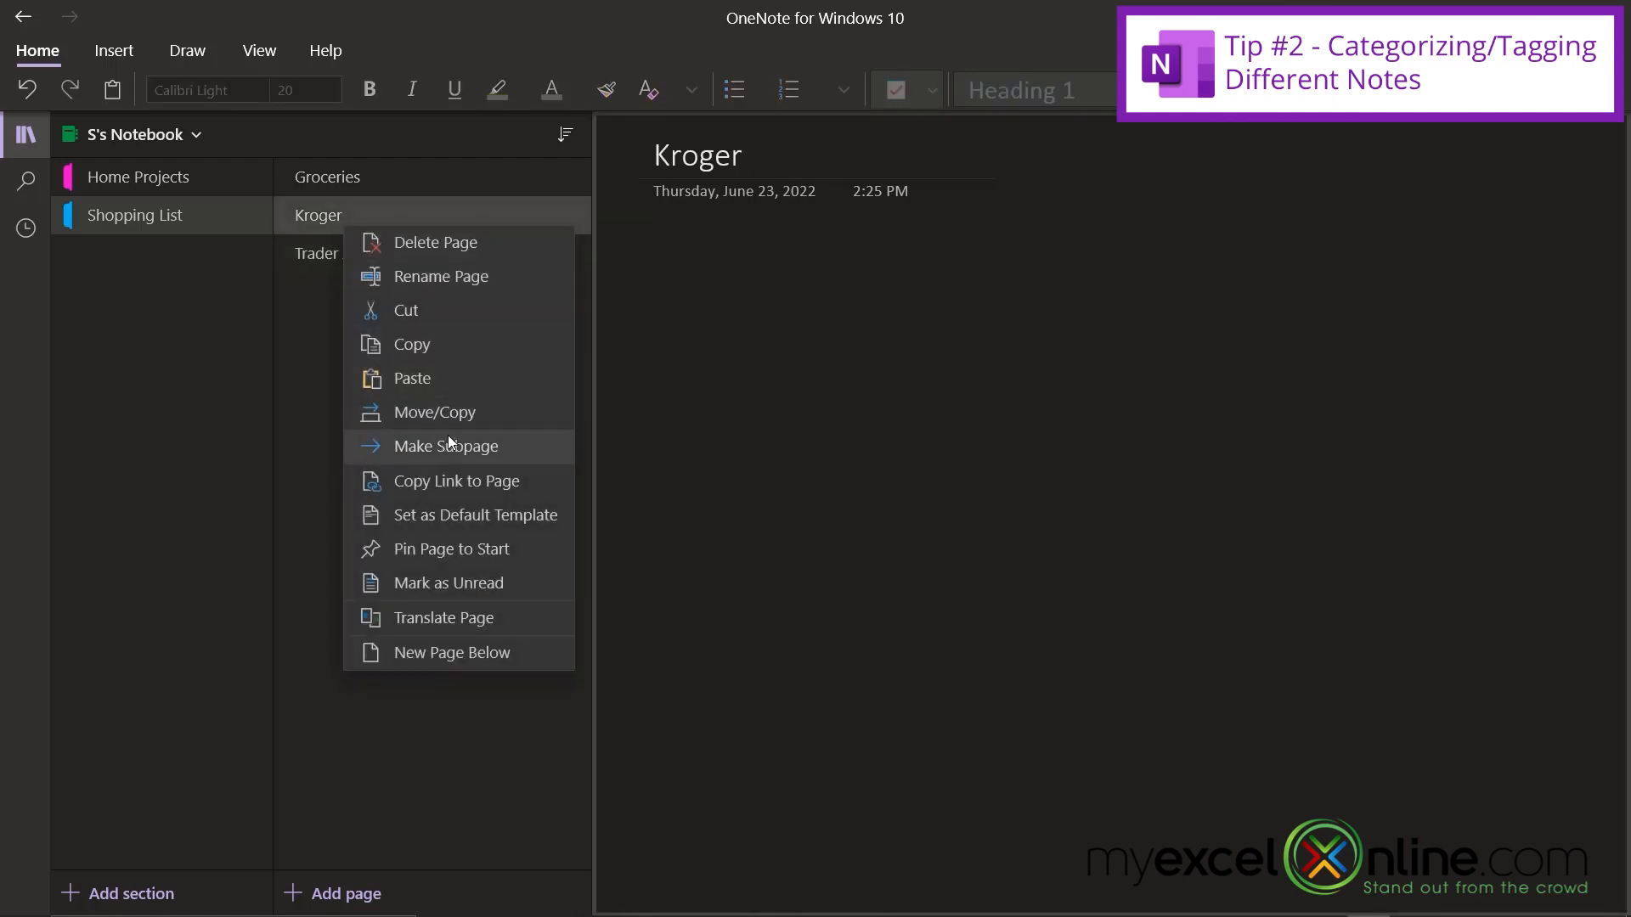
{"action": "right_click", "coordinate": [323, 253]}
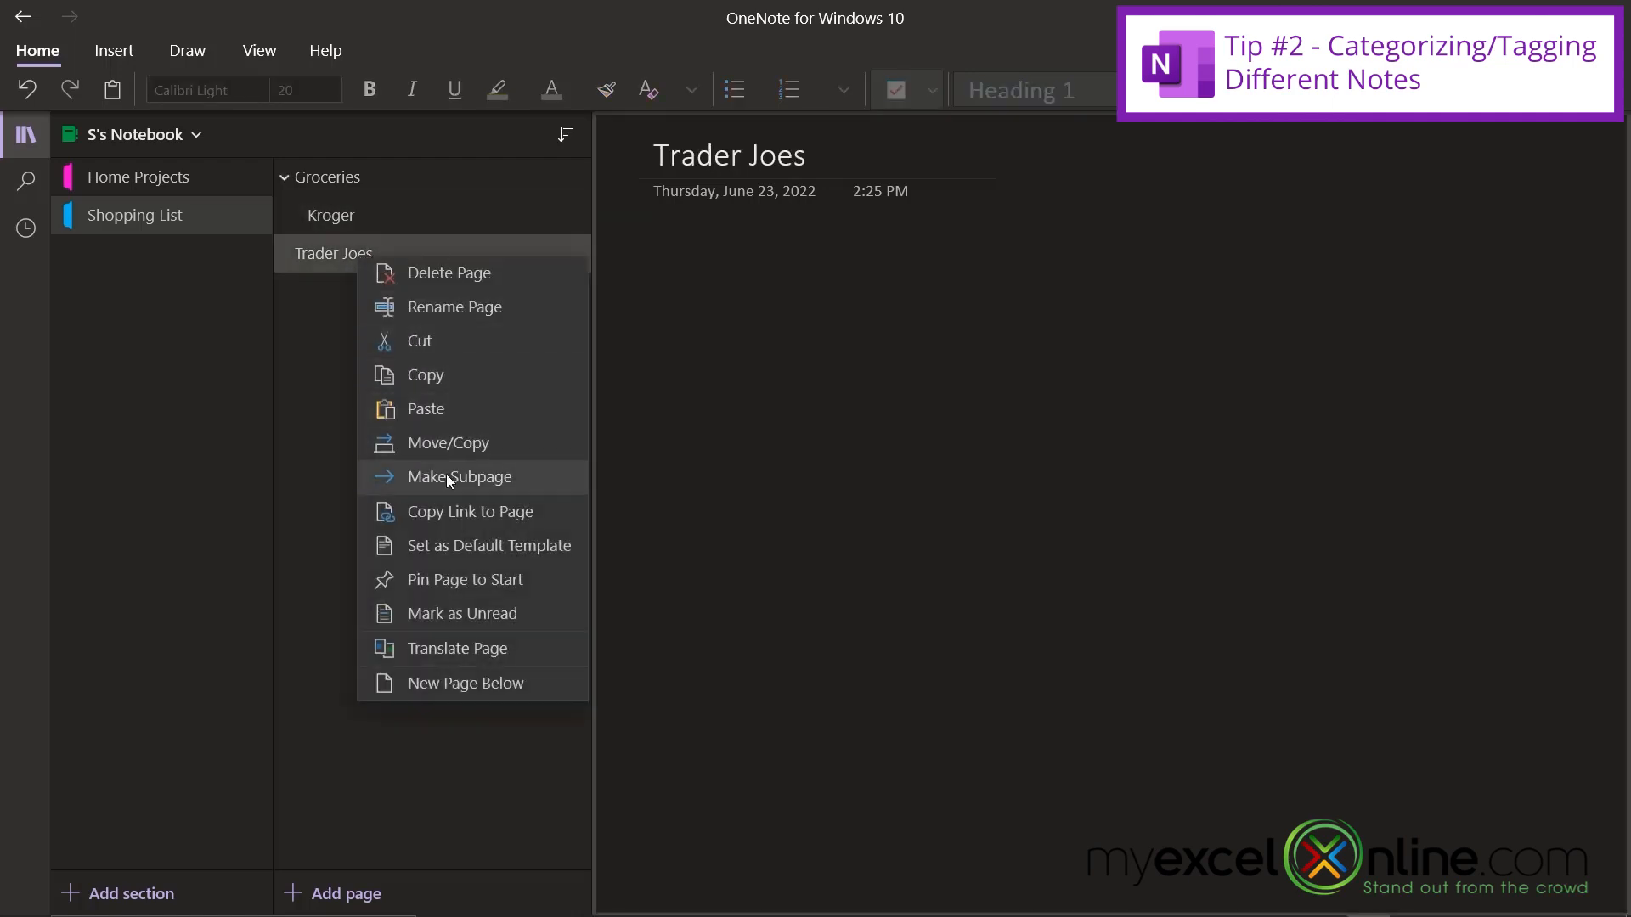
{"action": "left_click", "coordinate": [213, 407]}
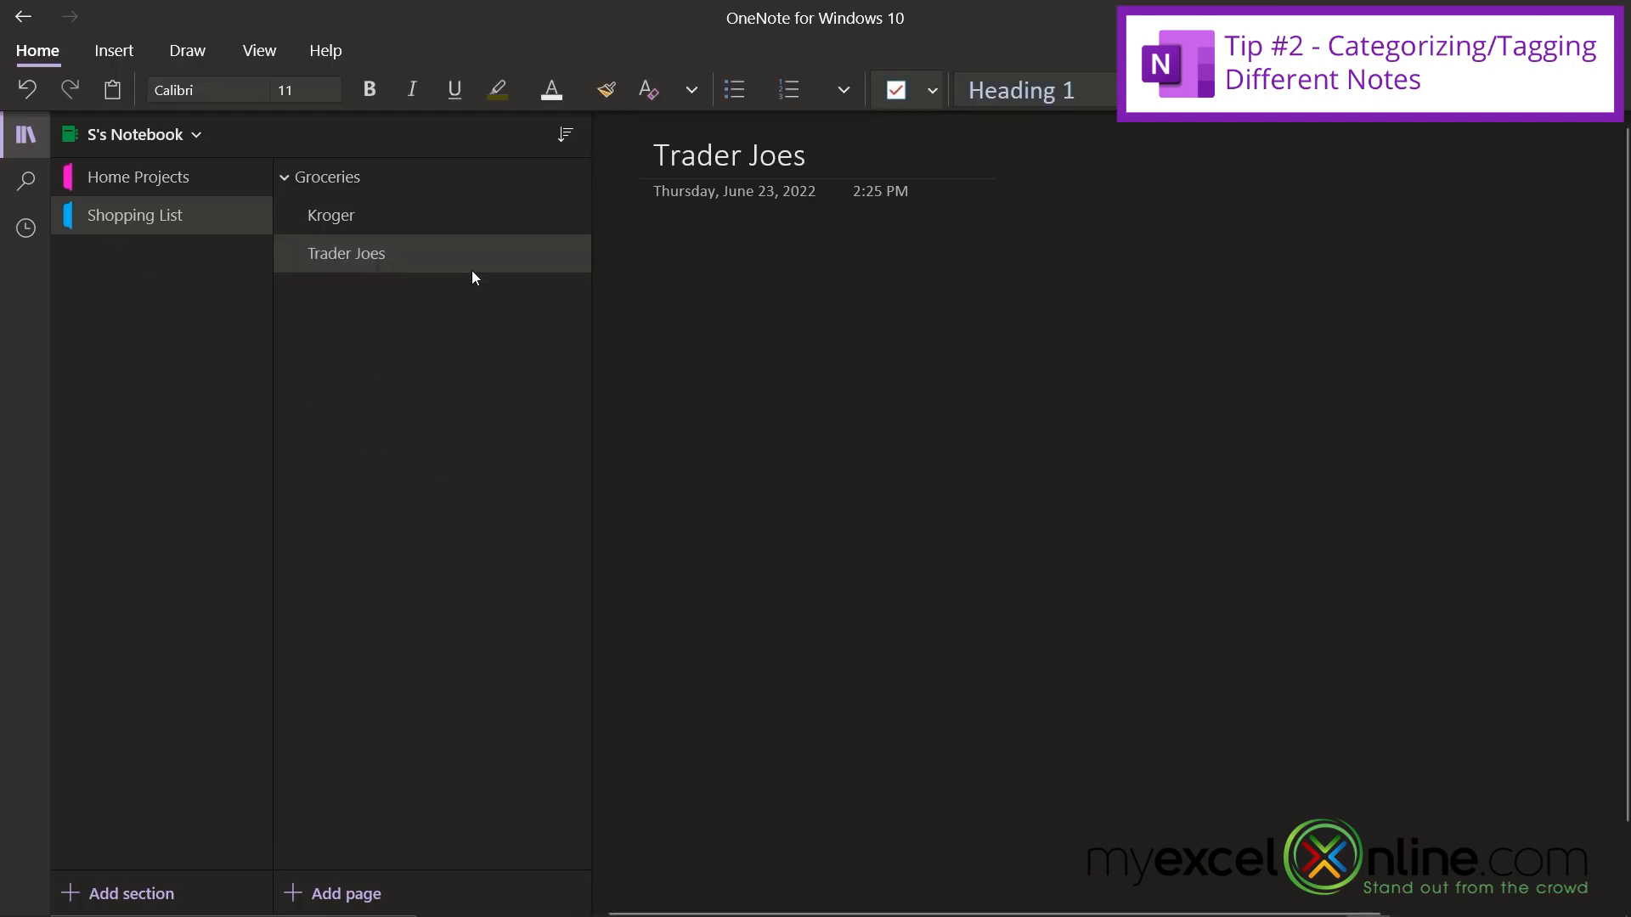
{"action": "mouse_move", "coordinate": [390, 305]}
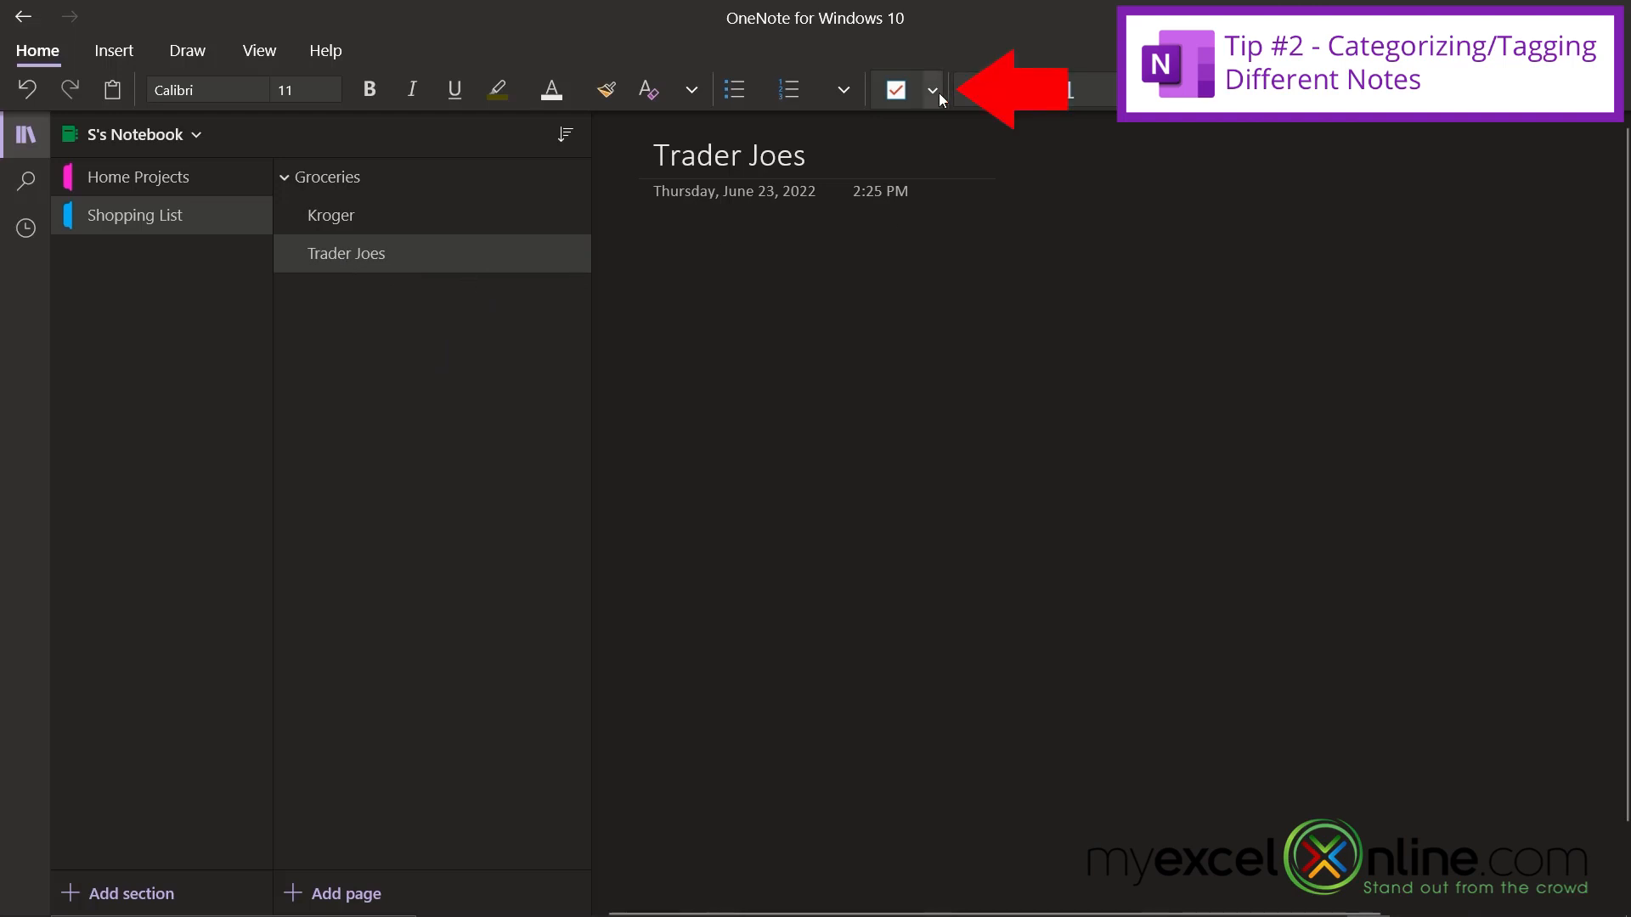
Create a custom tag named 'West' and return to the Home Projects section
{"action": "left_click", "coordinate": [931, 90]}
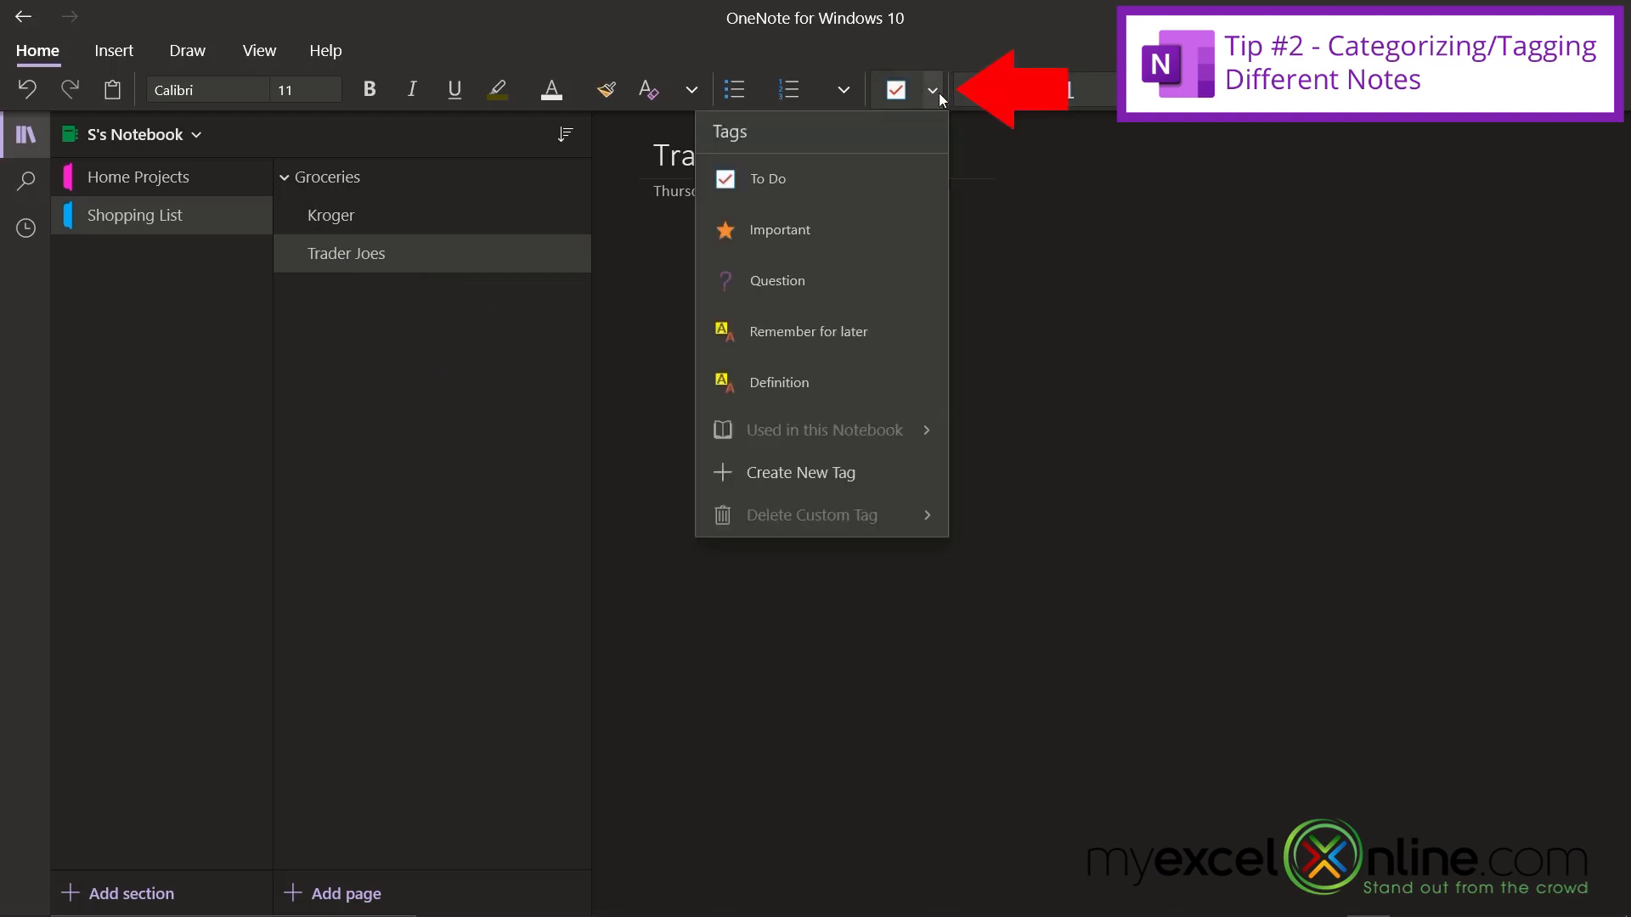
{"action": "mouse_move", "coordinate": [770, 485]}
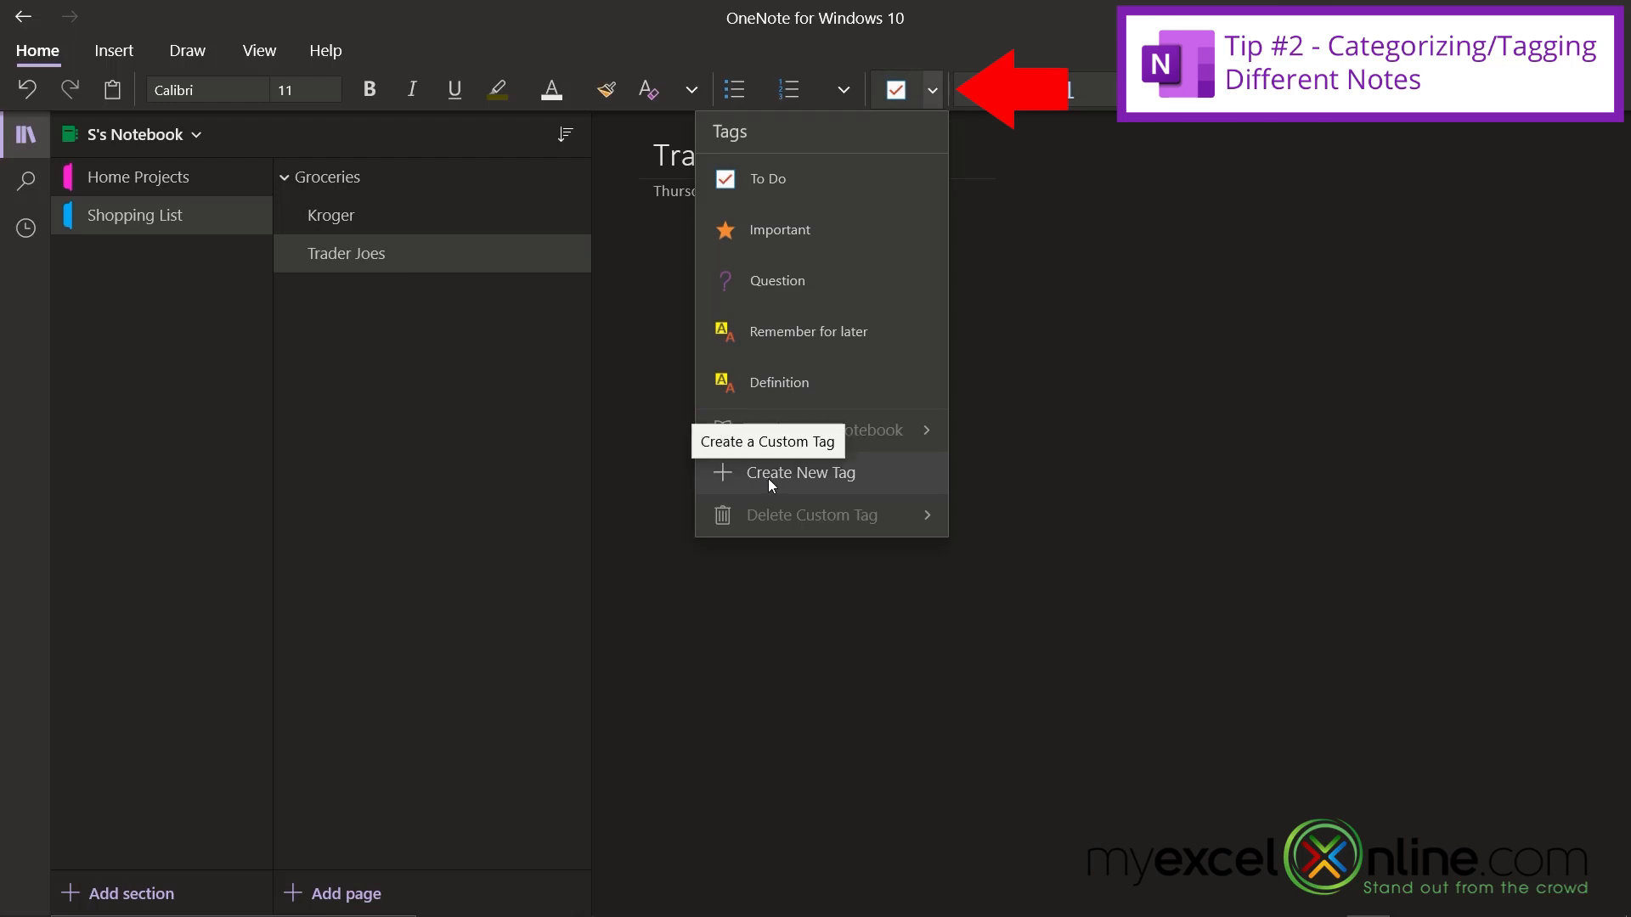
{"action": "left_click", "coordinate": [800, 472]}
{"action": "type", "text": "West"}
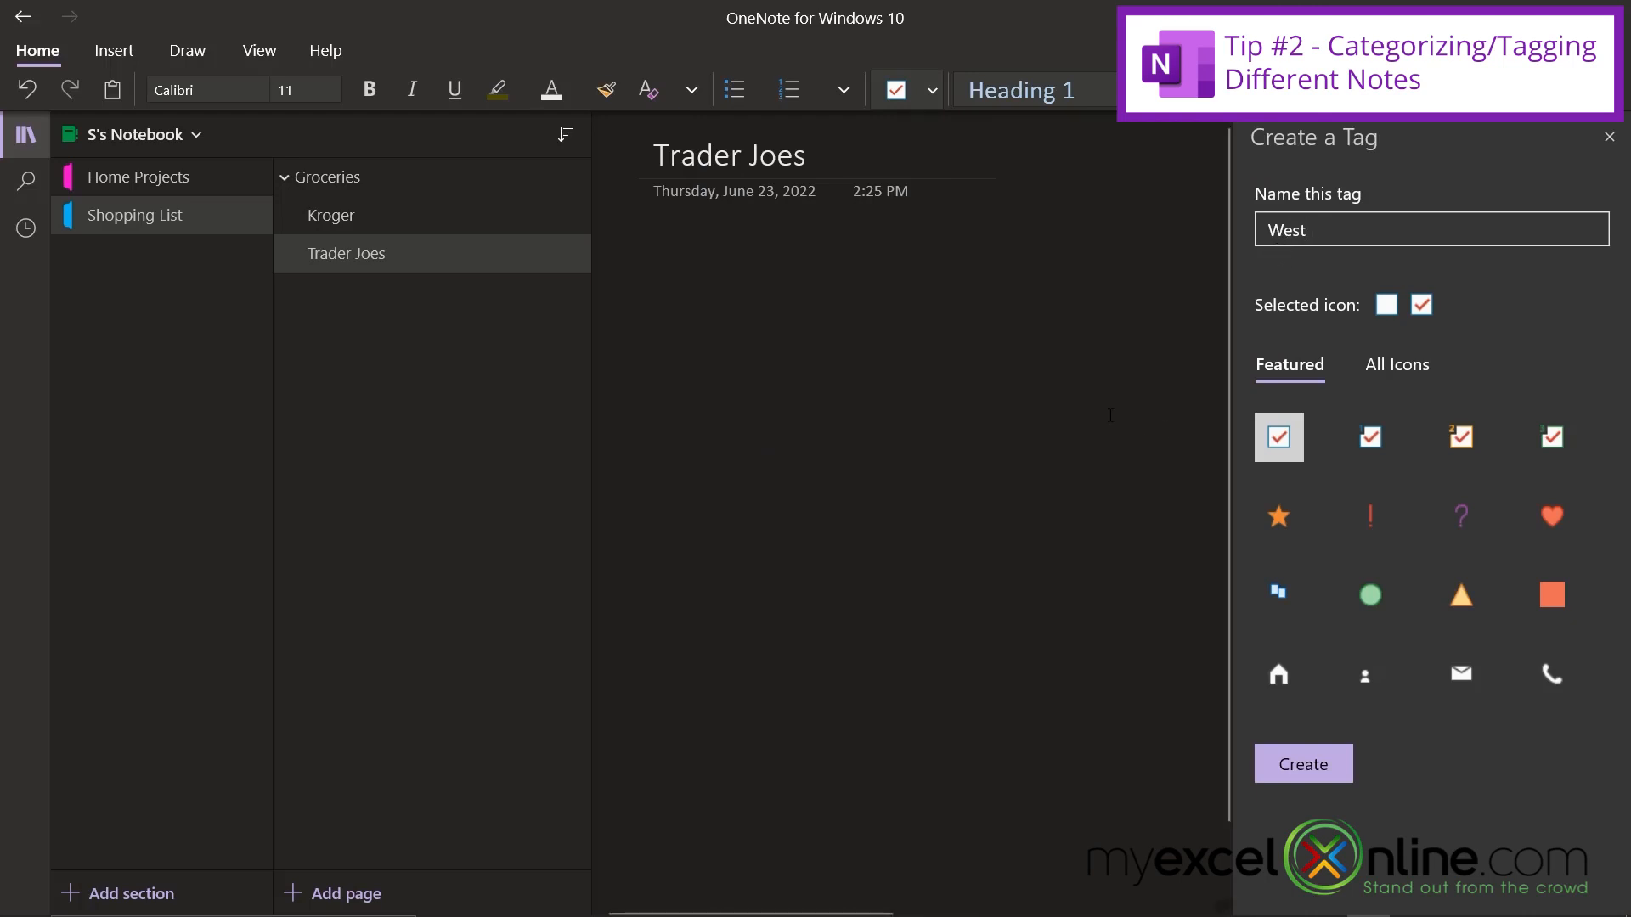
{"action": "mouse_move", "coordinate": [213, 259]}
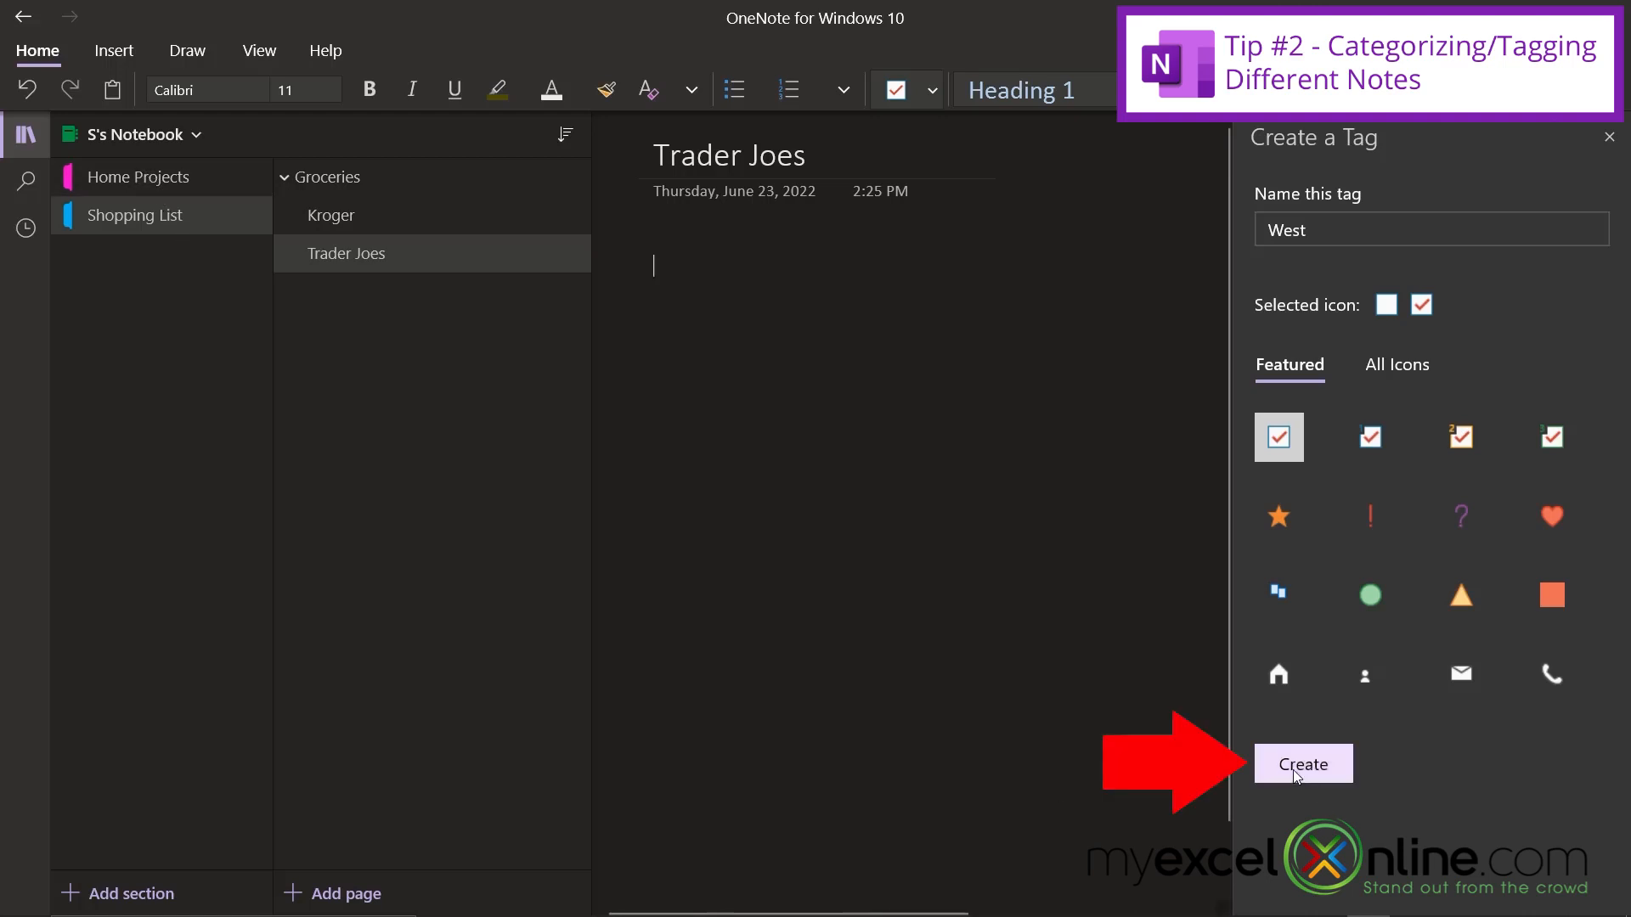
{"action": "left_click", "coordinate": [1302, 764]}
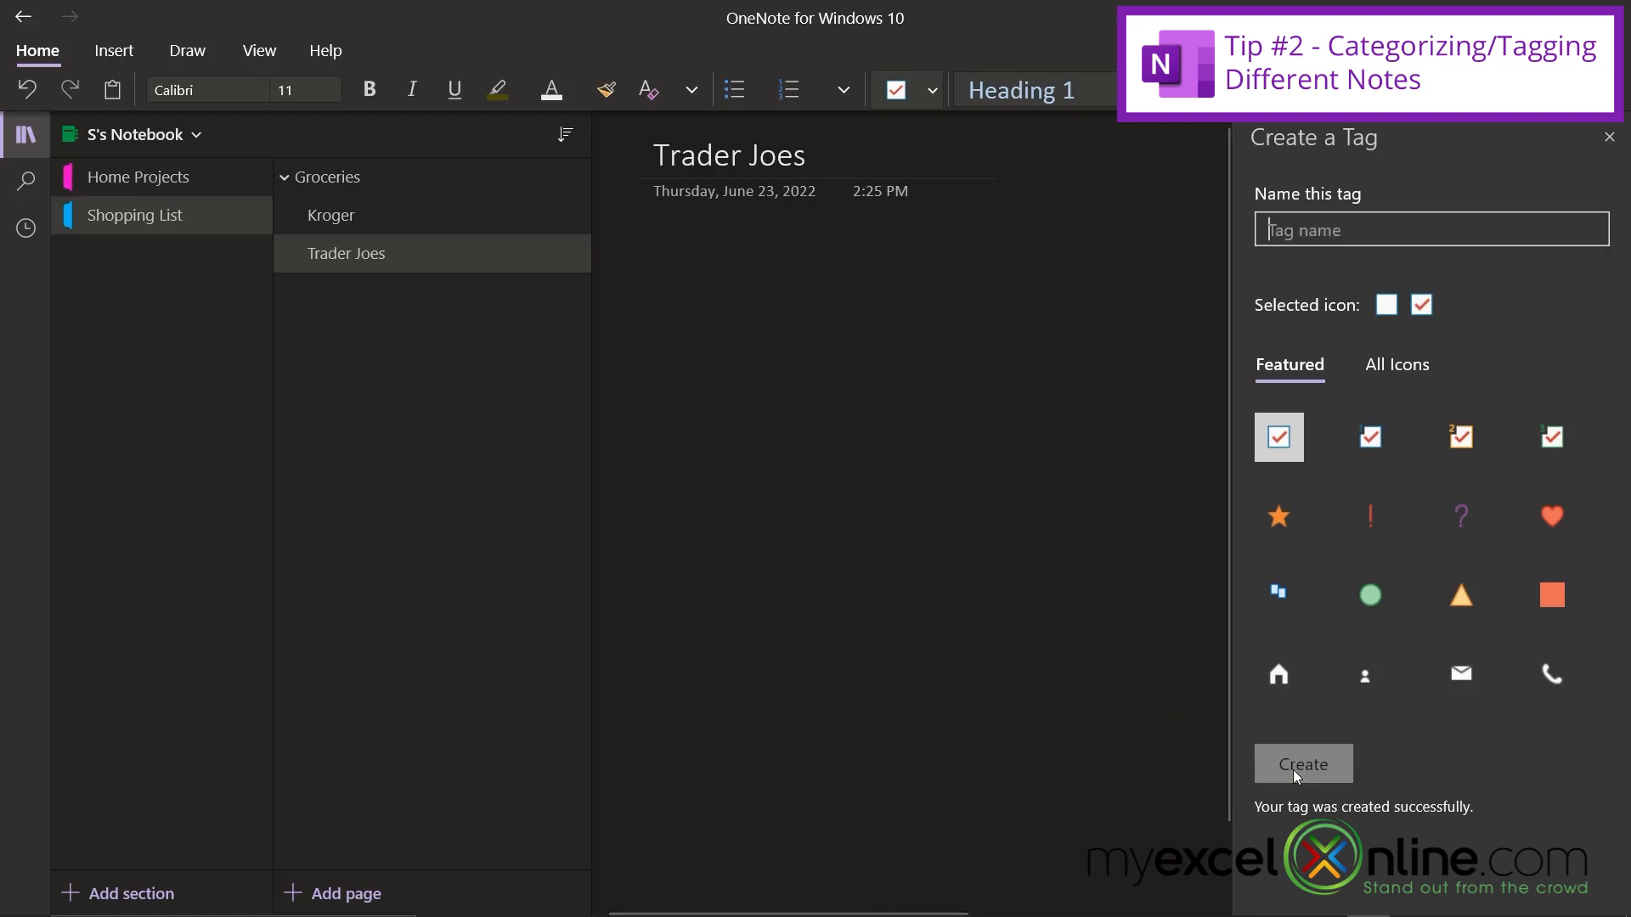
{"action": "left_click", "coordinate": [138, 176]}
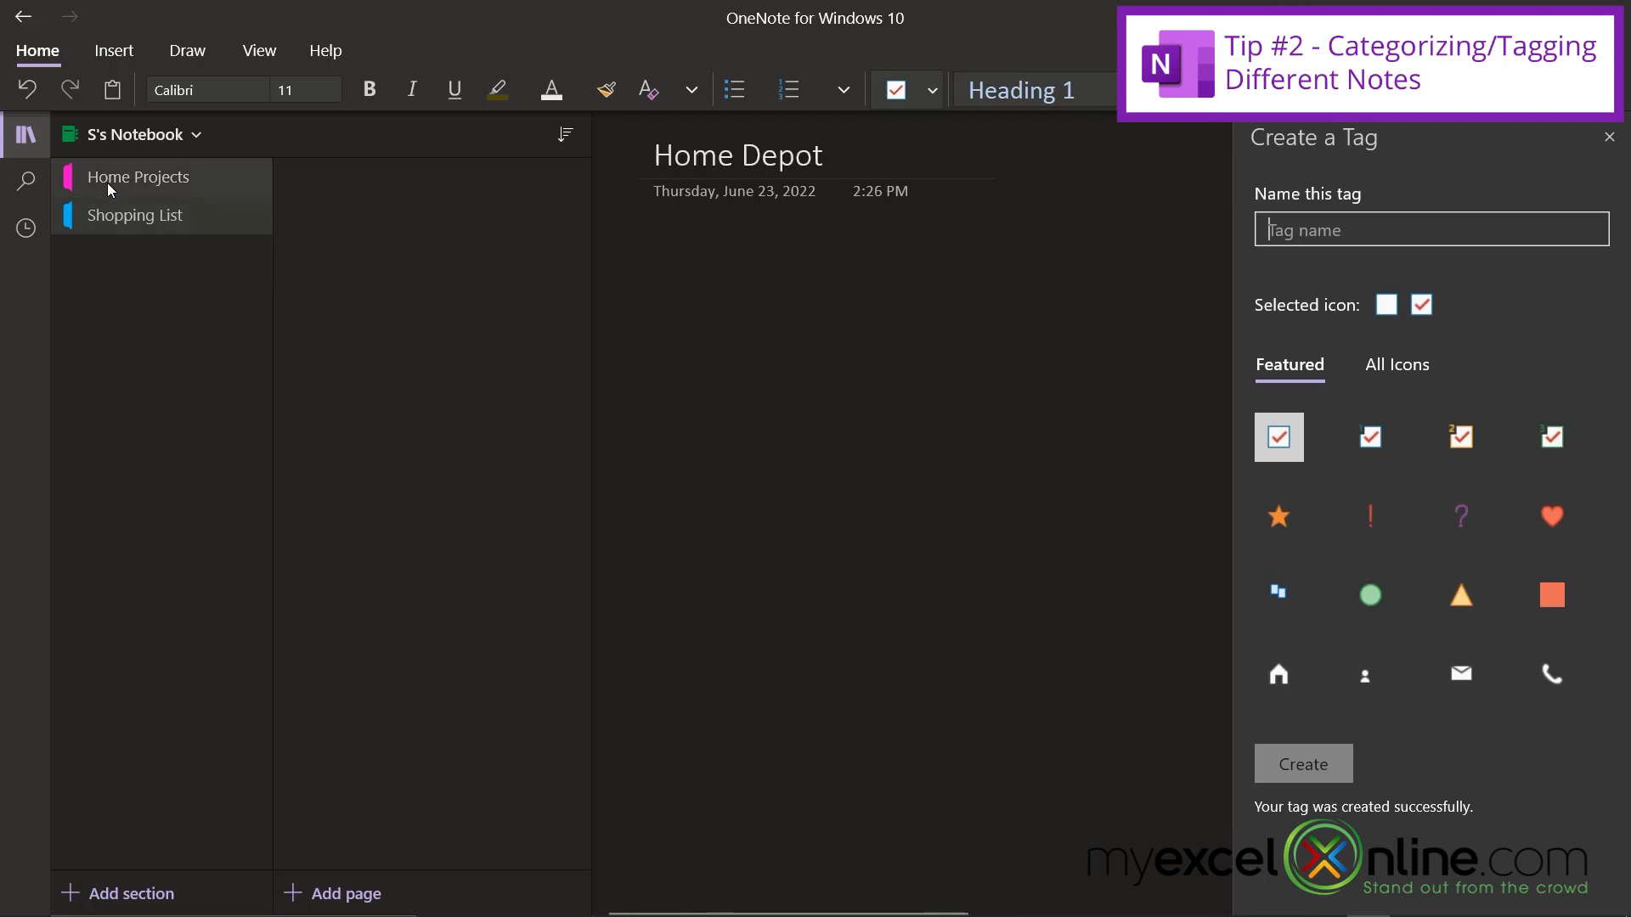
Tag the Home Depot page title with the custom West tag
{"action": "left_click", "coordinate": [138, 176]}
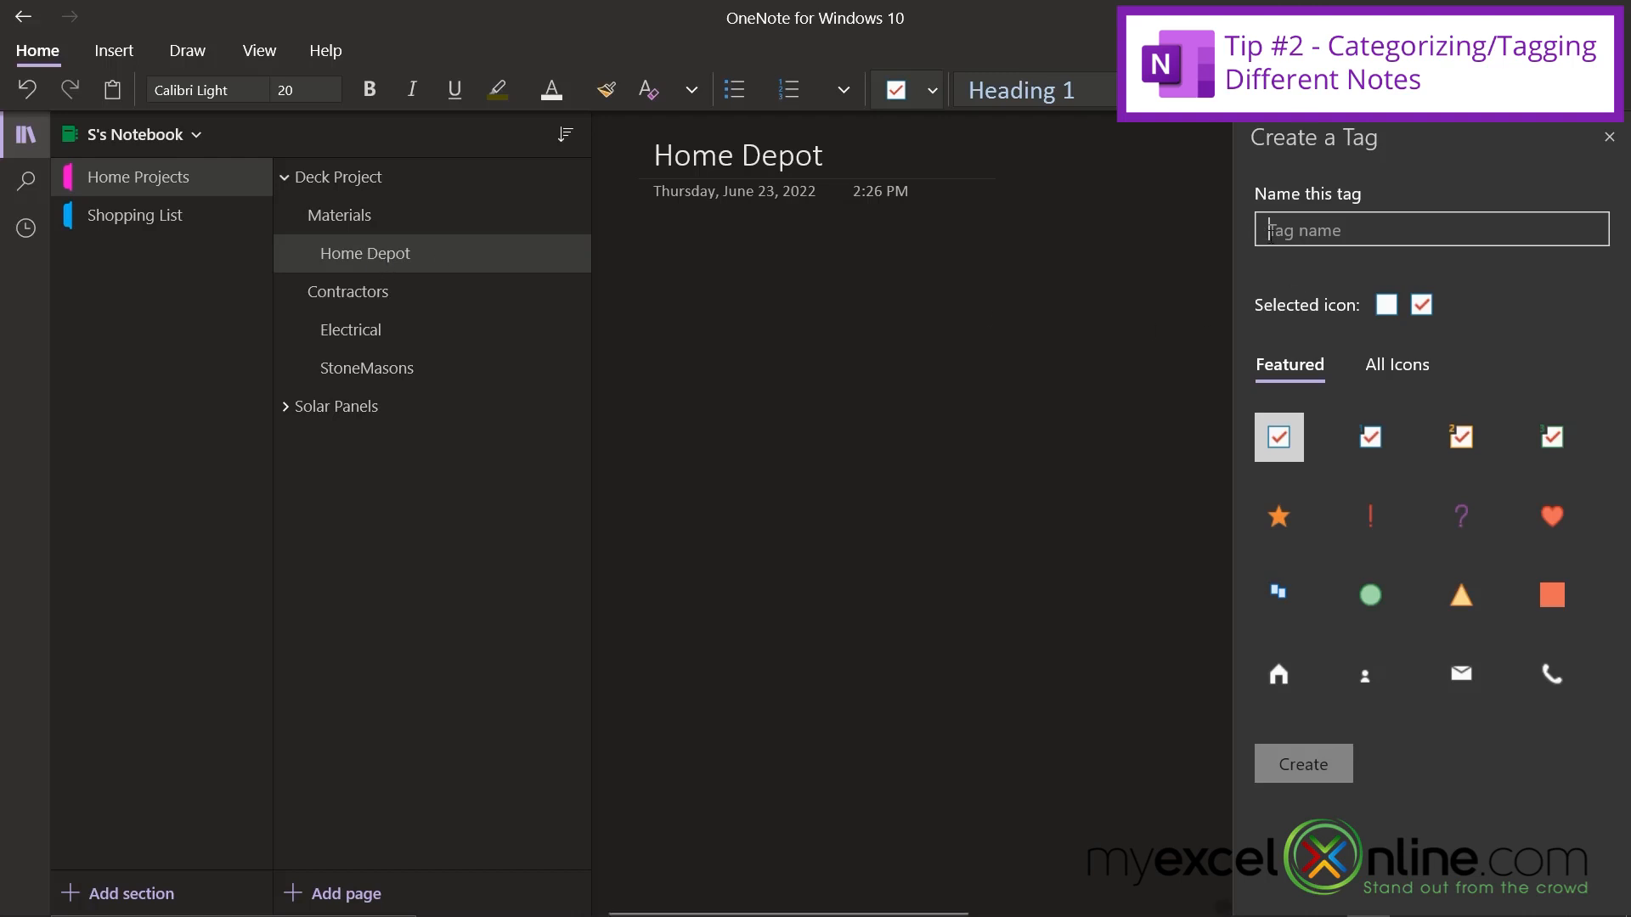
{"action": "type", "text": "West"}
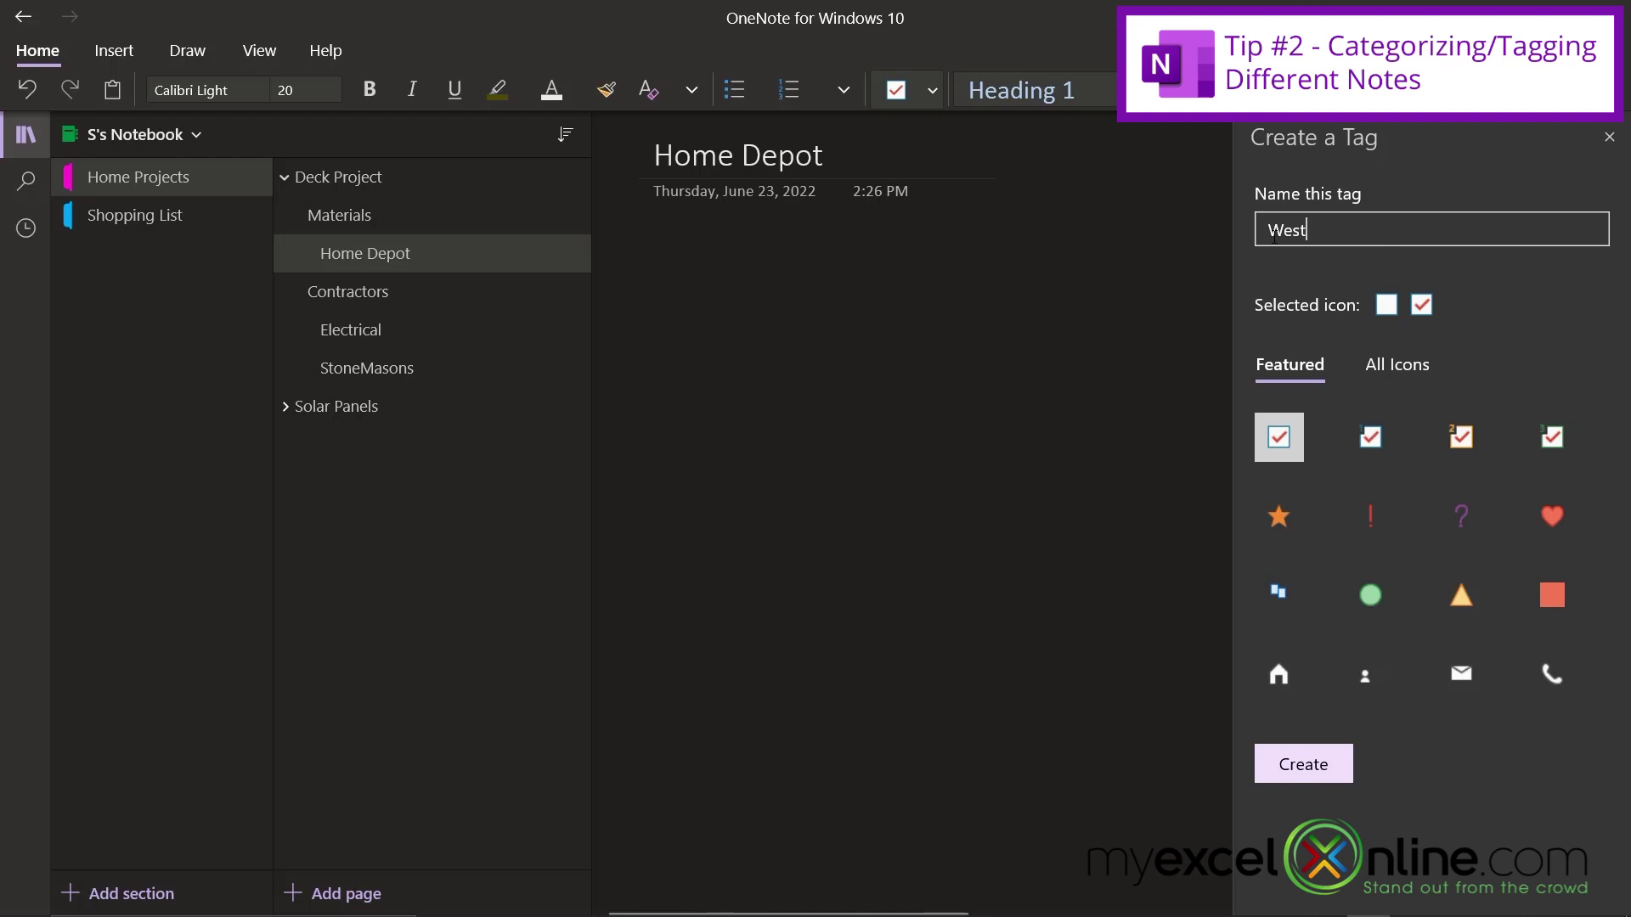
{"action": "left_click", "coordinate": [932, 89]}
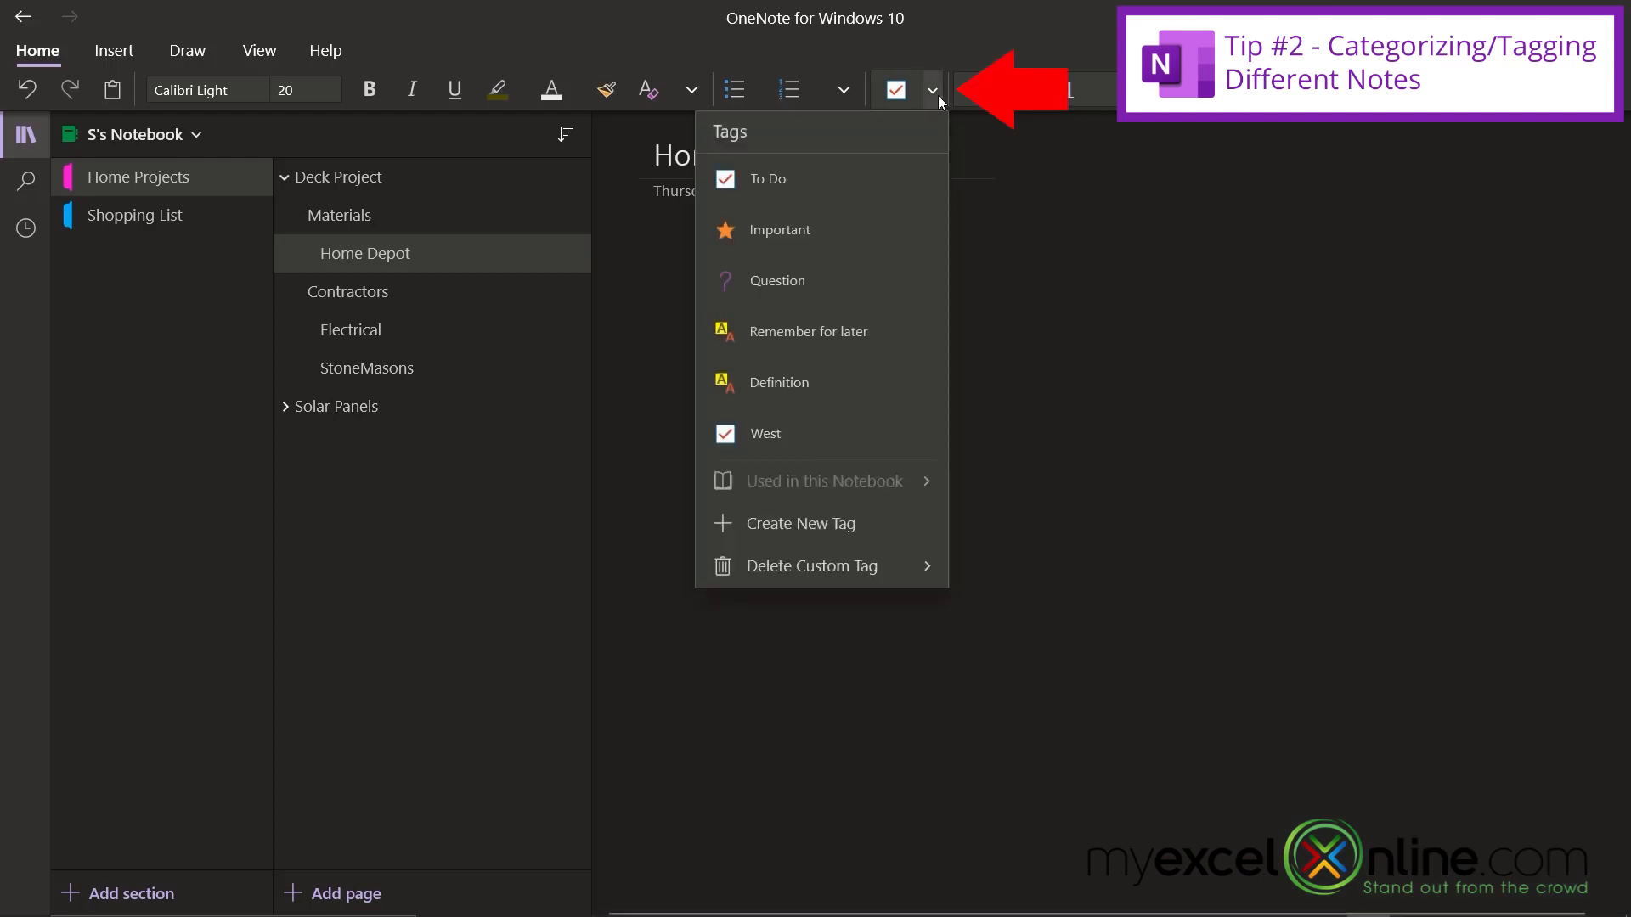
{"action": "mouse_move", "coordinate": [763, 440]}
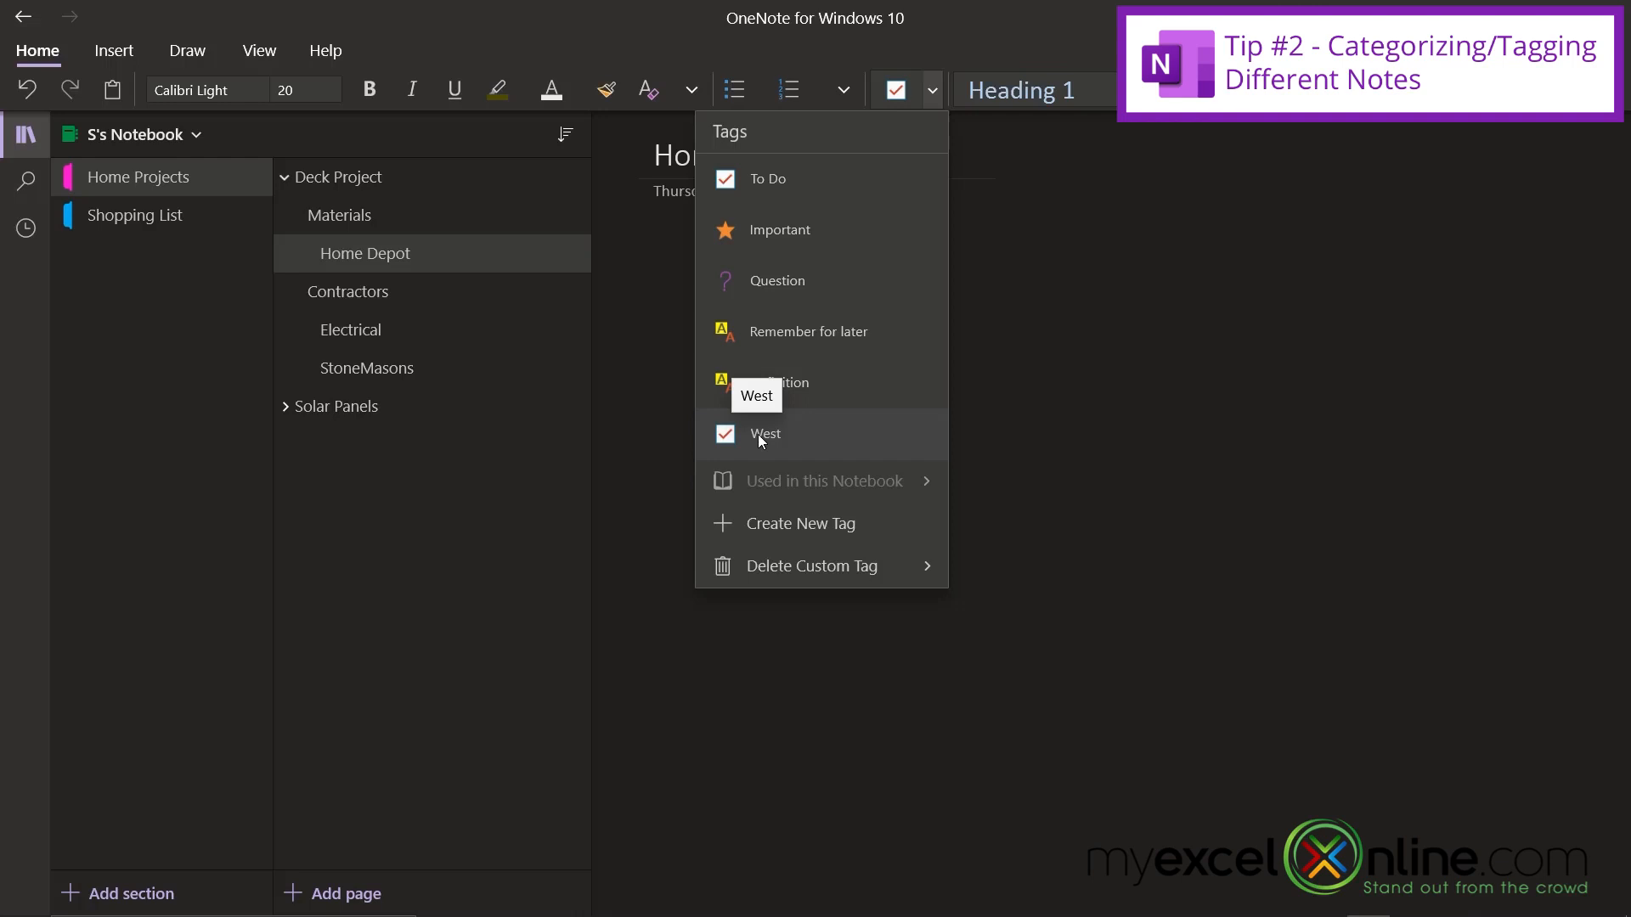
{"action": "left_click", "coordinate": [765, 434]}
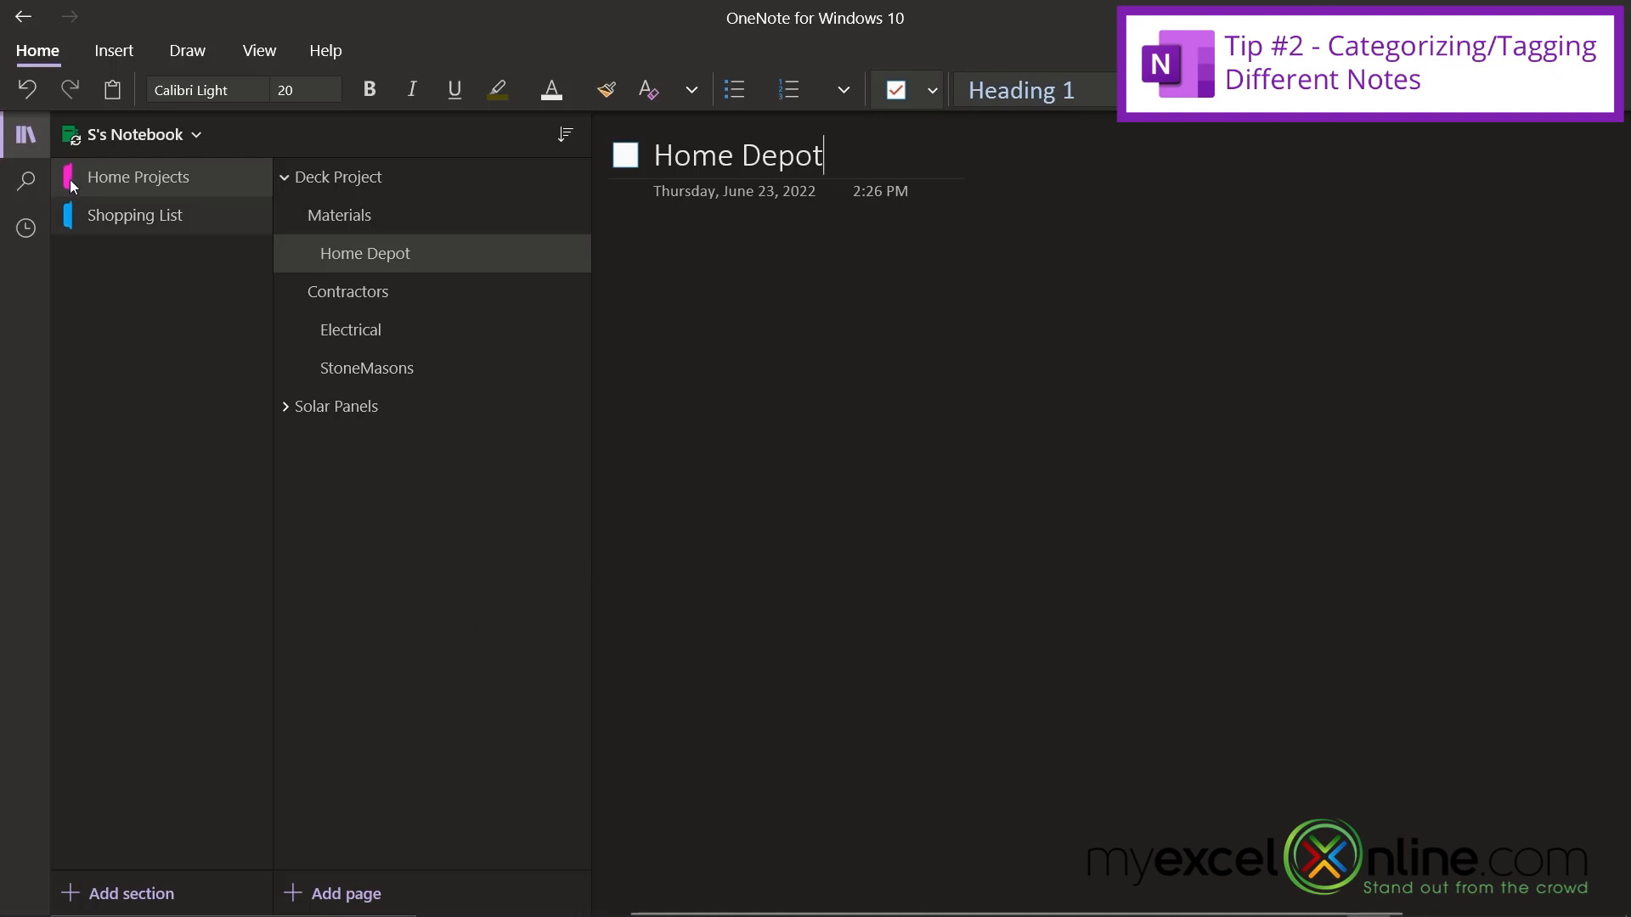
{"action": "left_click", "coordinate": [25, 181]}
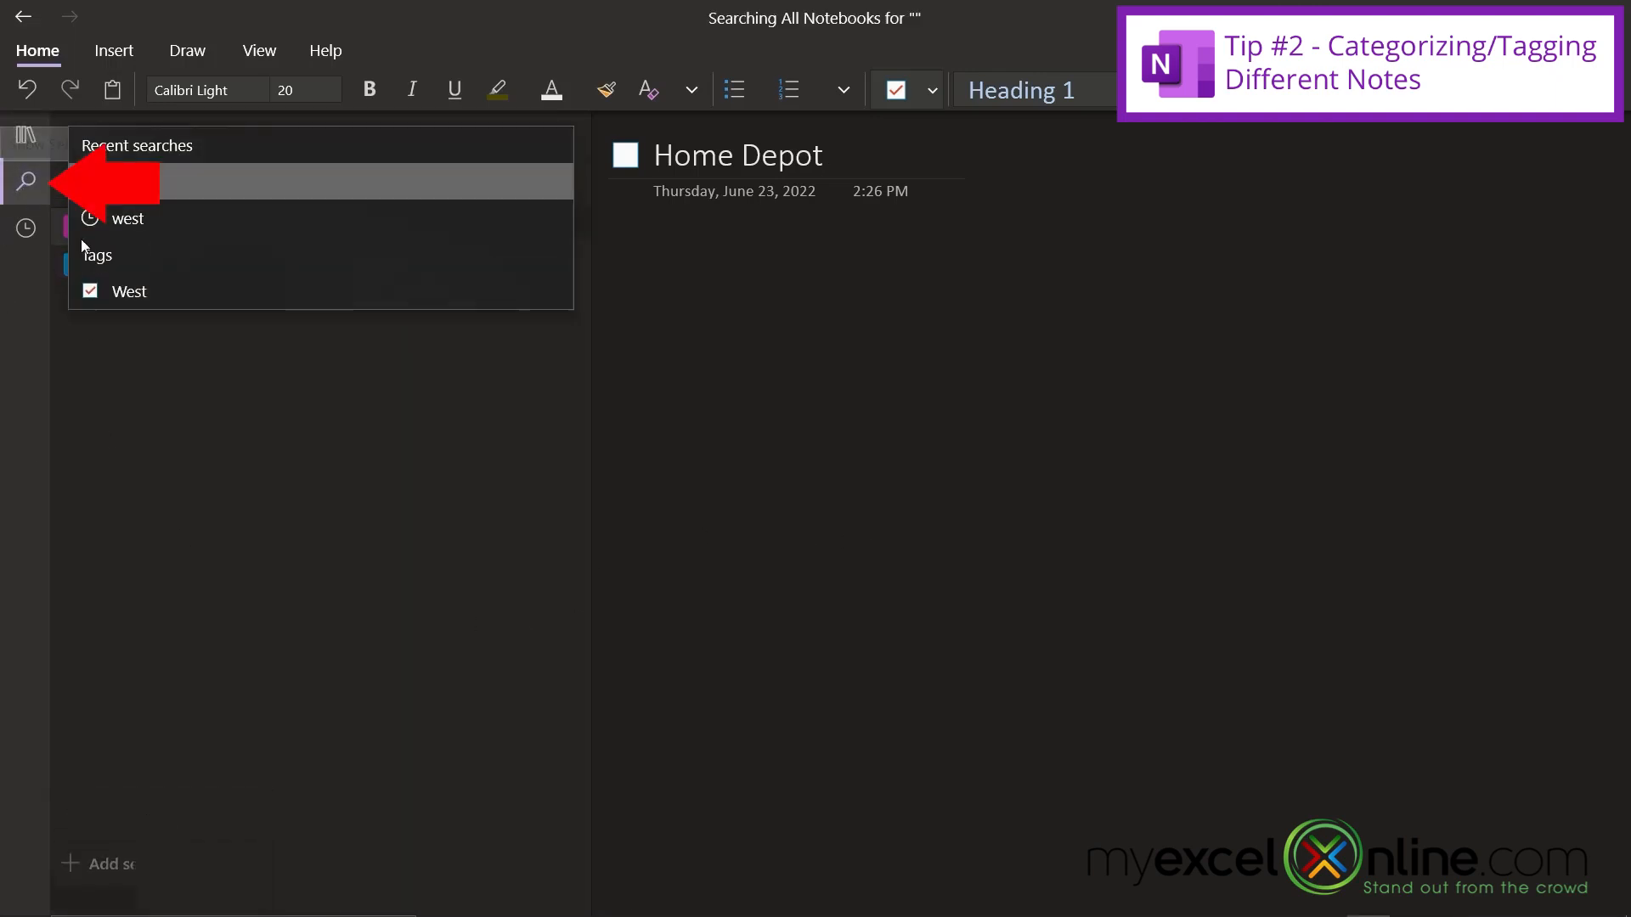
Run a 'west' search, returning the Trader Joes and Home Depot pages
{"action": "type", "text": "west"}
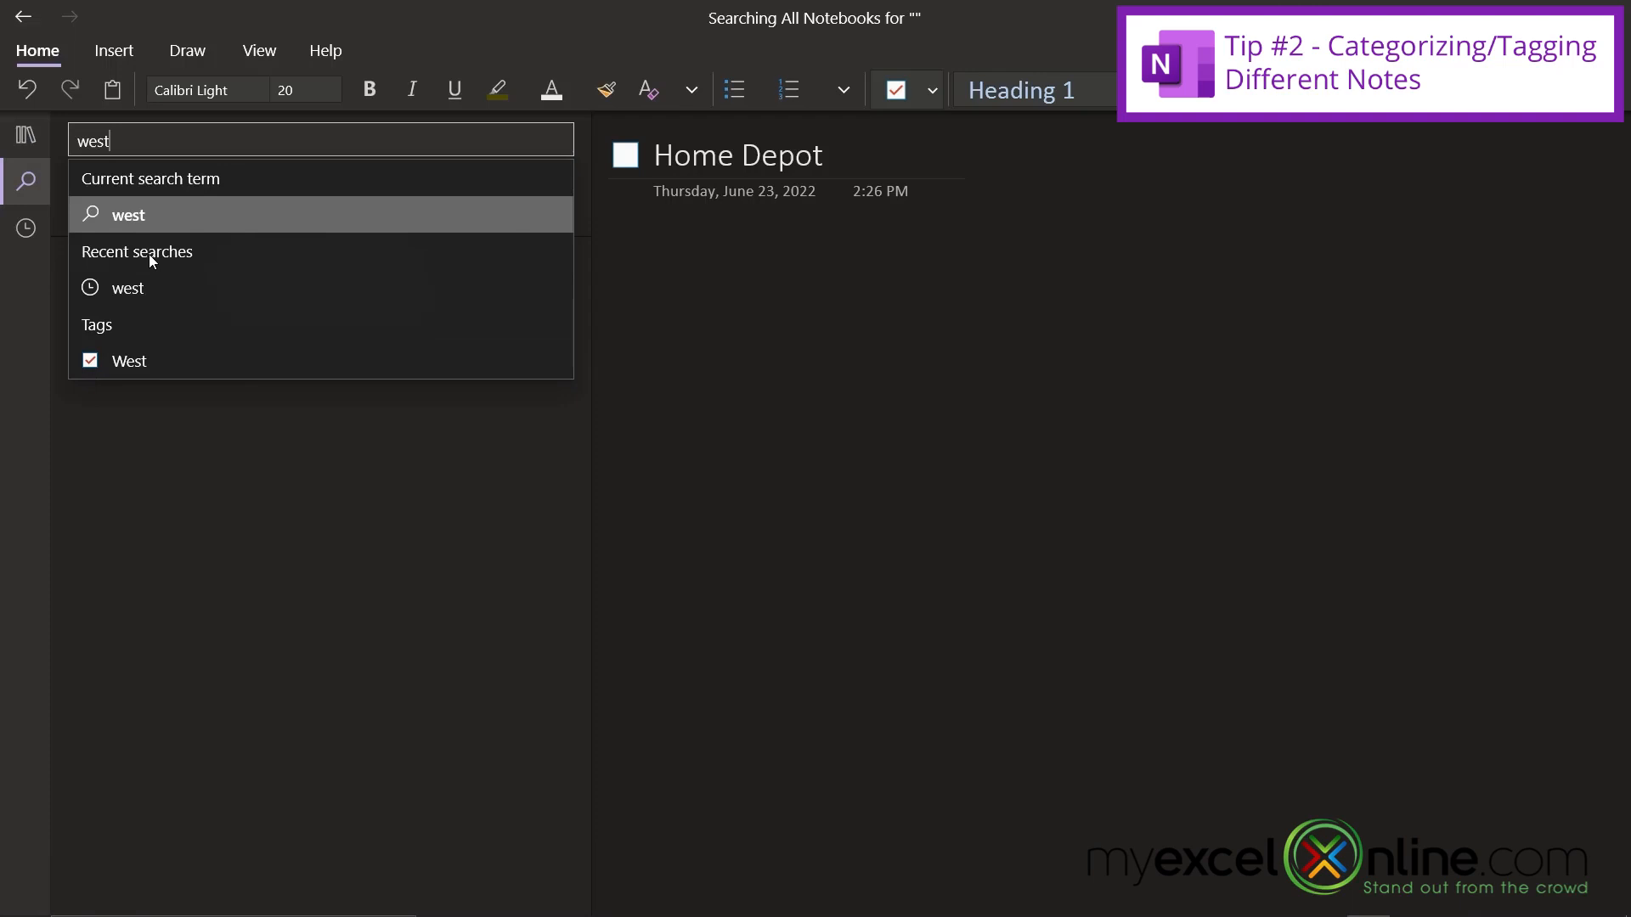
{"action": "mouse_move", "coordinate": [133, 218]}
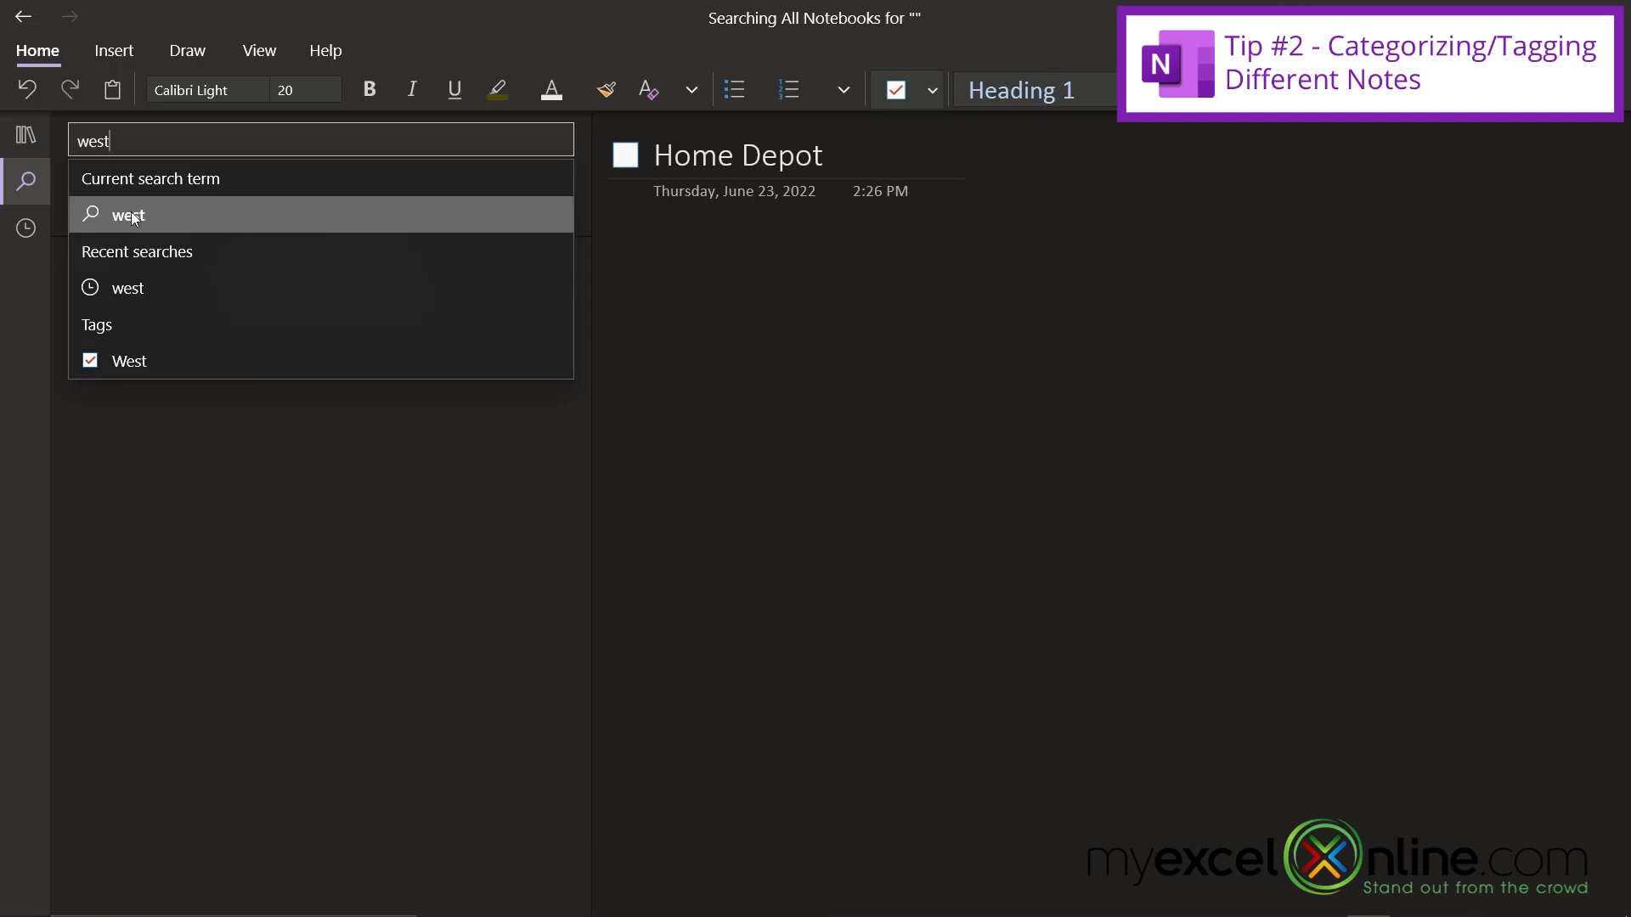
{"action": "left_click", "coordinate": [127, 215]}
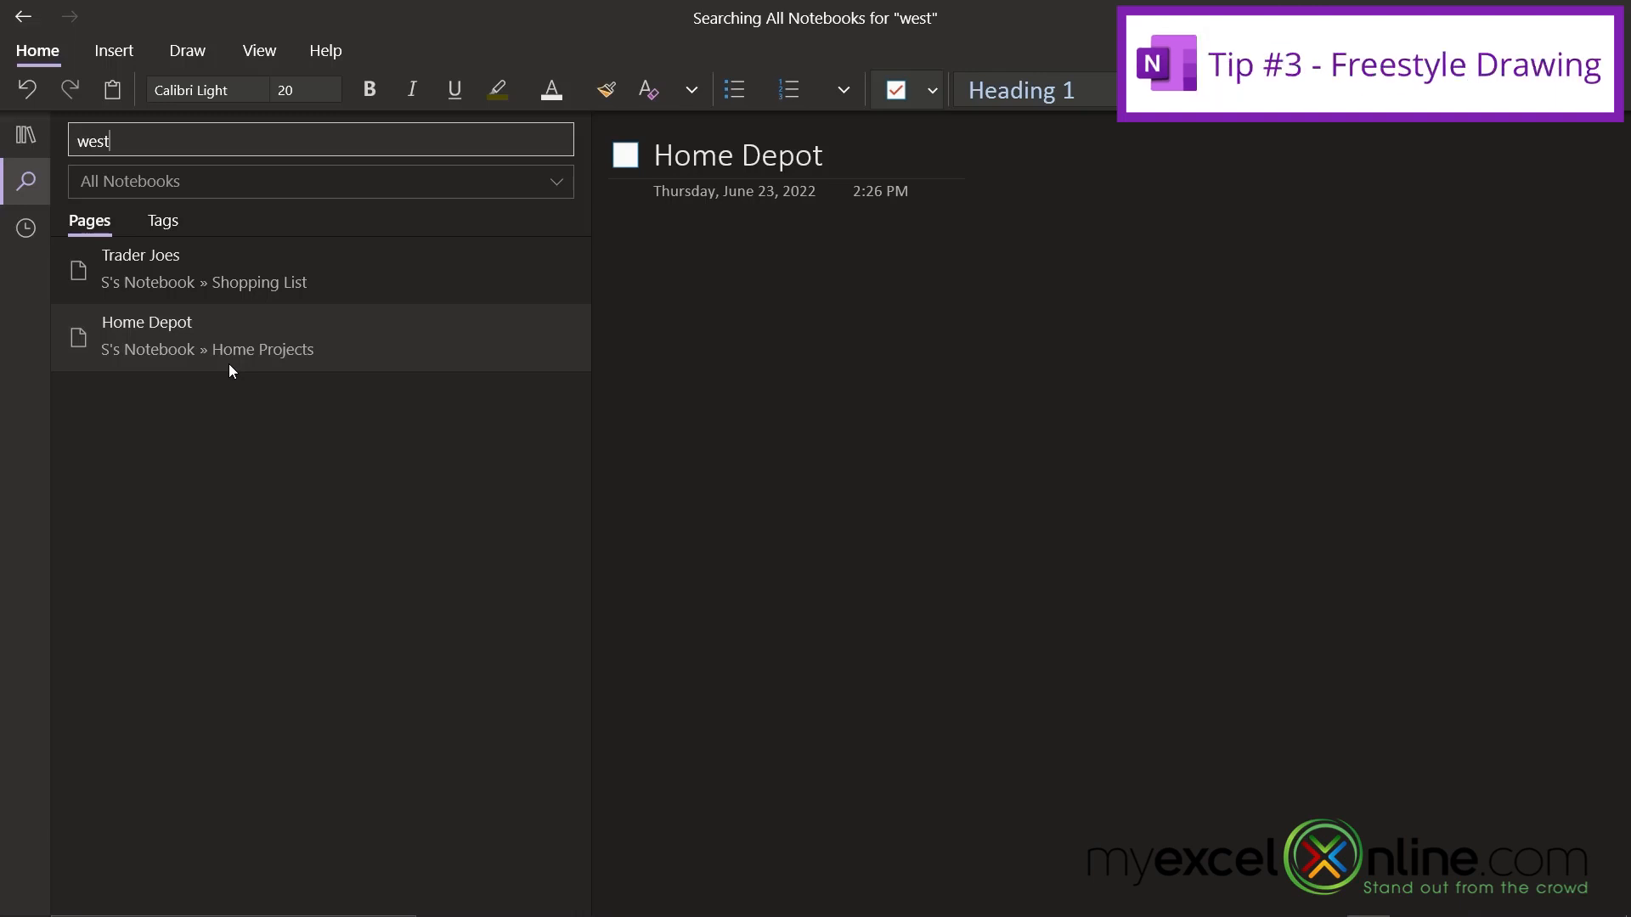
{"action": "mouse_move", "coordinate": [221, 368]}
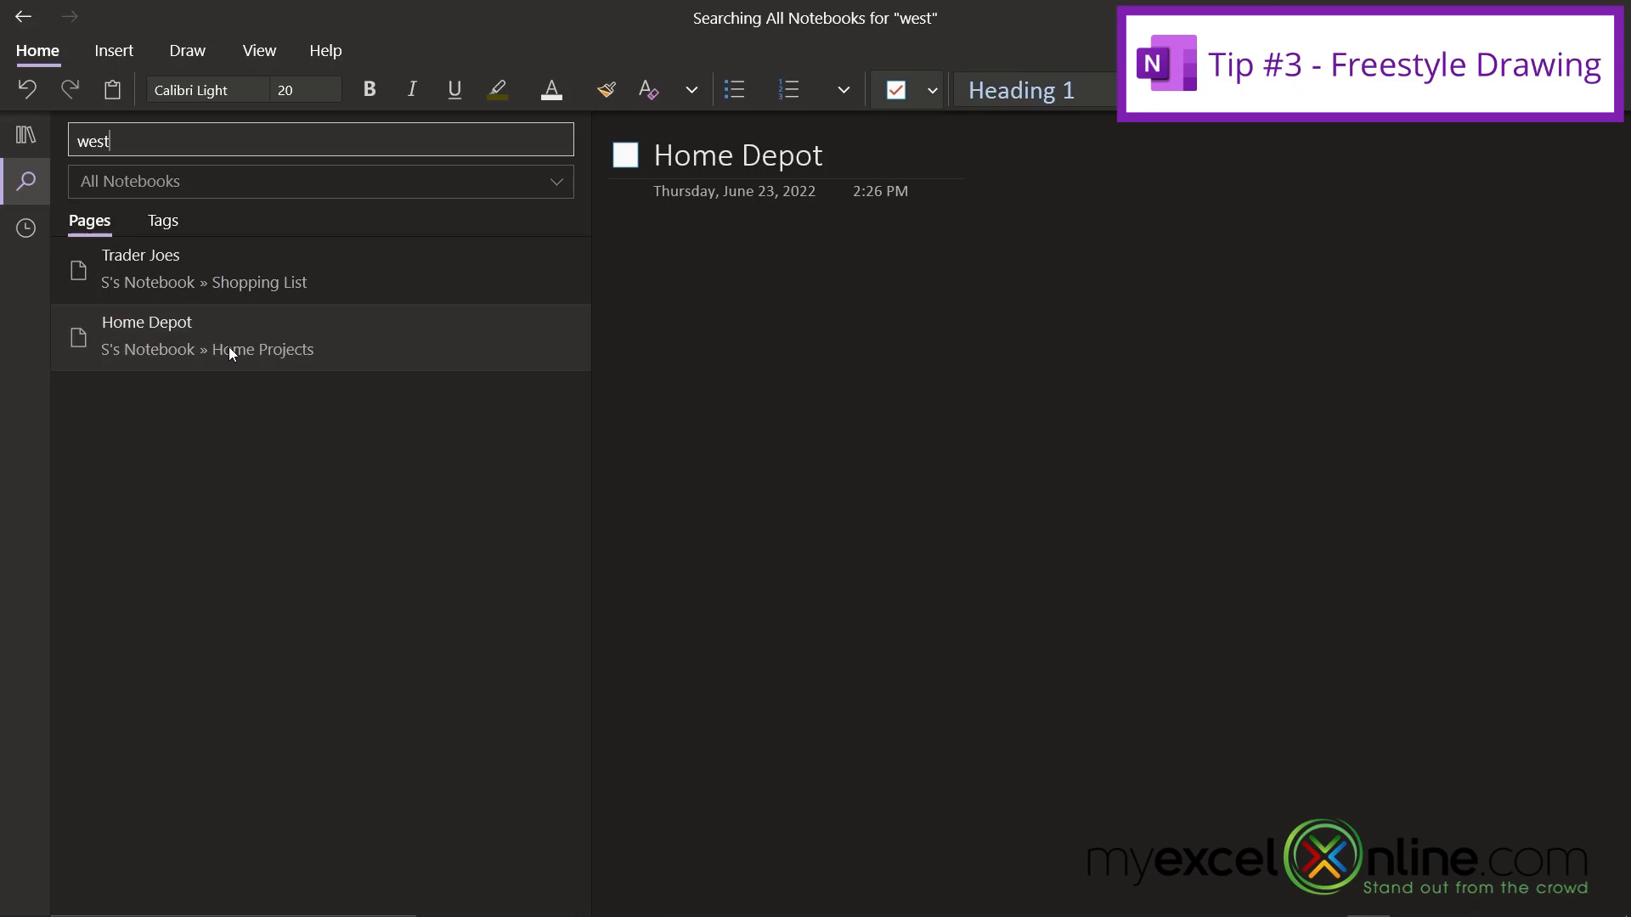
{"action": "mouse_move", "coordinate": [240, 346]}
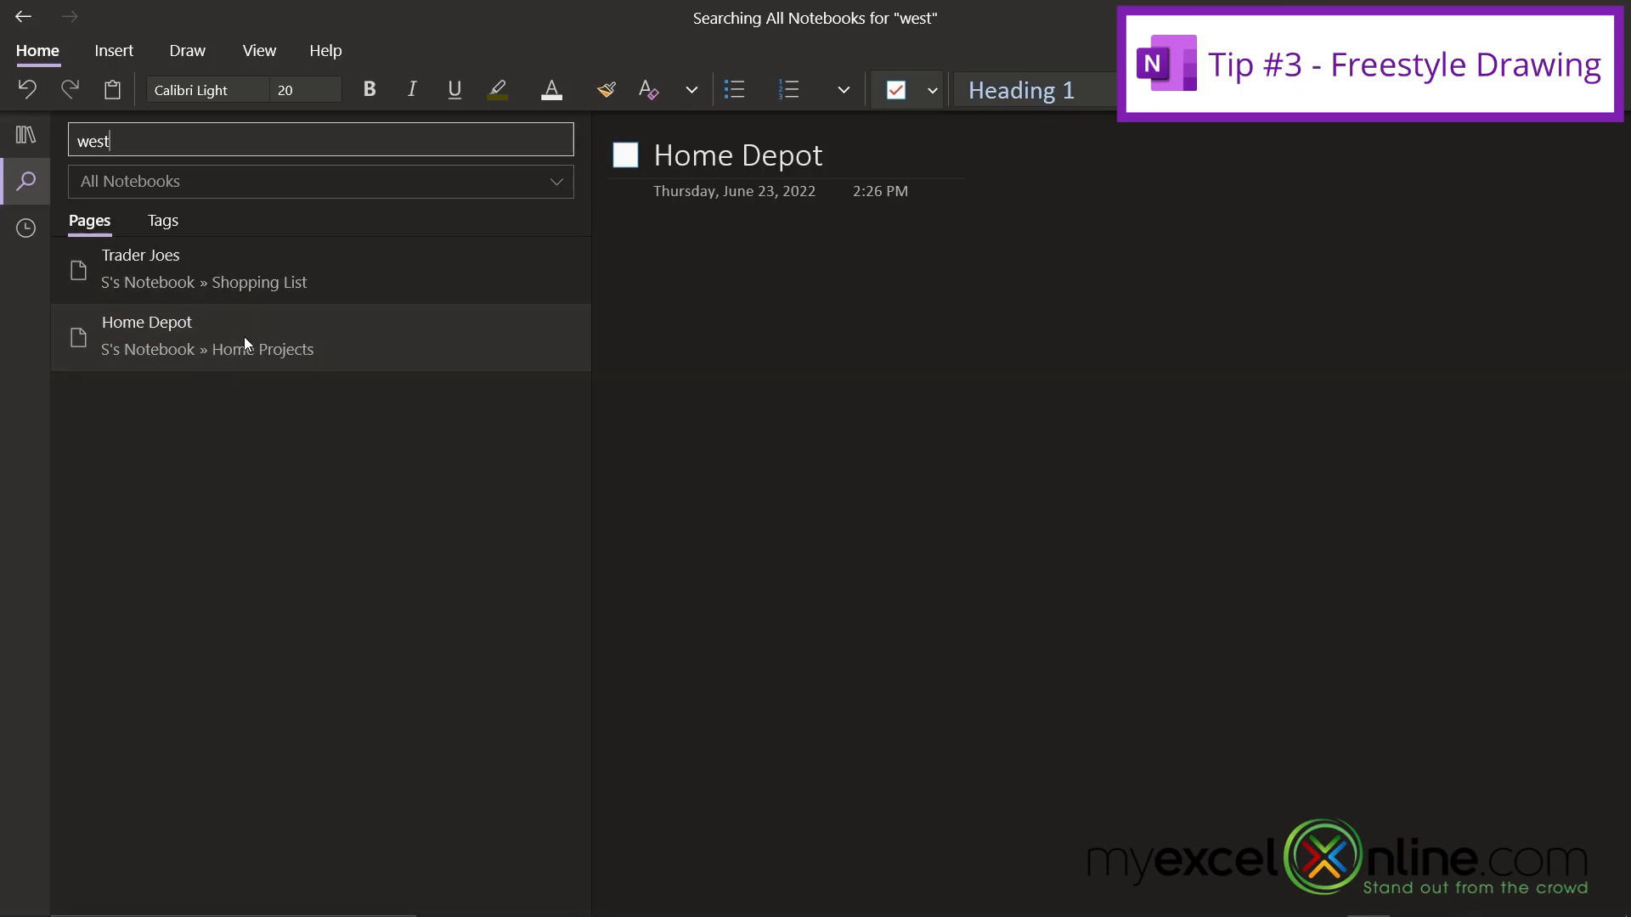
{"action": "mouse_move", "coordinate": [25, 135]}
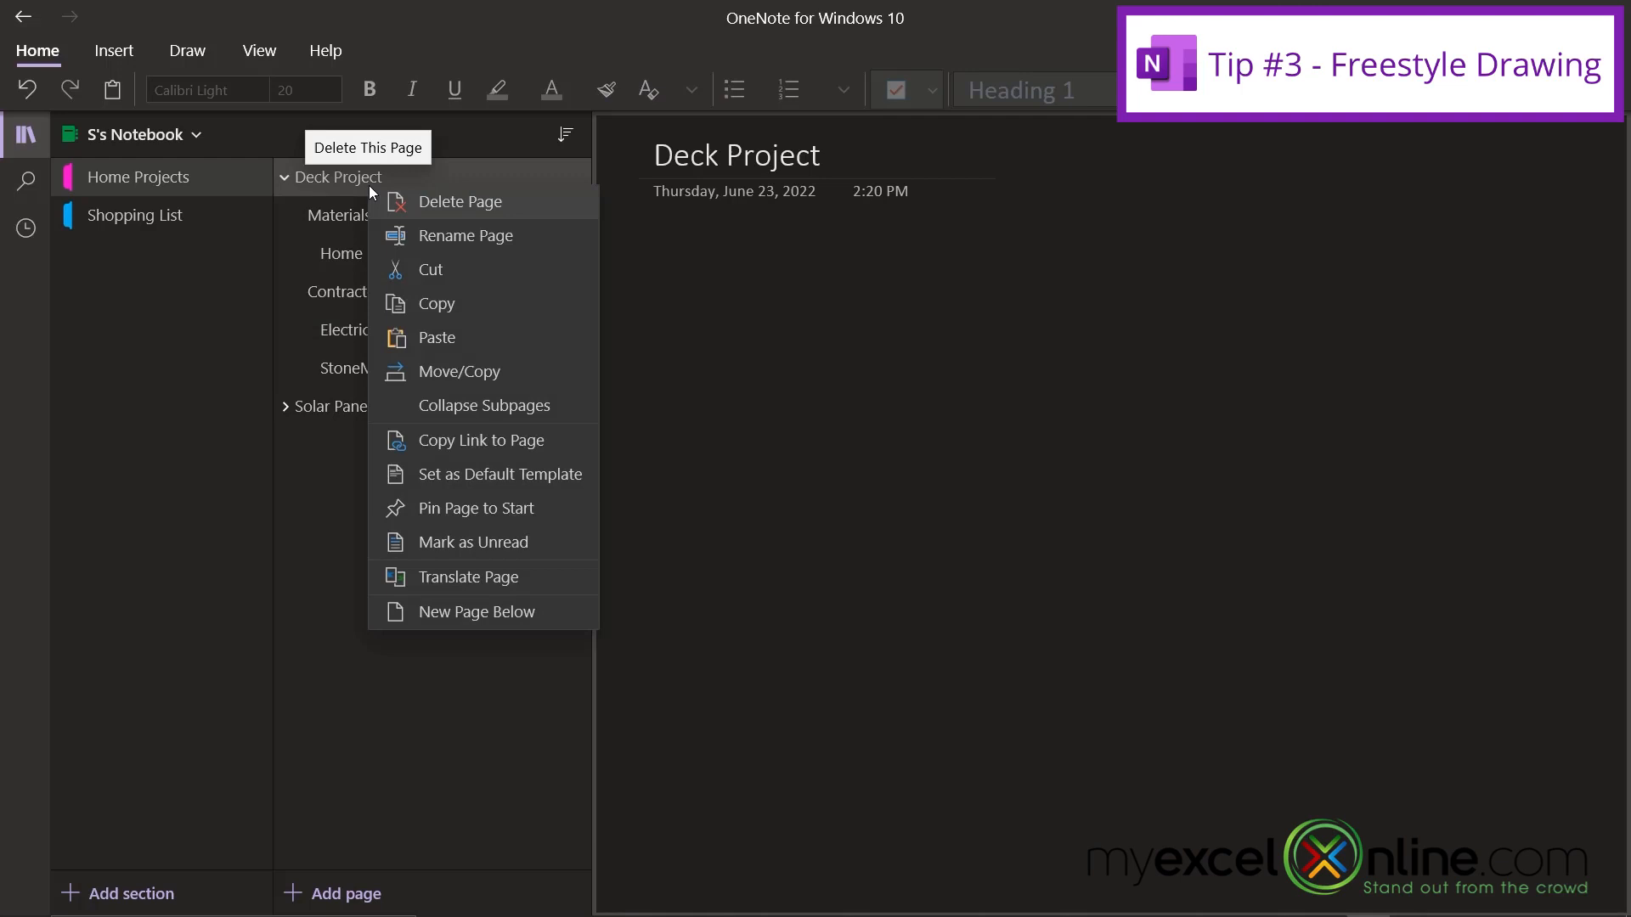
{"action": "mouse_move", "coordinate": [474, 619]}
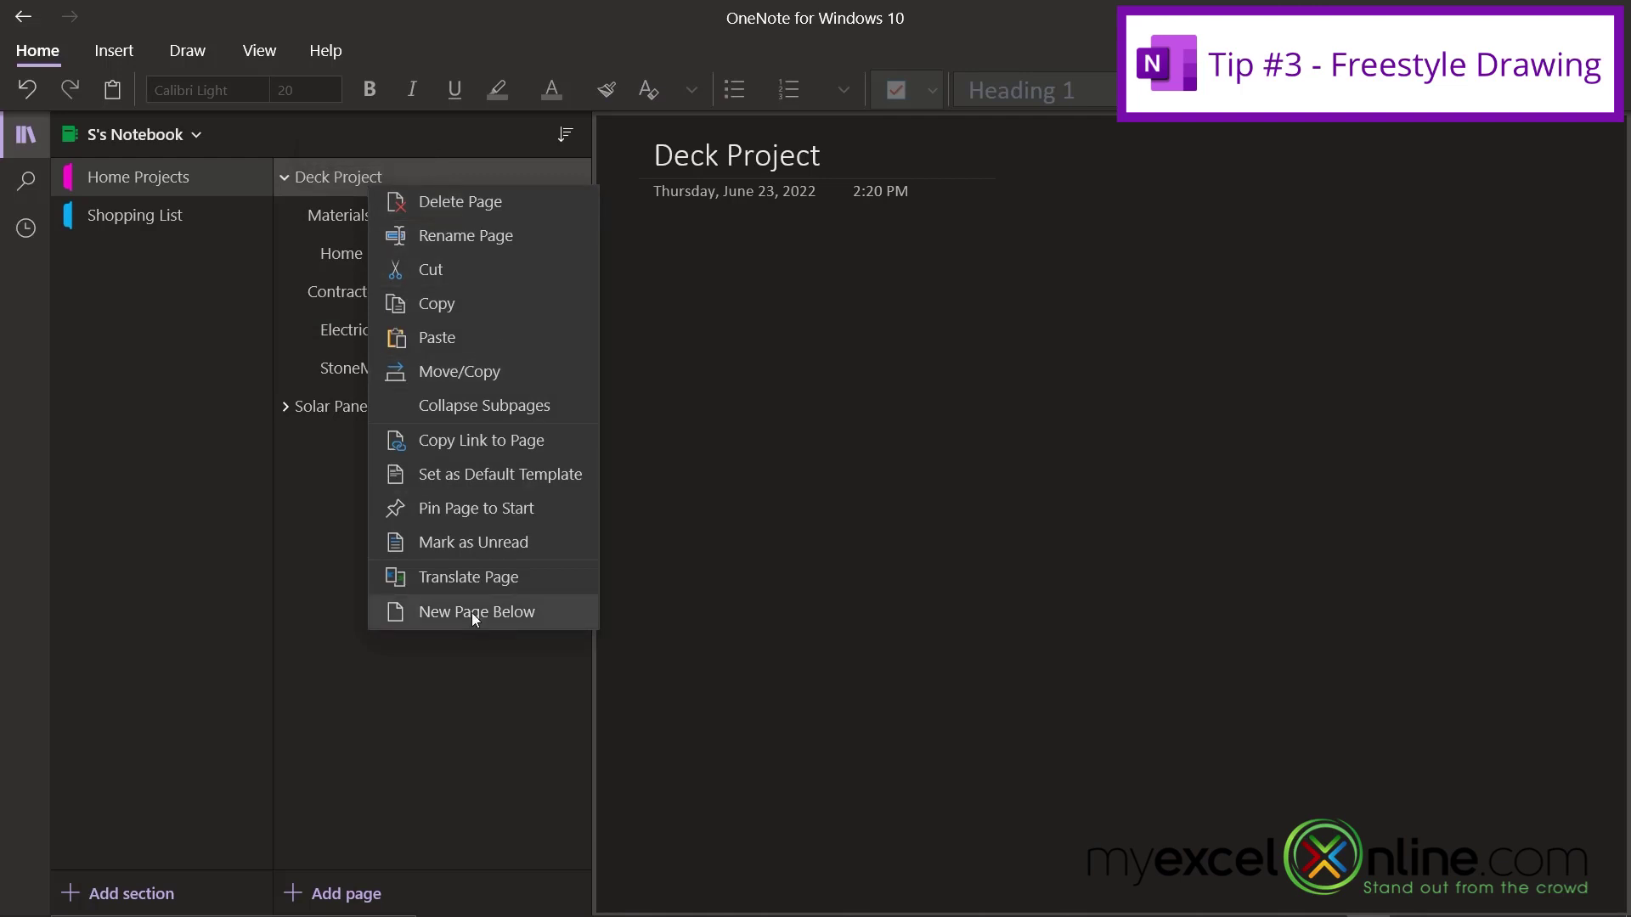
Add a new page under Deck Project titled 'Drawing' and click into its body
{"action": "left_click", "coordinate": [477, 612]}
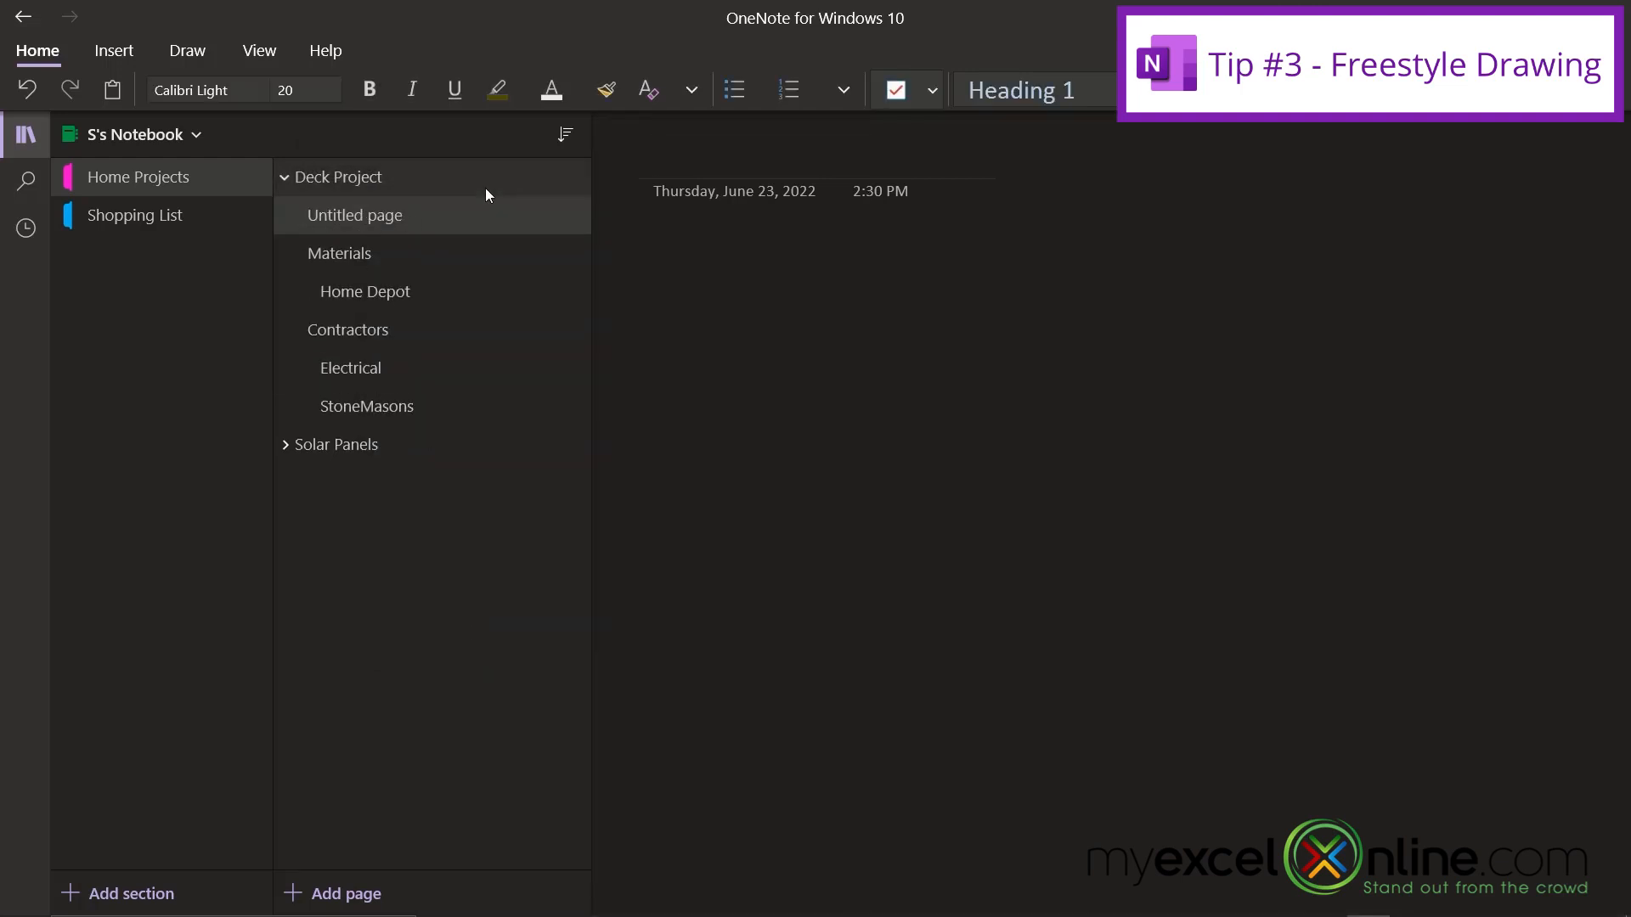
{"action": "type", "text": "Drawing"}
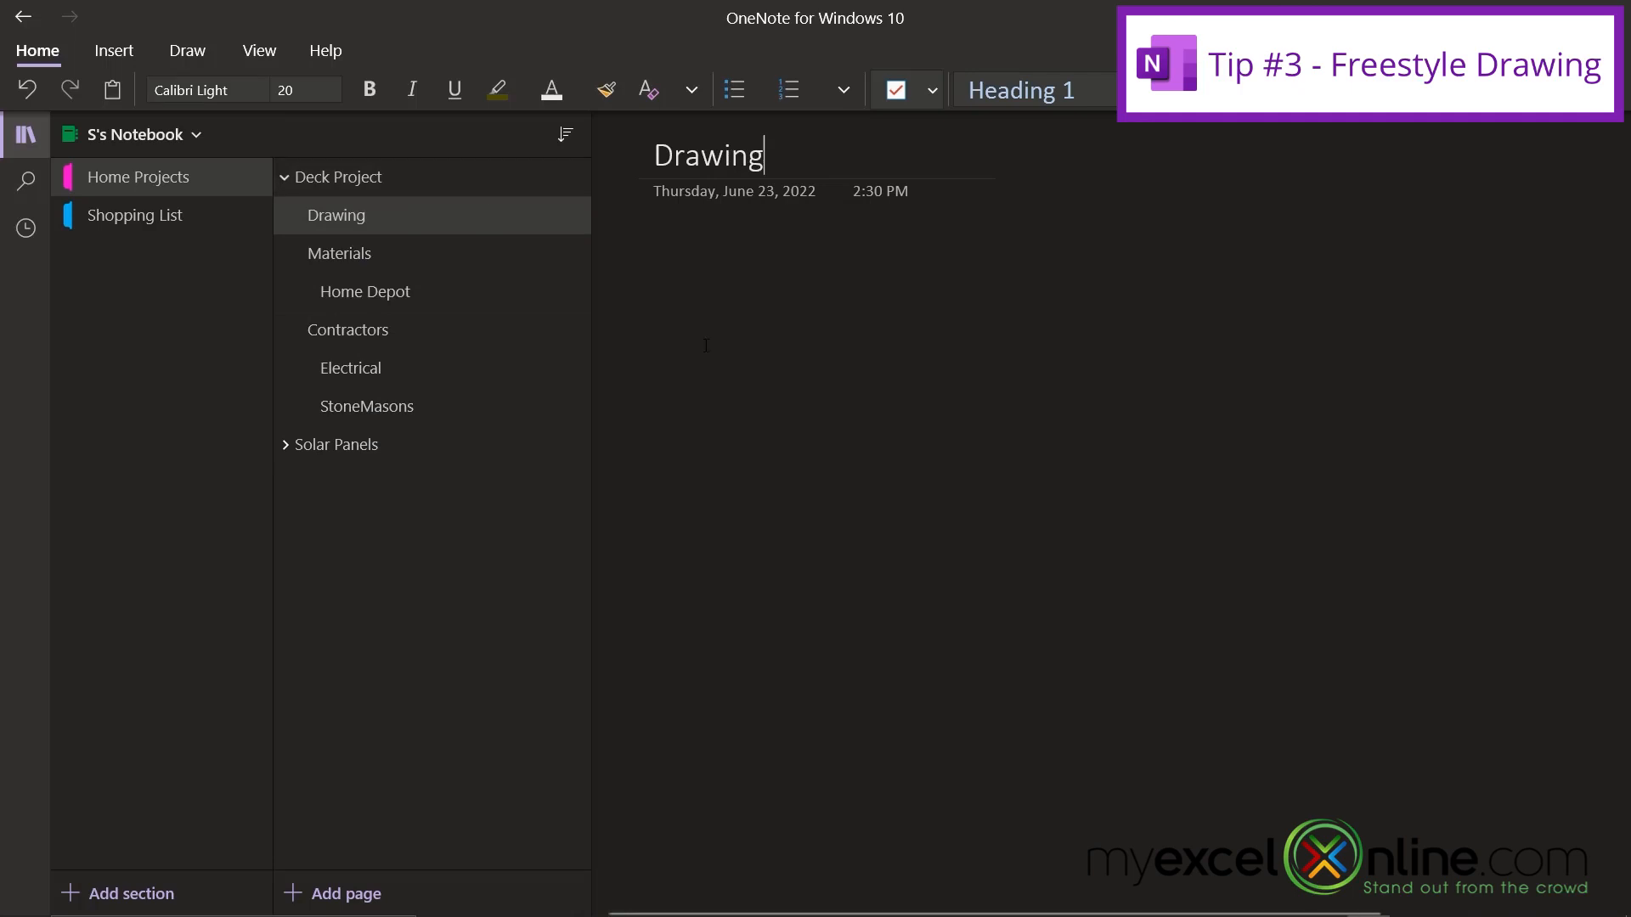
{"action": "left_click", "coordinate": [652, 266]}
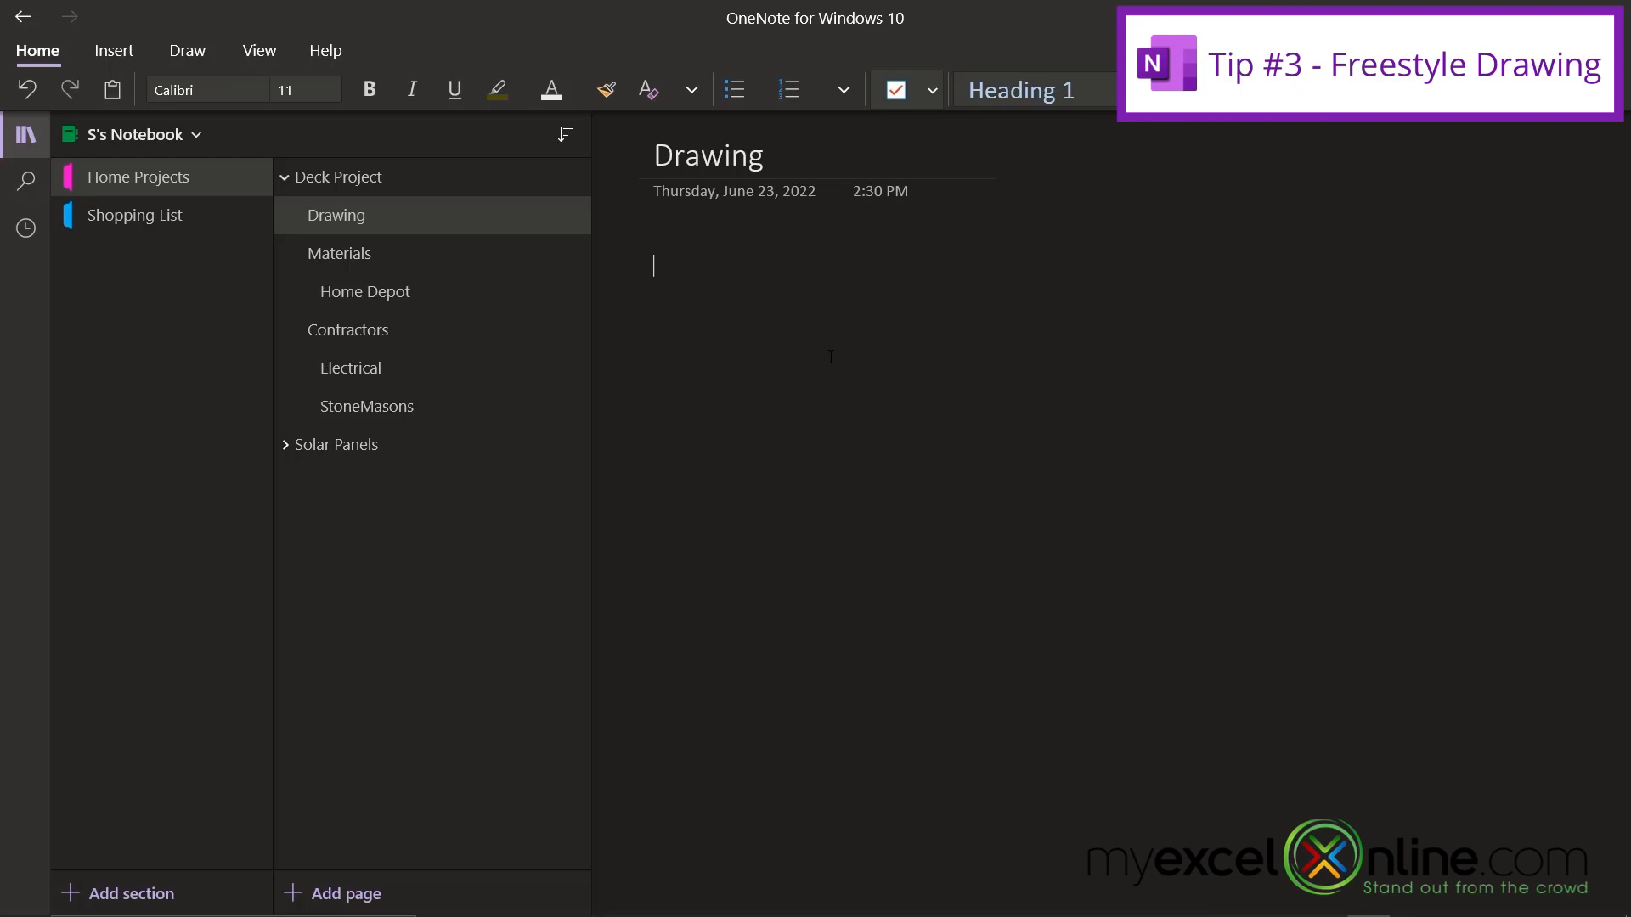
{"action": "left_click", "coordinate": [187, 50]}
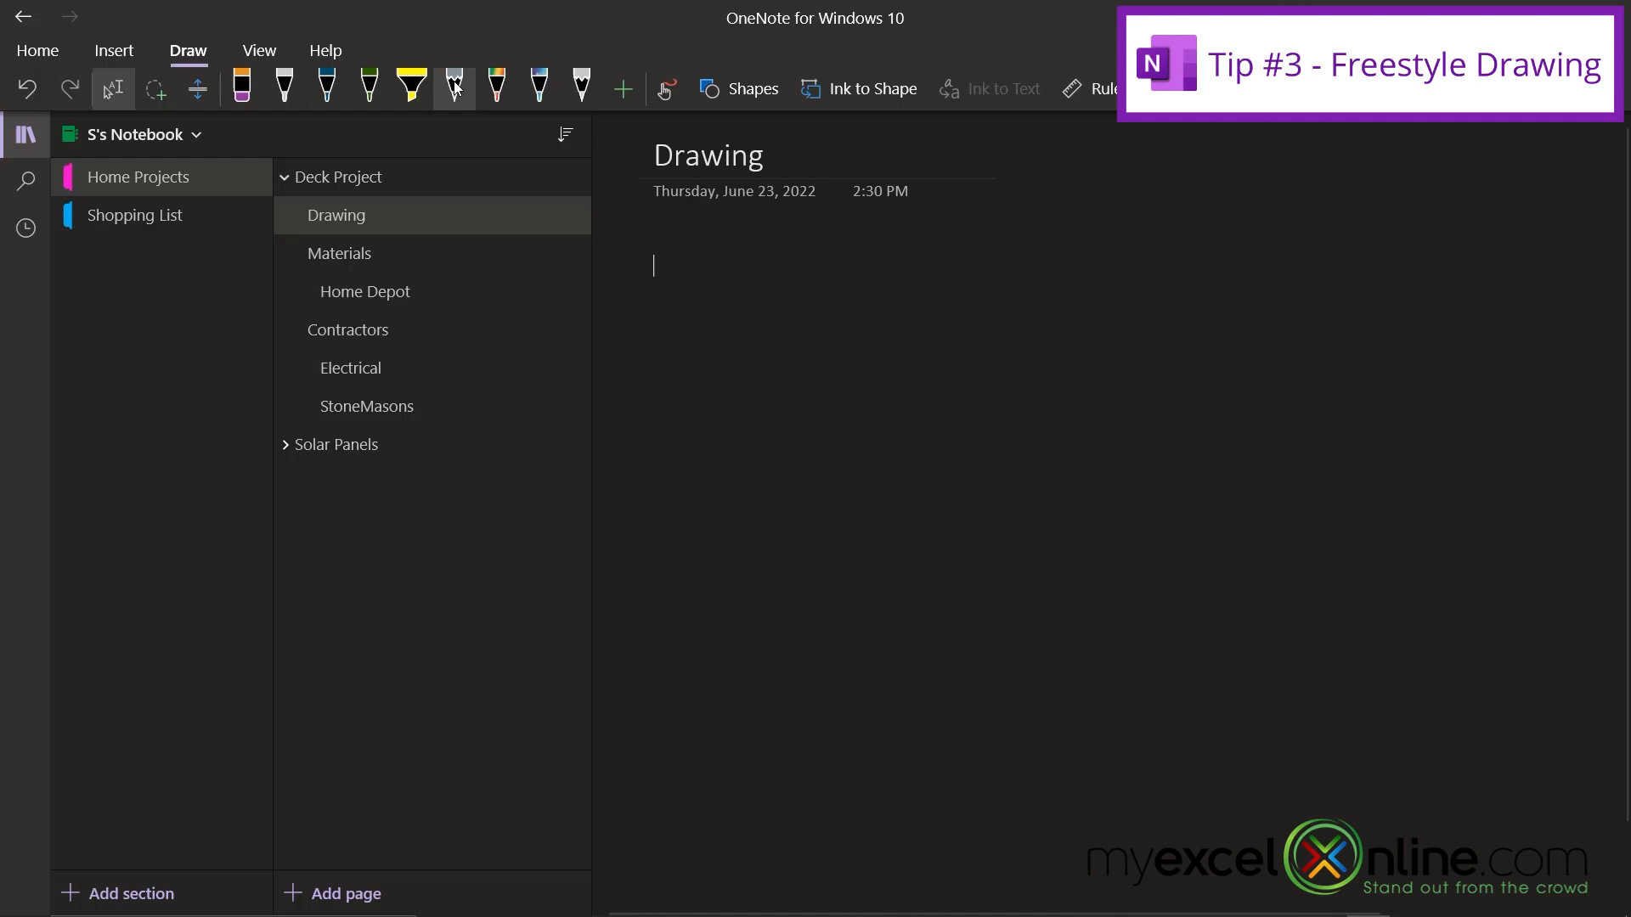
Pick the blue pen for sketching the deck outline on the blank Drawing page
{"action": "left_click", "coordinate": [328, 87]}
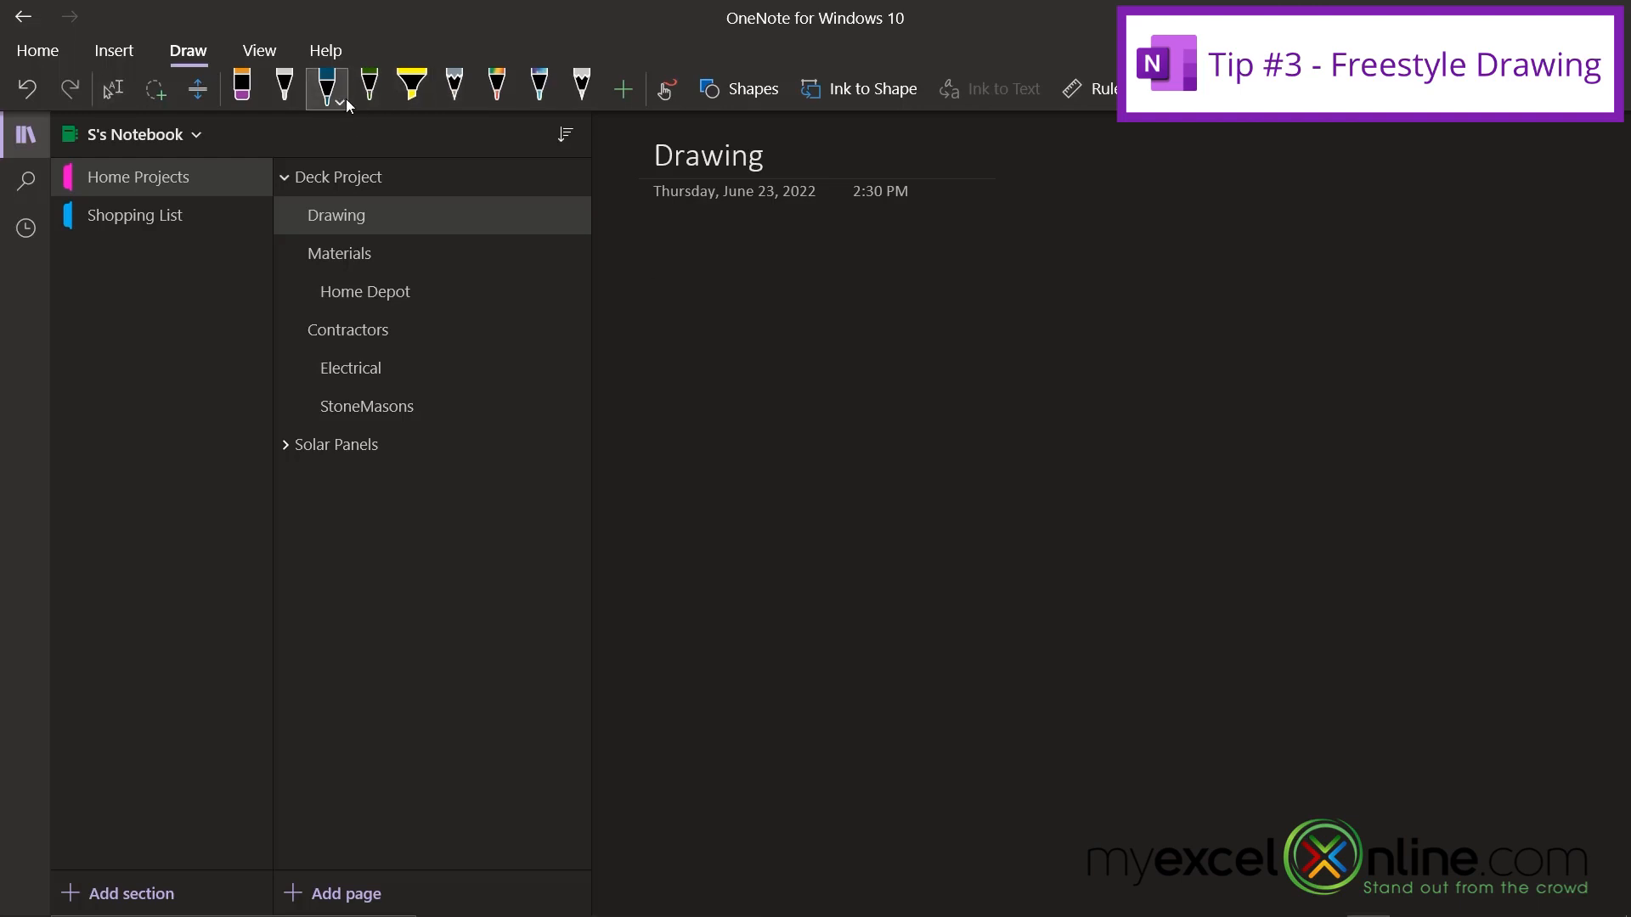
{"action": "mouse_move", "coordinate": [666, 89]}
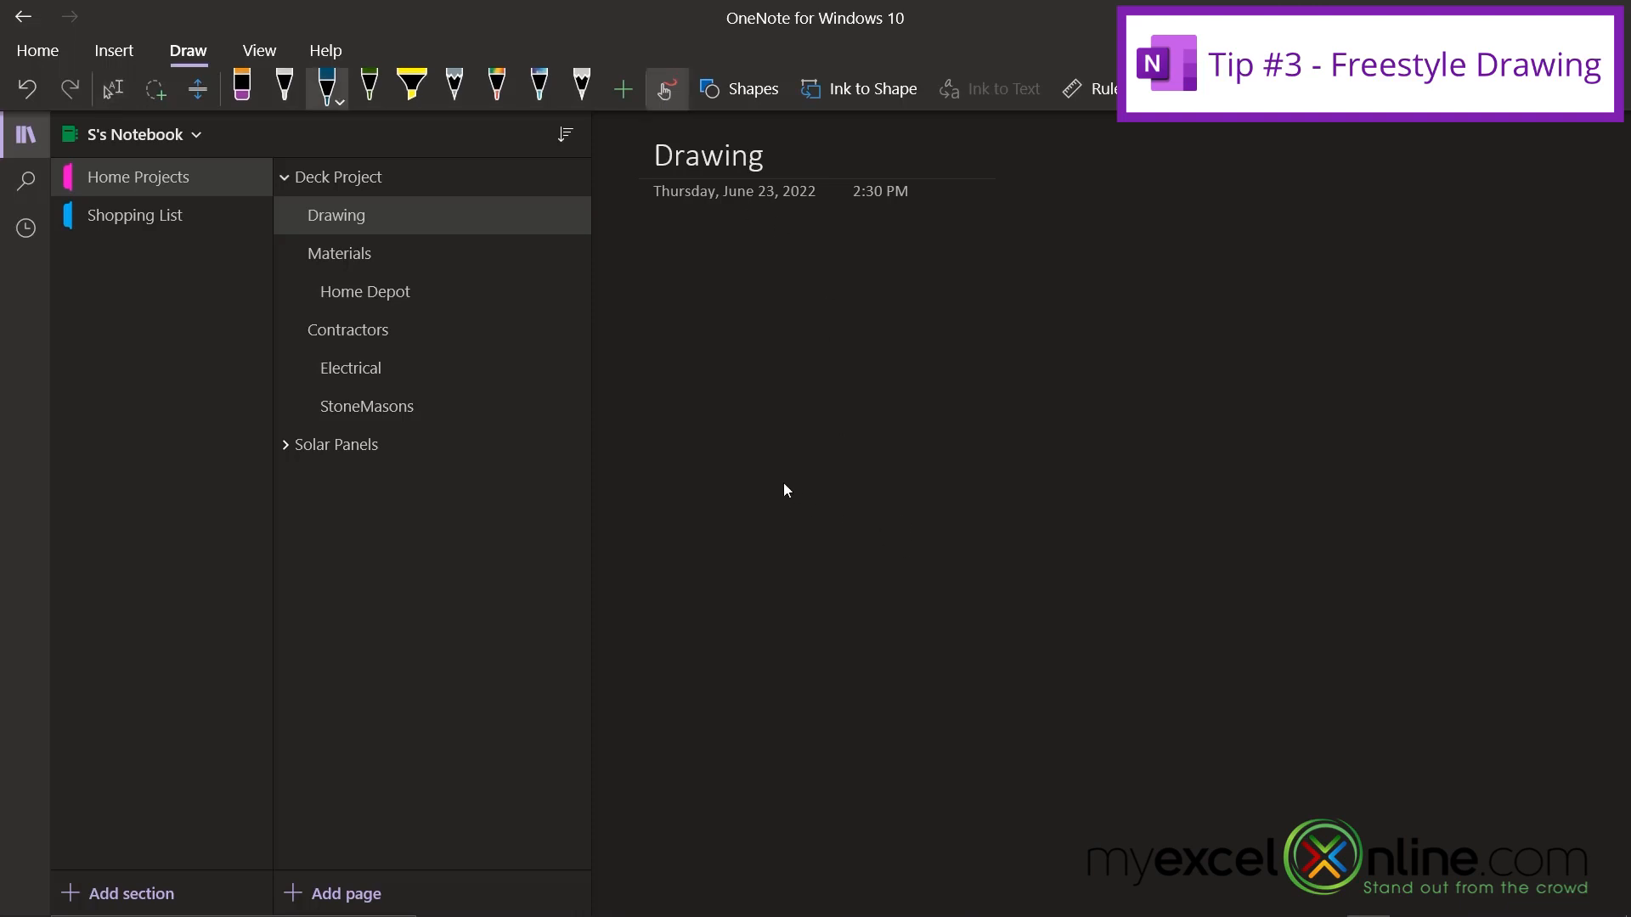
{"action": "mouse_move", "coordinate": [743, 386]}
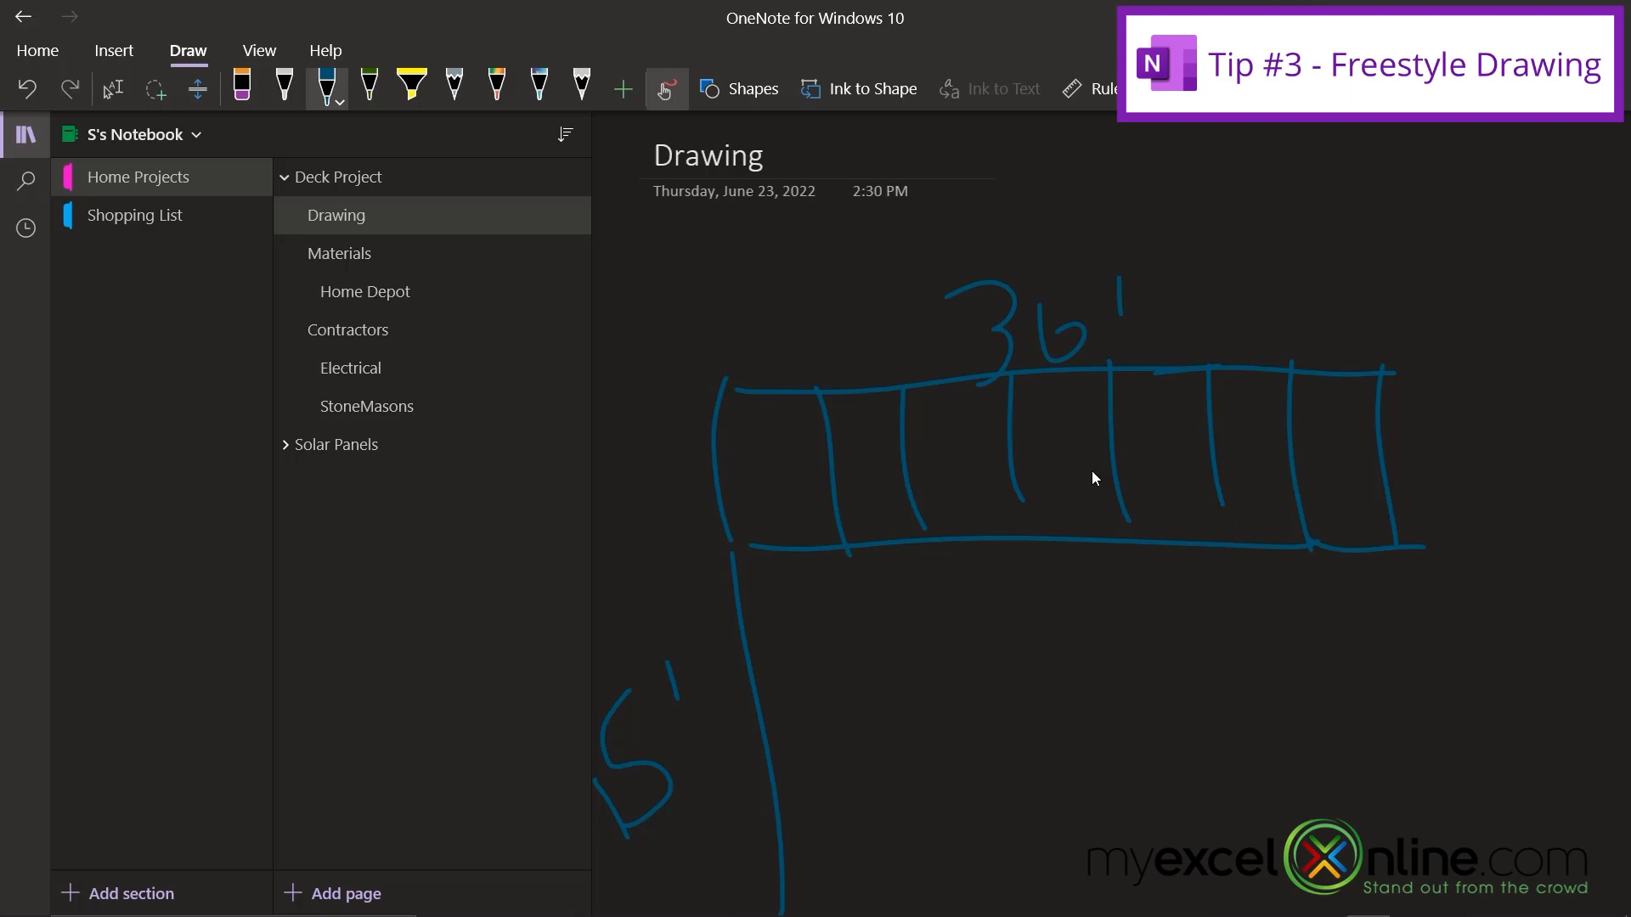
{"action": "mouse_move", "coordinate": [1102, 719]}
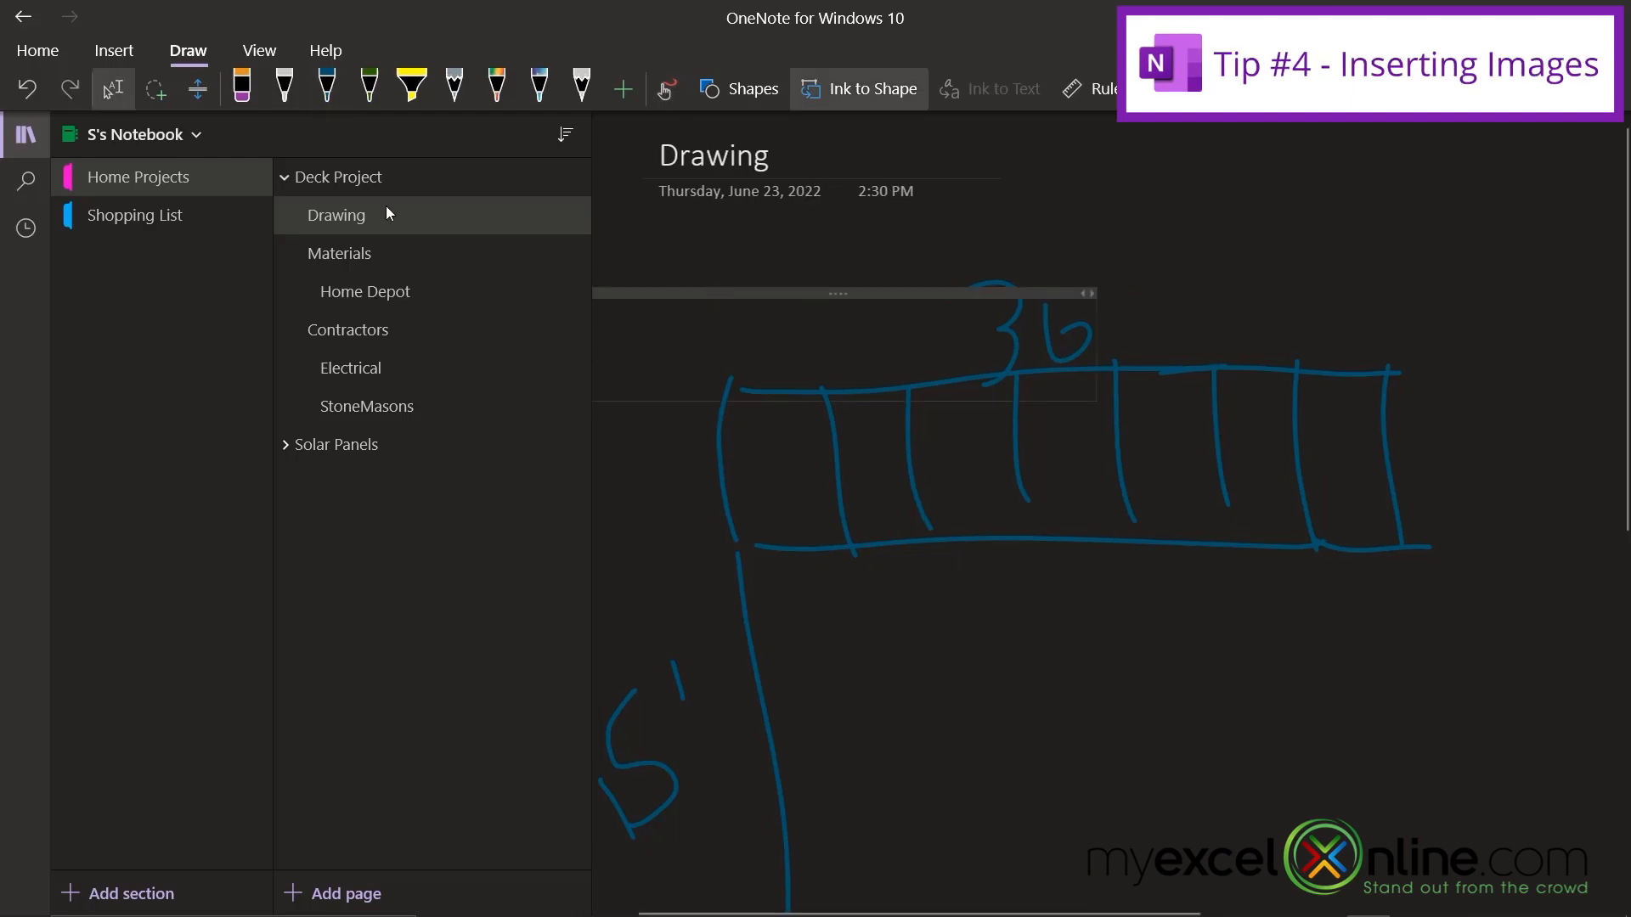
Add a new page directly below the Drawing page in Deck Project
{"action": "right_click", "coordinate": [335, 215]}
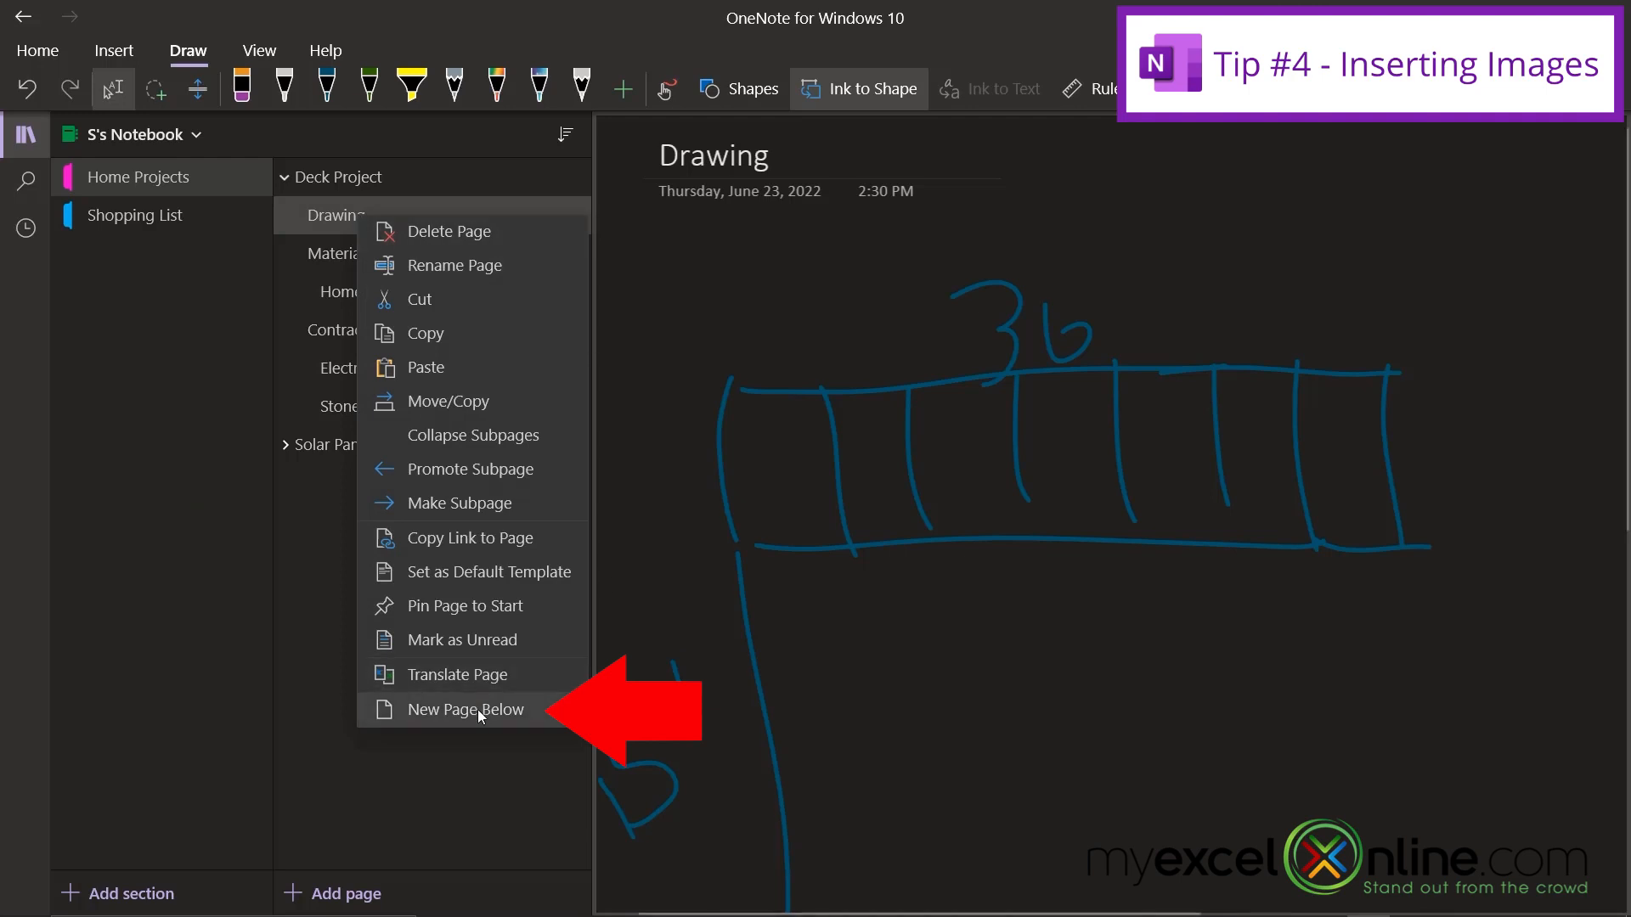
{"action": "left_click", "coordinate": [465, 709]}
{"action": "type", "text": "Images"}
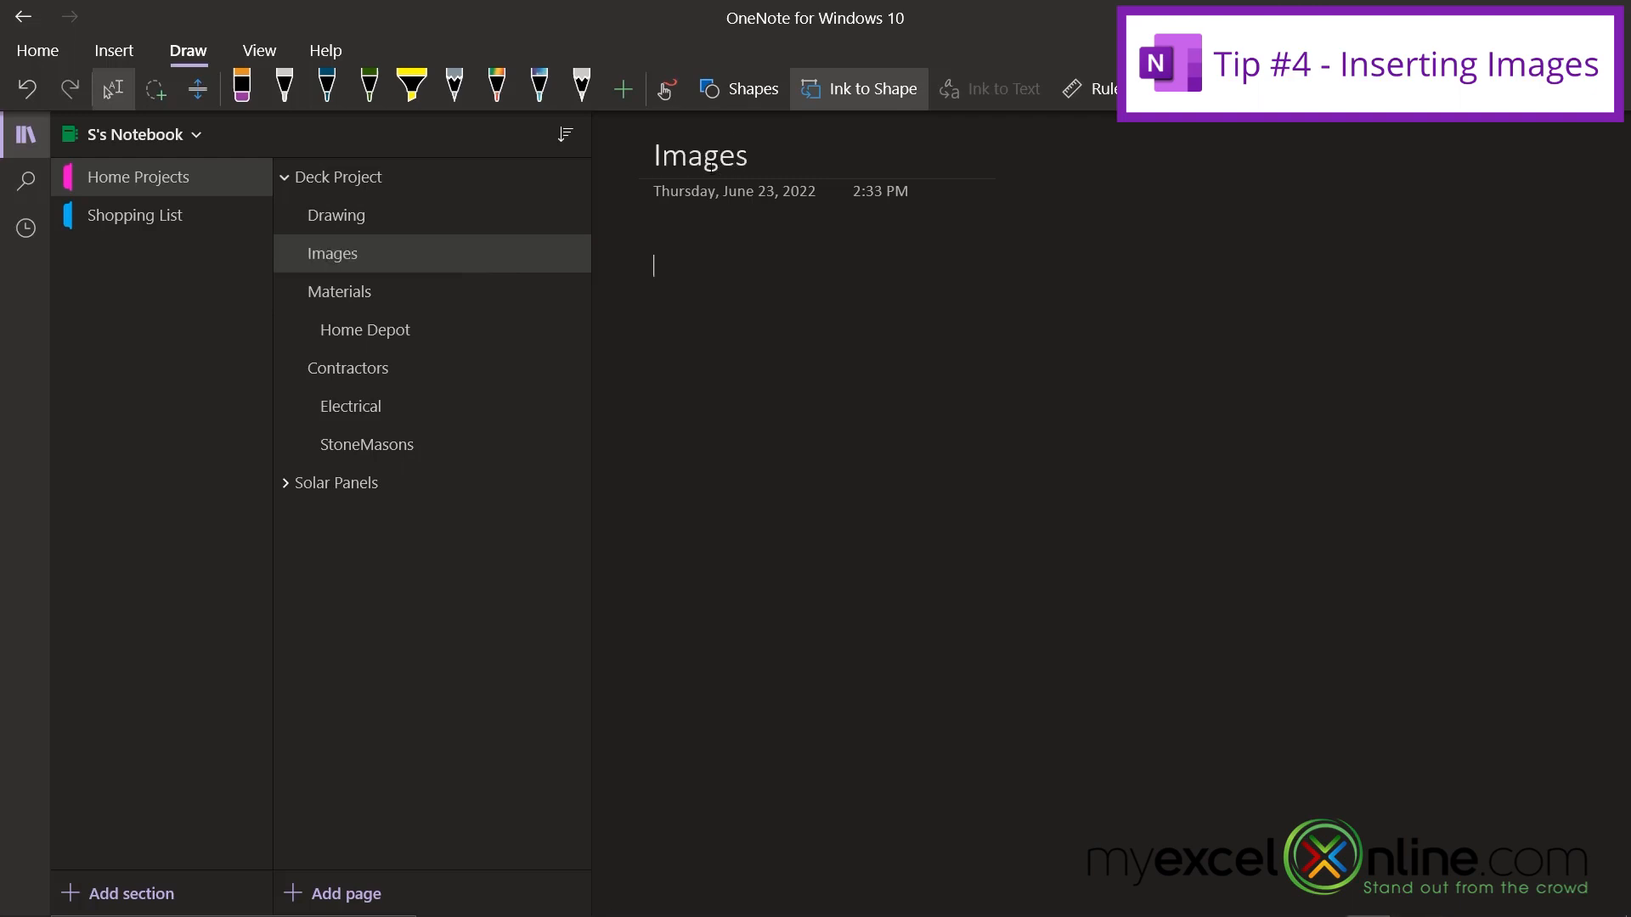
{"action": "left_click", "coordinate": [113, 51]}
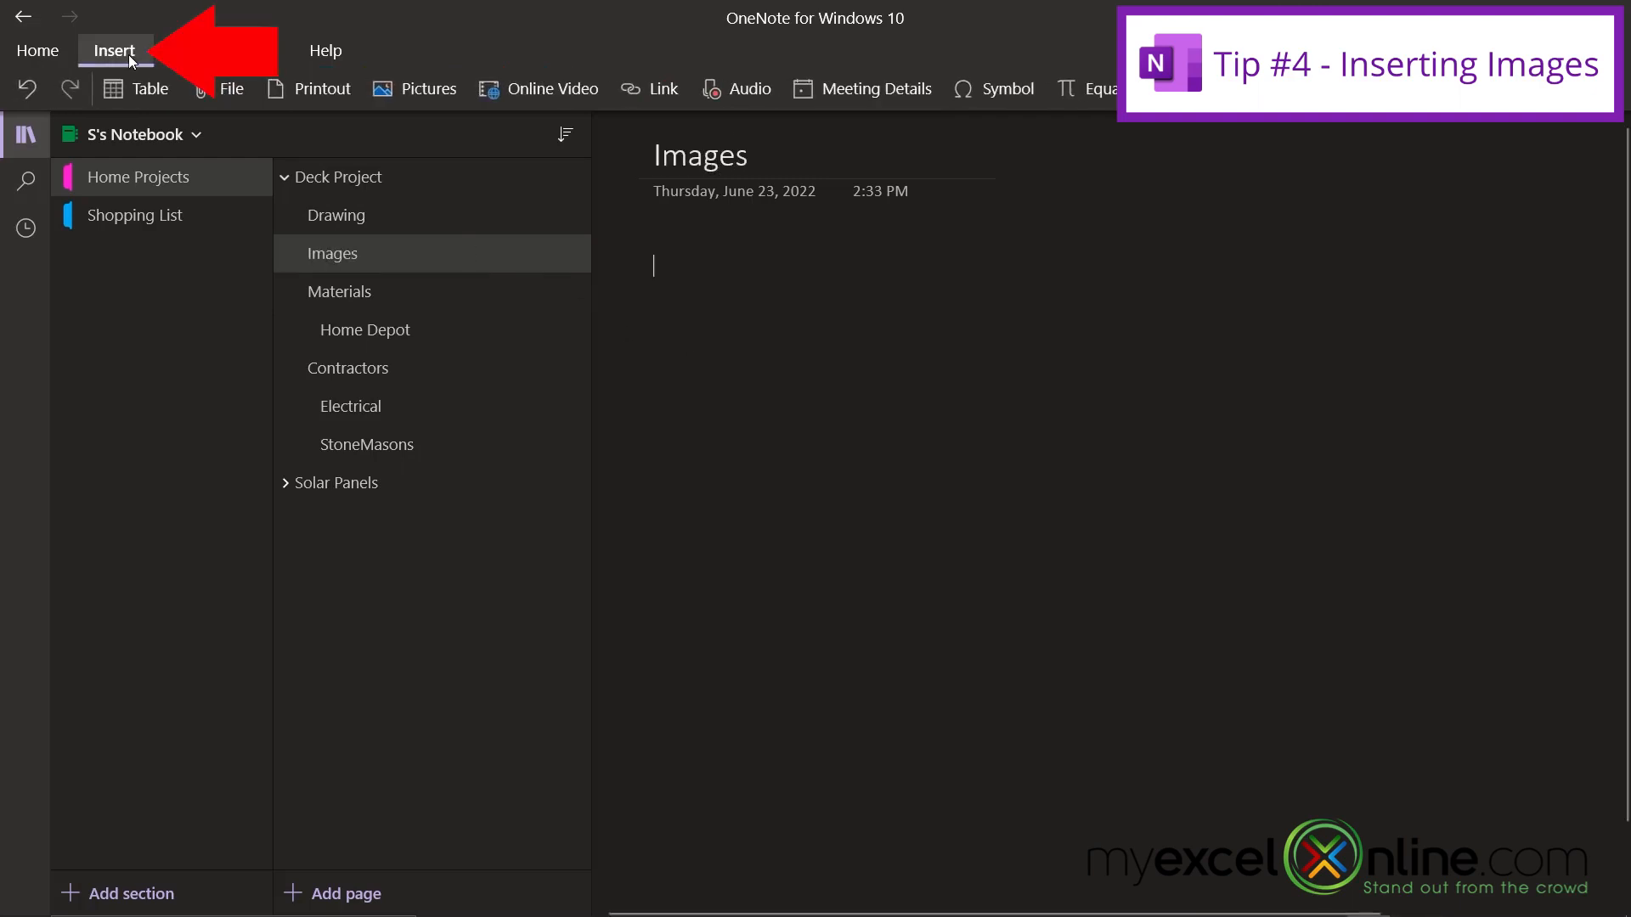
{"action": "mouse_move", "coordinate": [427, 89]}
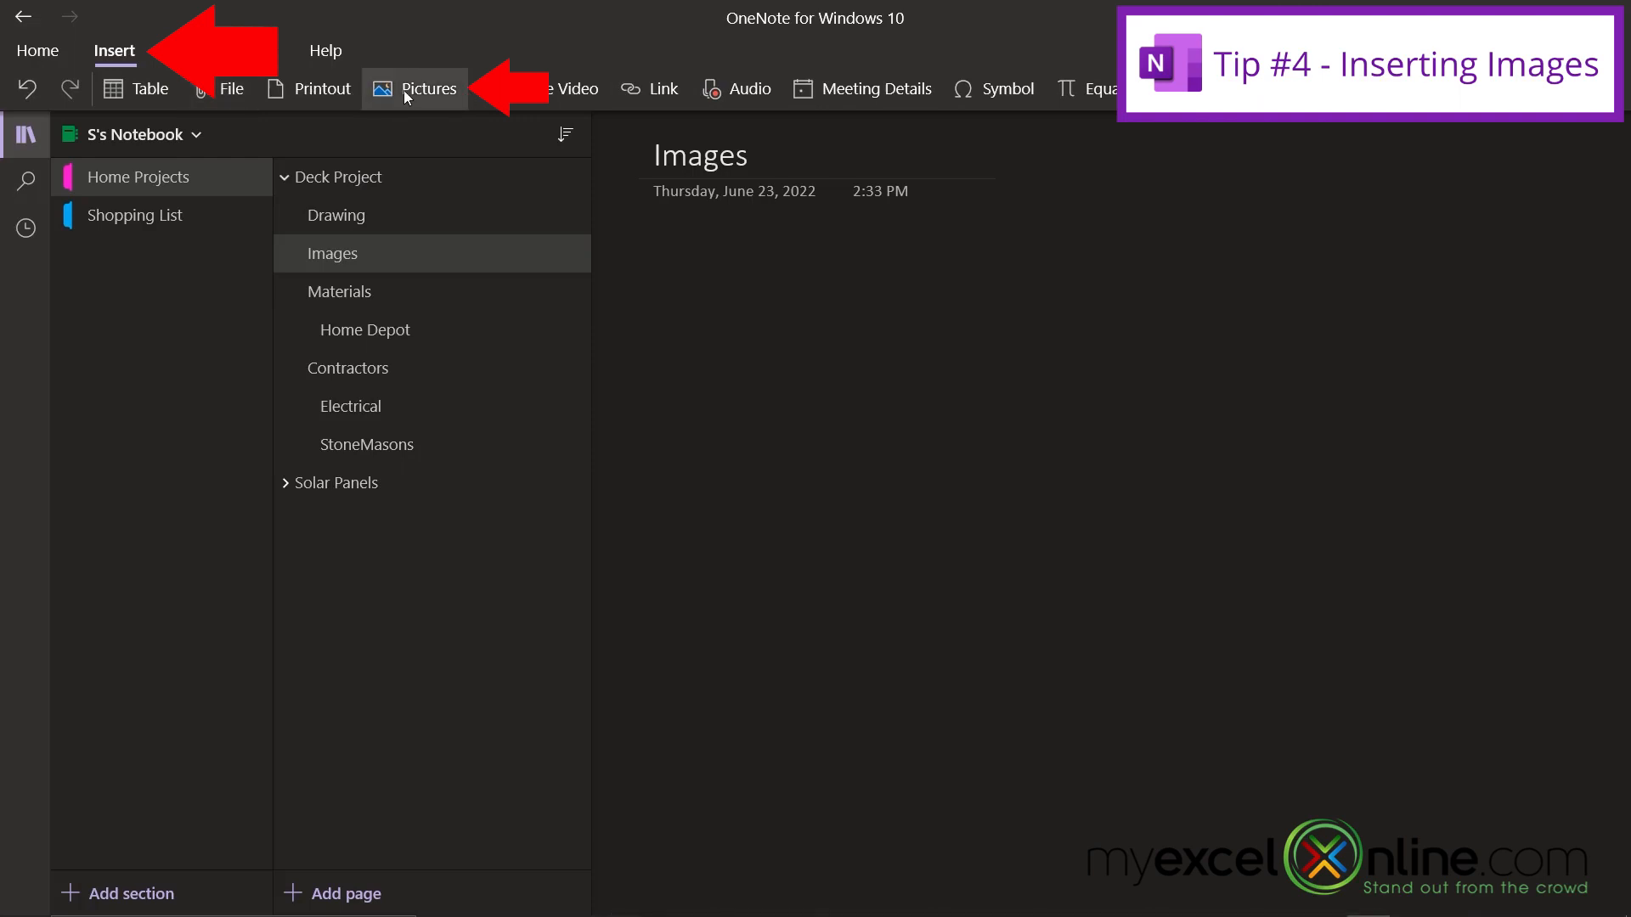
Start inserting a picture from file, browsing to download.jpg on the Desktop
{"action": "left_click", "coordinate": [427, 89]}
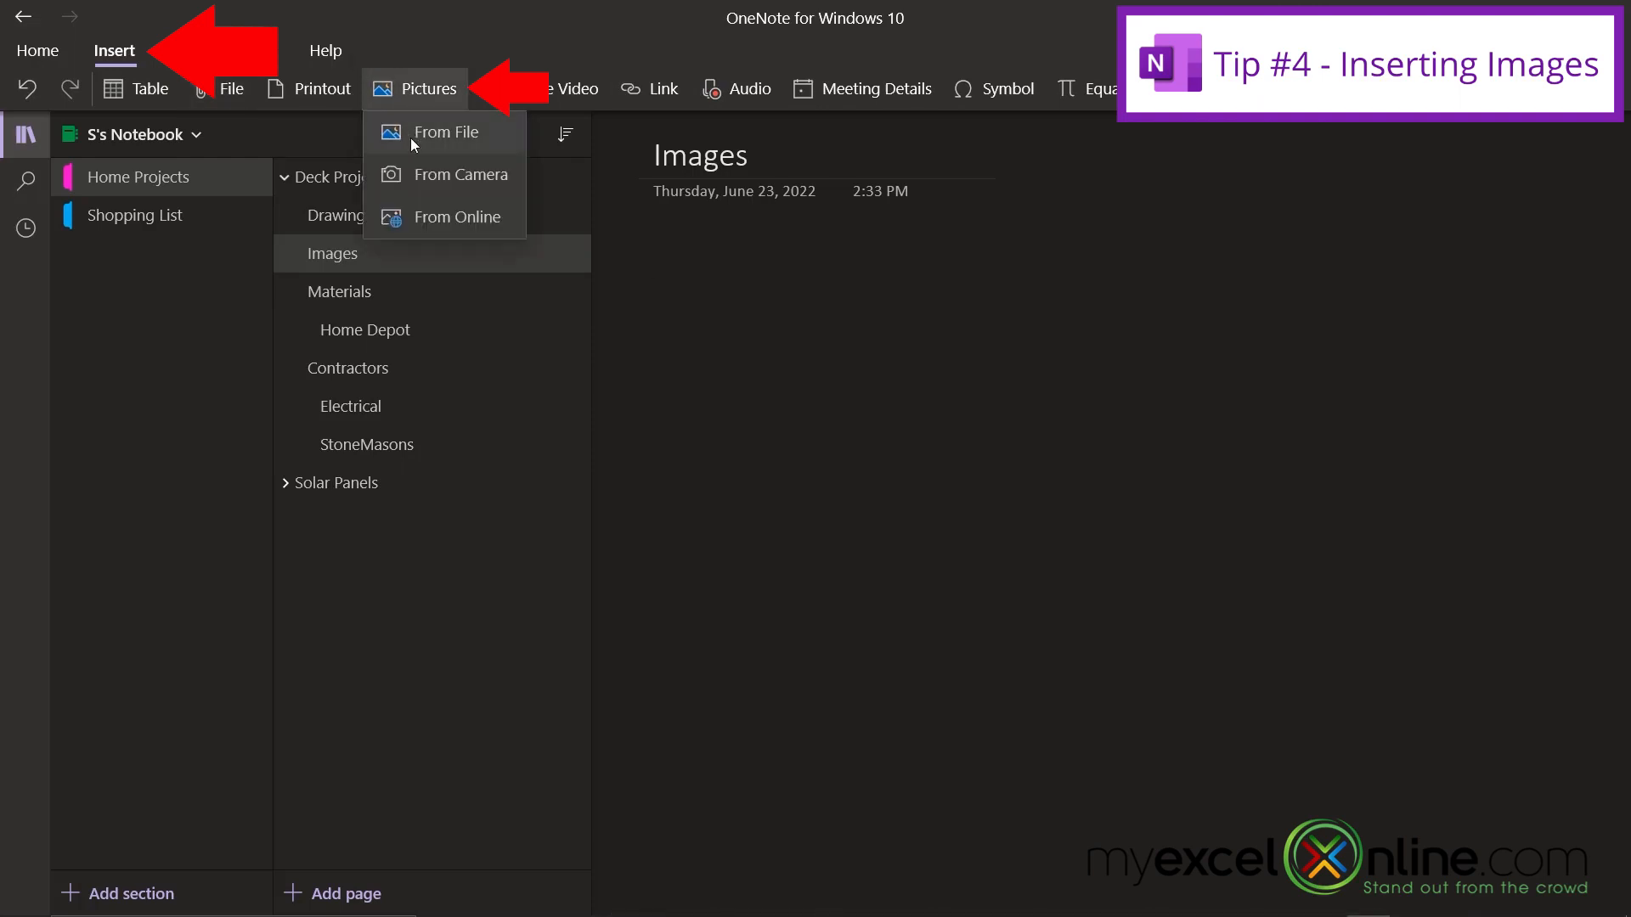
{"action": "left_click", "coordinate": [446, 131]}
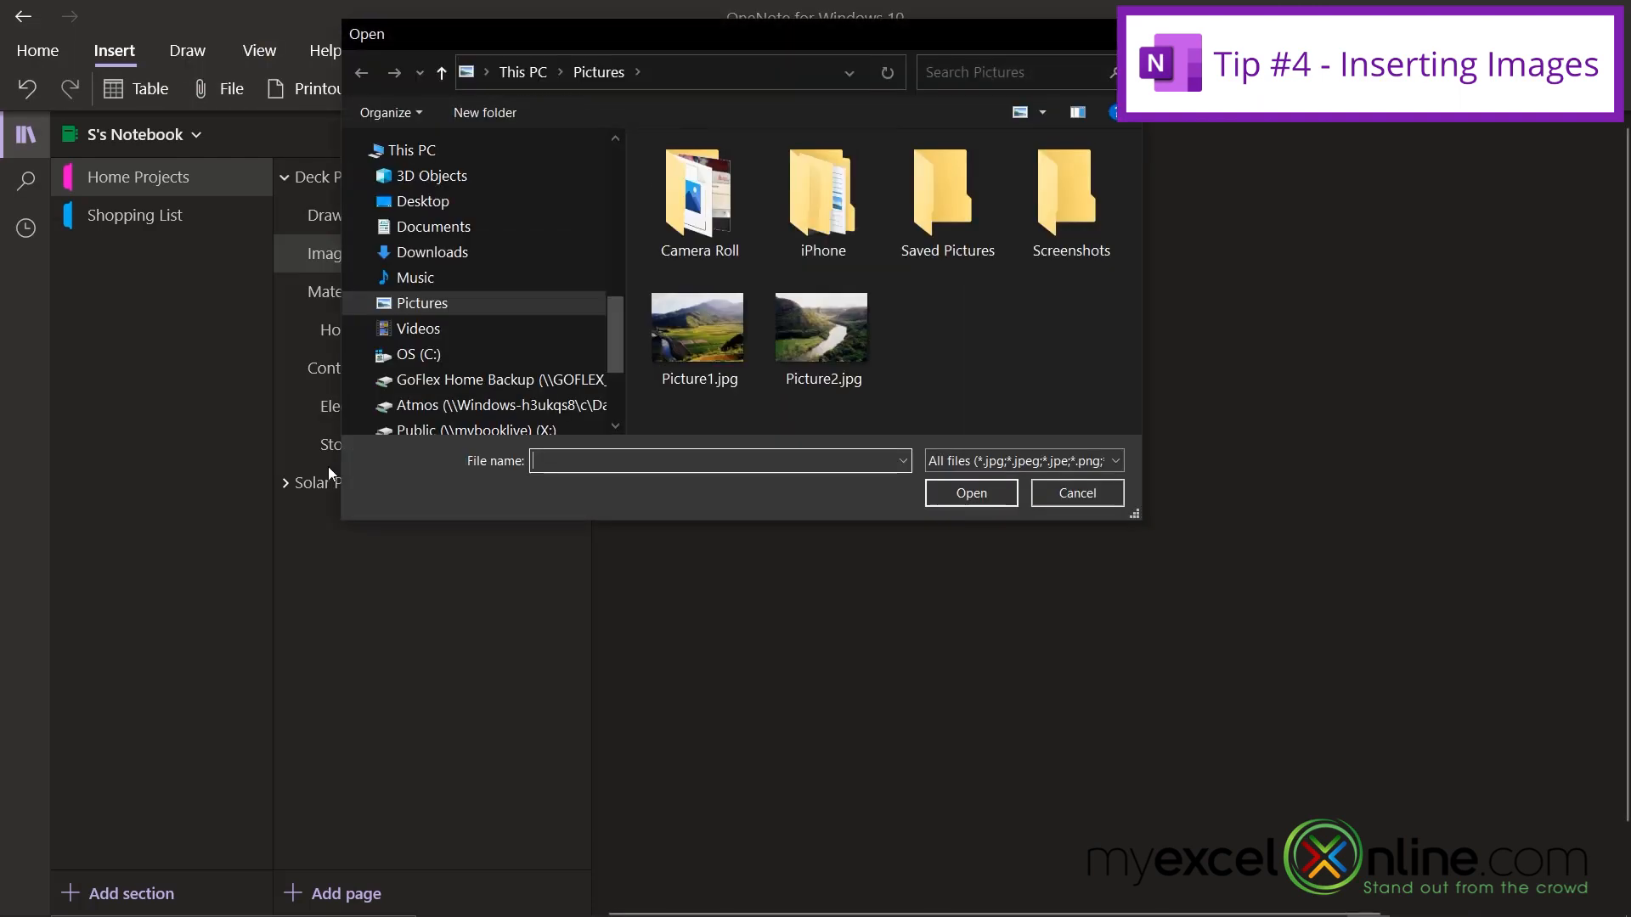
{"action": "left_click", "coordinate": [423, 201]}
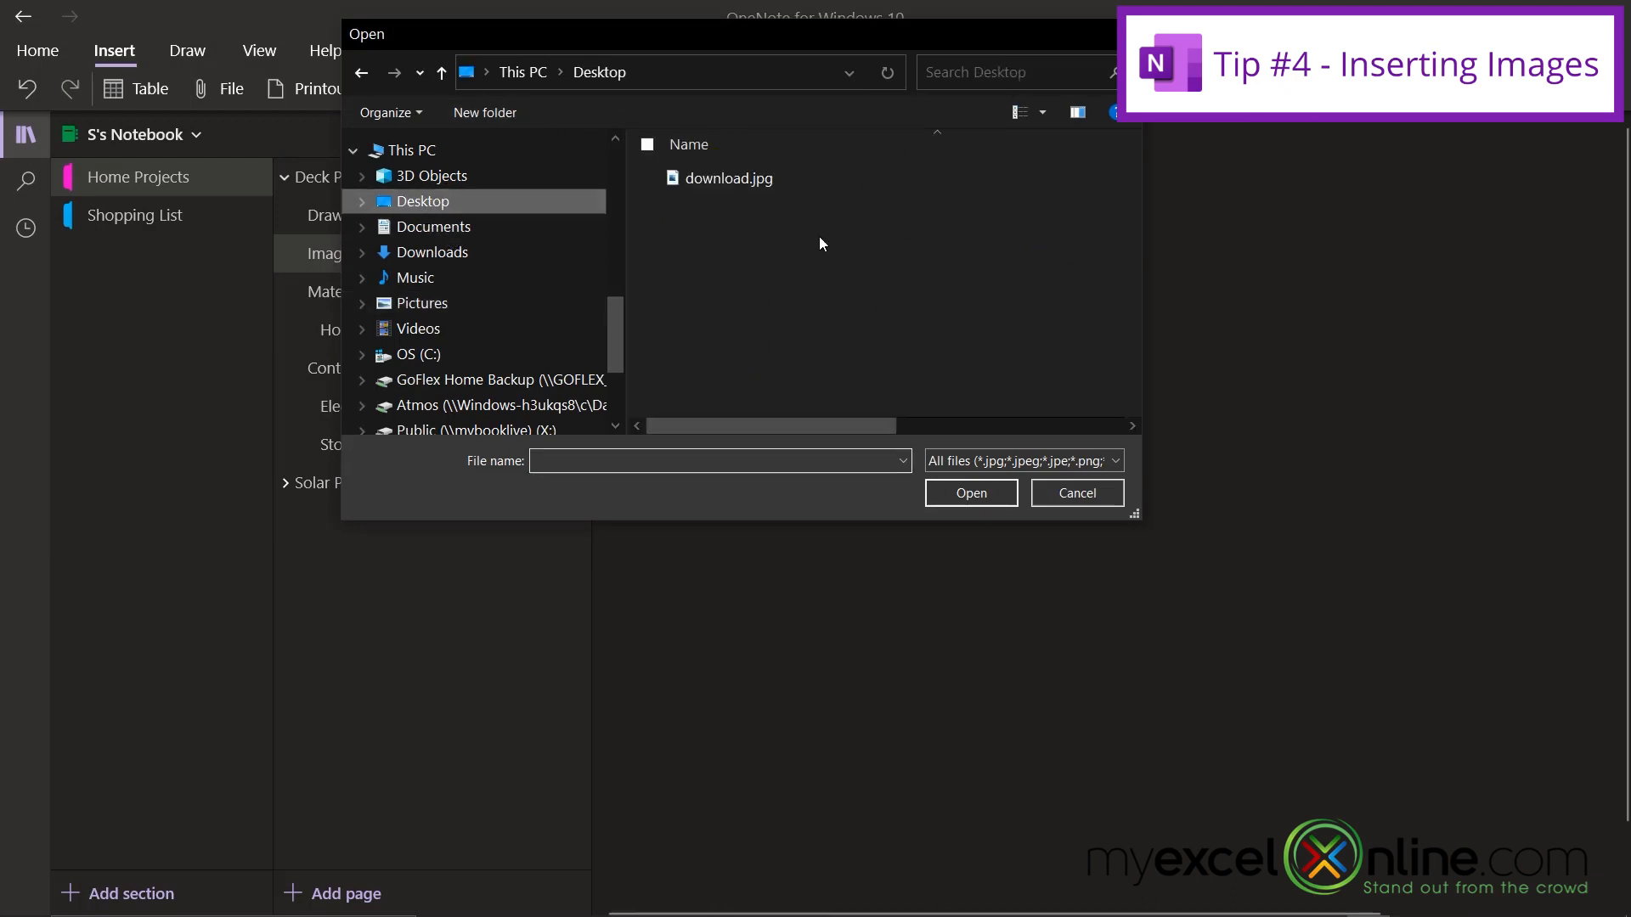
{"action": "mouse_move", "coordinate": [727, 177]}
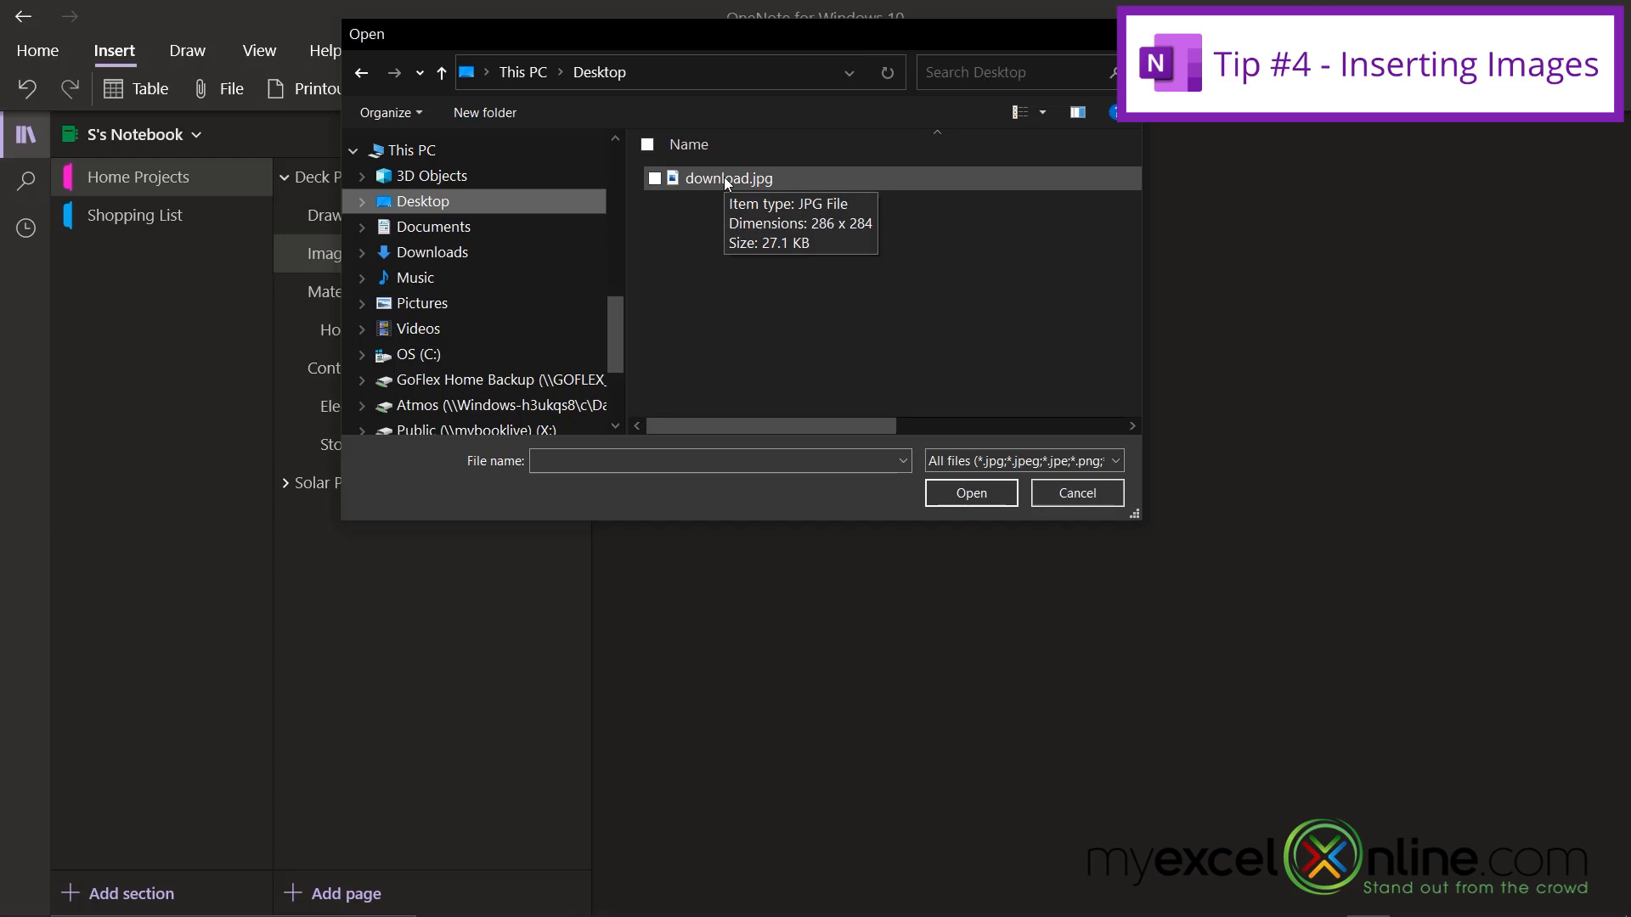
{"action": "mouse_move", "coordinate": [724, 185]}
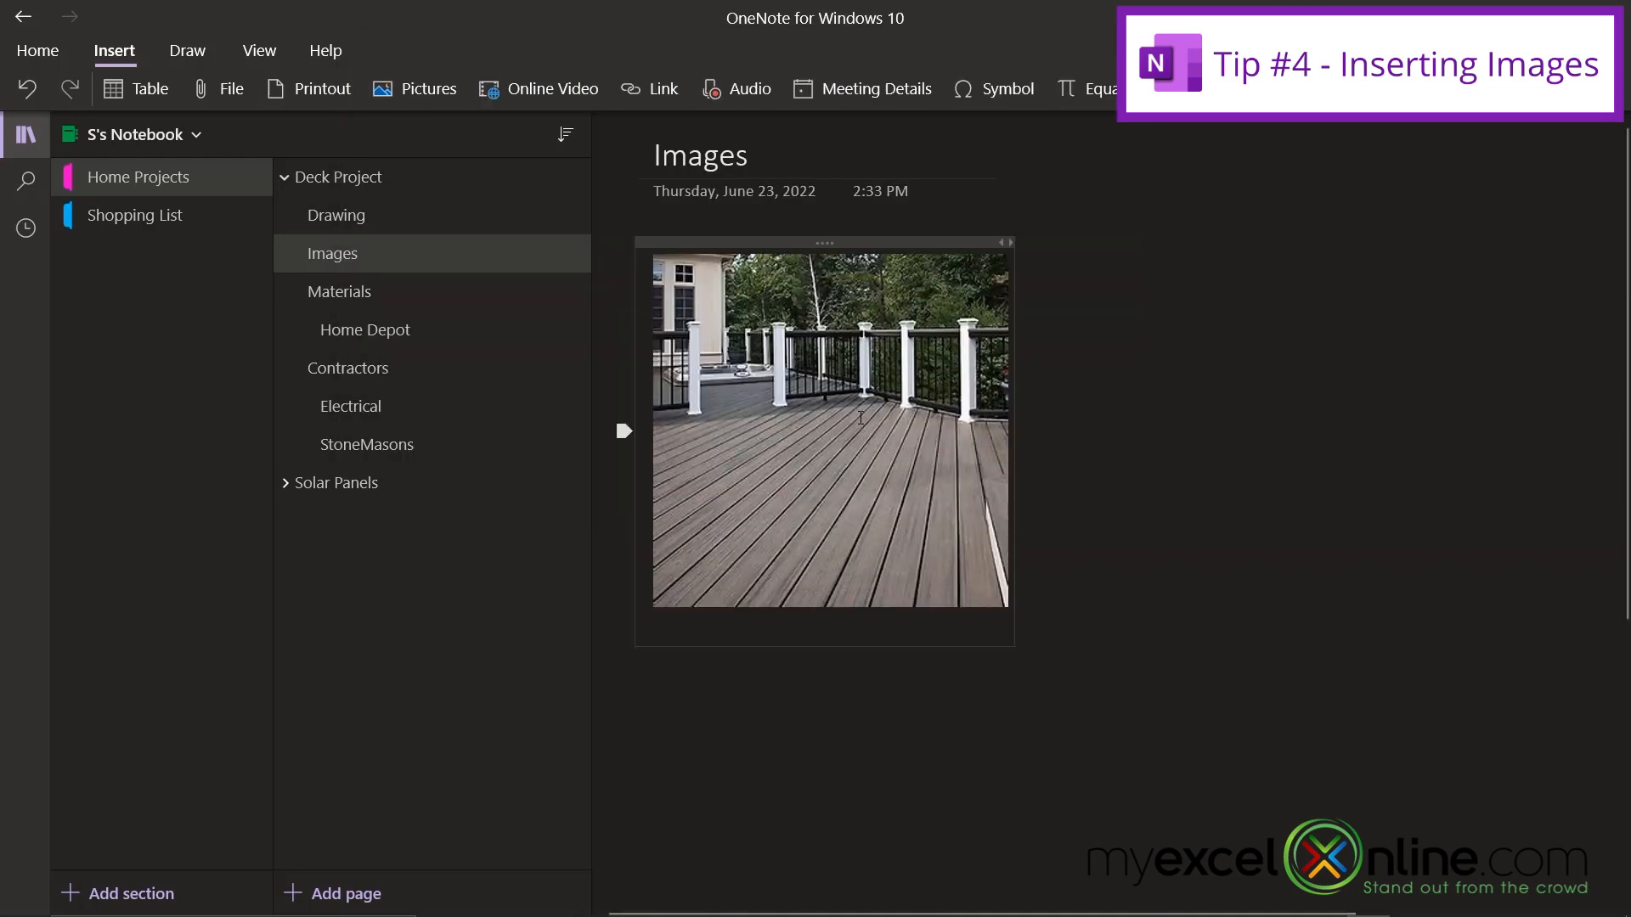
{"action": "mouse_move", "coordinate": [935, 486]}
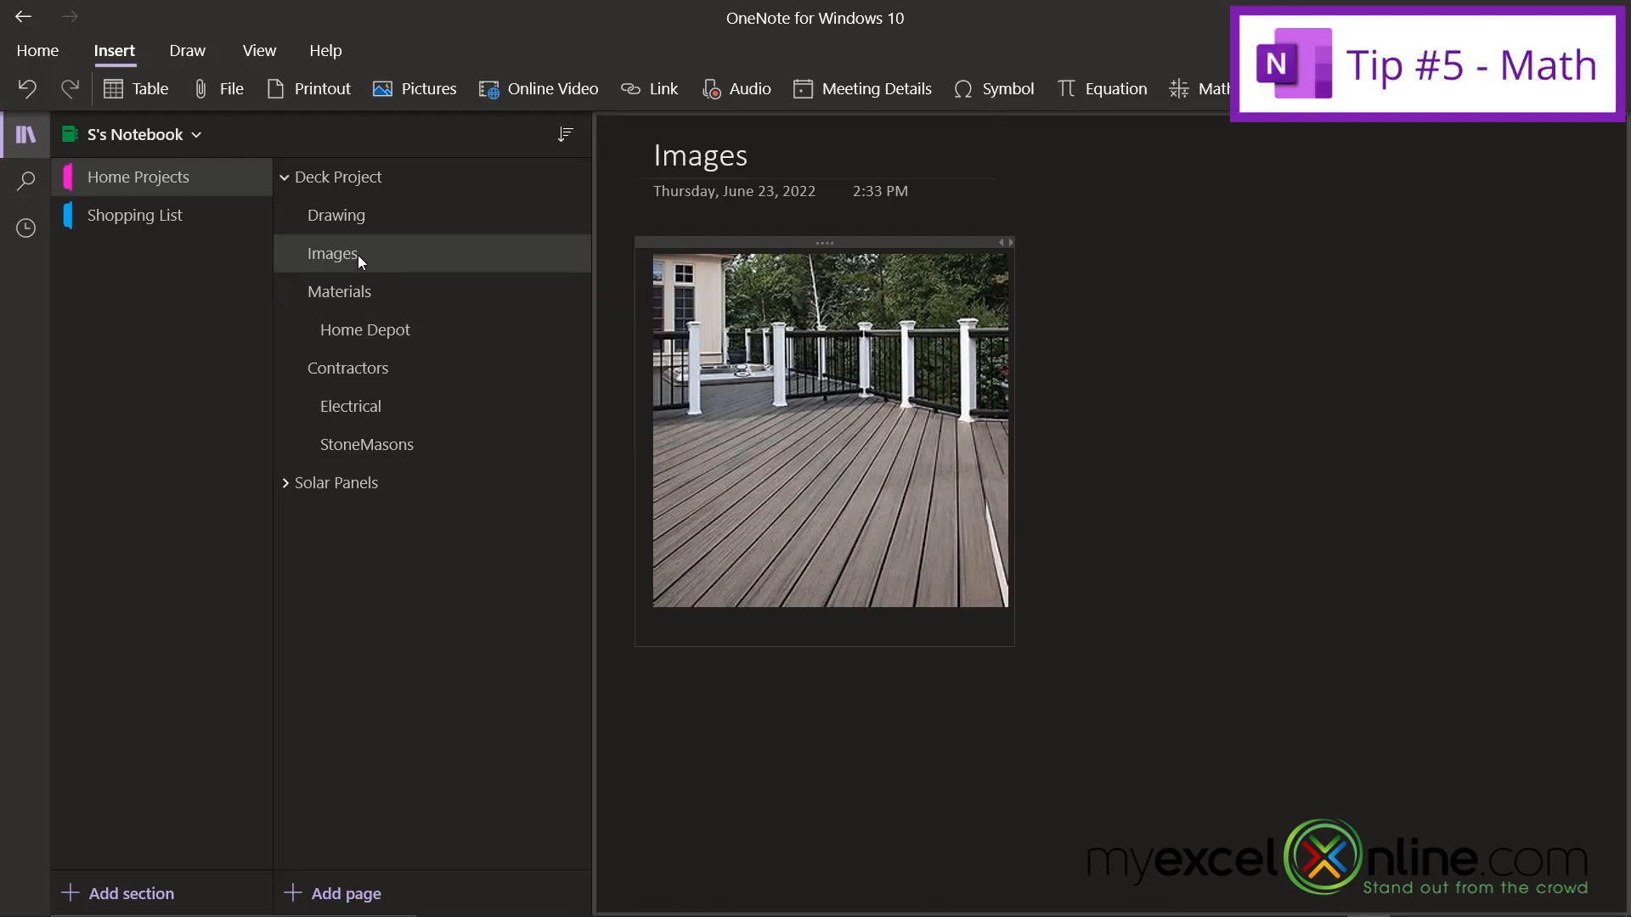
Create a page titled 'Measurements' beneath Images and add a blank equation to it
{"action": "right_click", "coordinate": [332, 253]}
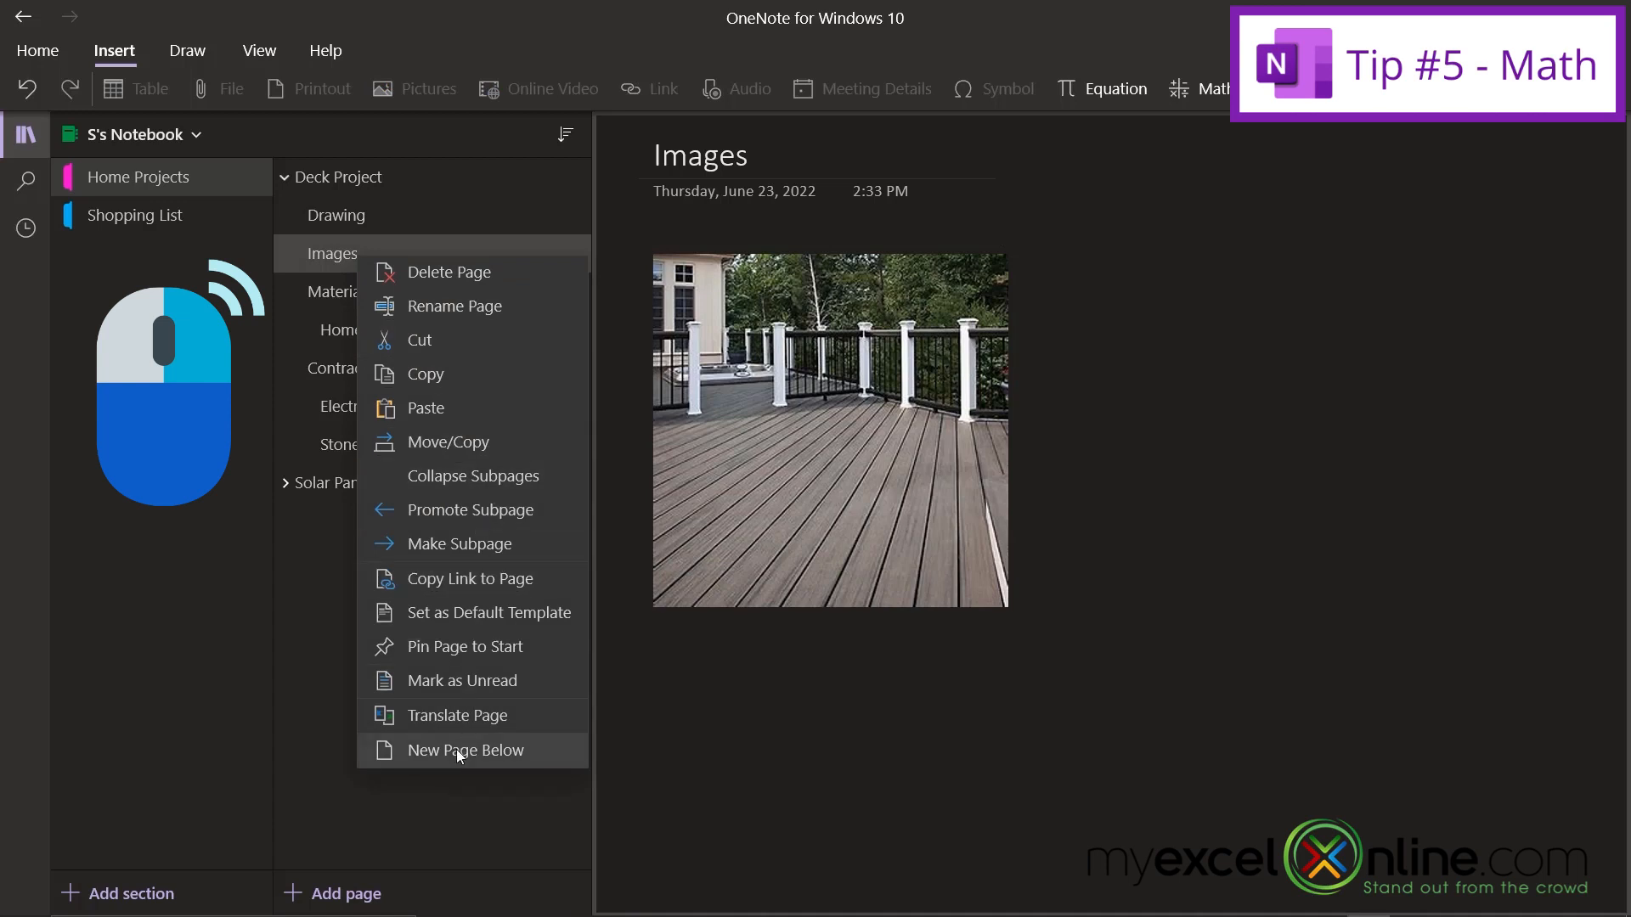
{"action": "left_click", "coordinate": [464, 750]}
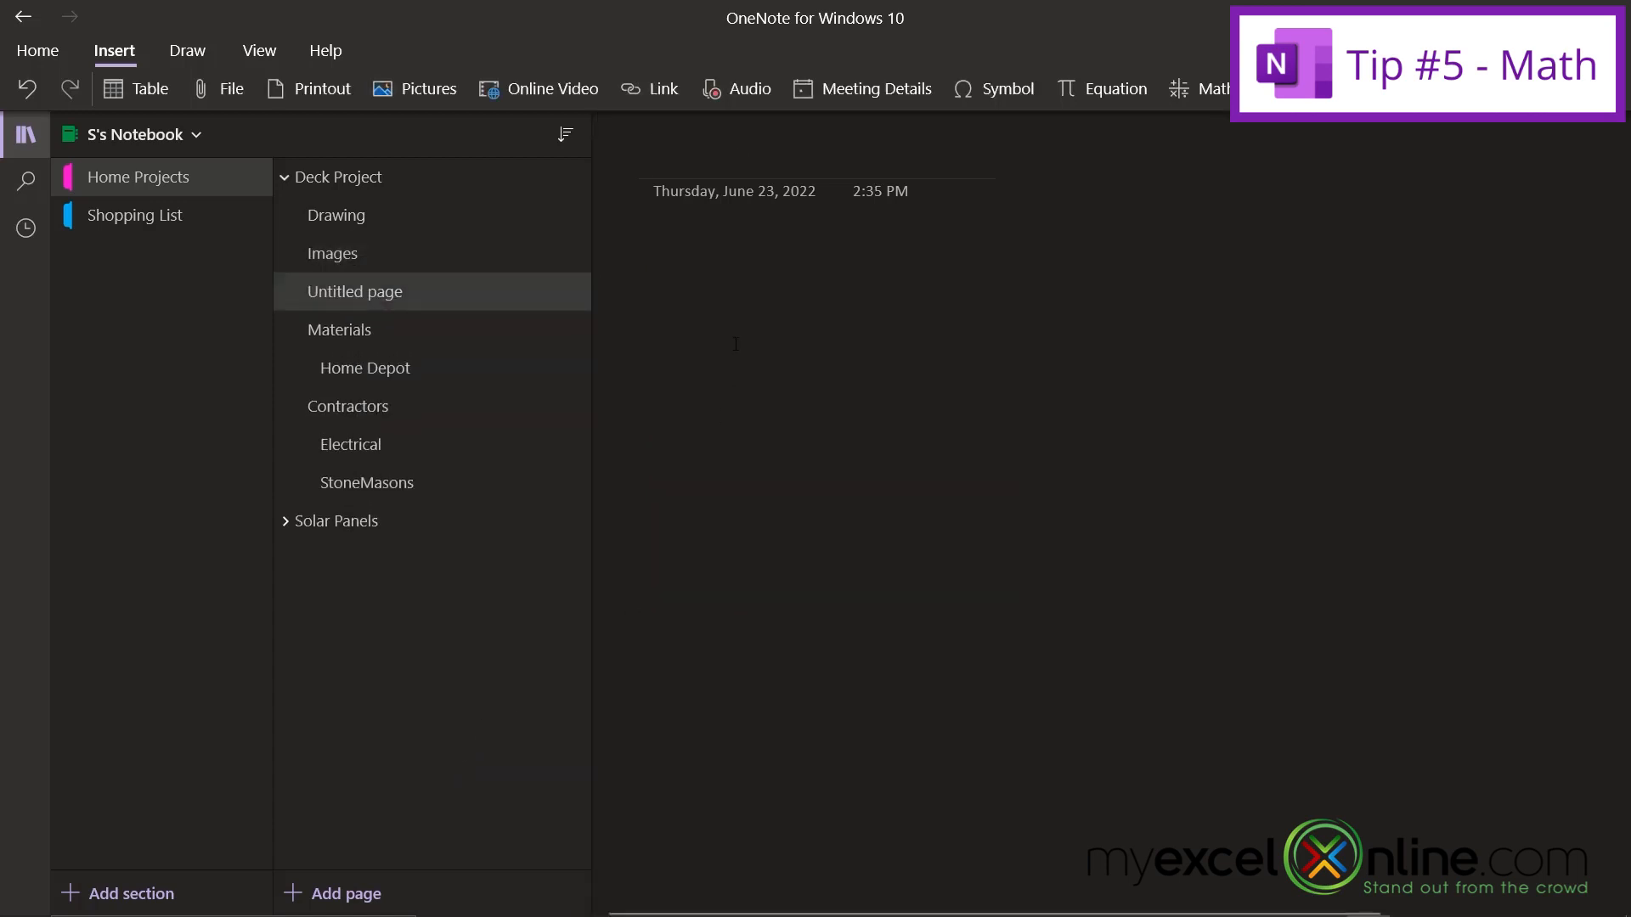
{"action": "type", "text": "Measuremen"}
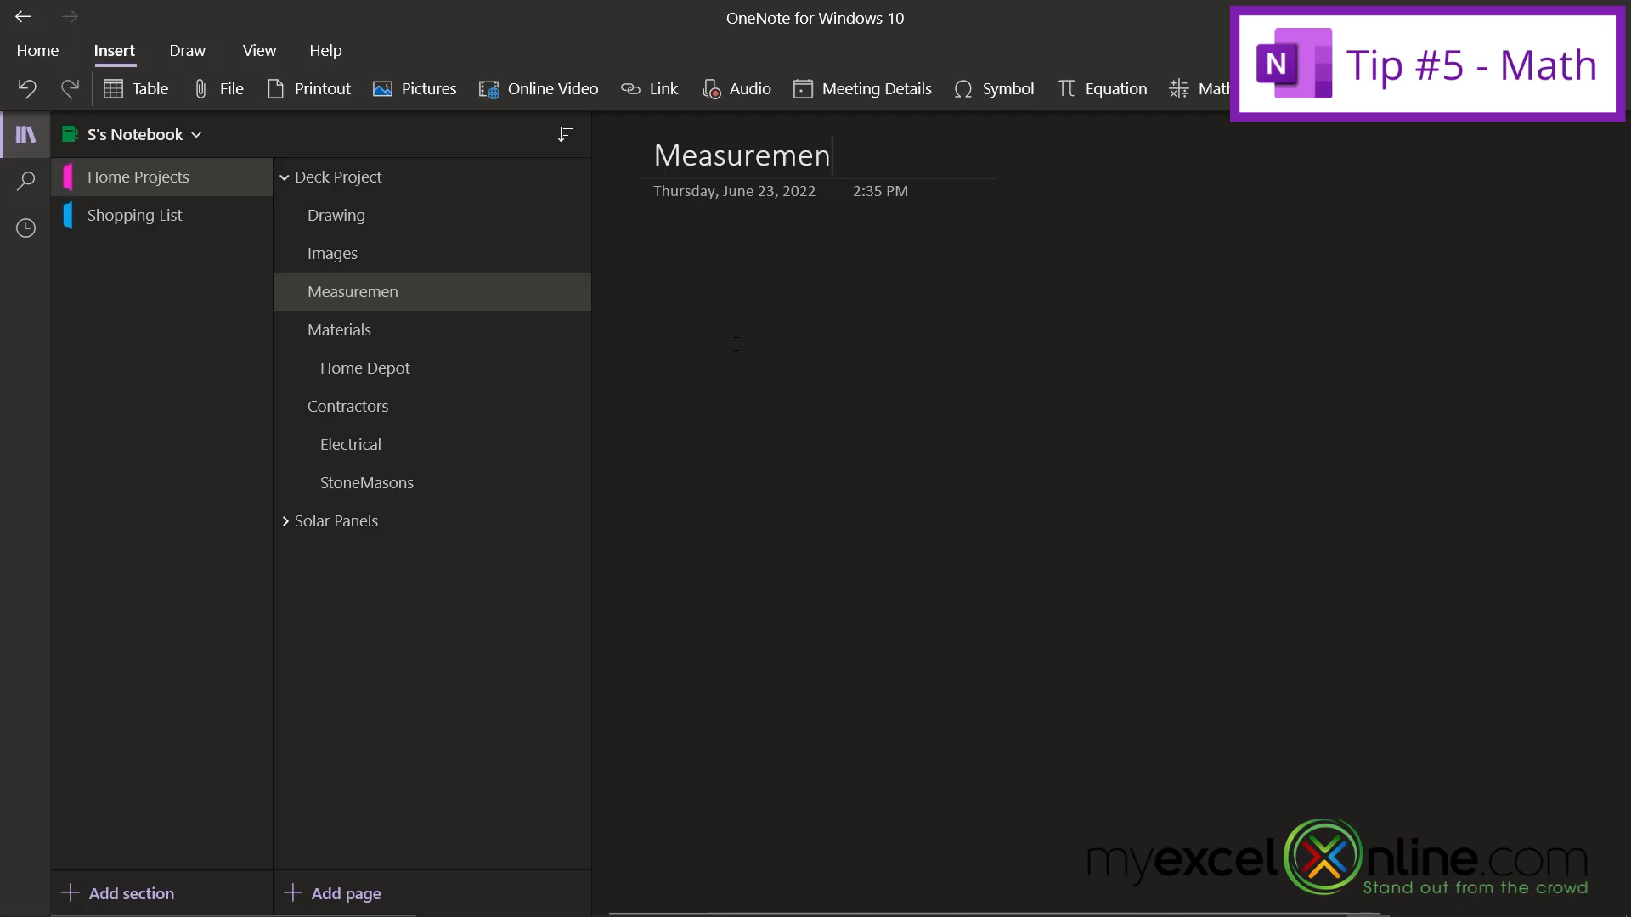
{"action": "type", "text": "ts"}
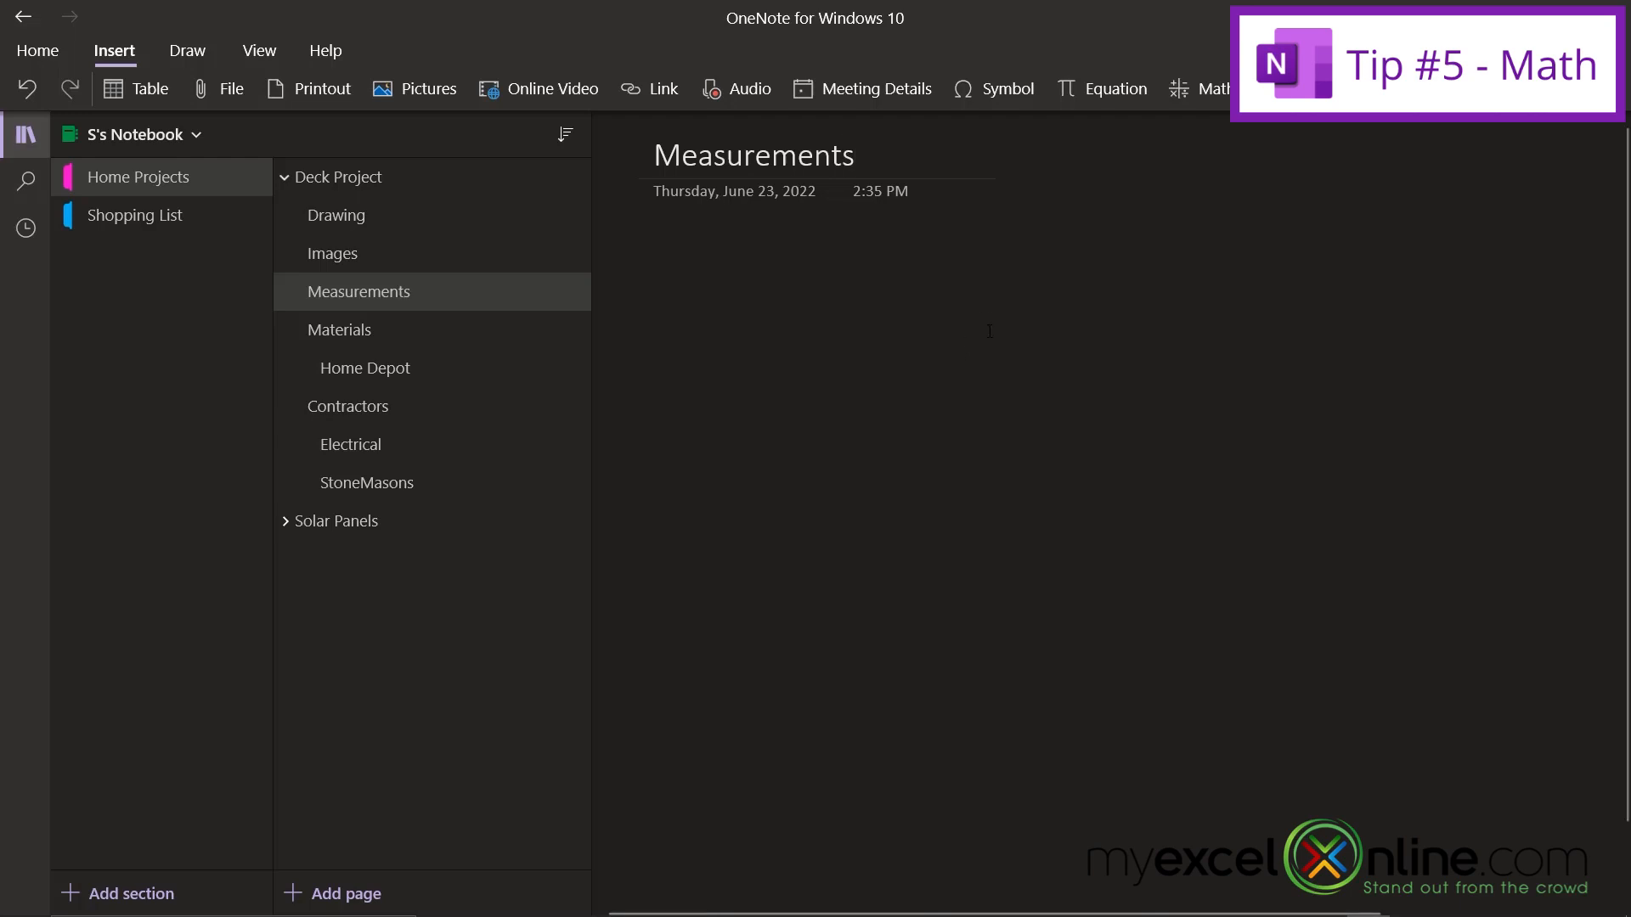
{"action": "left_click", "coordinate": [1113, 89]}
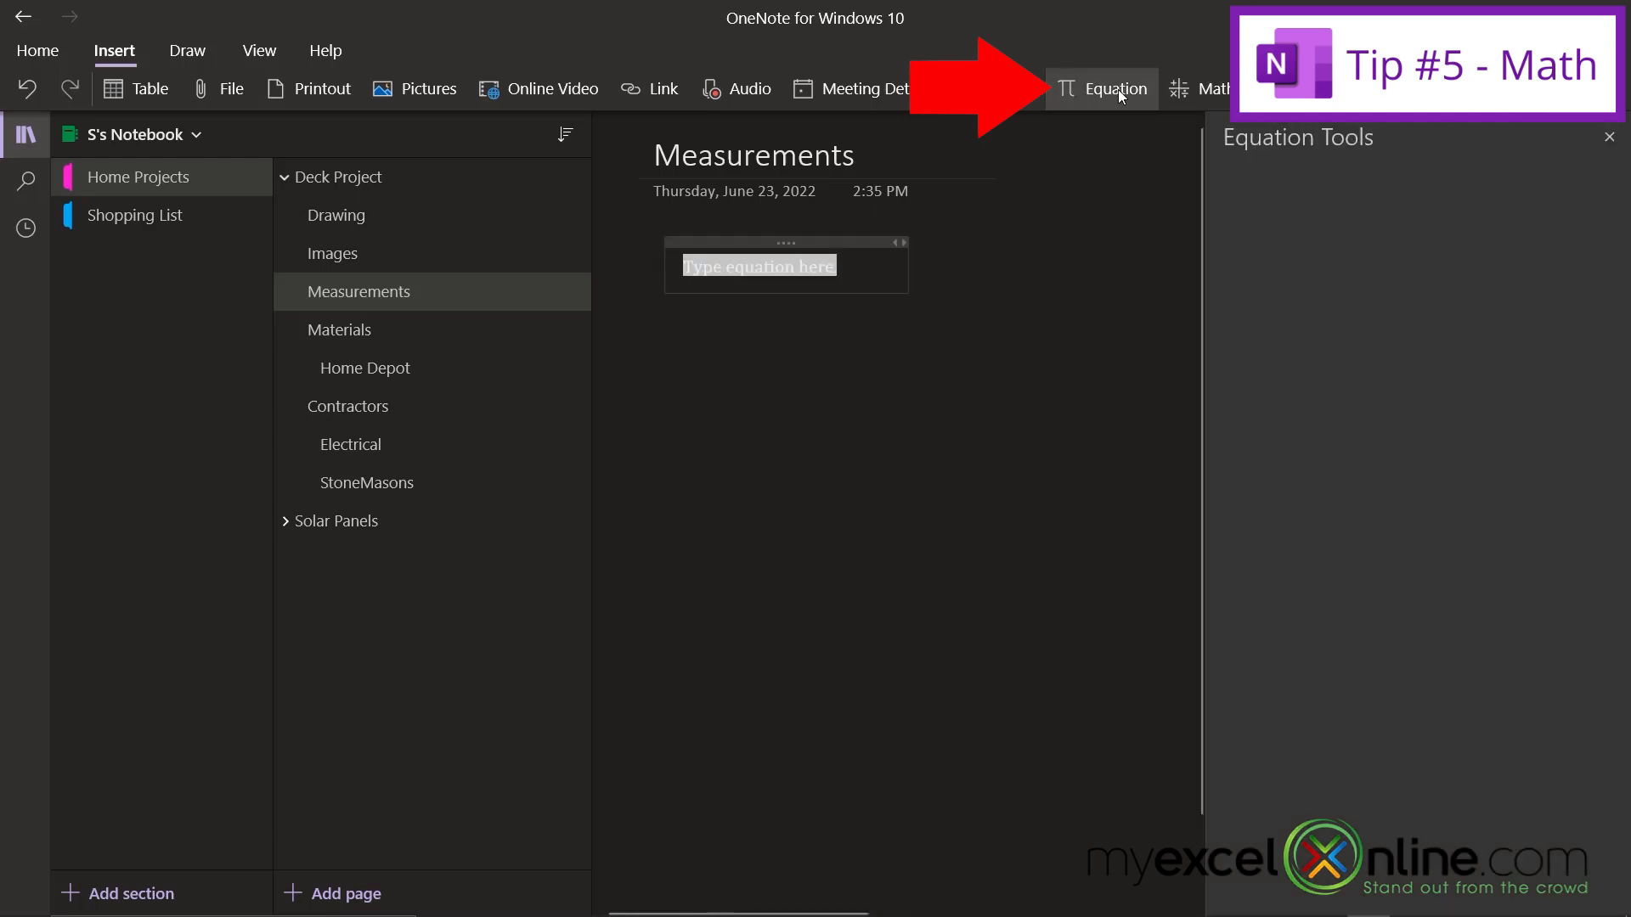
Evaluate 30 × 15 with the math assistant, insert the 450 result, and close the pane
{"action": "left_click", "coordinate": [1114, 89]}
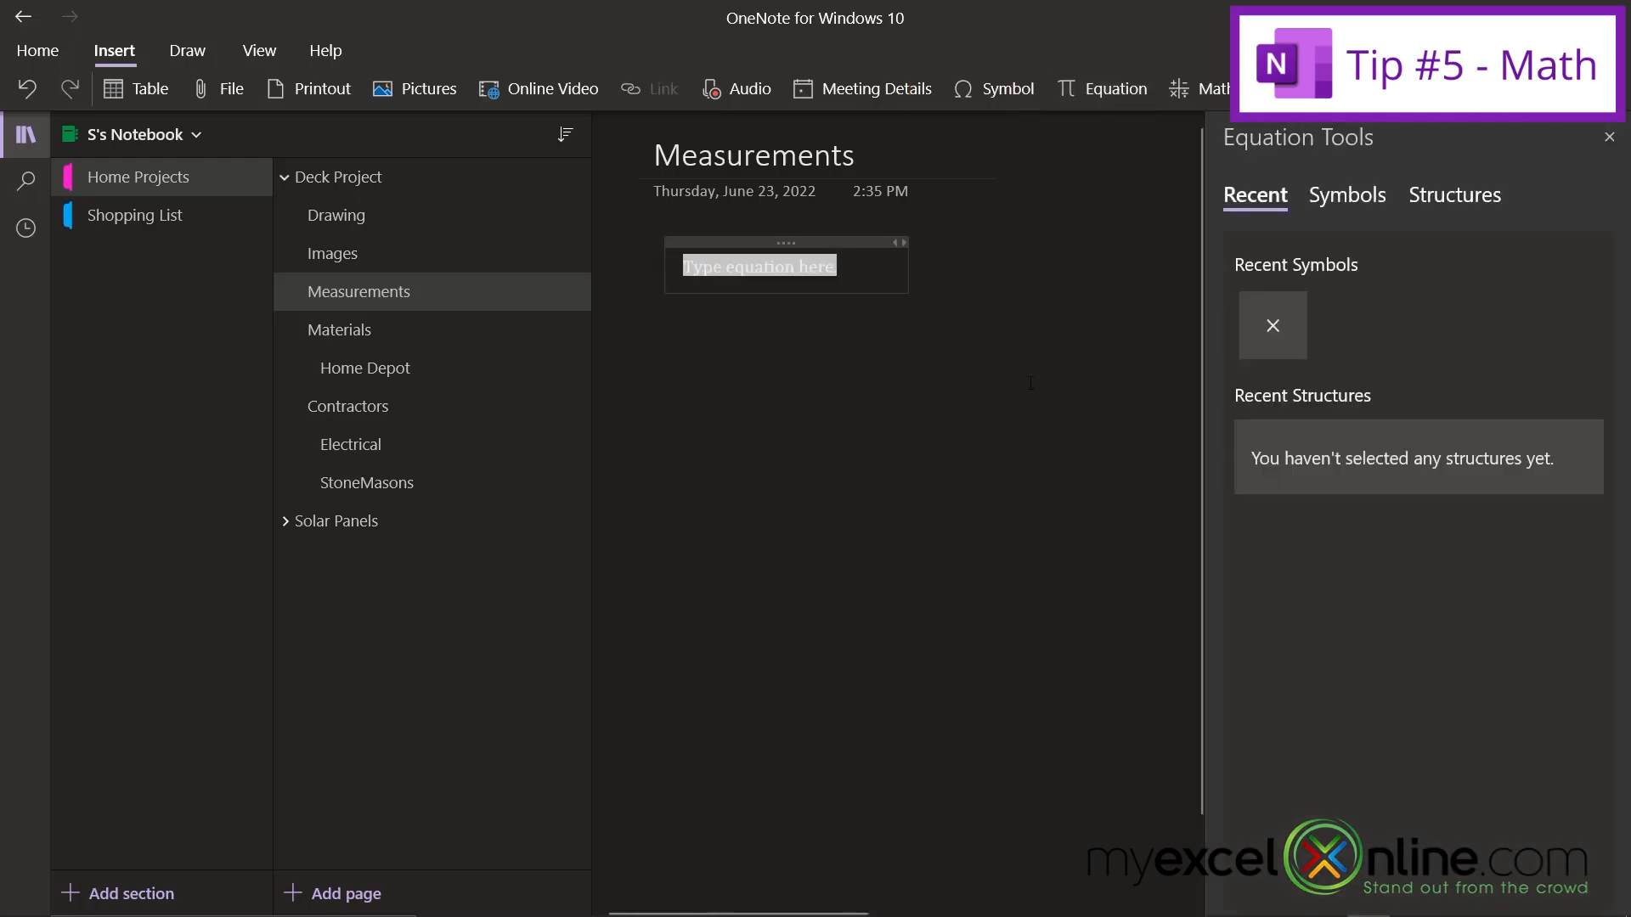
{"action": "mouse_move", "coordinate": [802, 266]}
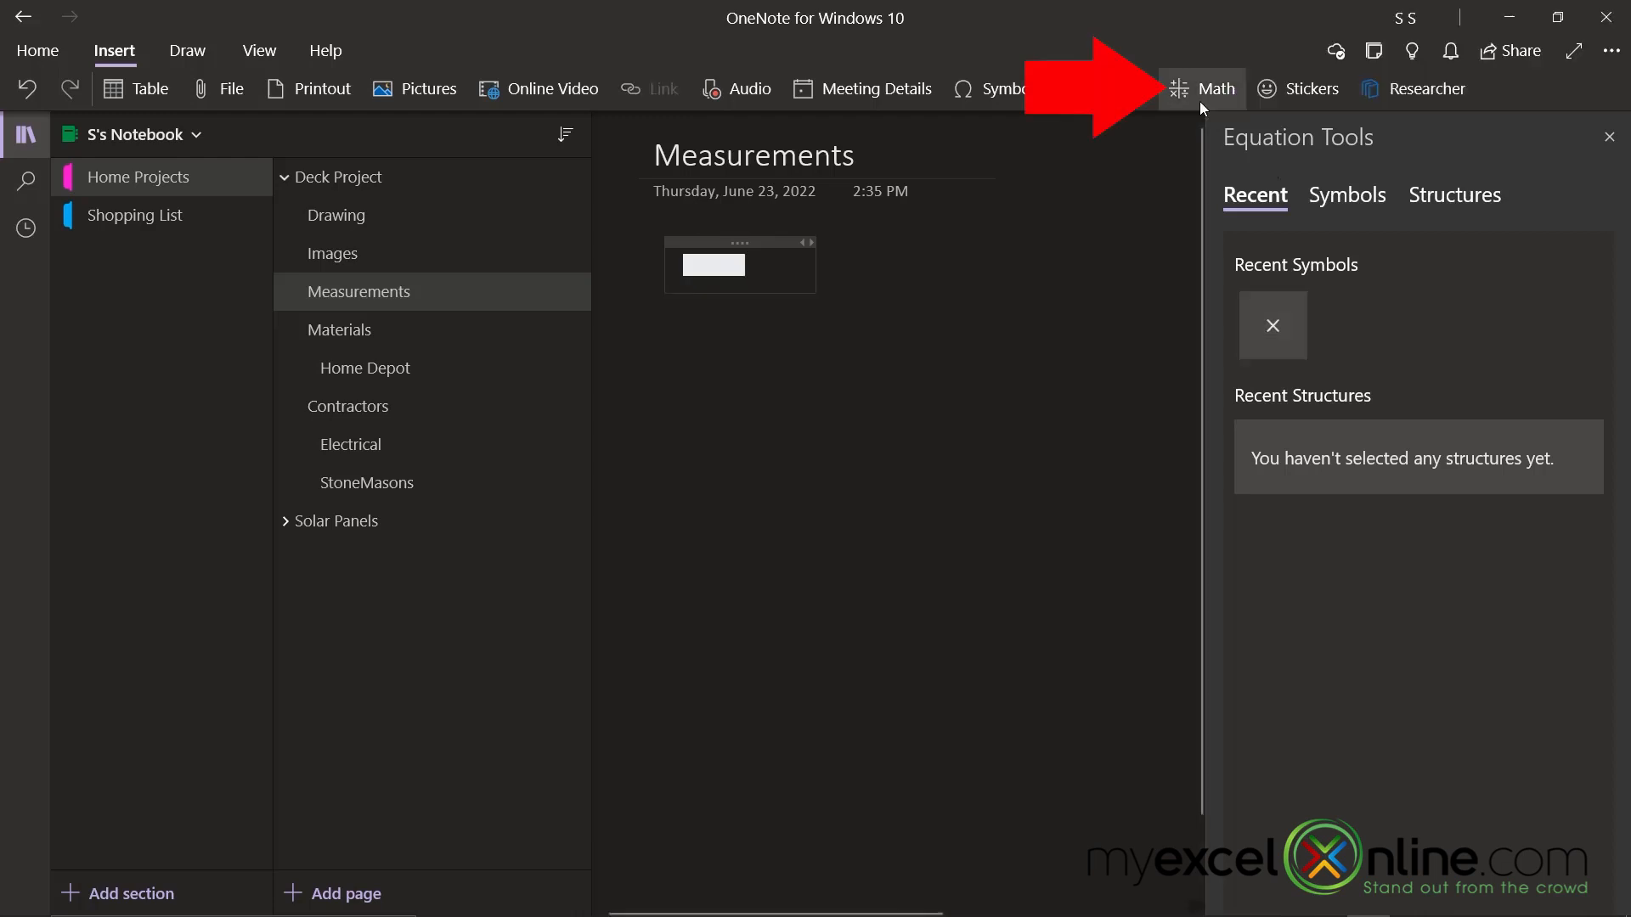
{"action": "left_click", "coordinate": [1201, 89]}
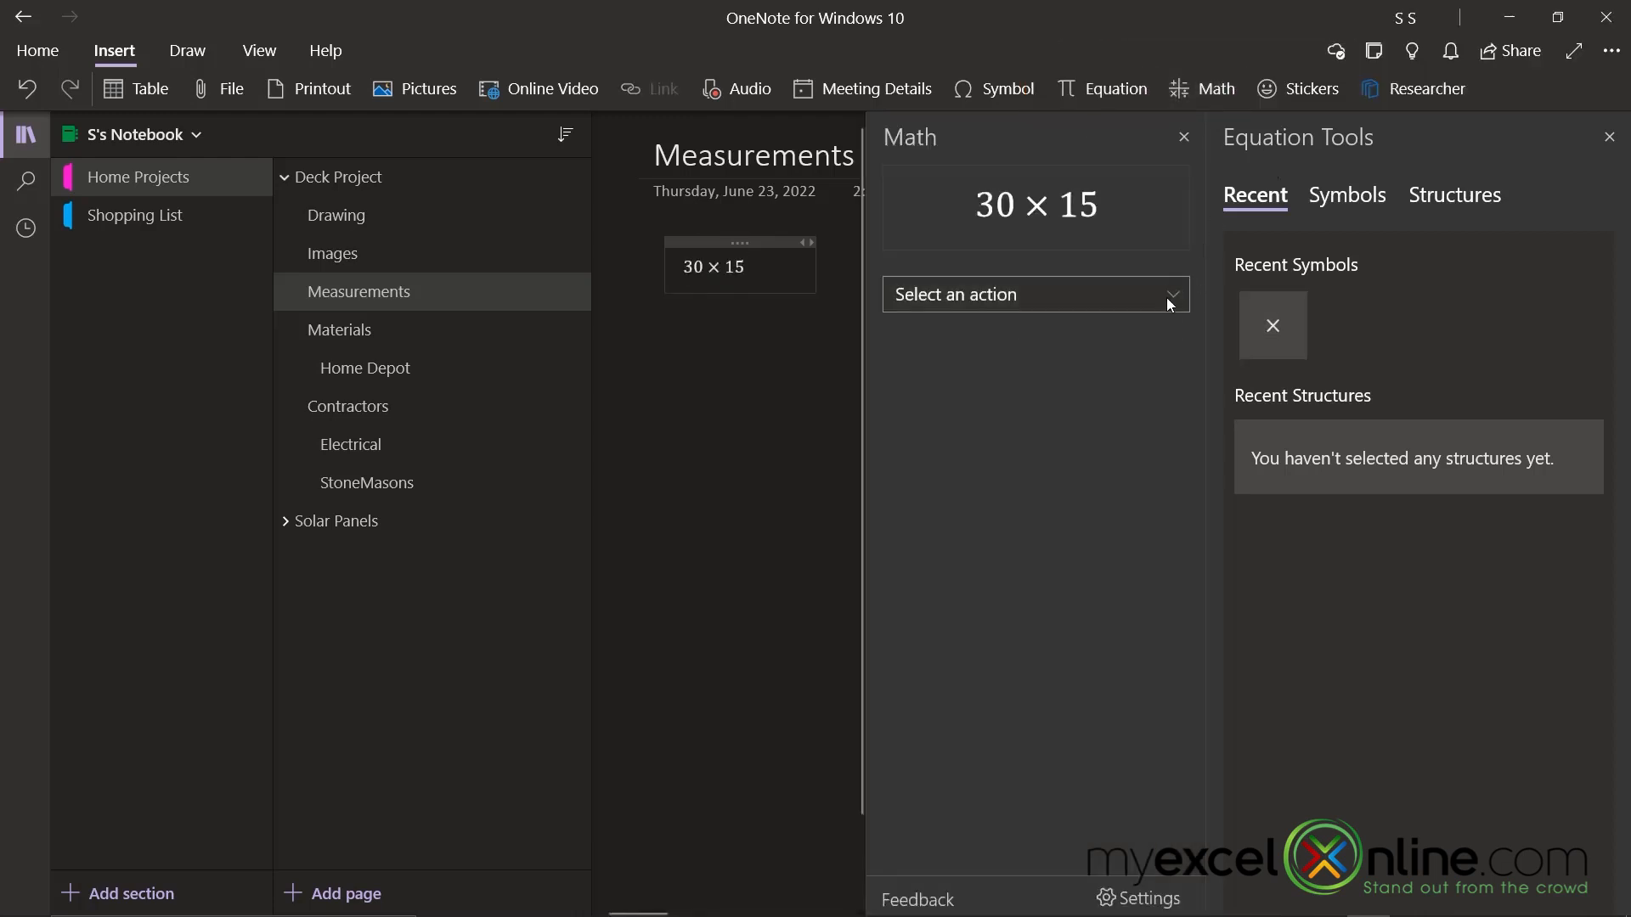
{"action": "left_click", "coordinate": [1034, 295]}
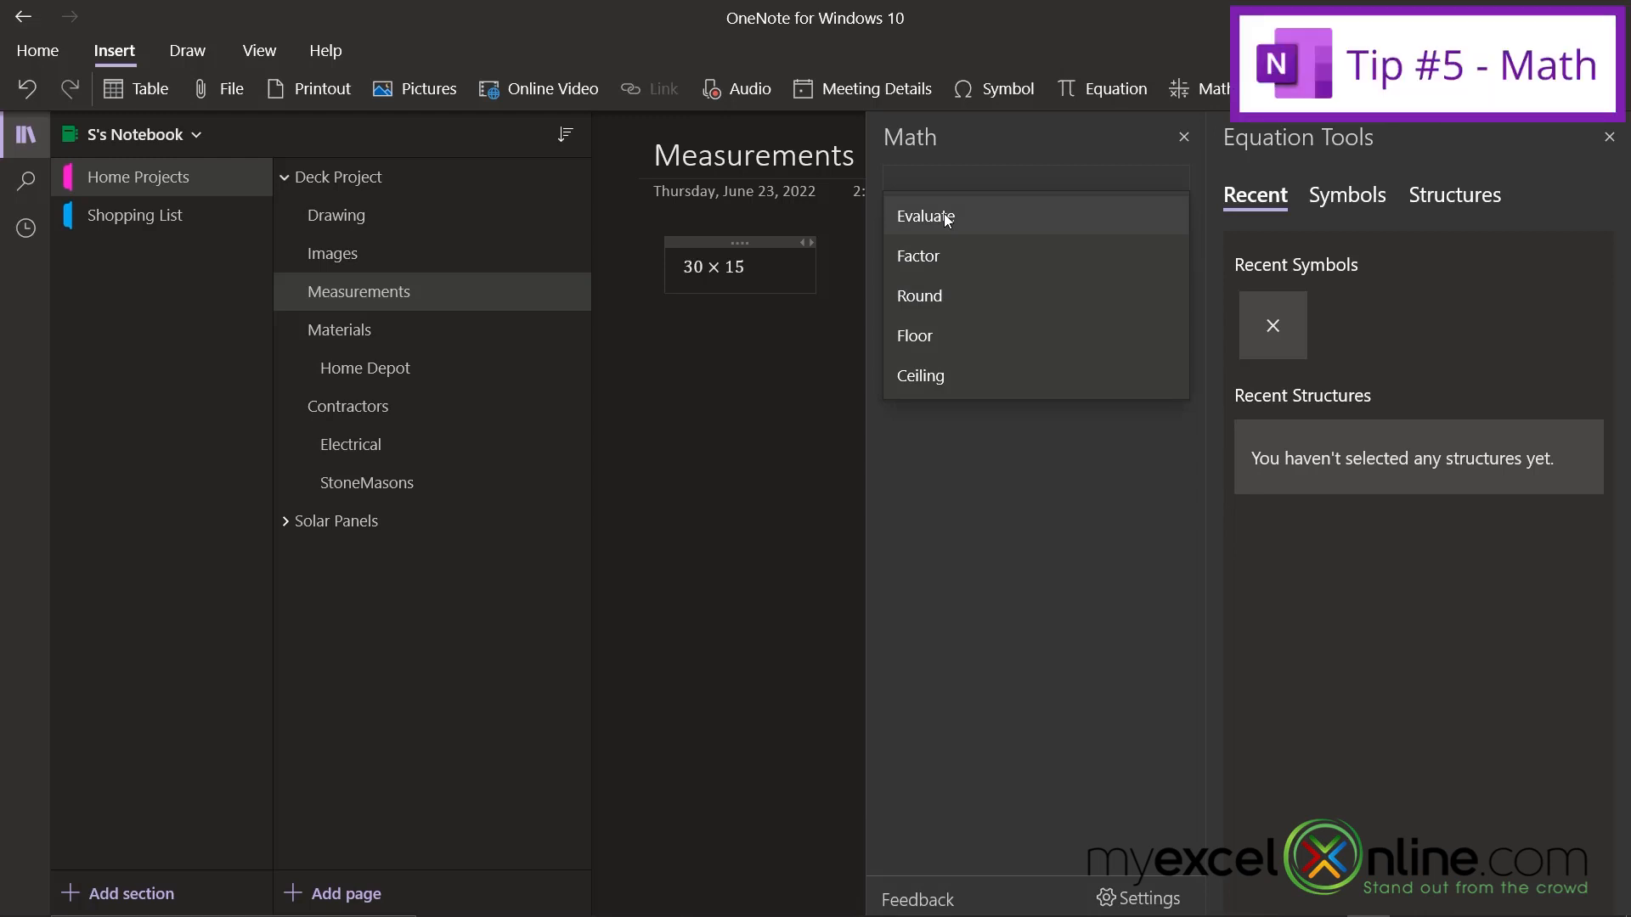
{"action": "left_click", "coordinate": [923, 215]}
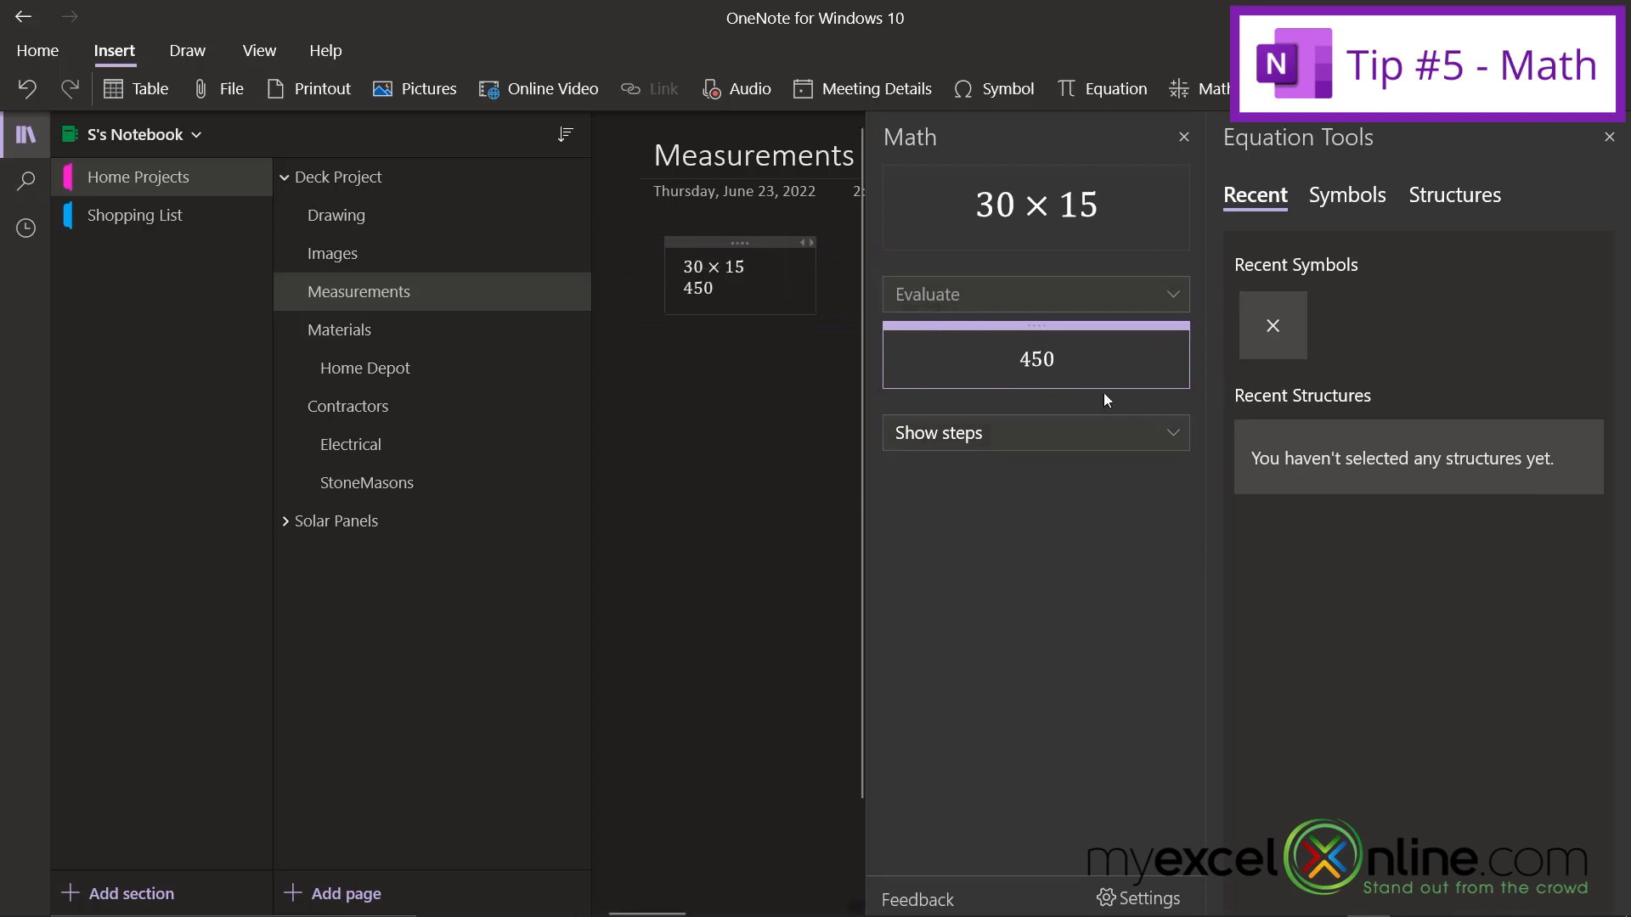
{"action": "left_click", "coordinate": [1182, 136]}
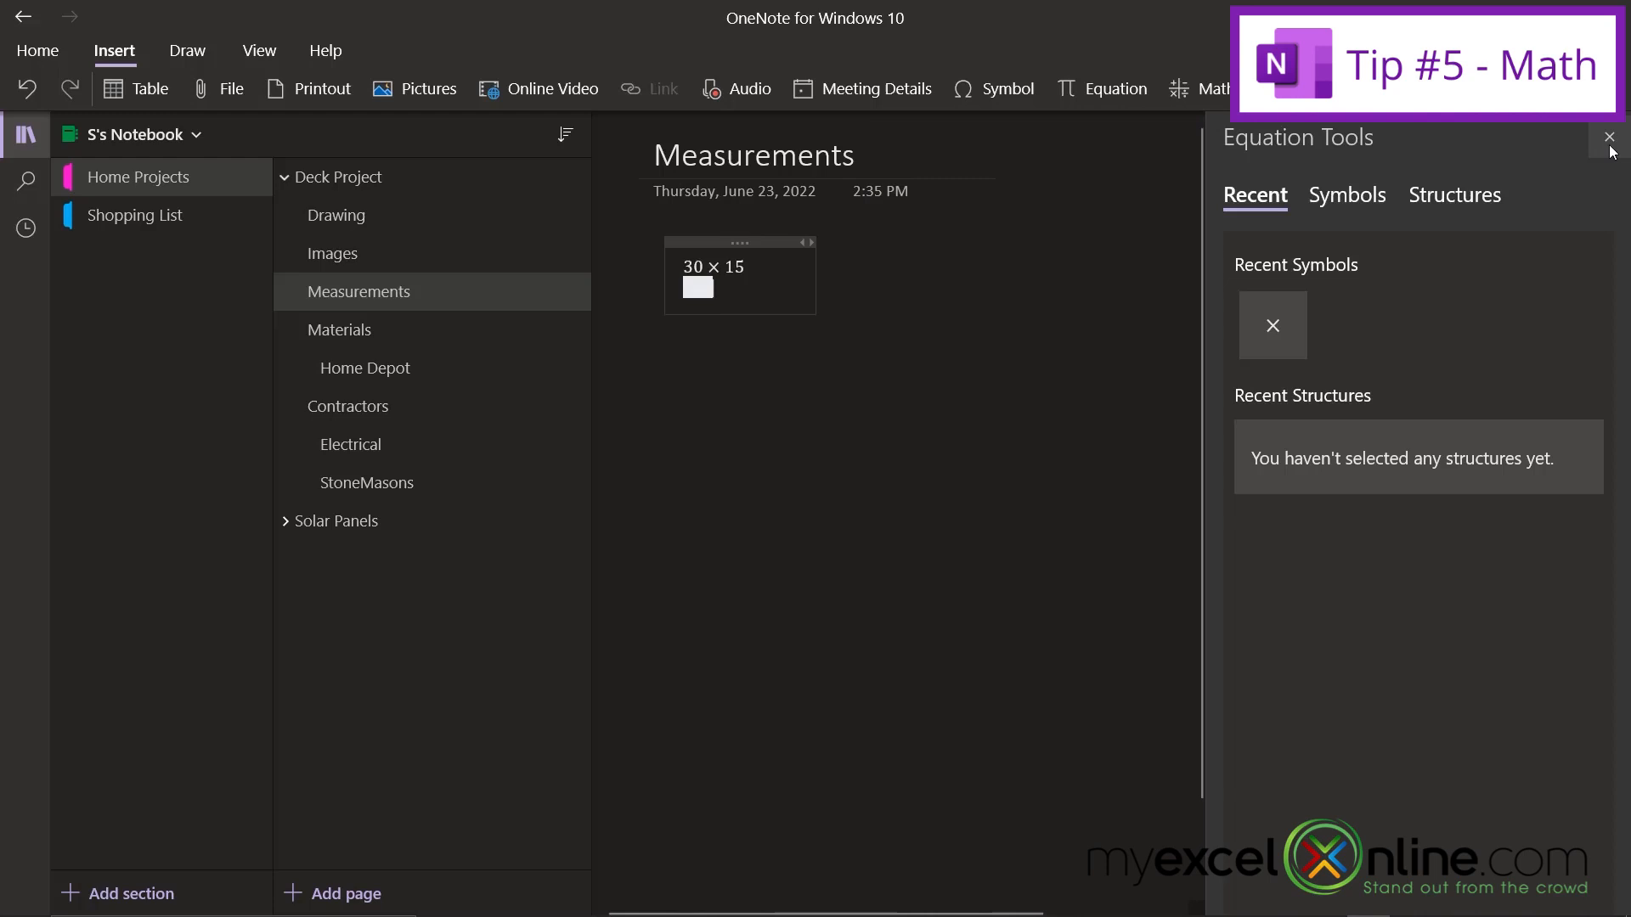
{"action": "left_click", "coordinate": [1608, 136]}
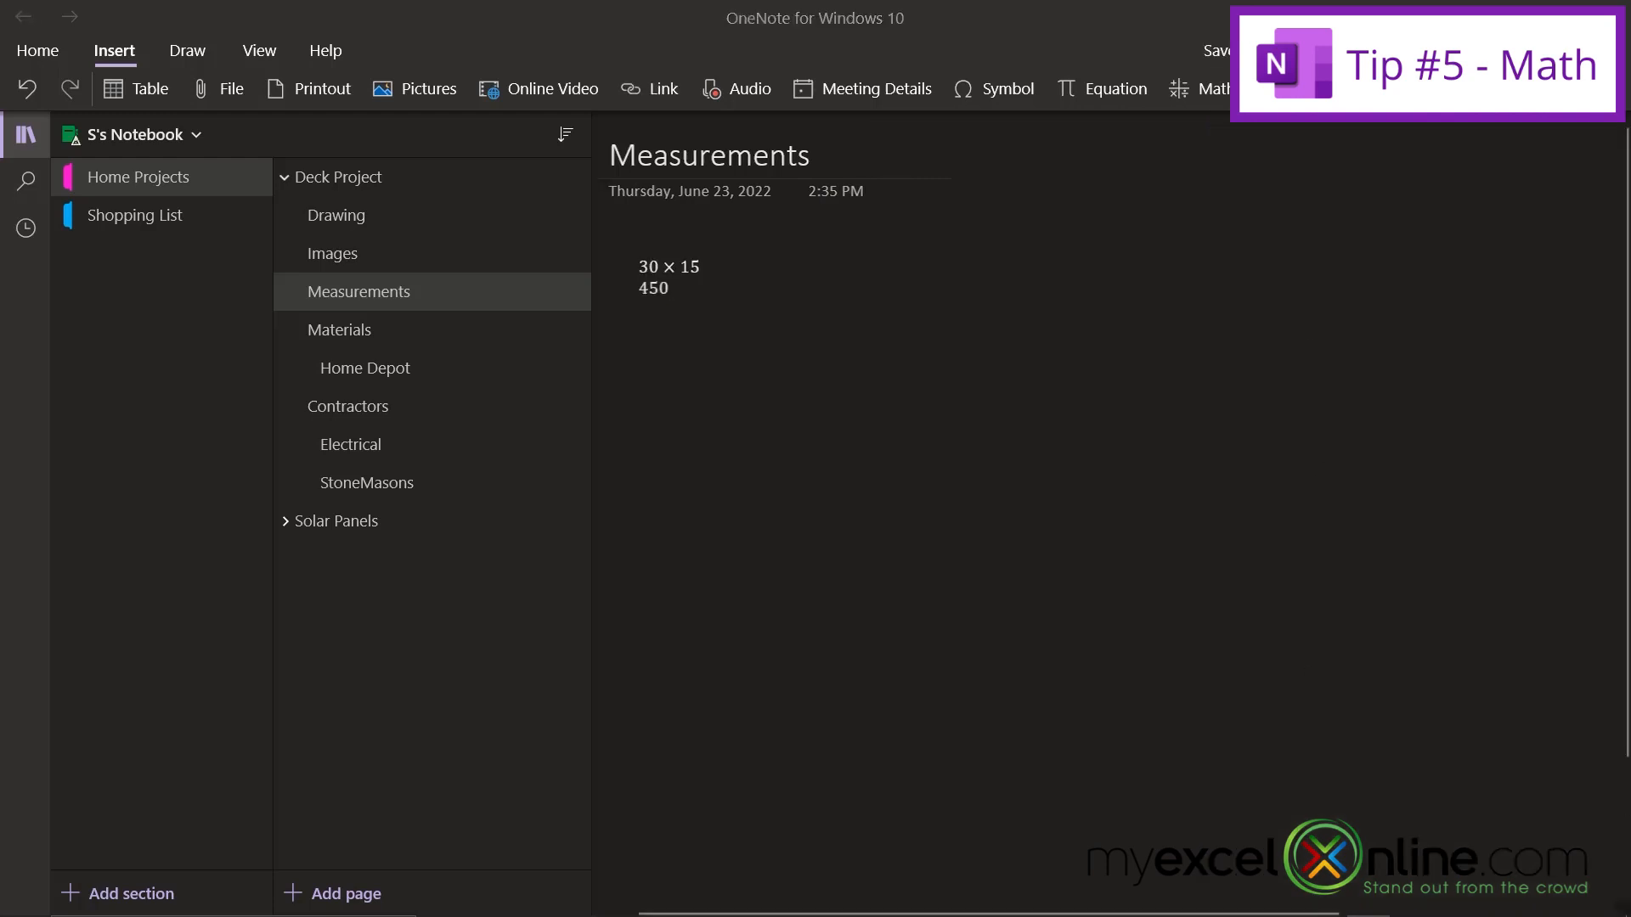
{"action": "mouse_move", "coordinate": [1112, 89]}
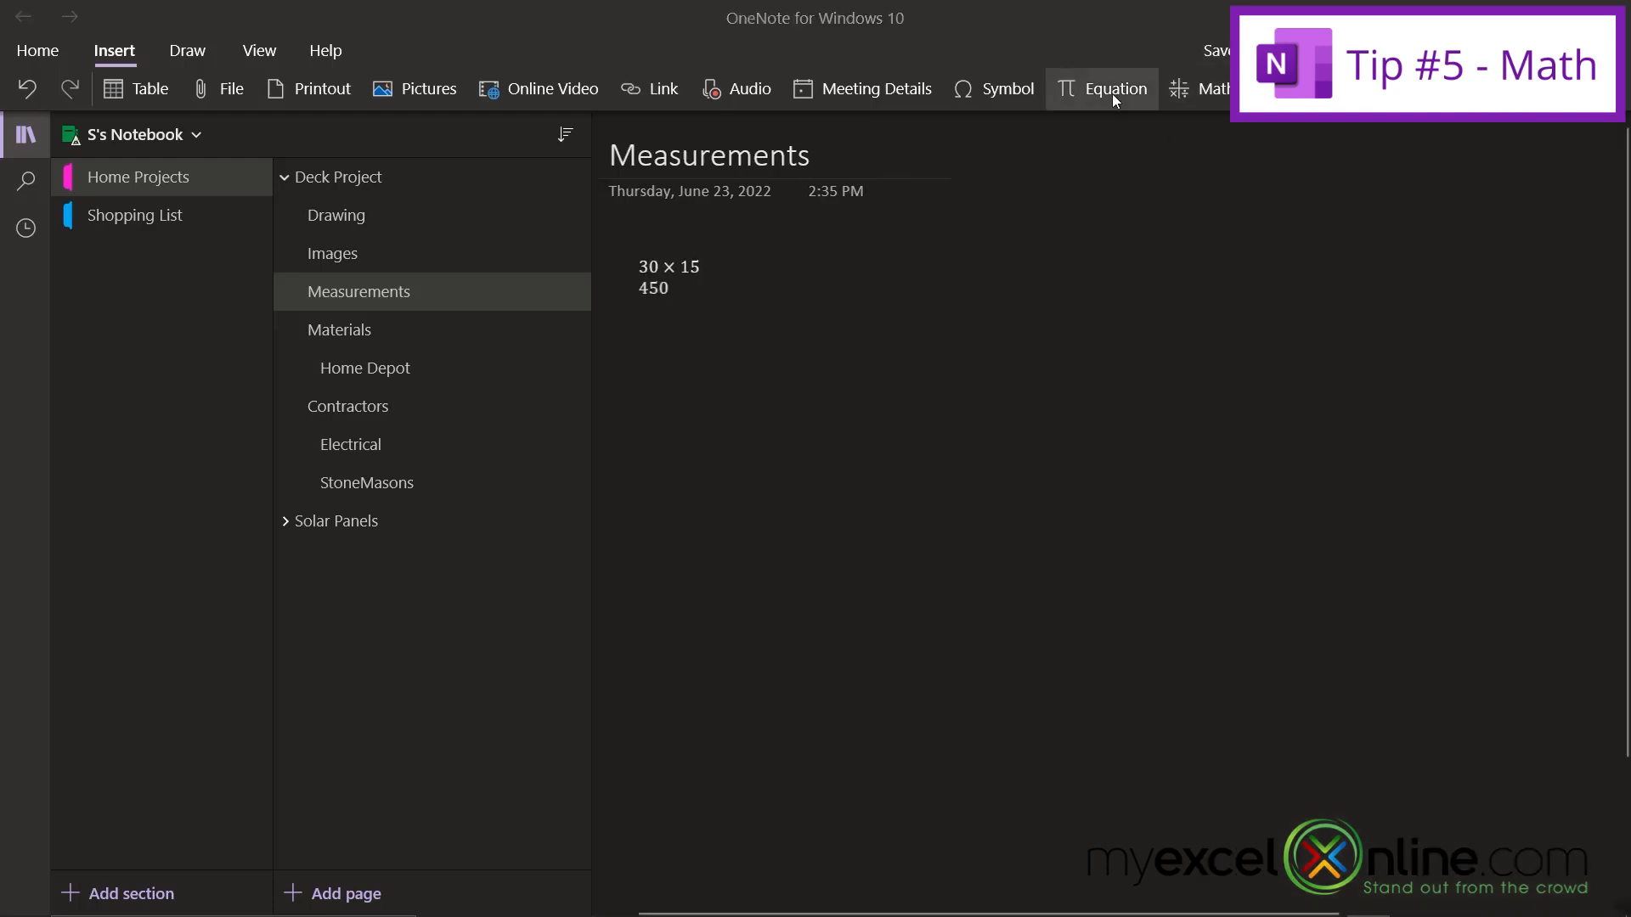
{"action": "mouse_move", "coordinate": [1214, 260]}
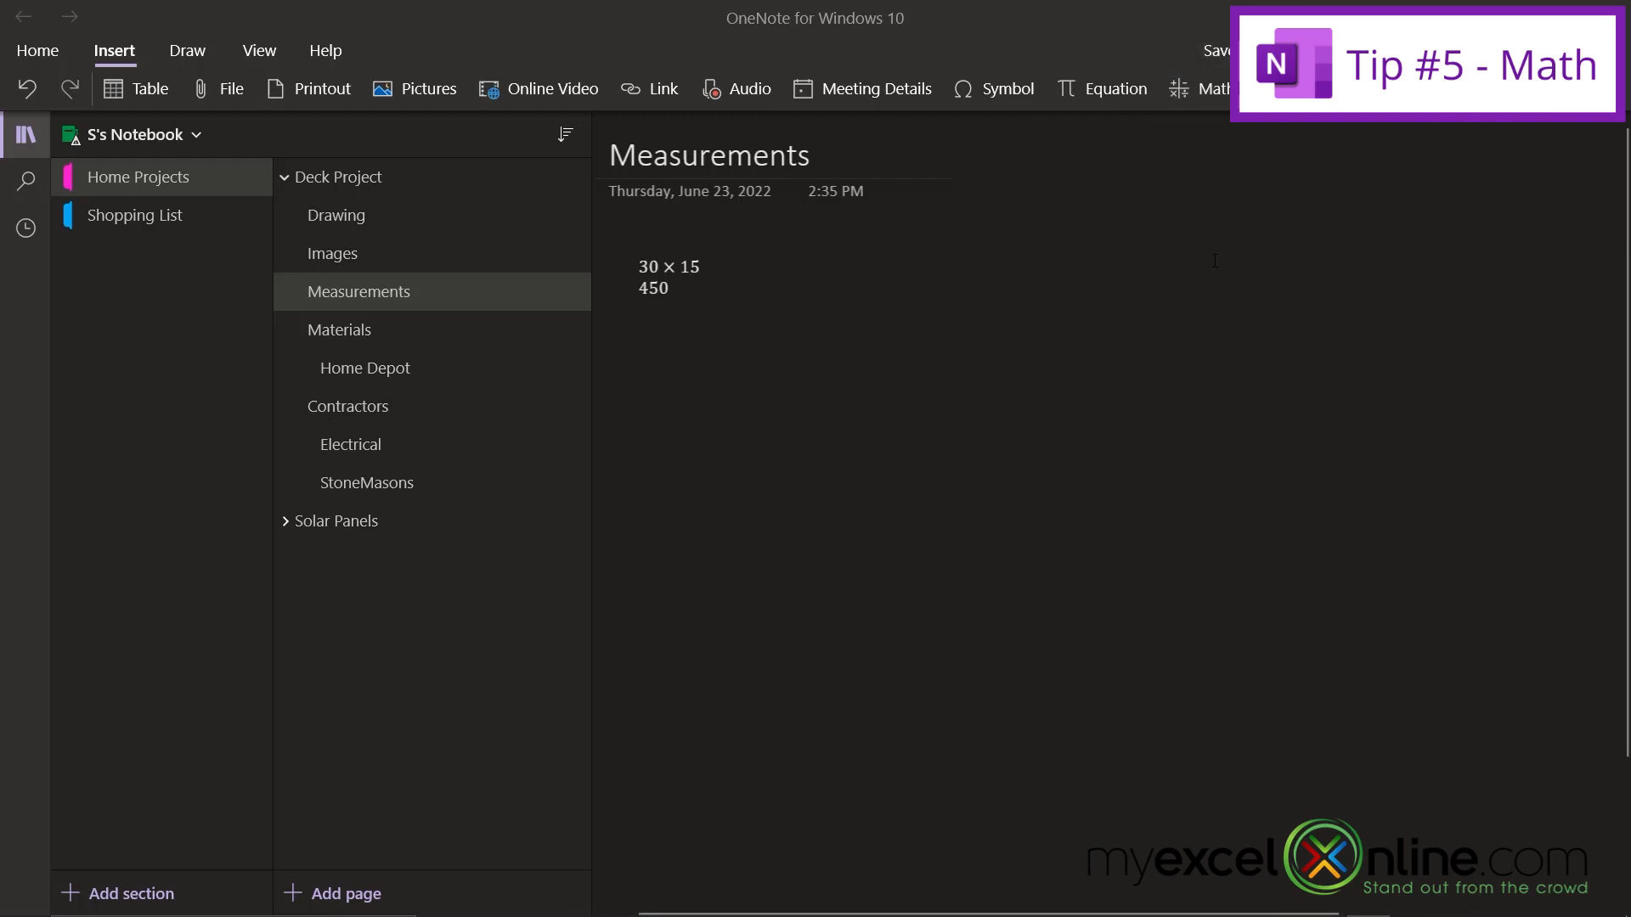